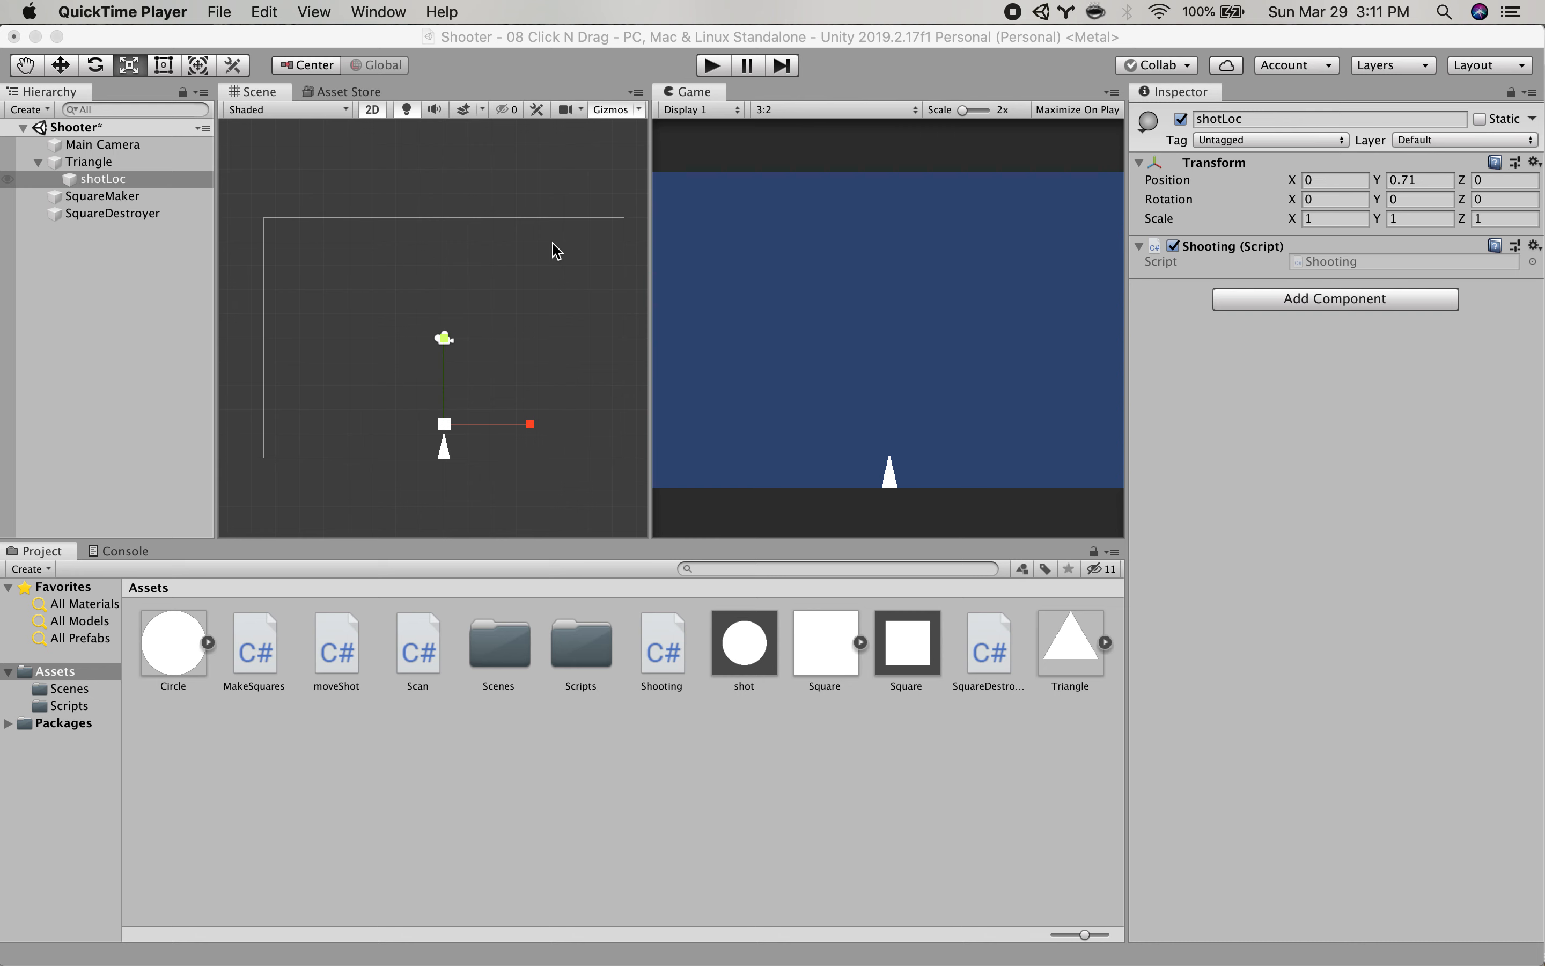
Deselect shotLoc, select Triangle to review its components, and preview the Scan script in the Inspector.
click(562, 203)
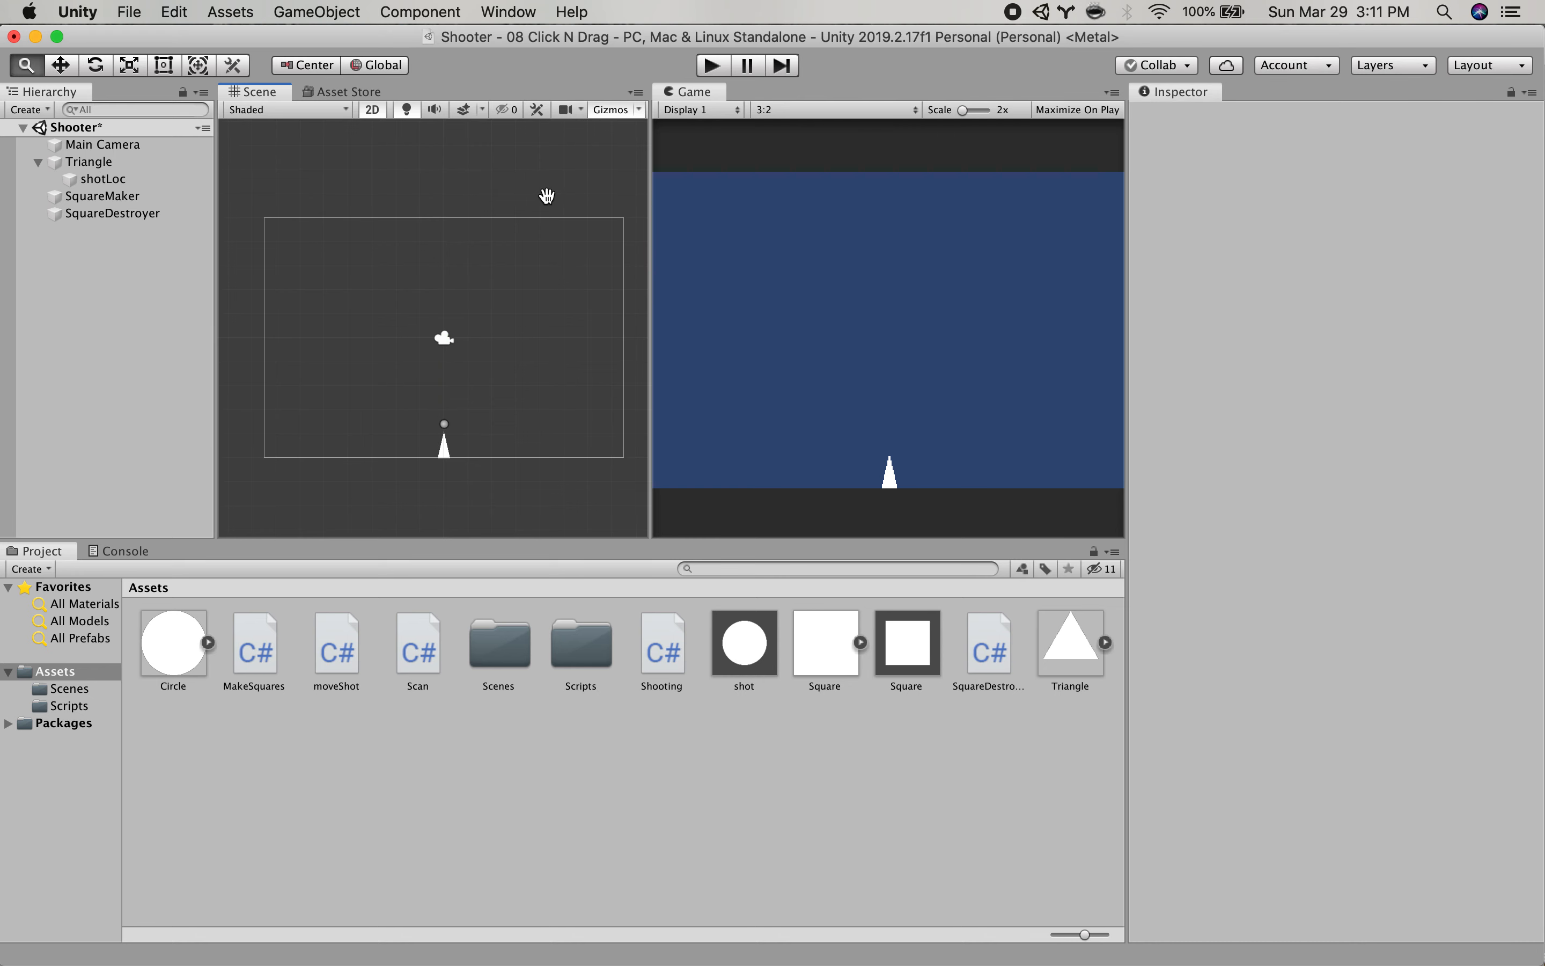
mouse_move(842, 407)
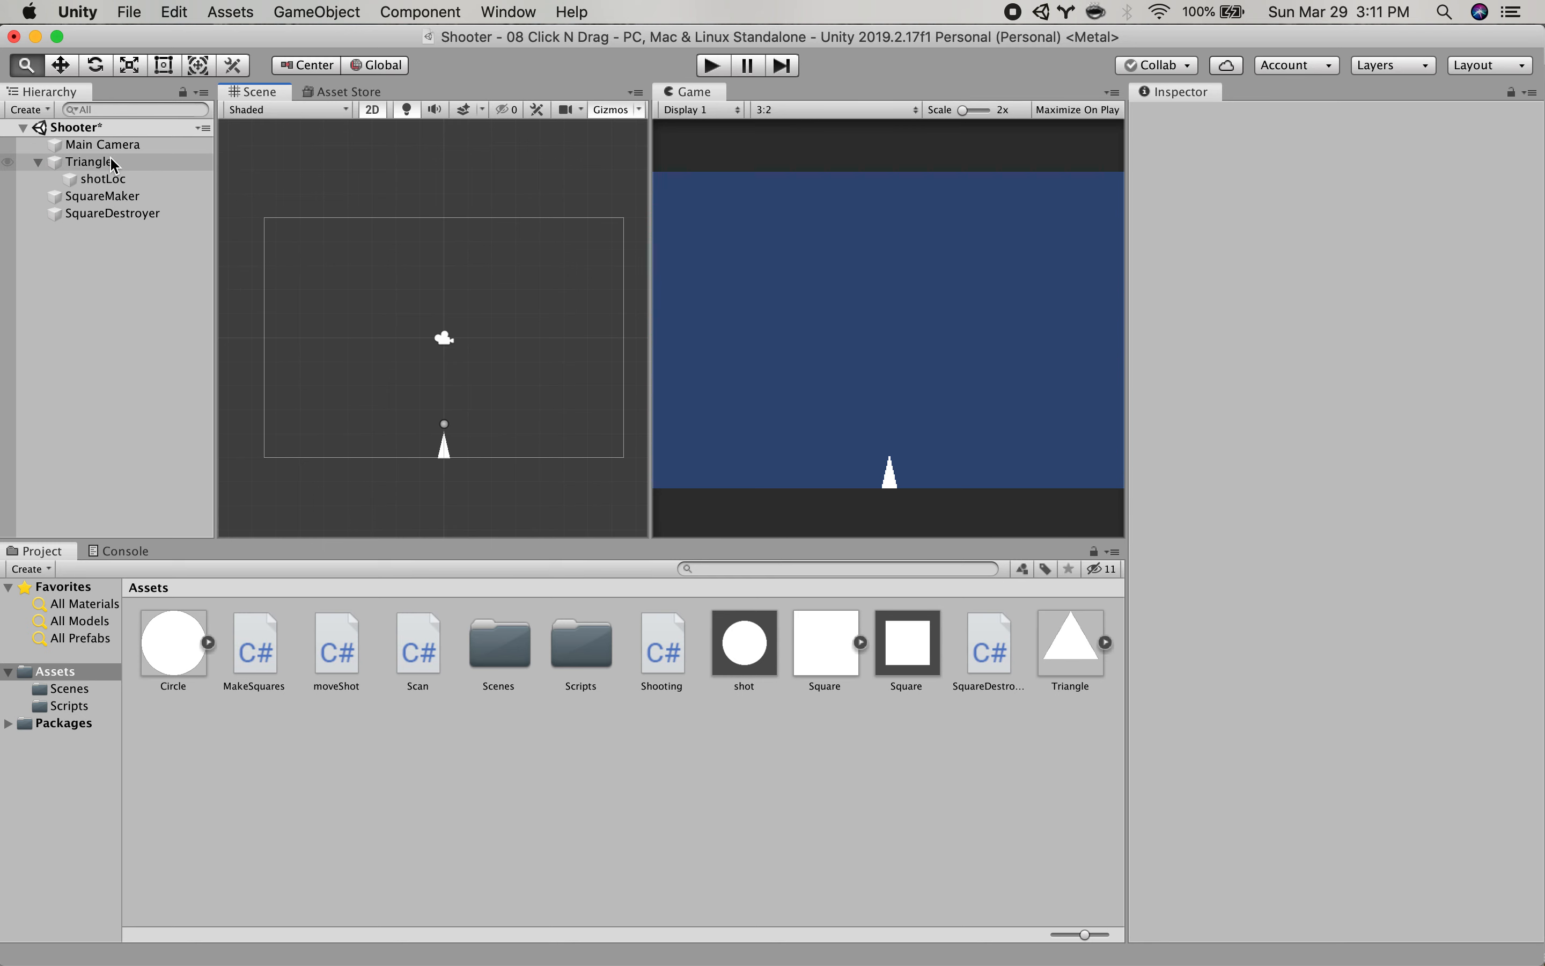
click(89, 162)
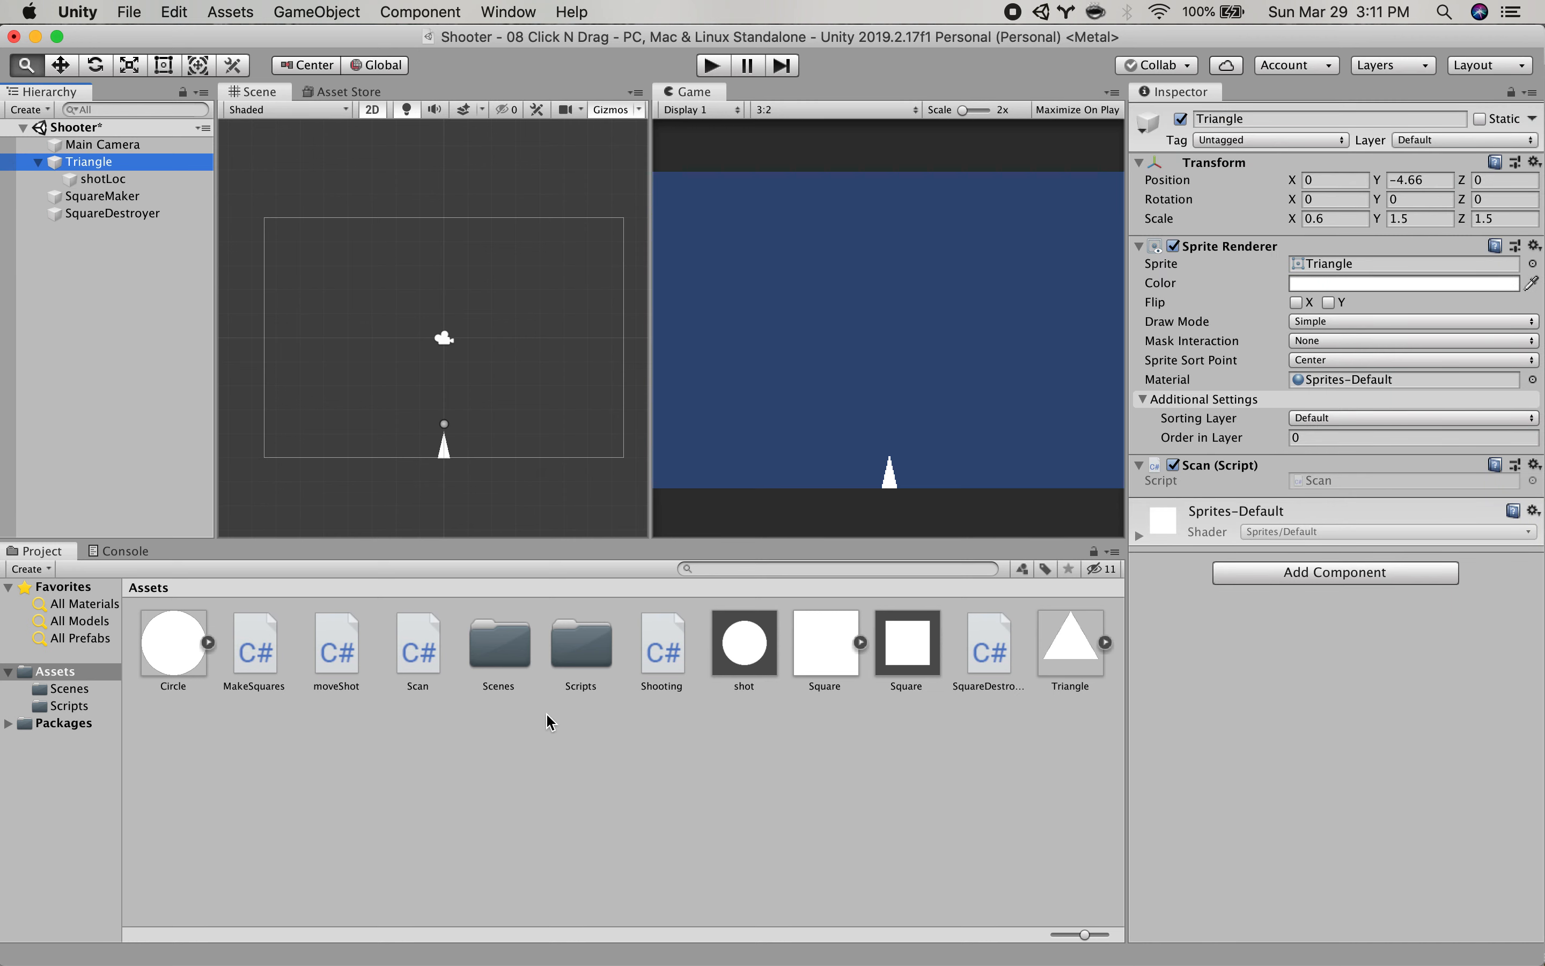
click(416, 641)
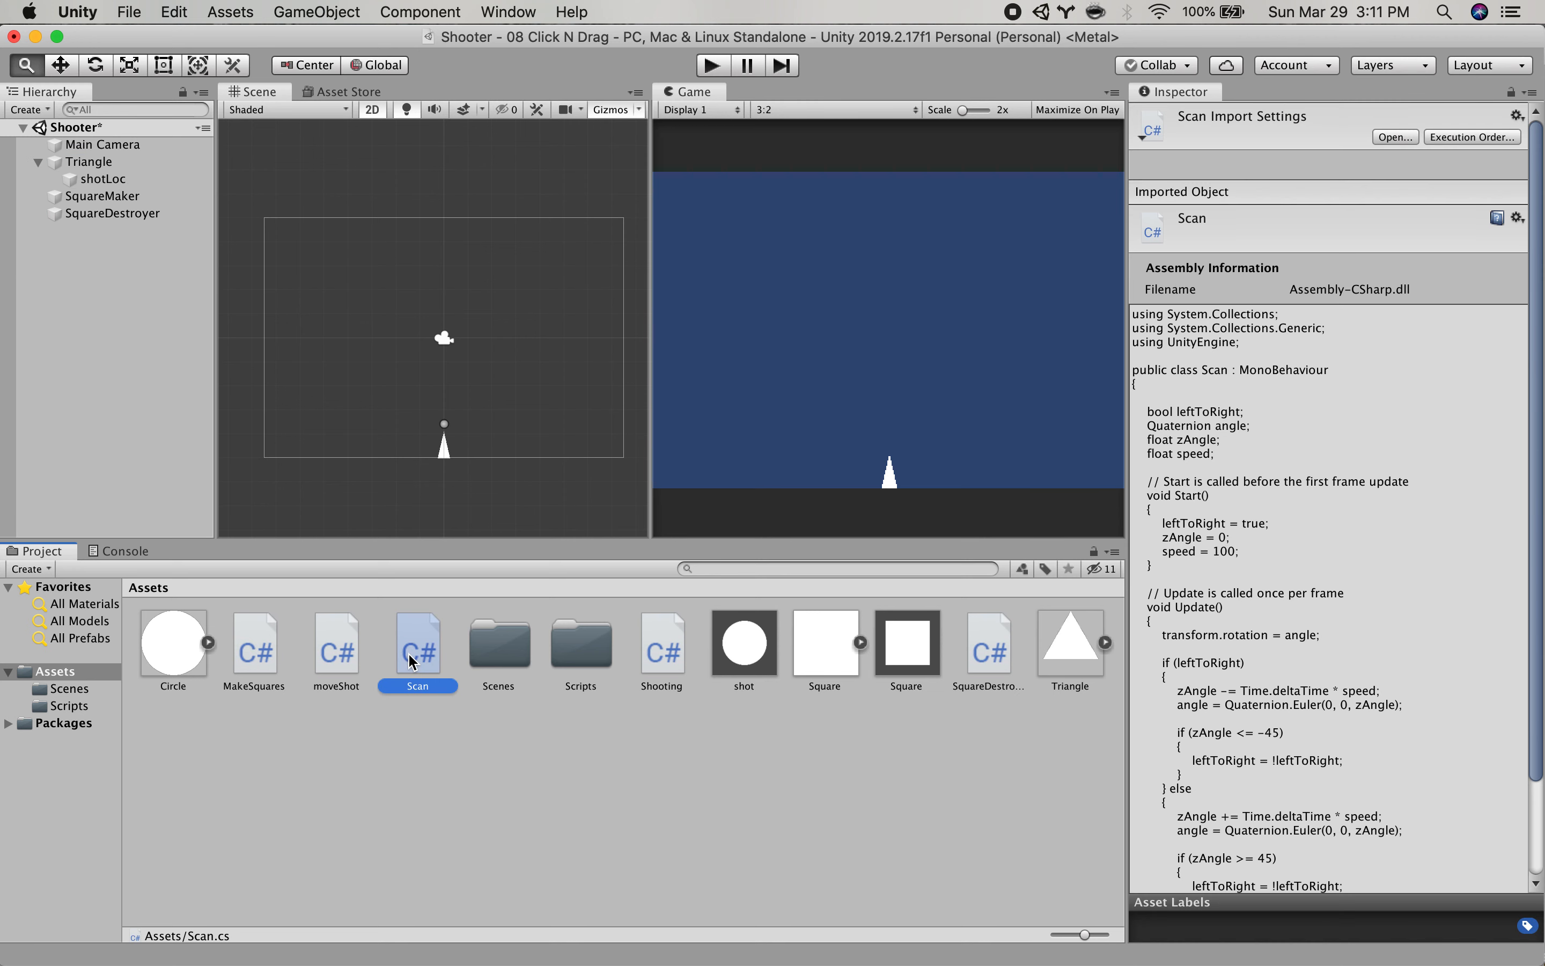
Open Scan.cs in Visual Studio and read the Update method's -45 to 45 degree rotation swing.
double_click(417, 627)
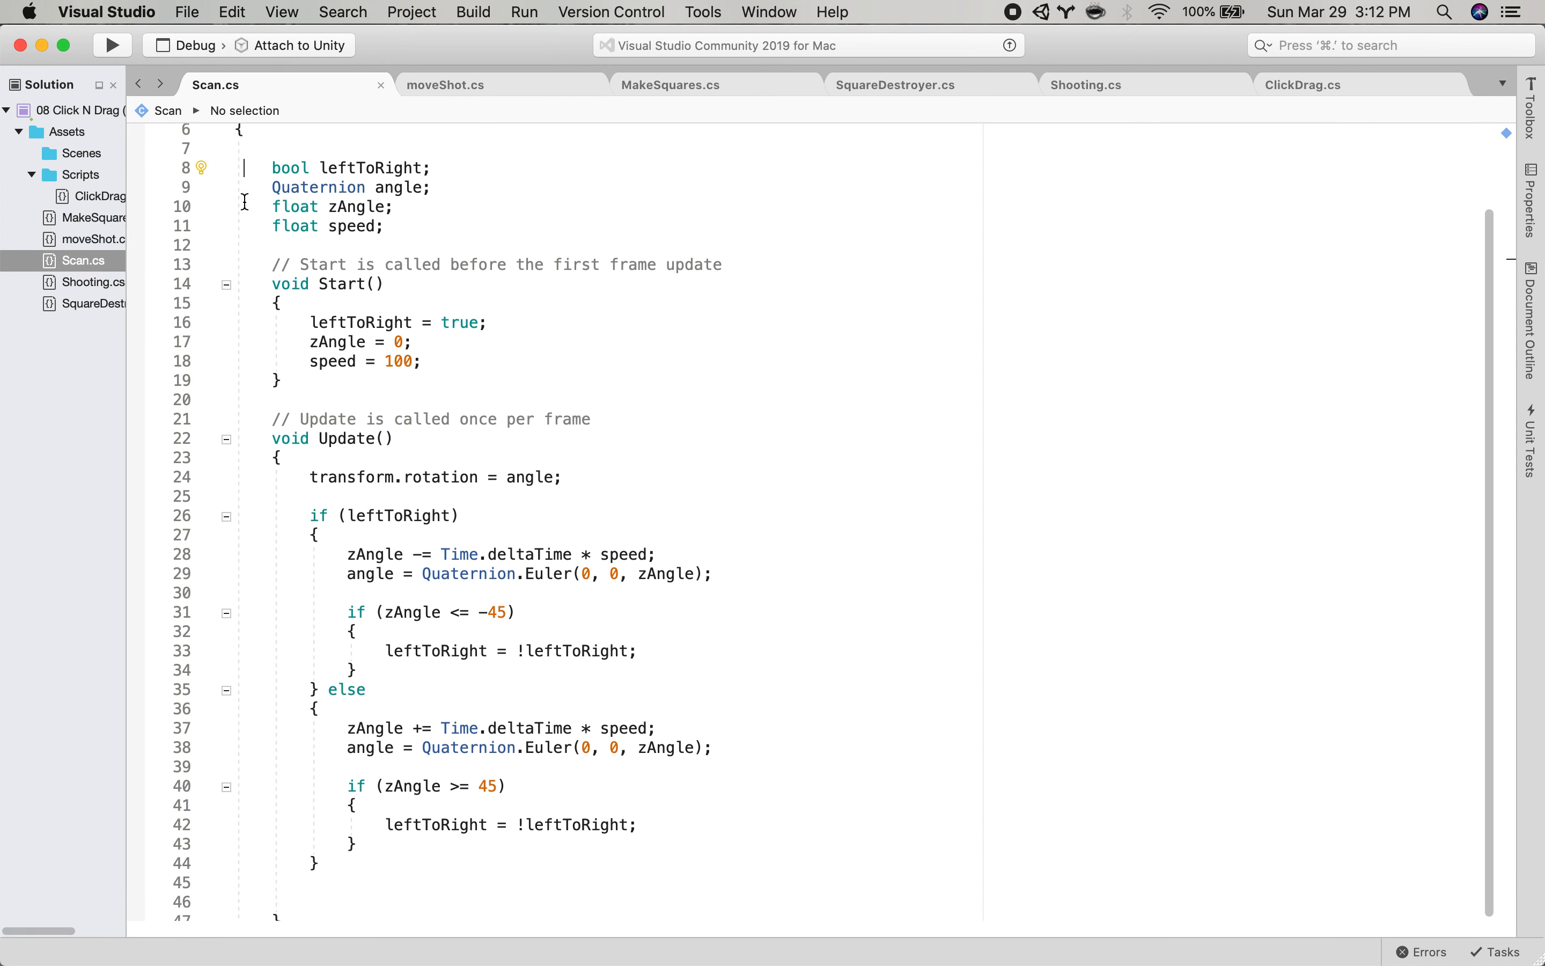
scroll(down, 3)
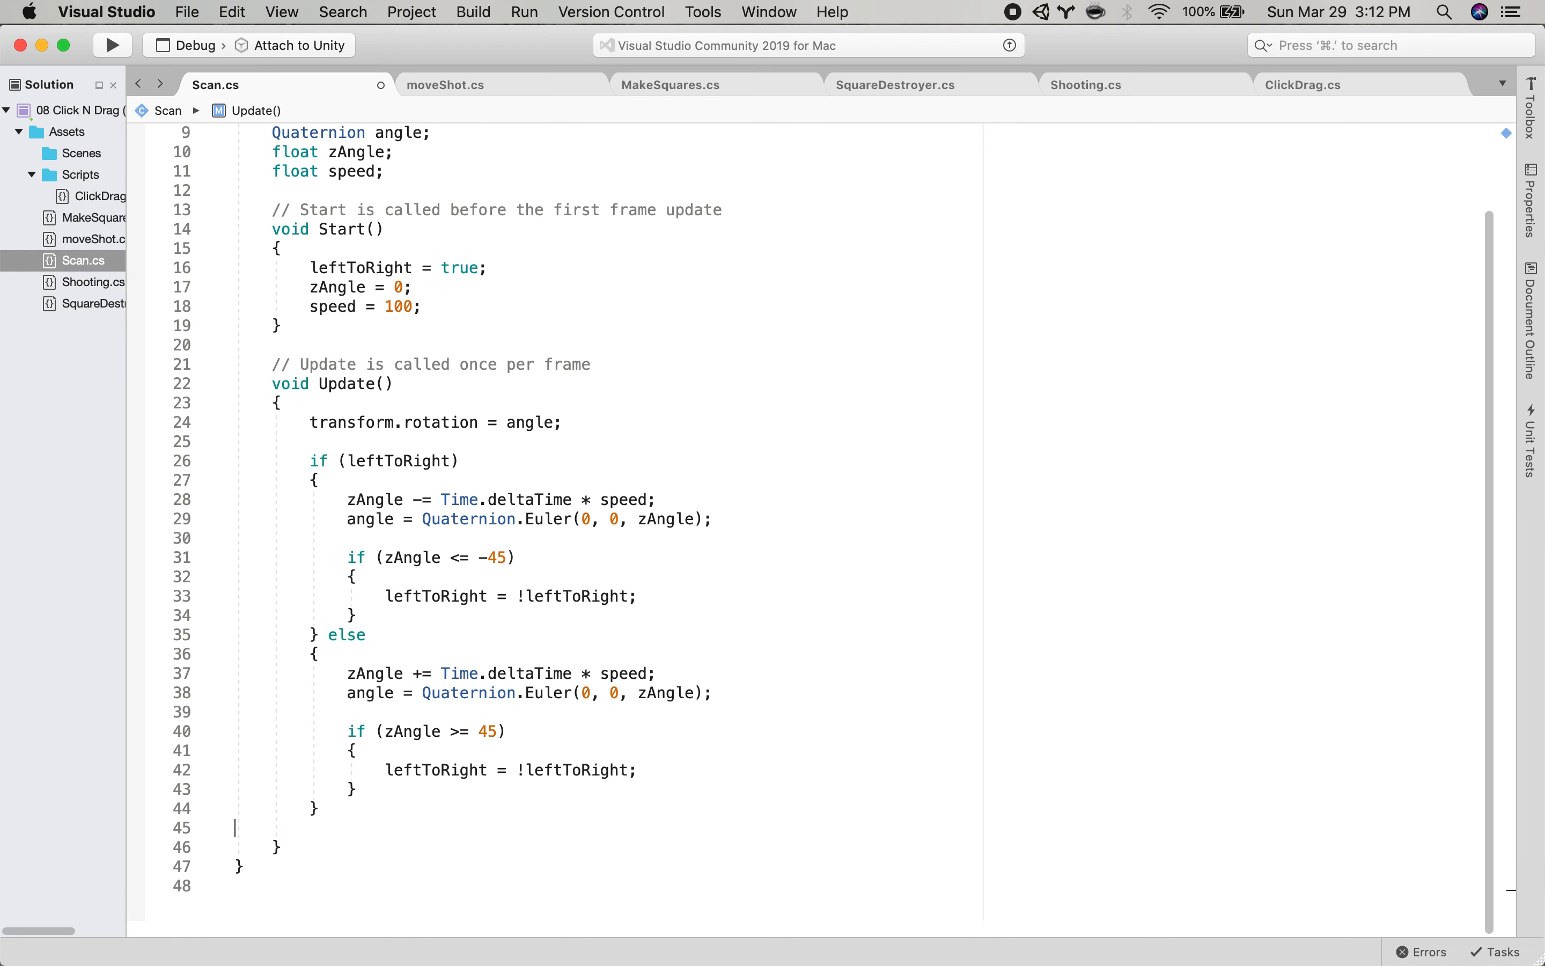
scroll(down, 3)
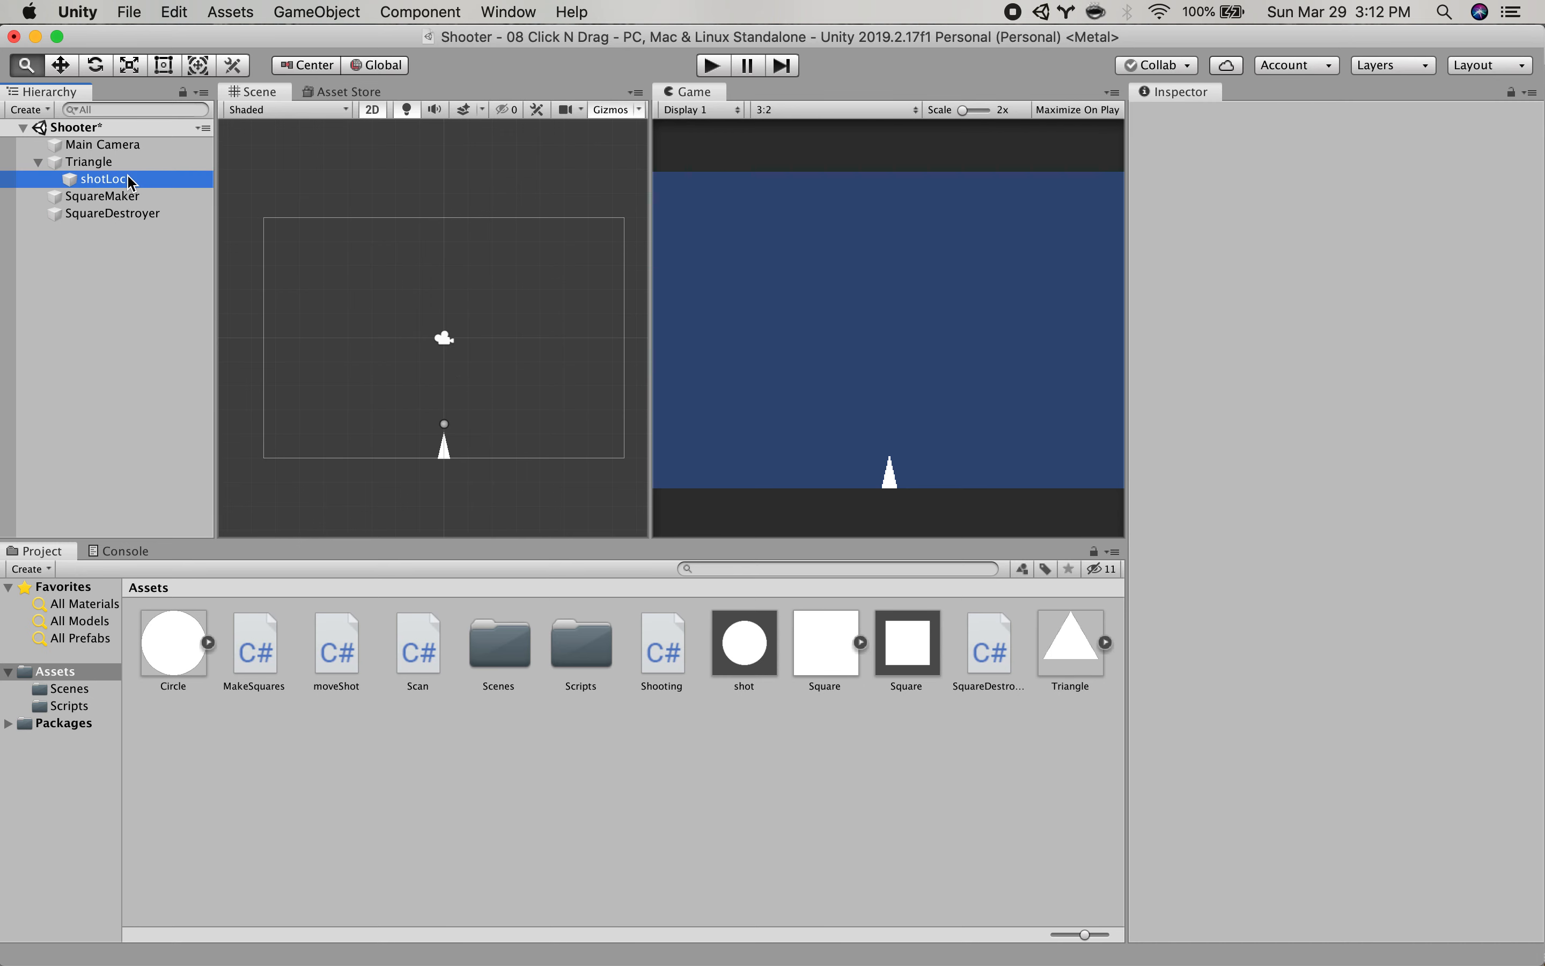
Inspect shotLoc, SquareMaker and SquareDestroyer in turn, ending on SquareMaker's Make Squares component.
click(103, 178)
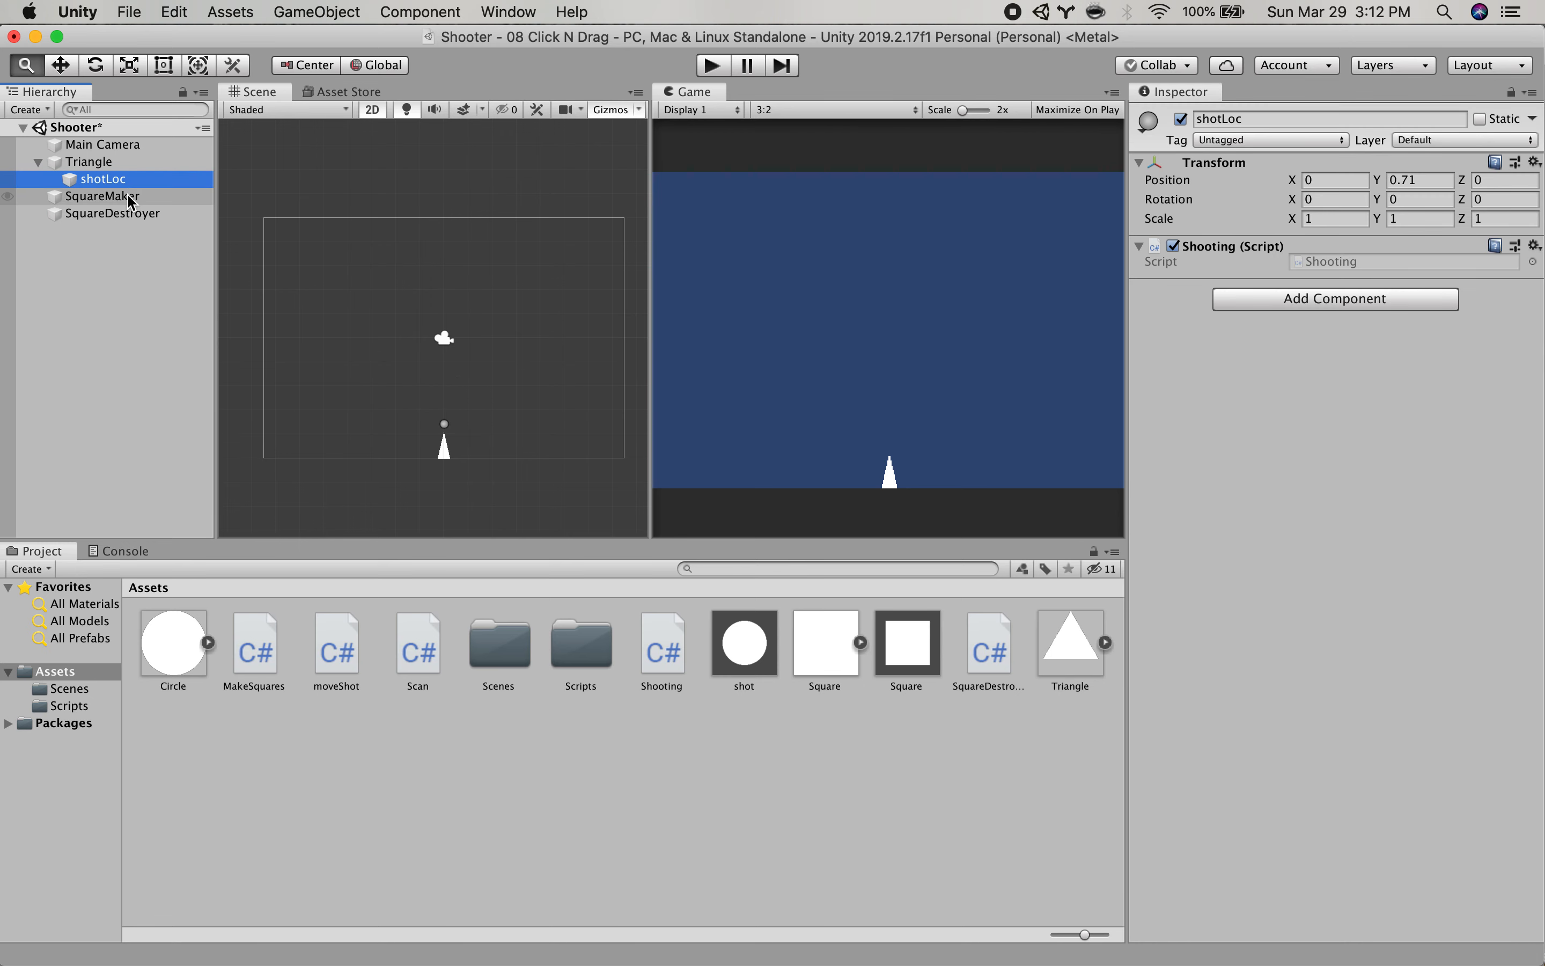
click(101, 196)
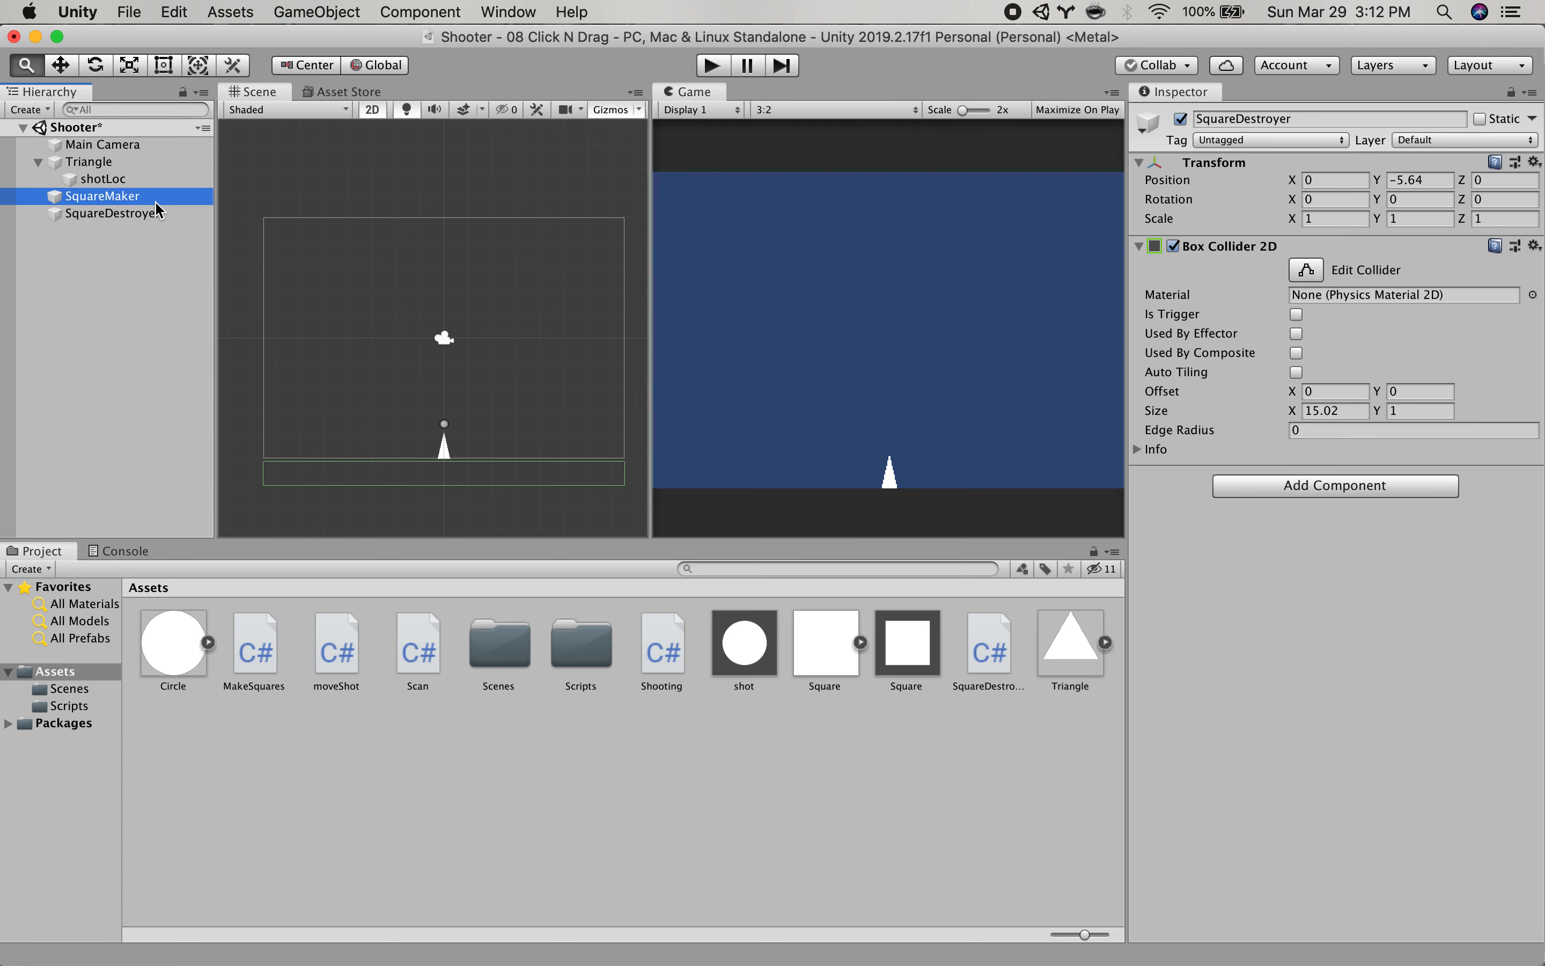
click(111, 214)
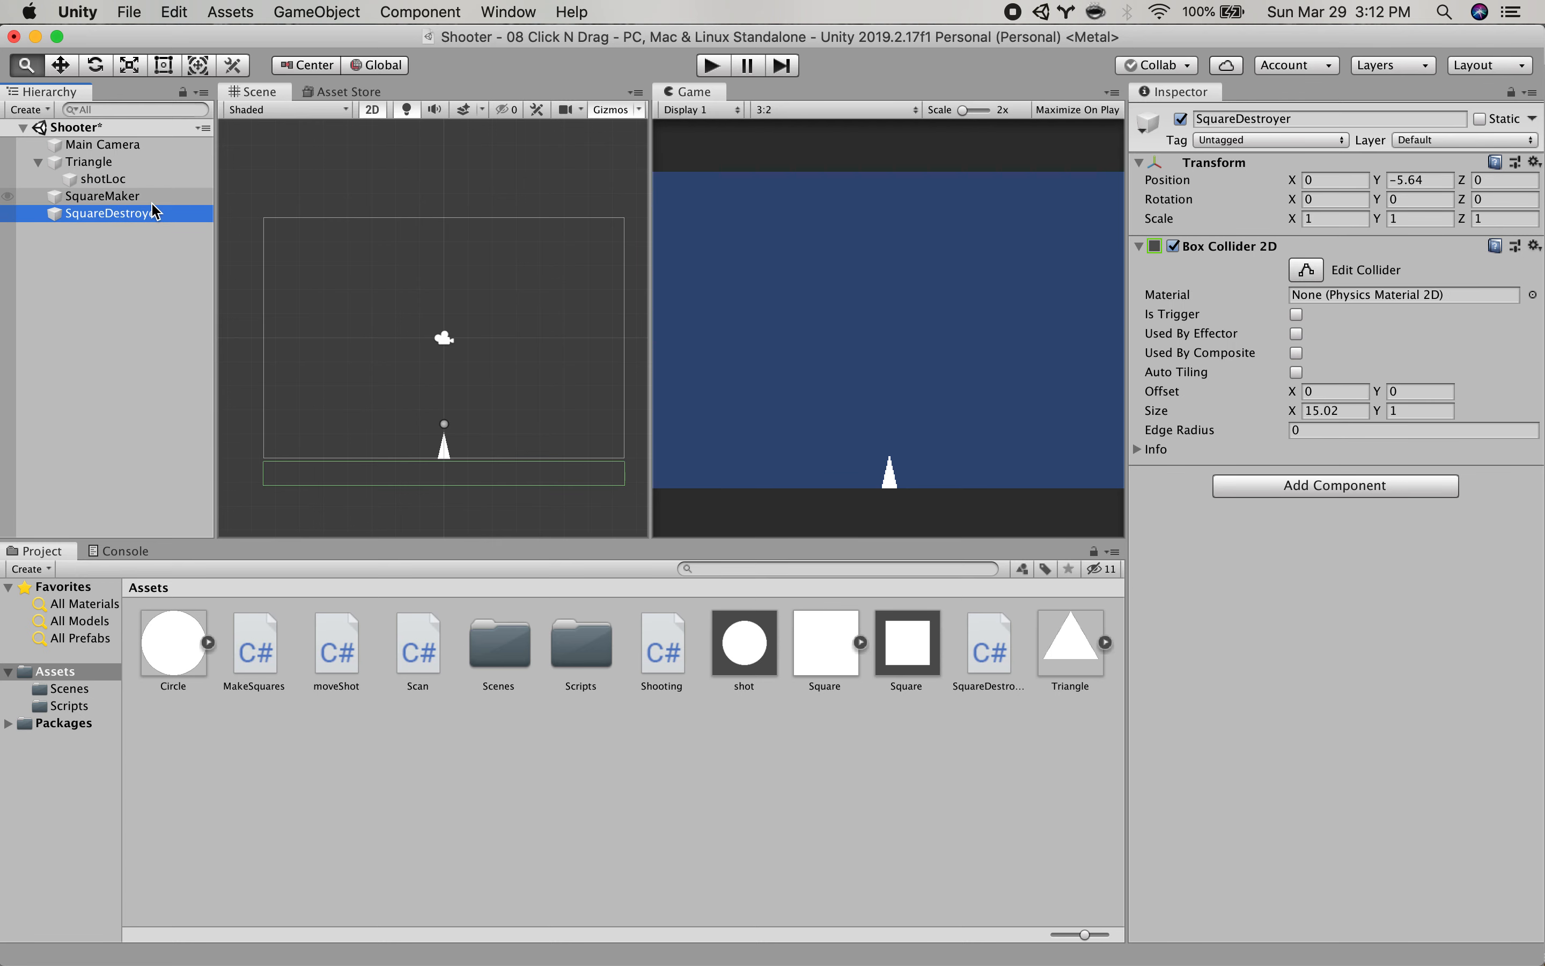
click(100, 197)
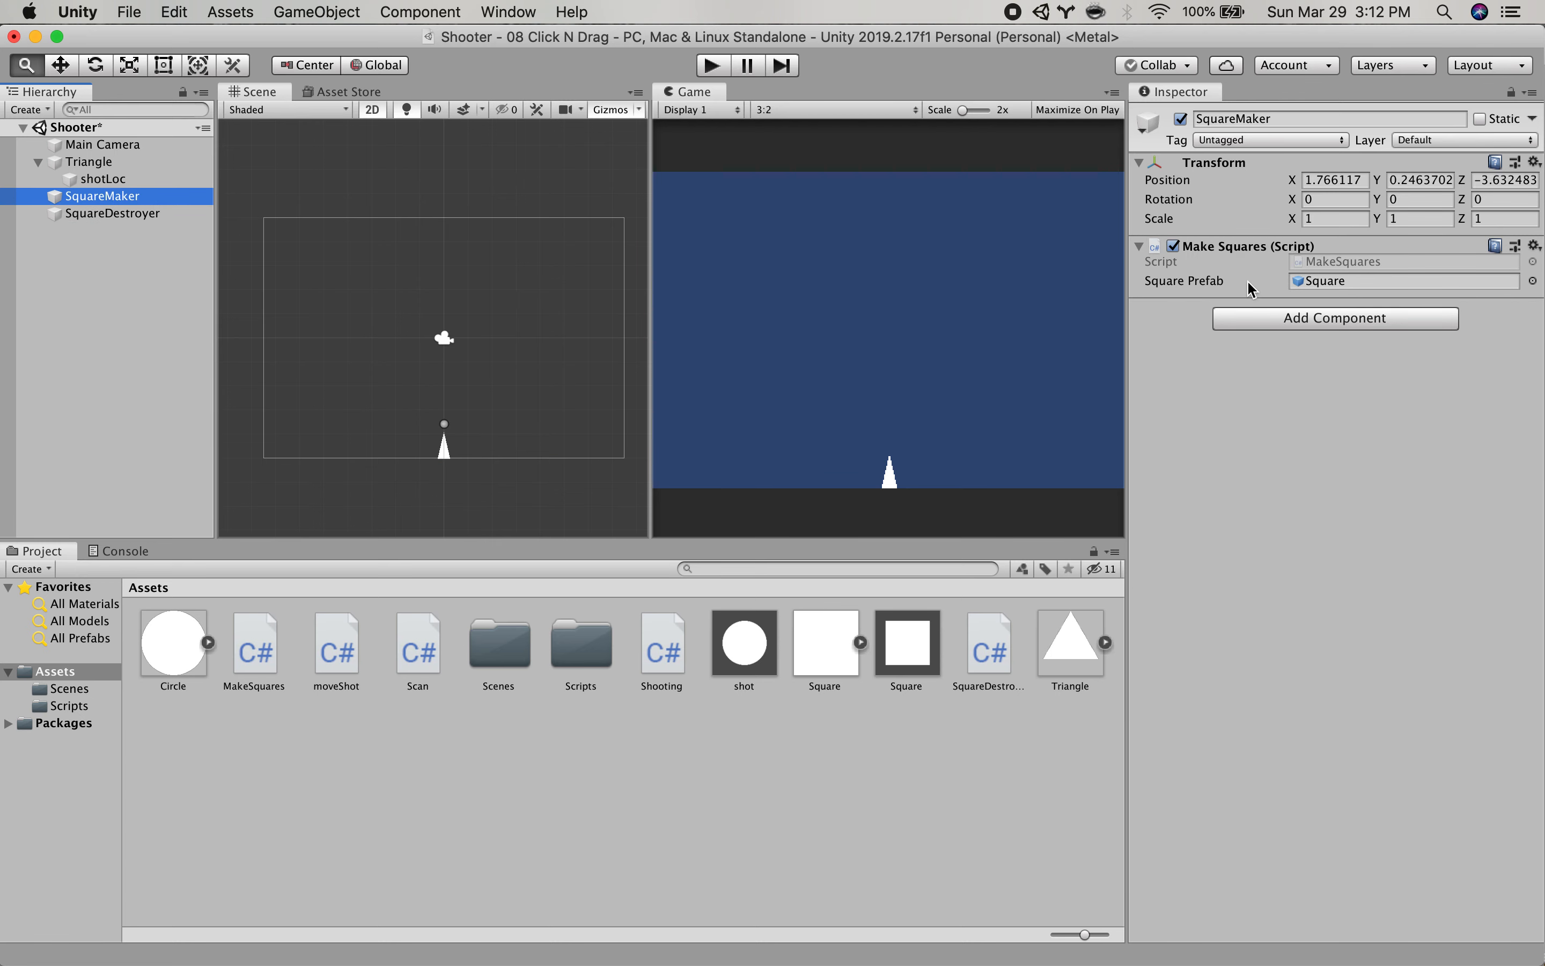
mouse_move(1244, 266)
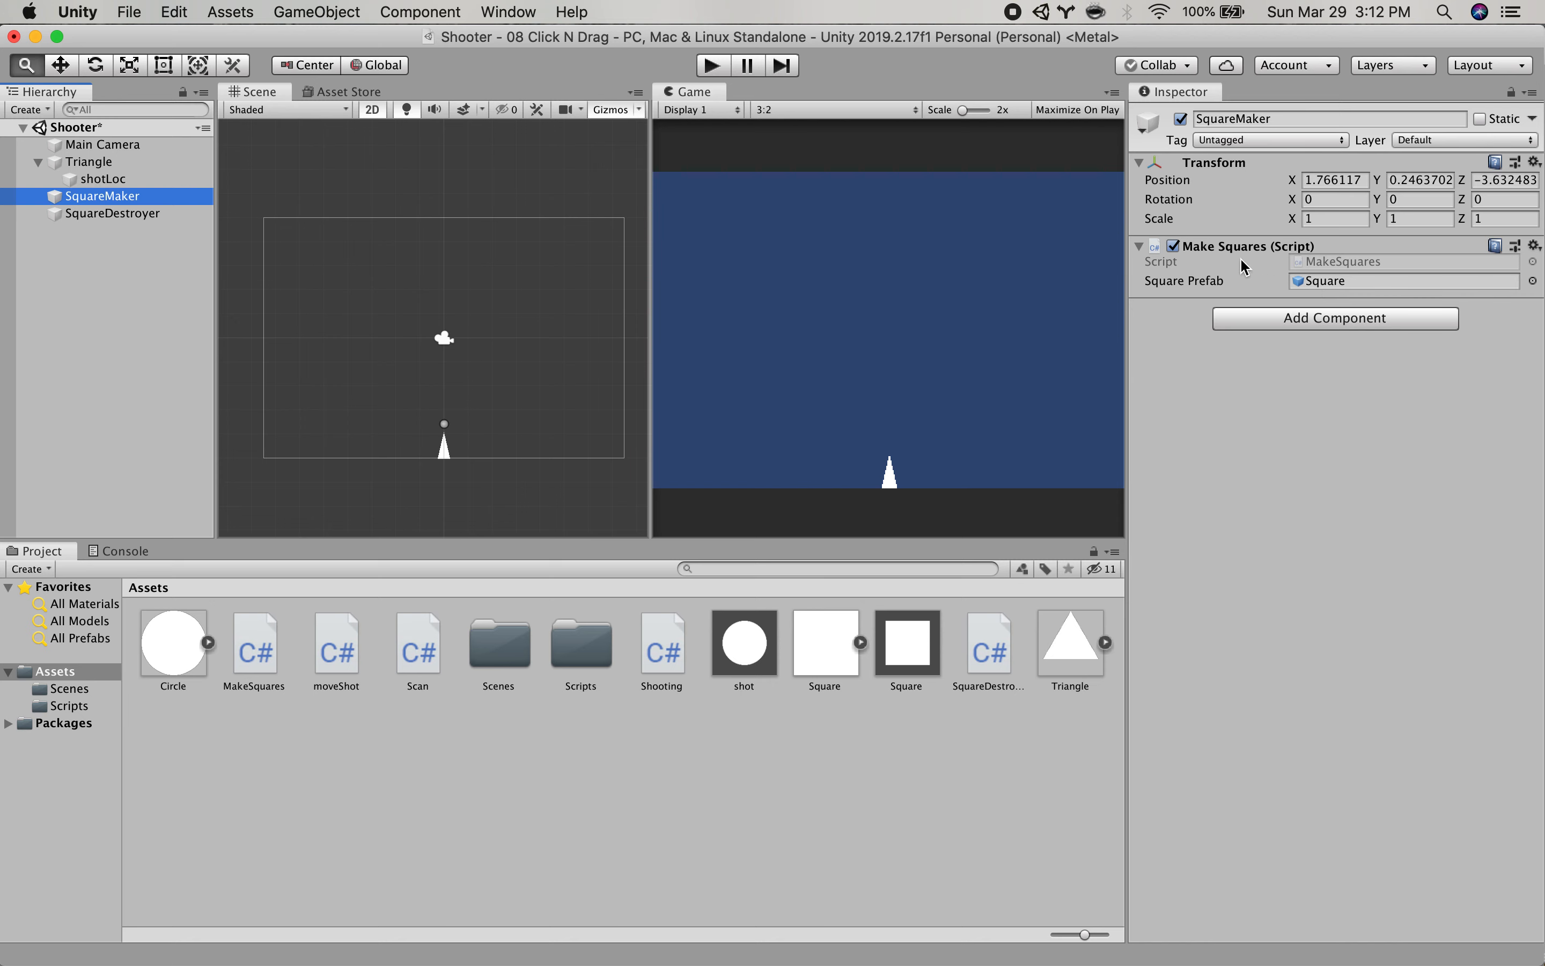
mouse_move(583, 657)
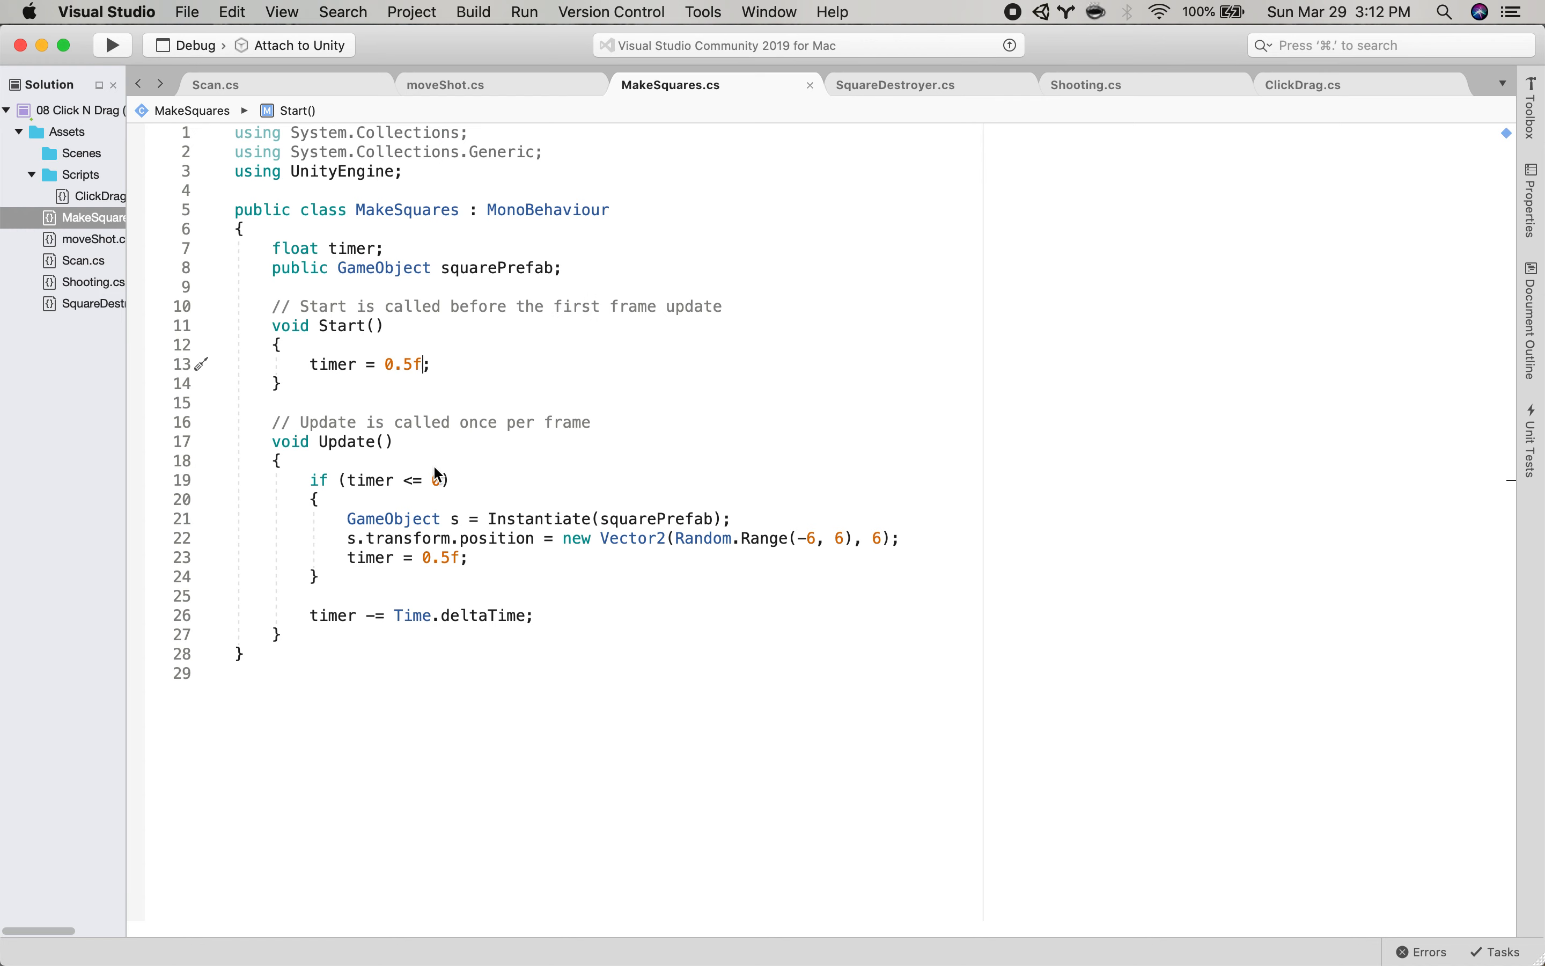
mouse_move(594, 440)
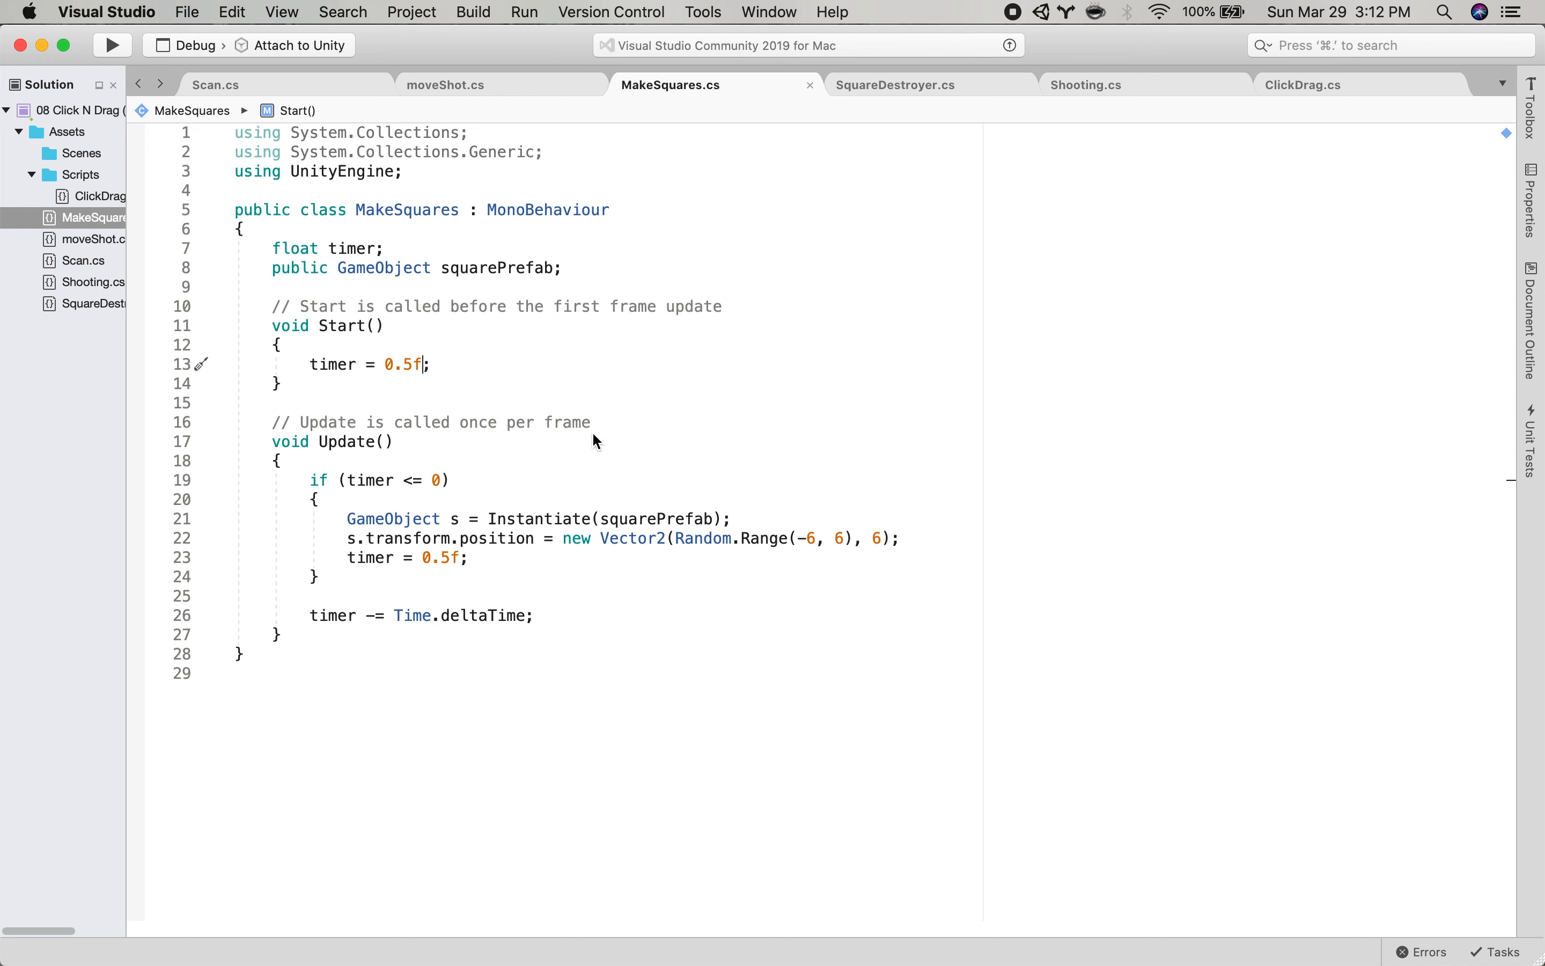
mouse_move(369, 559)
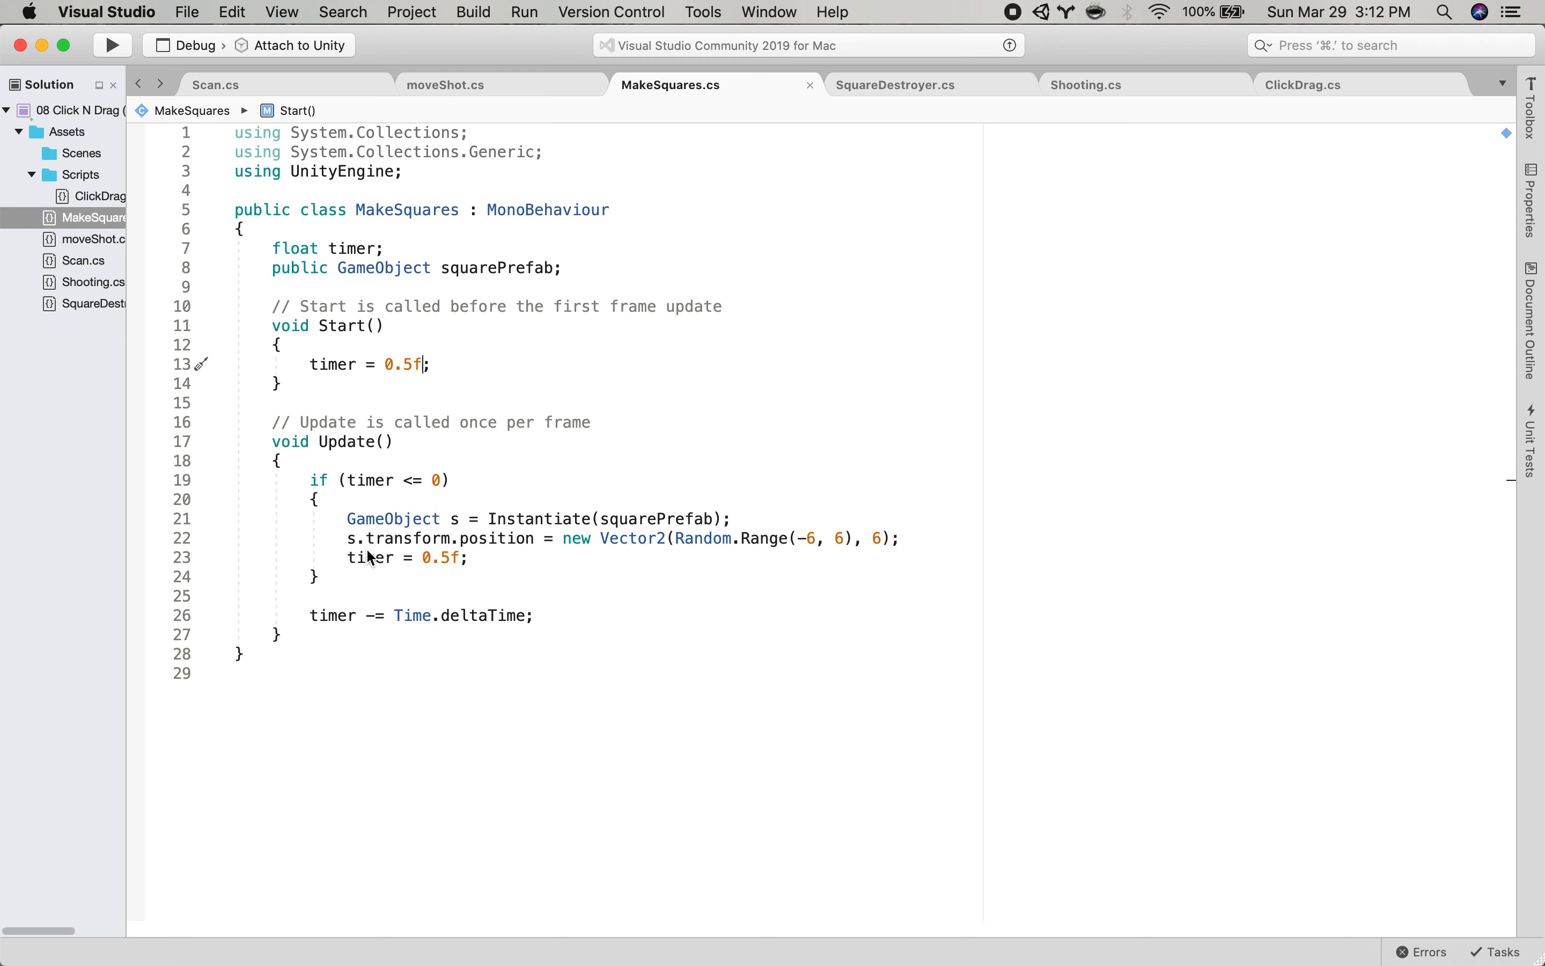
mouse_move(688, 500)
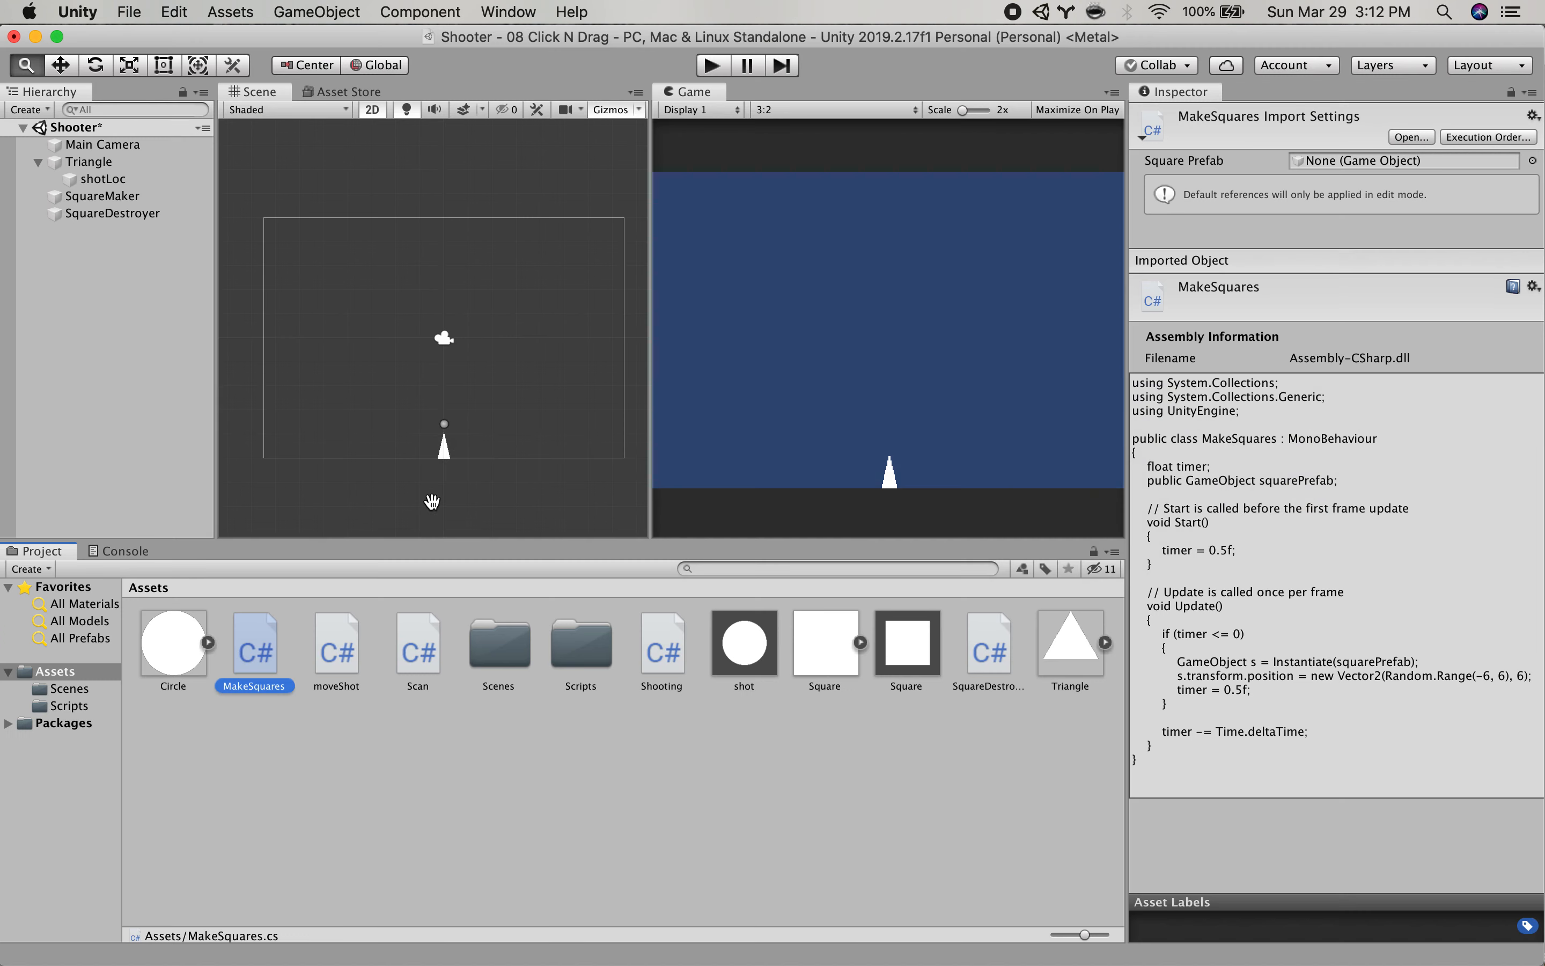
Check the Square prefab's square tag, inspect SquareDestroyer and its script, then return to Unity.
click(904, 642)
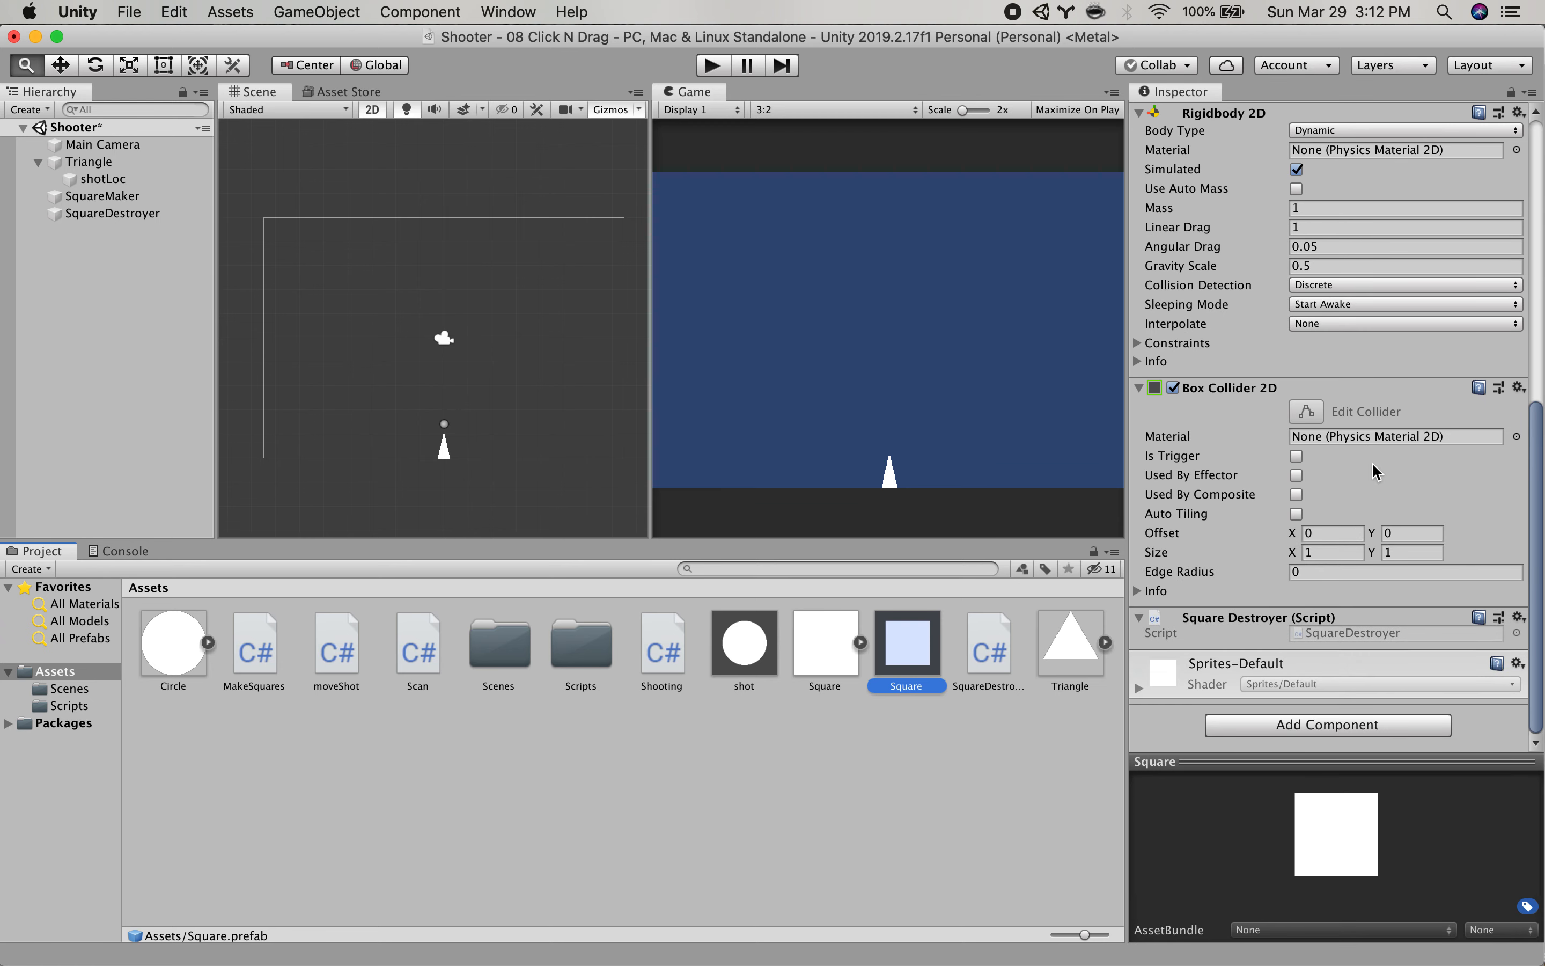
click(903, 644)
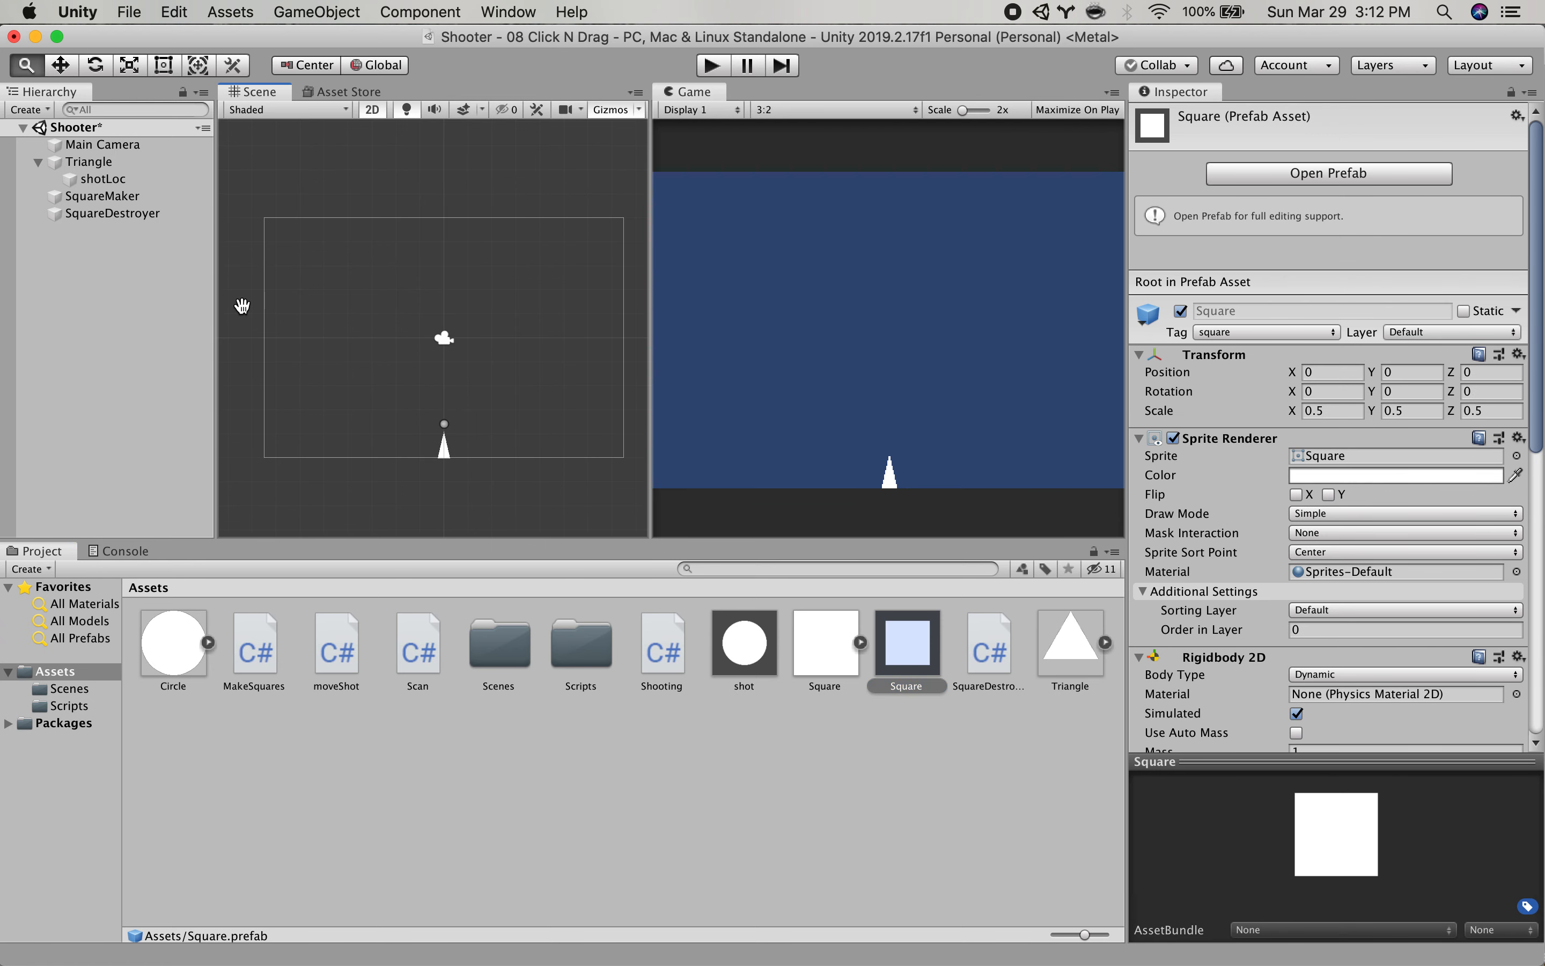
click(113, 212)
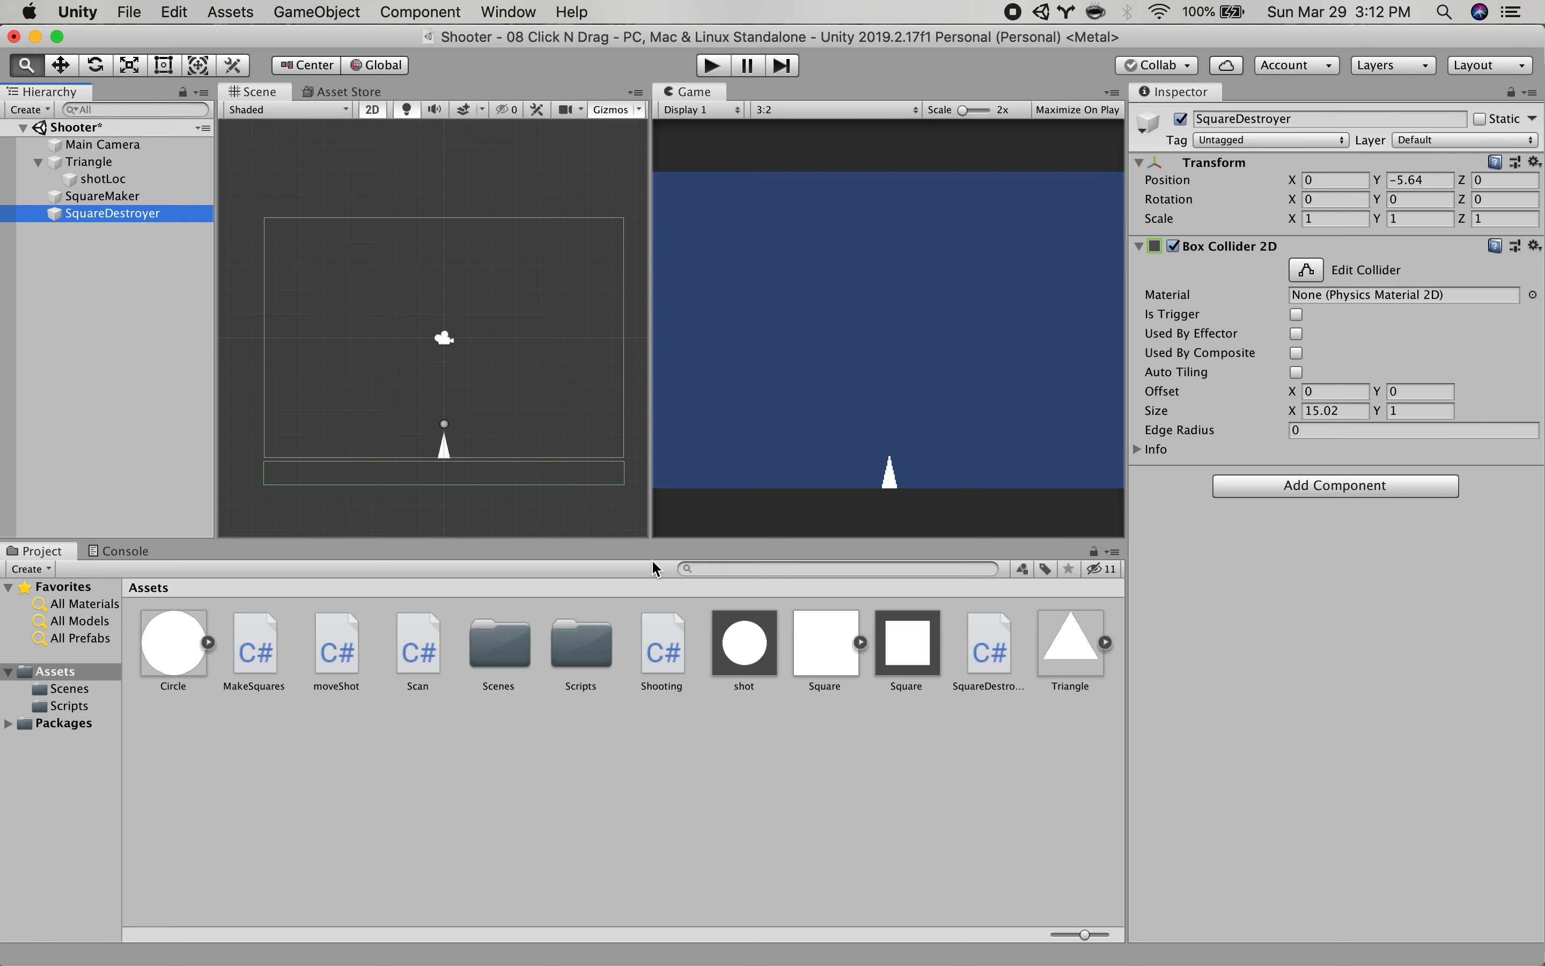
mouse_move(972, 657)
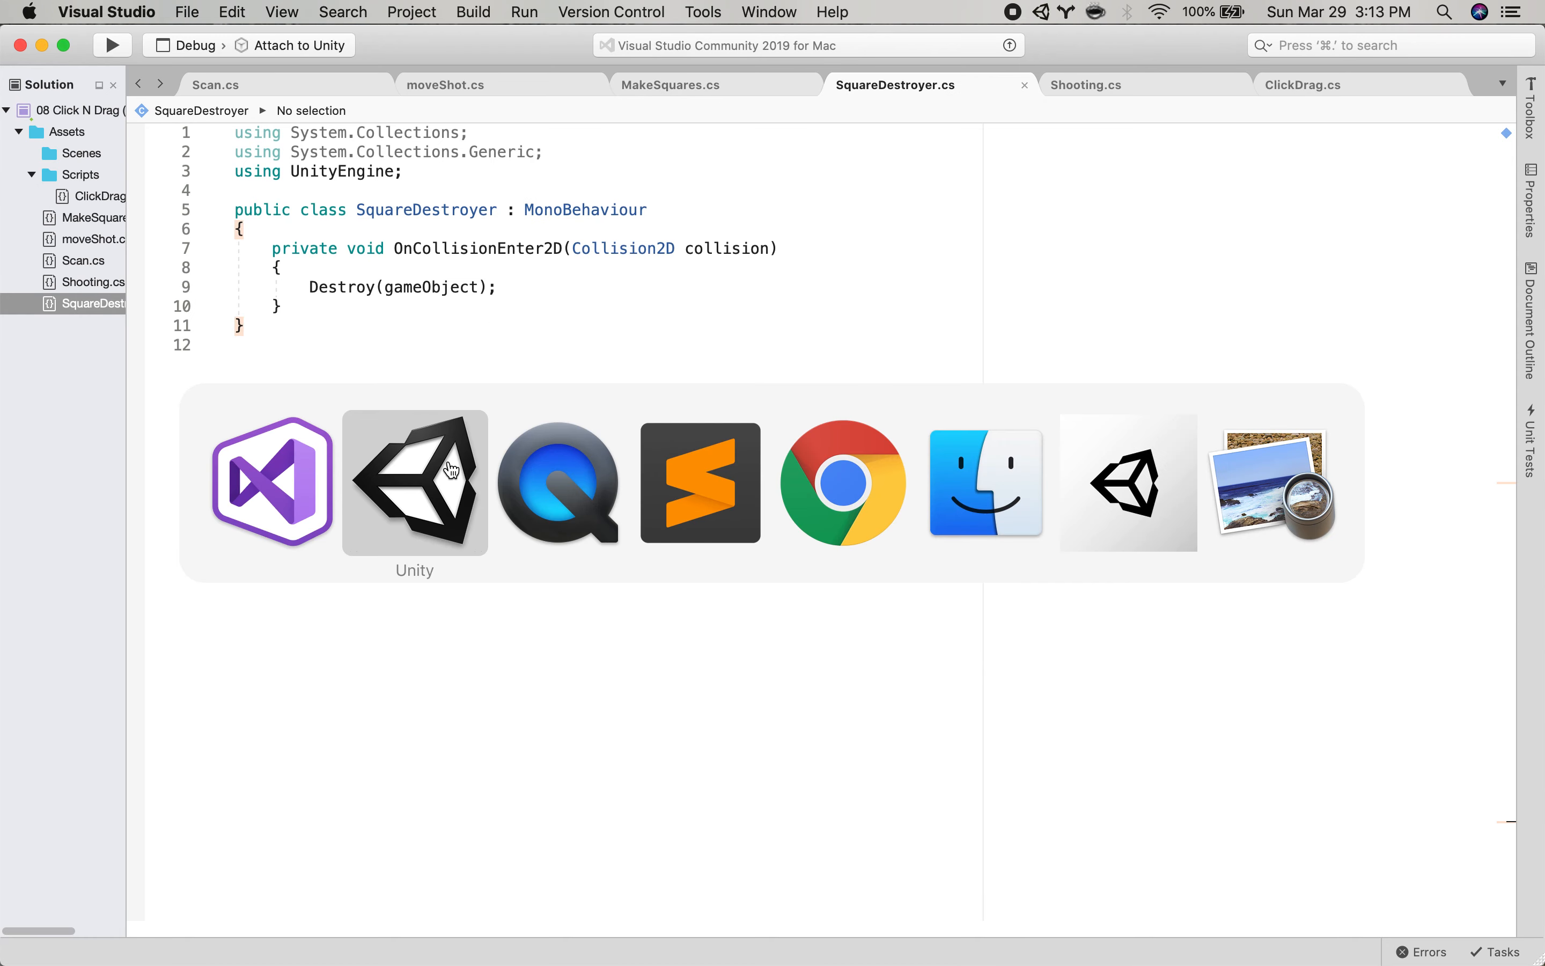
click(414, 482)
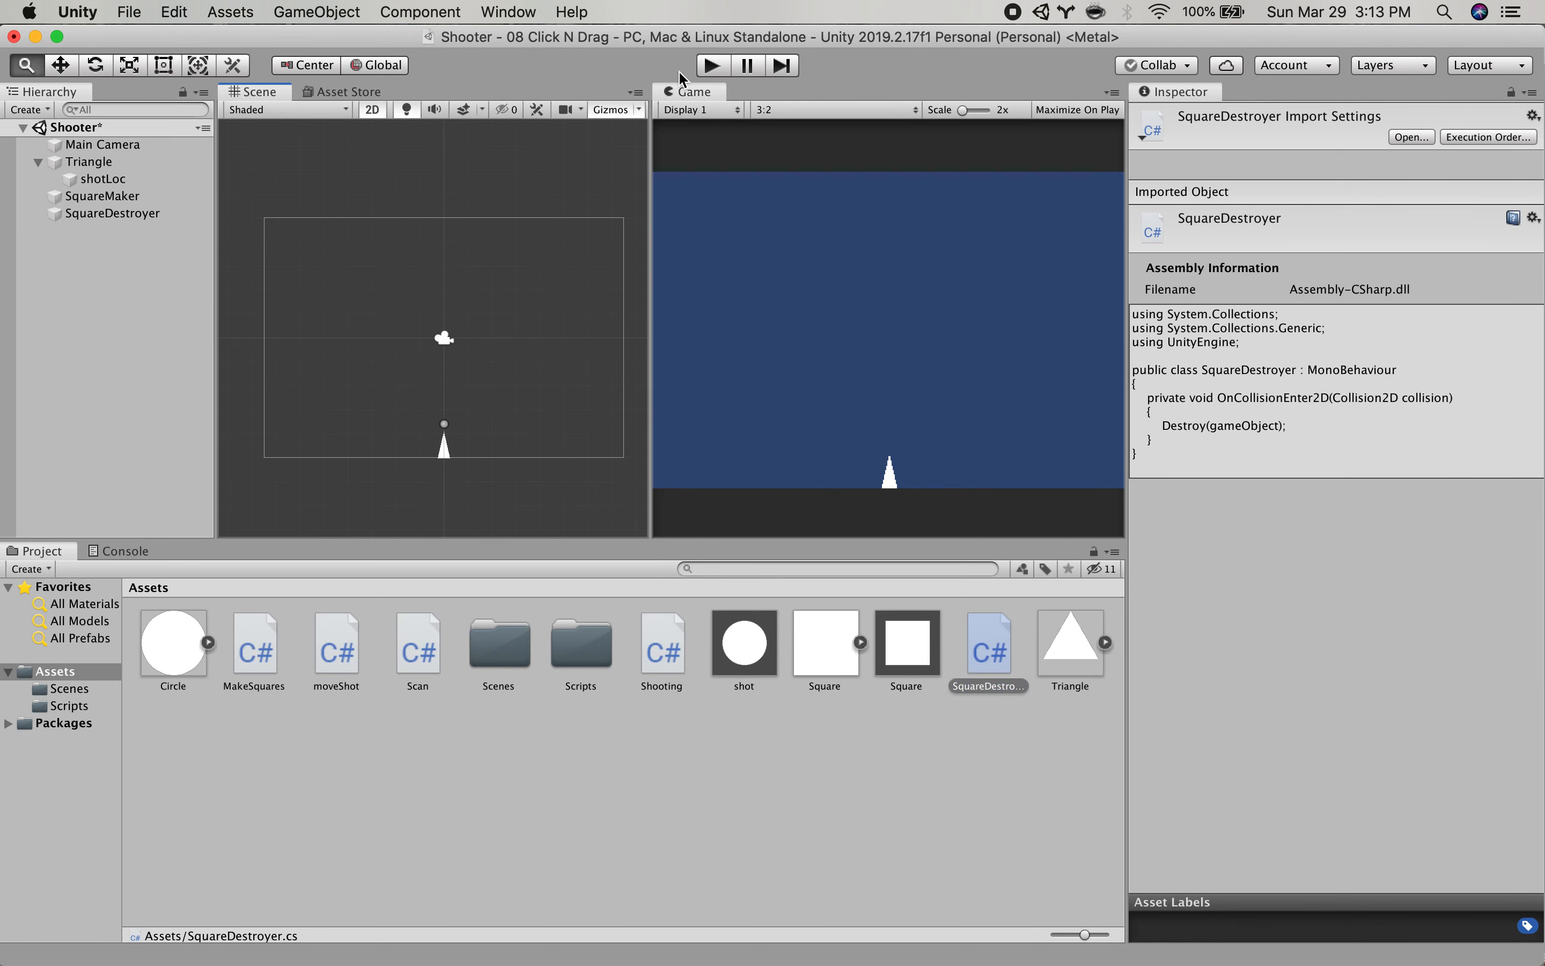
click(711, 65)
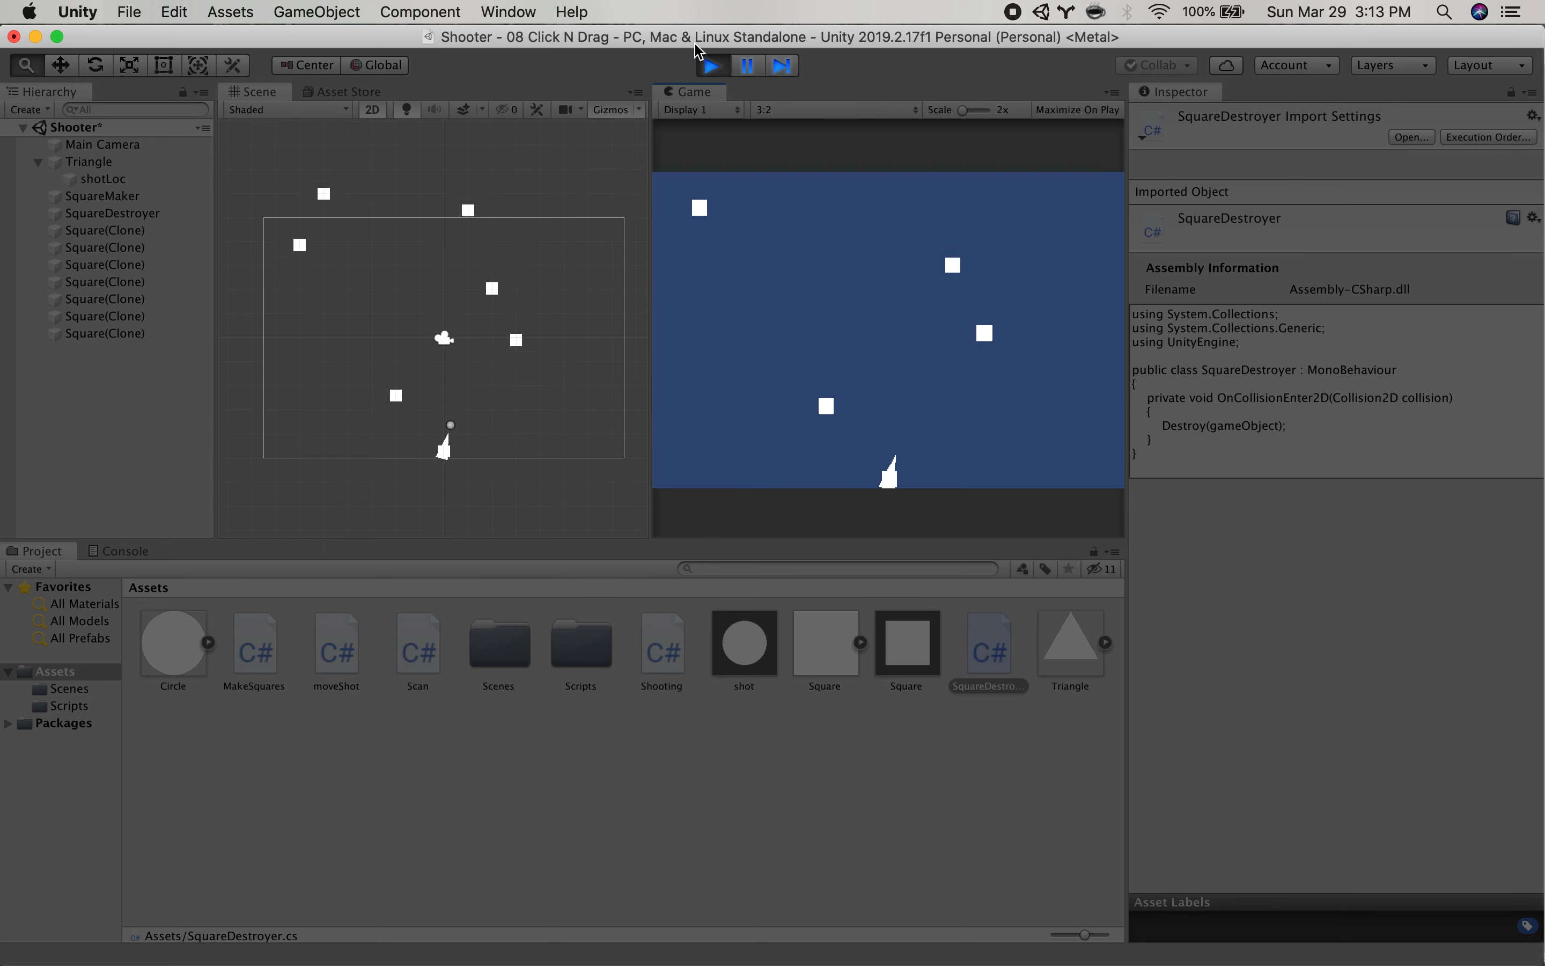
click(712, 65)
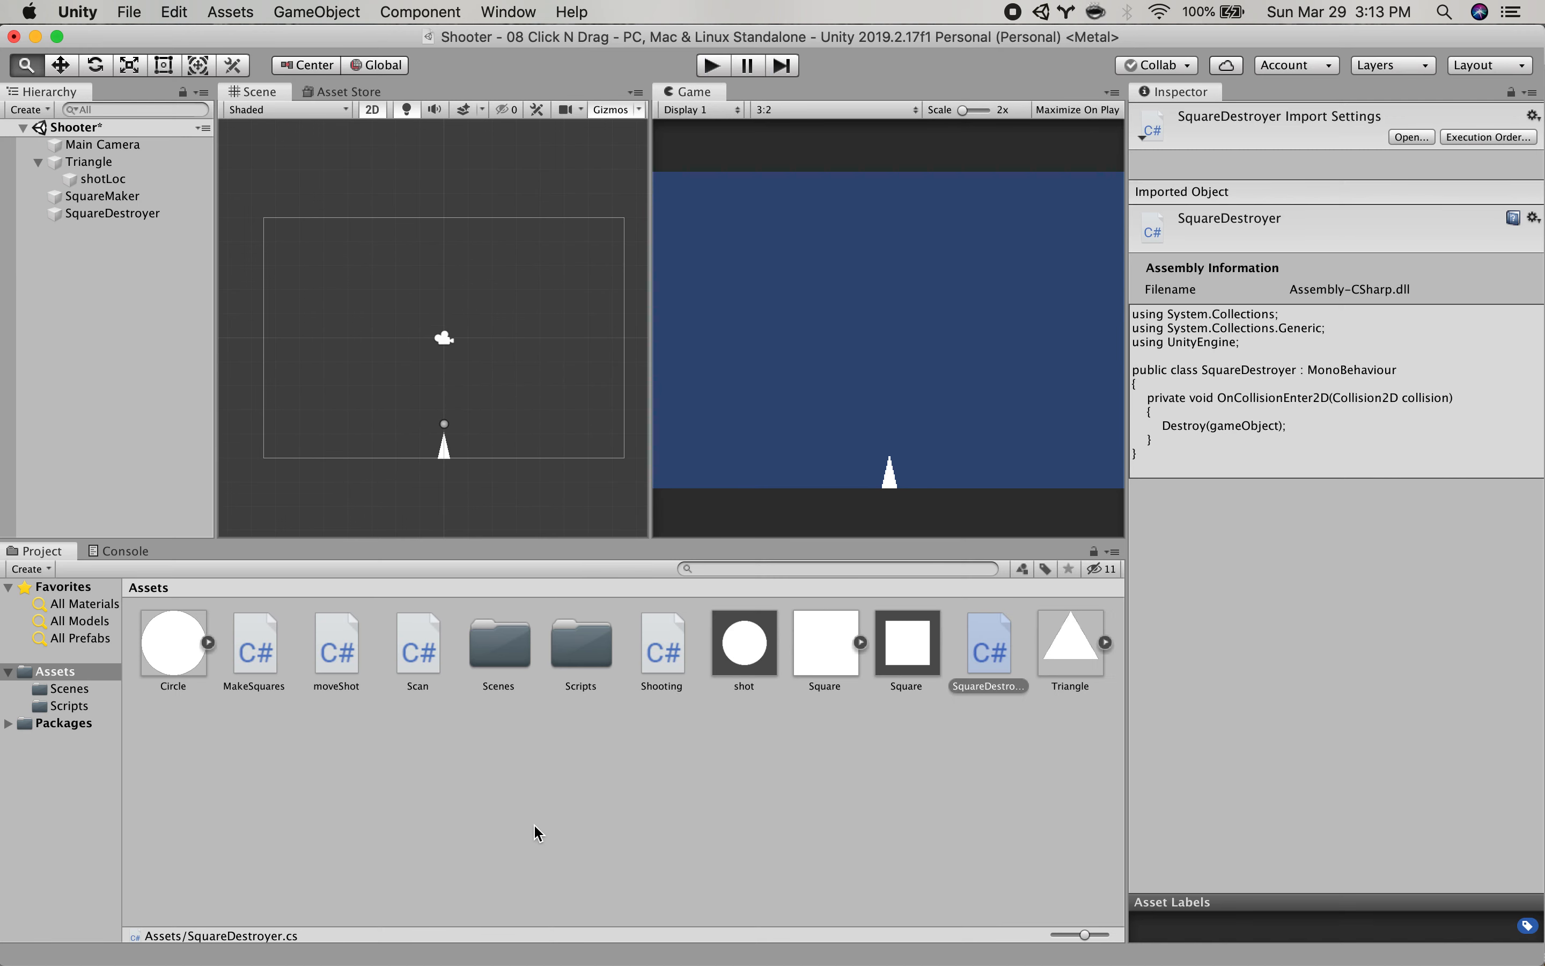
Inspect the shot prefab's Circle sprite, Circle Collider 2D and Move Shot component.
click(742, 645)
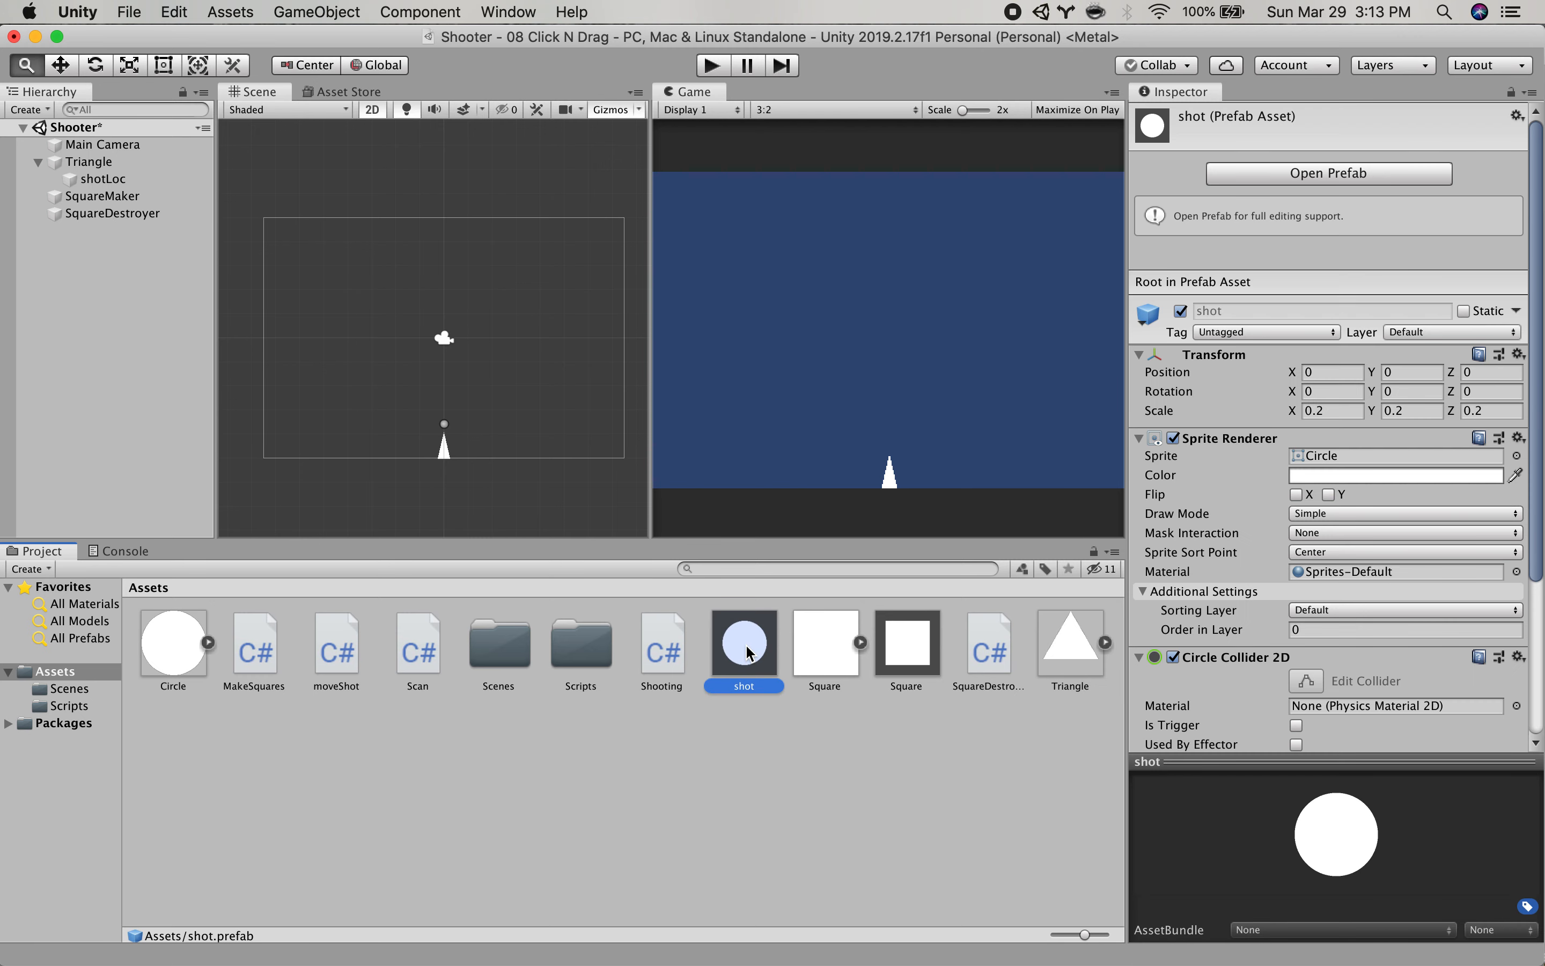
scroll(down, 3)
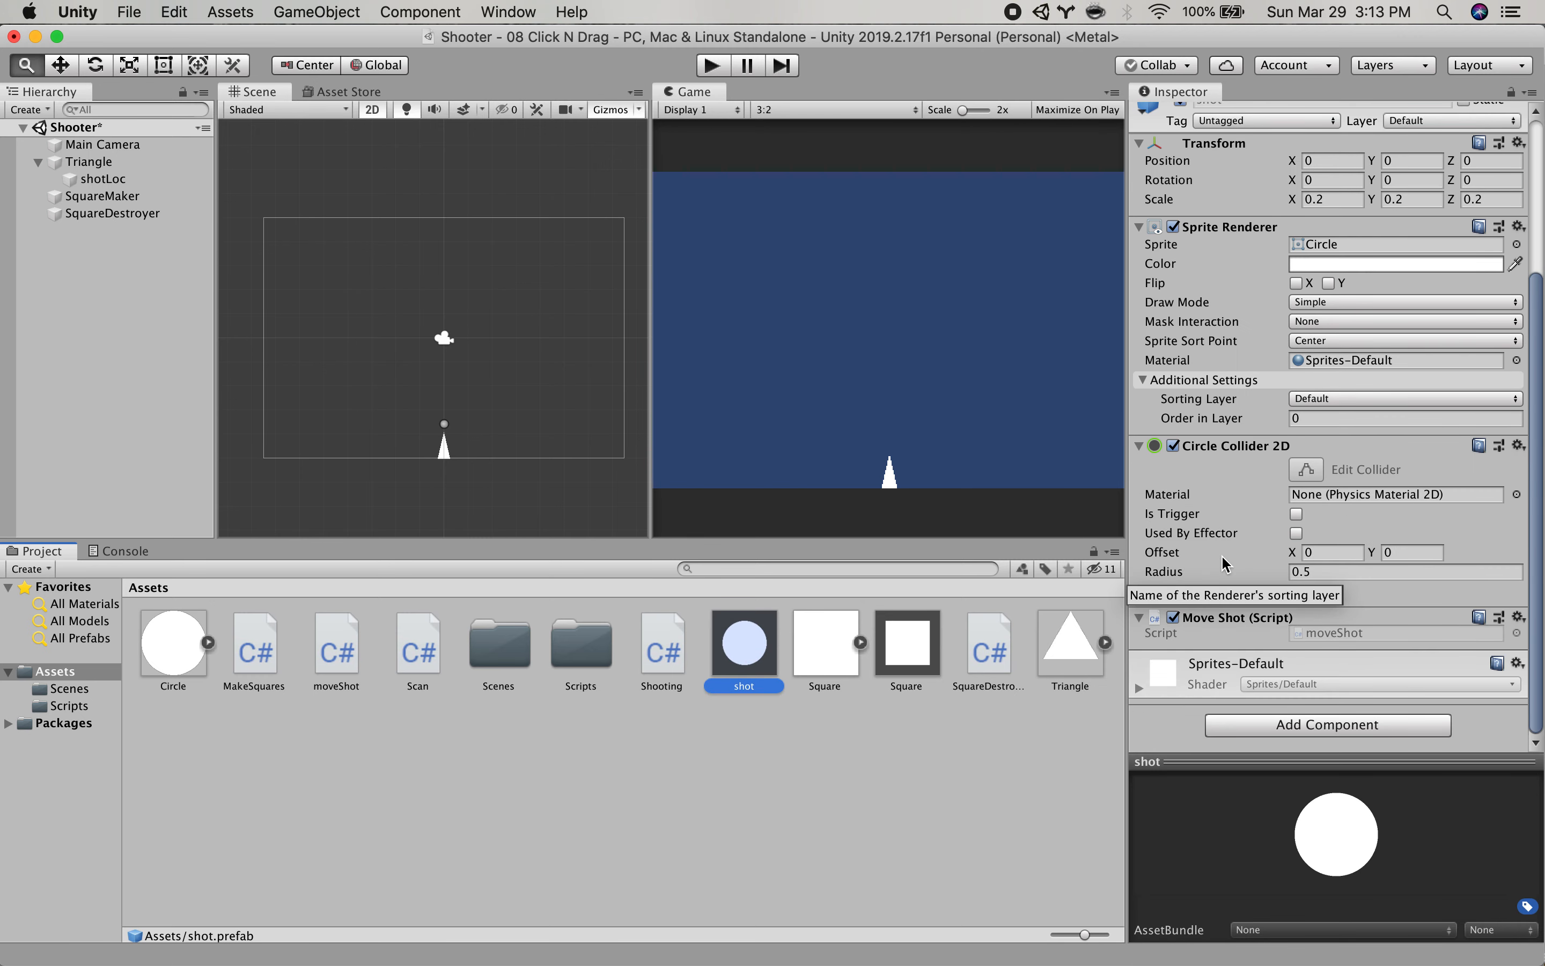
mouse_move(1226, 397)
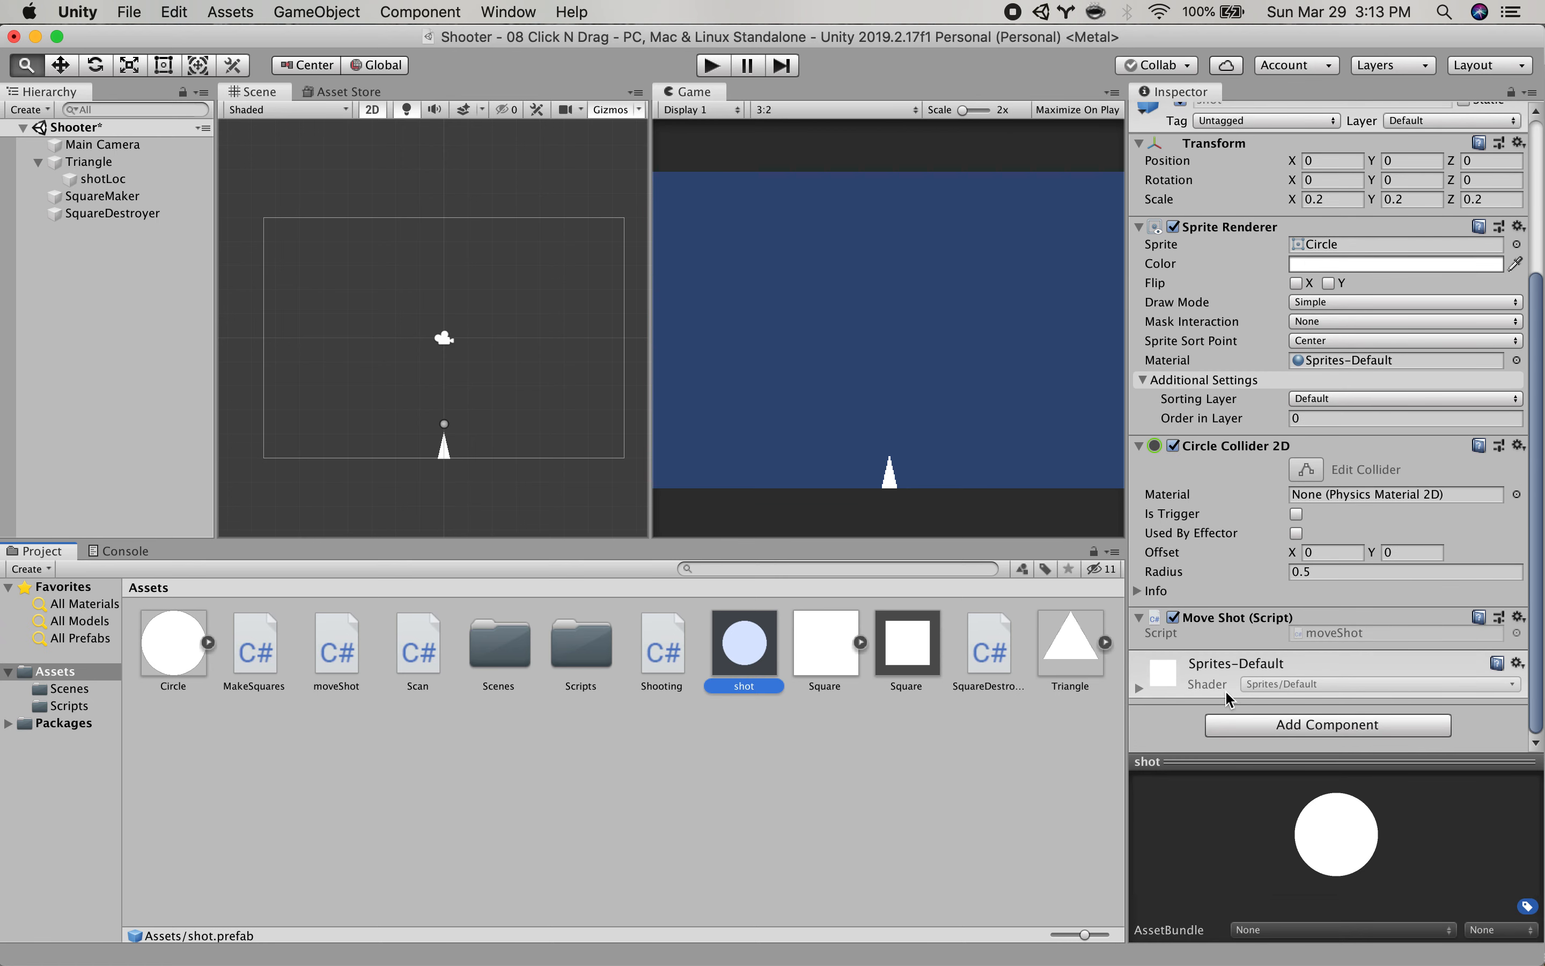
click(335, 643)
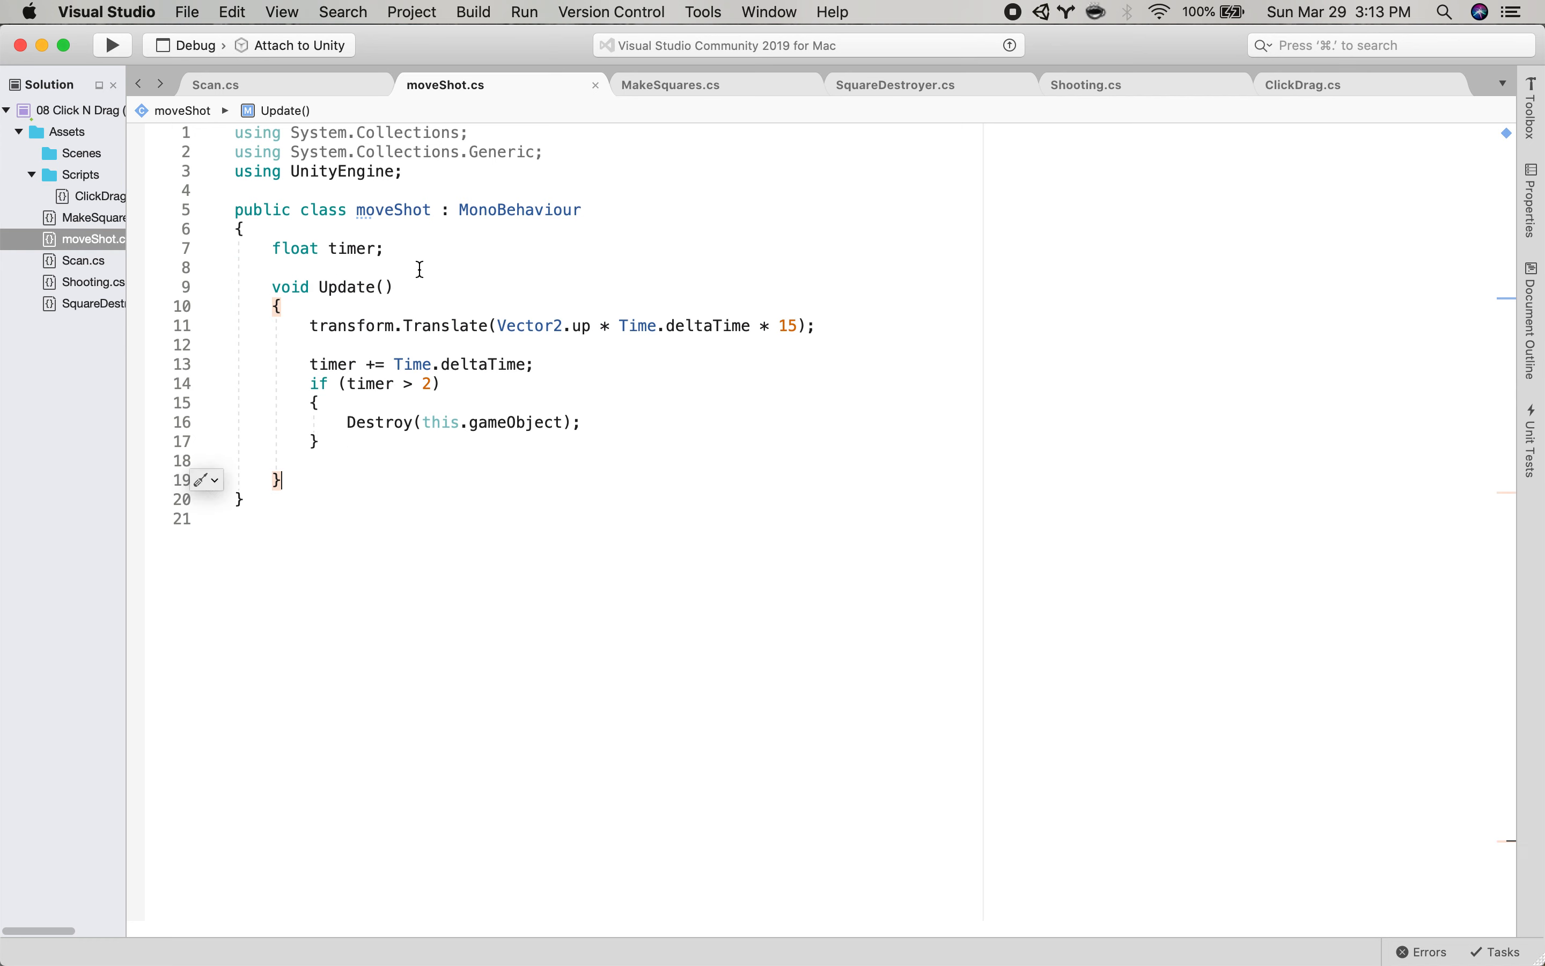
mouse_move(348, 307)
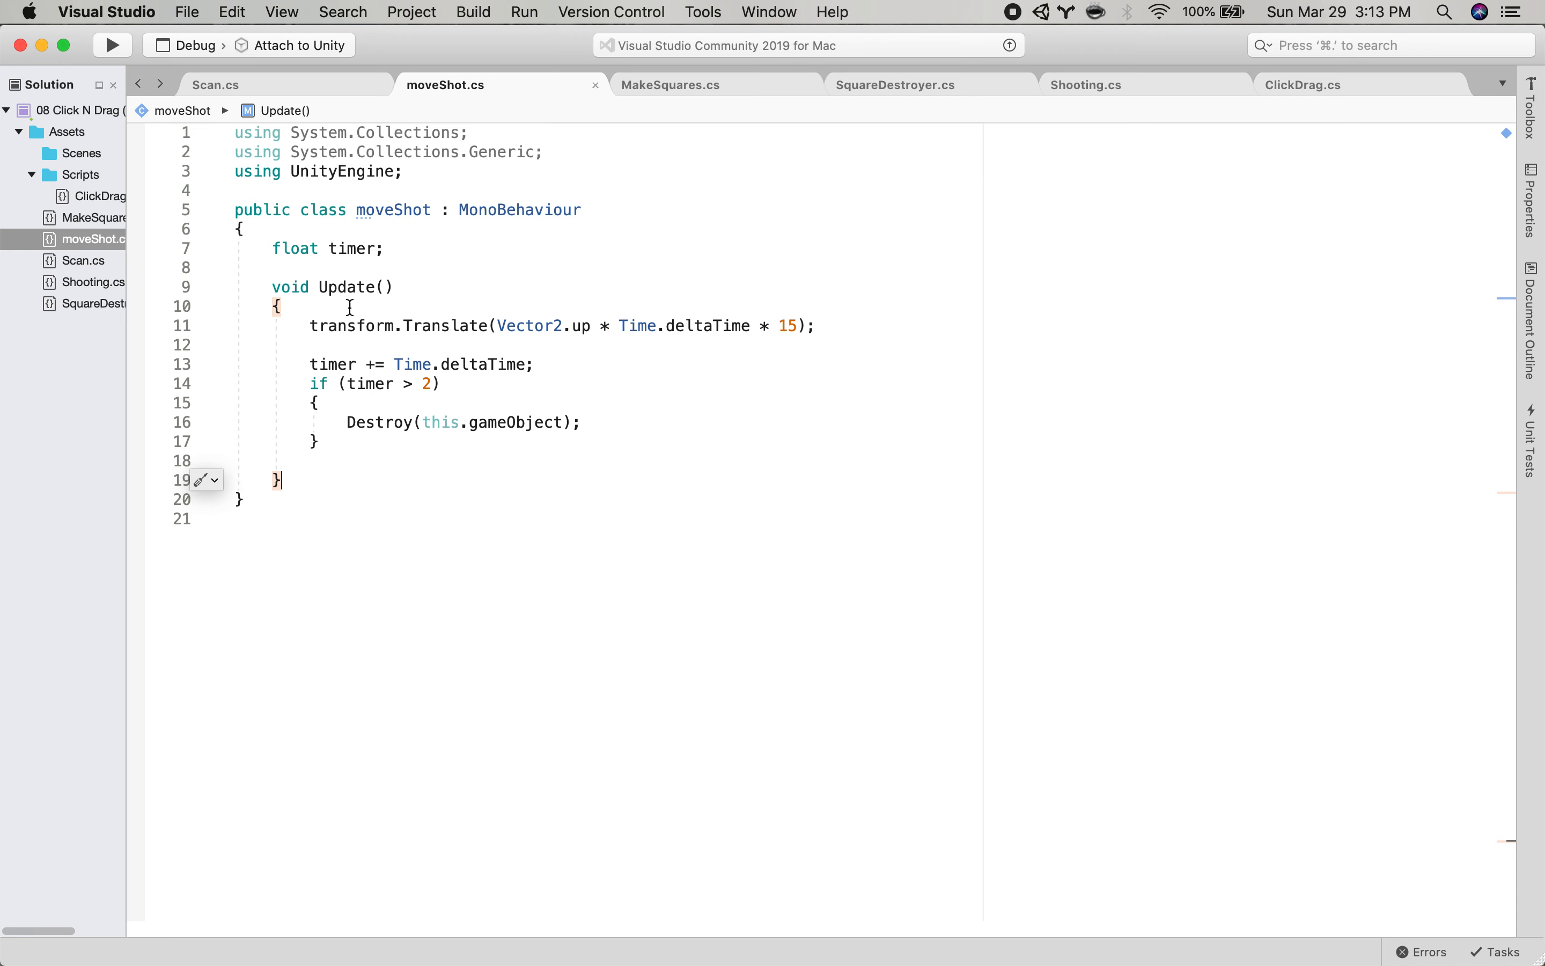
mouse_move(583, 381)
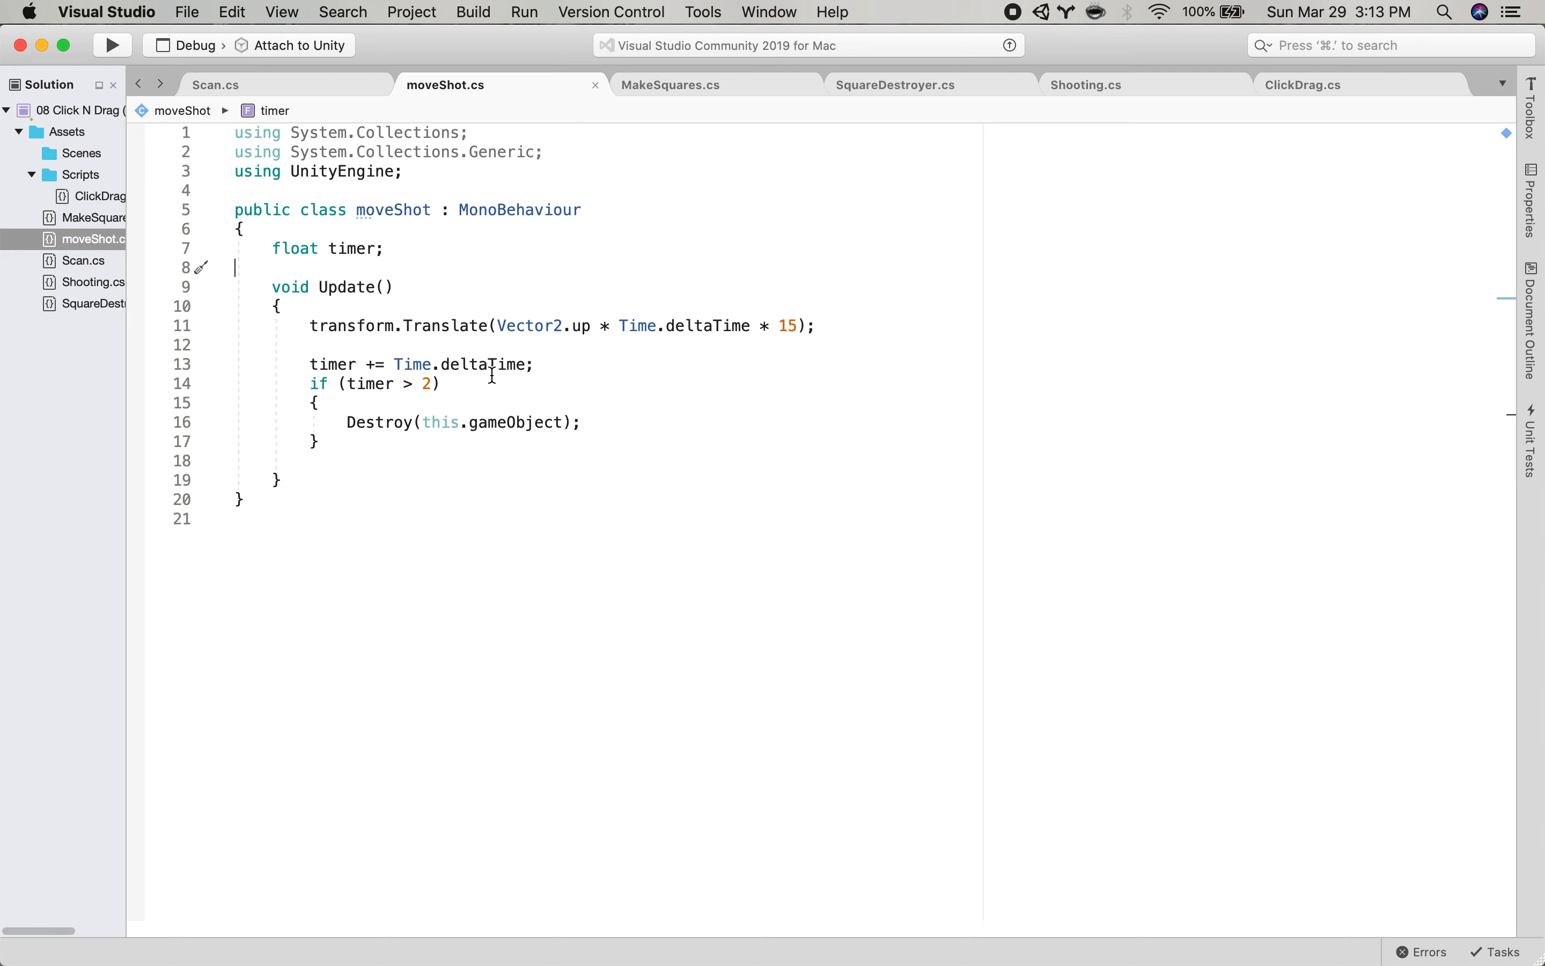
Leave moveShot.cs unchanged and bring up the app switcher to return to Unity.
key(cmd+tab)
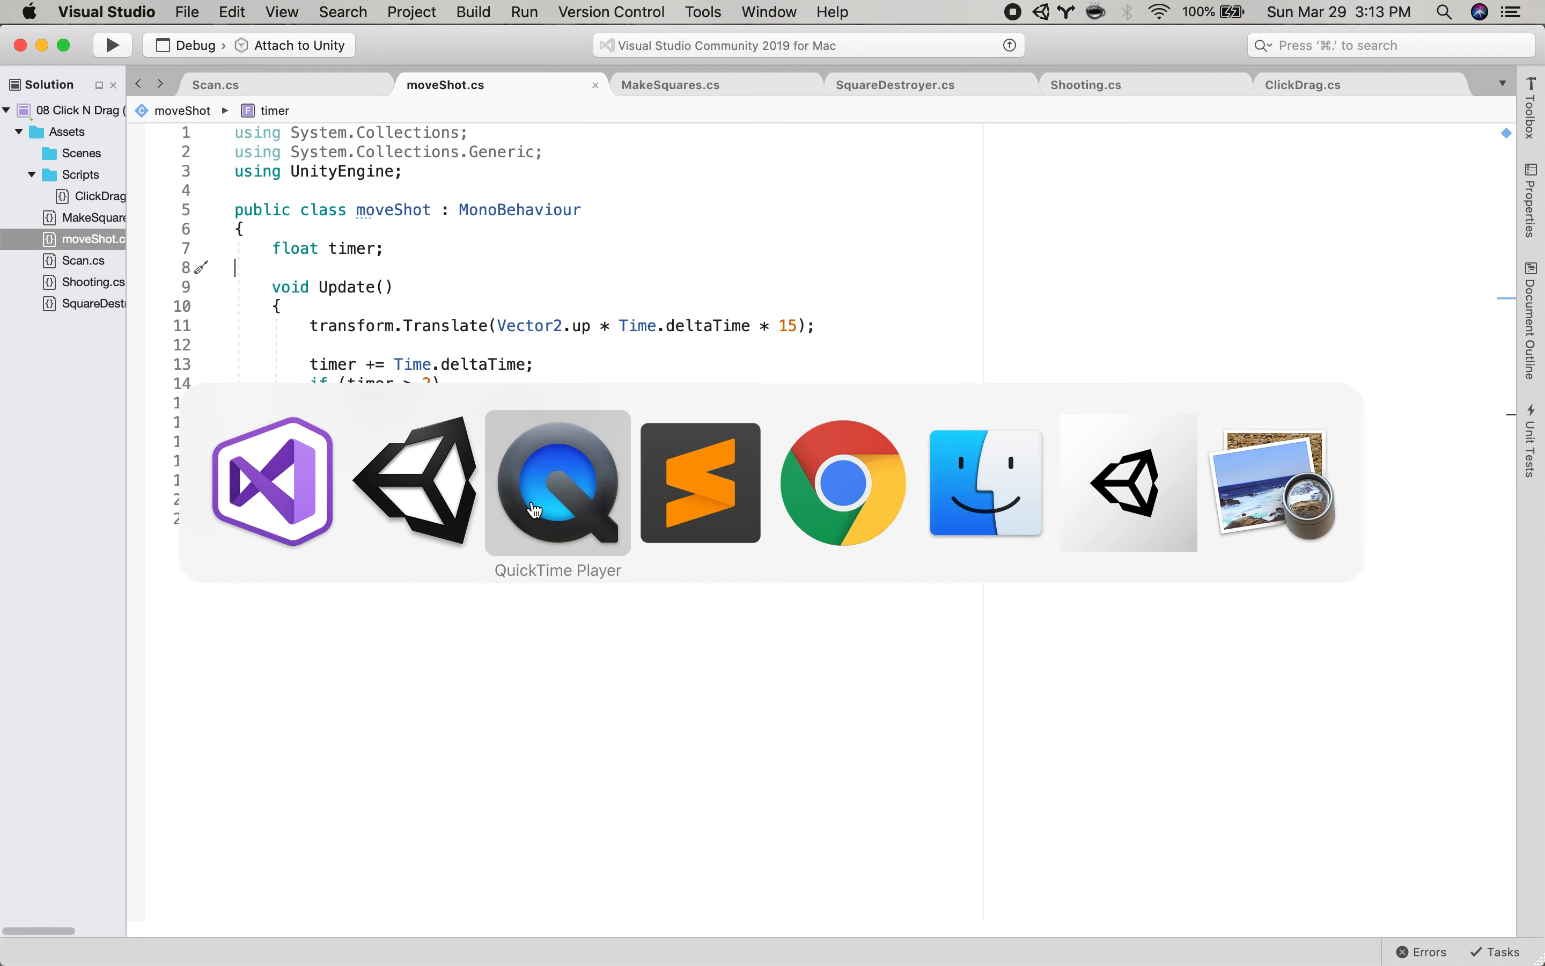
Bring Unity to the front and inspect shotLoc's Transform and attached Shooting script.
click(415, 482)
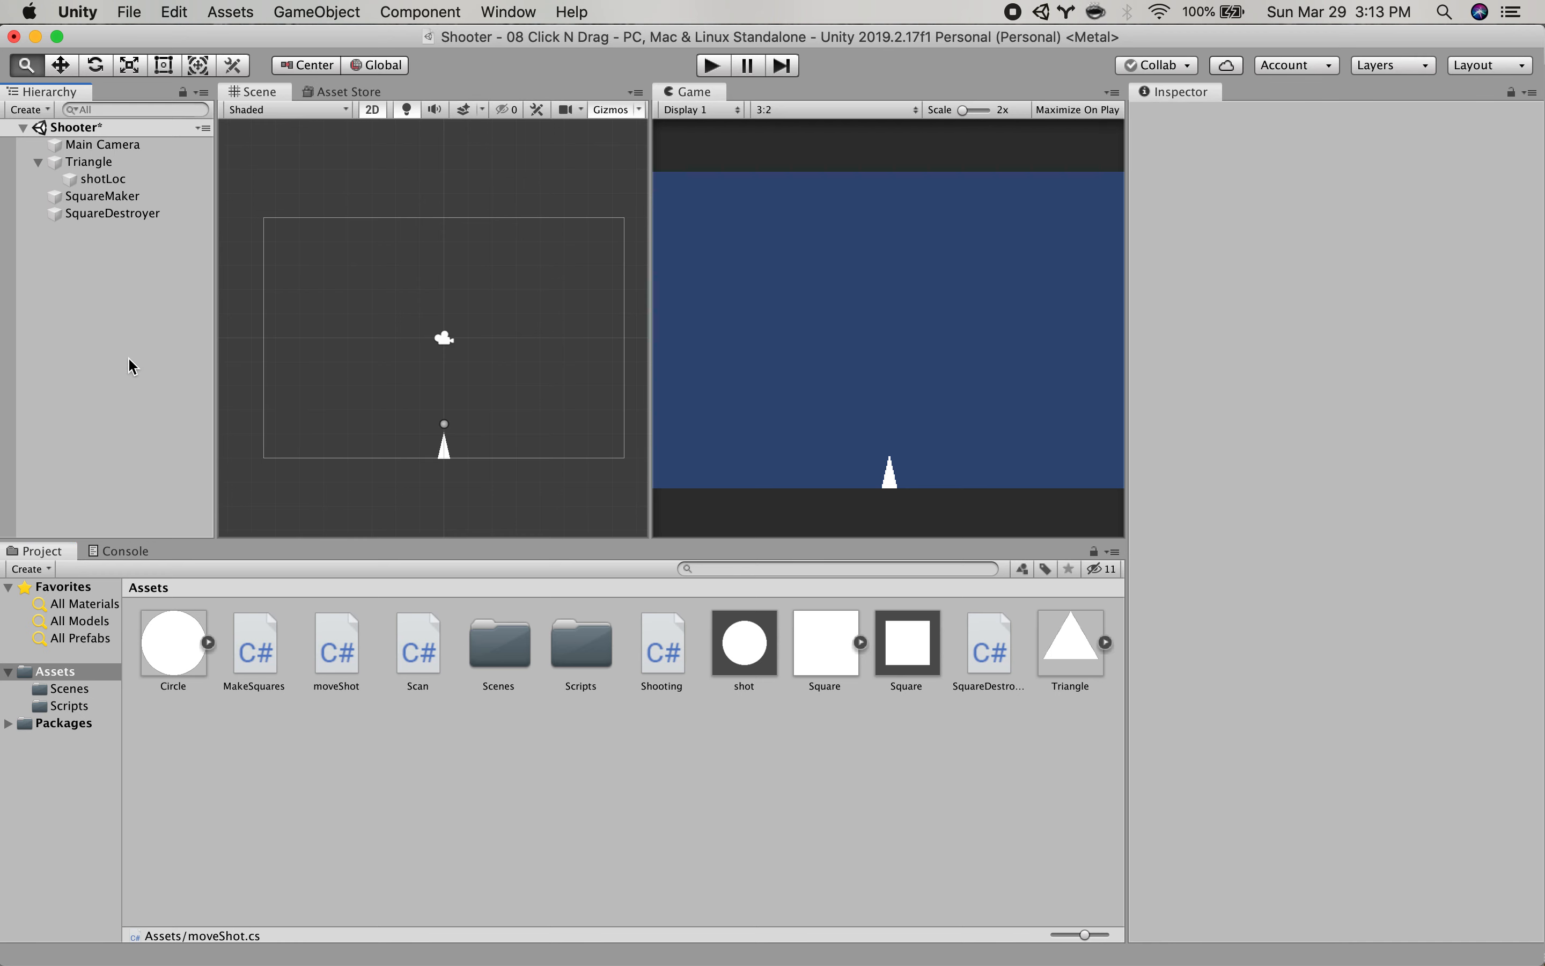
mouse_move(445, 424)
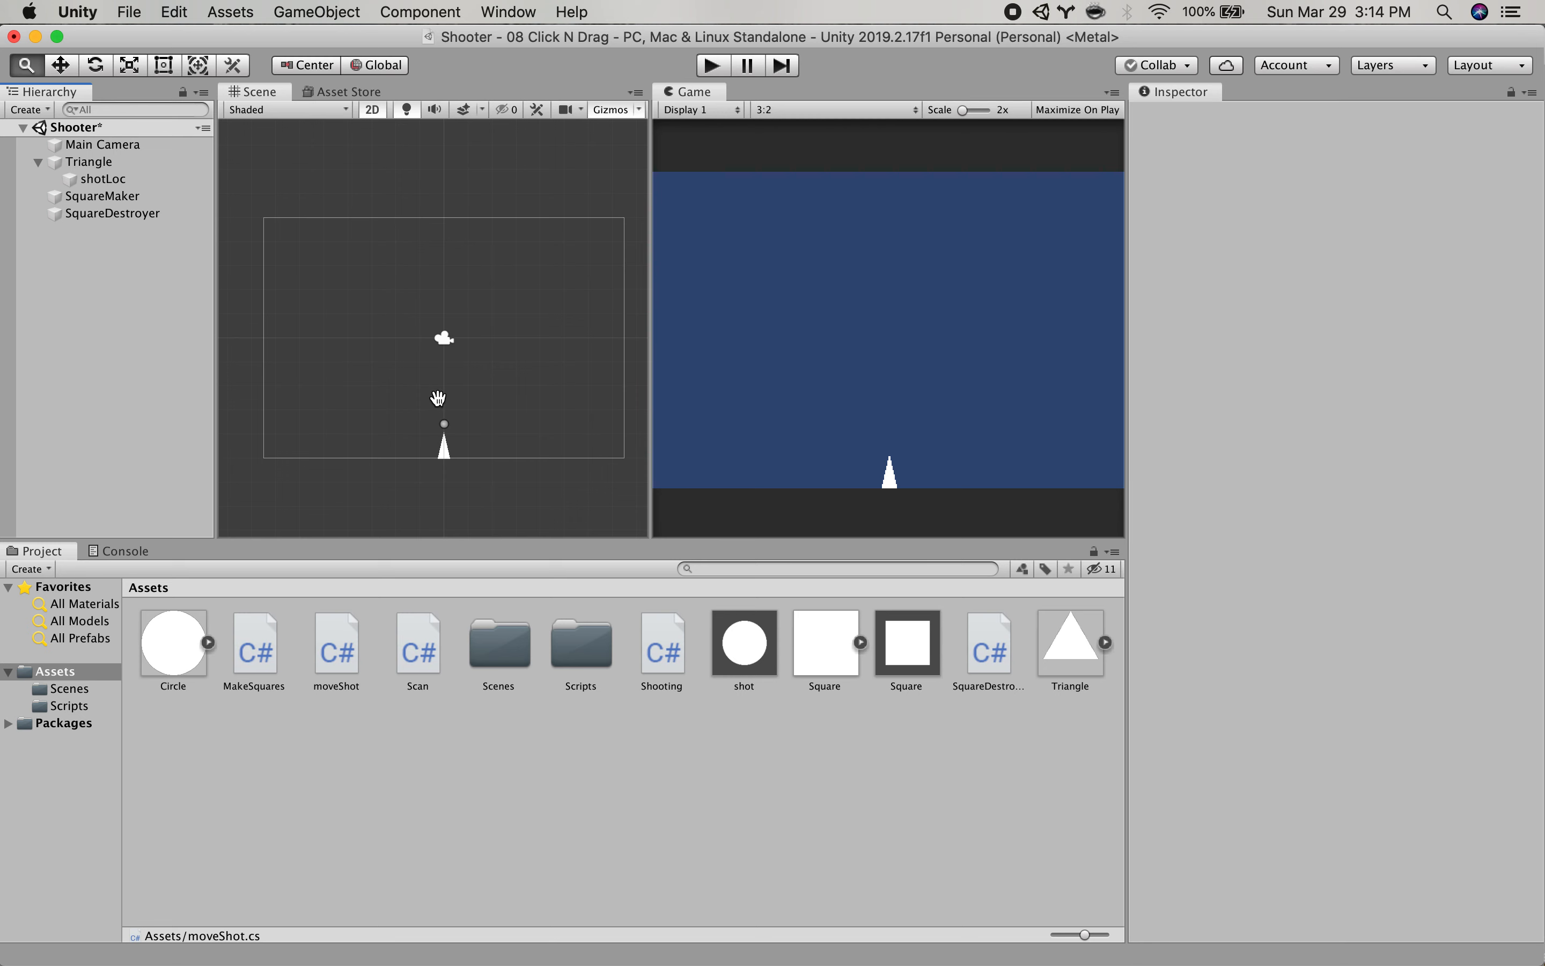
mouse_move(446, 276)
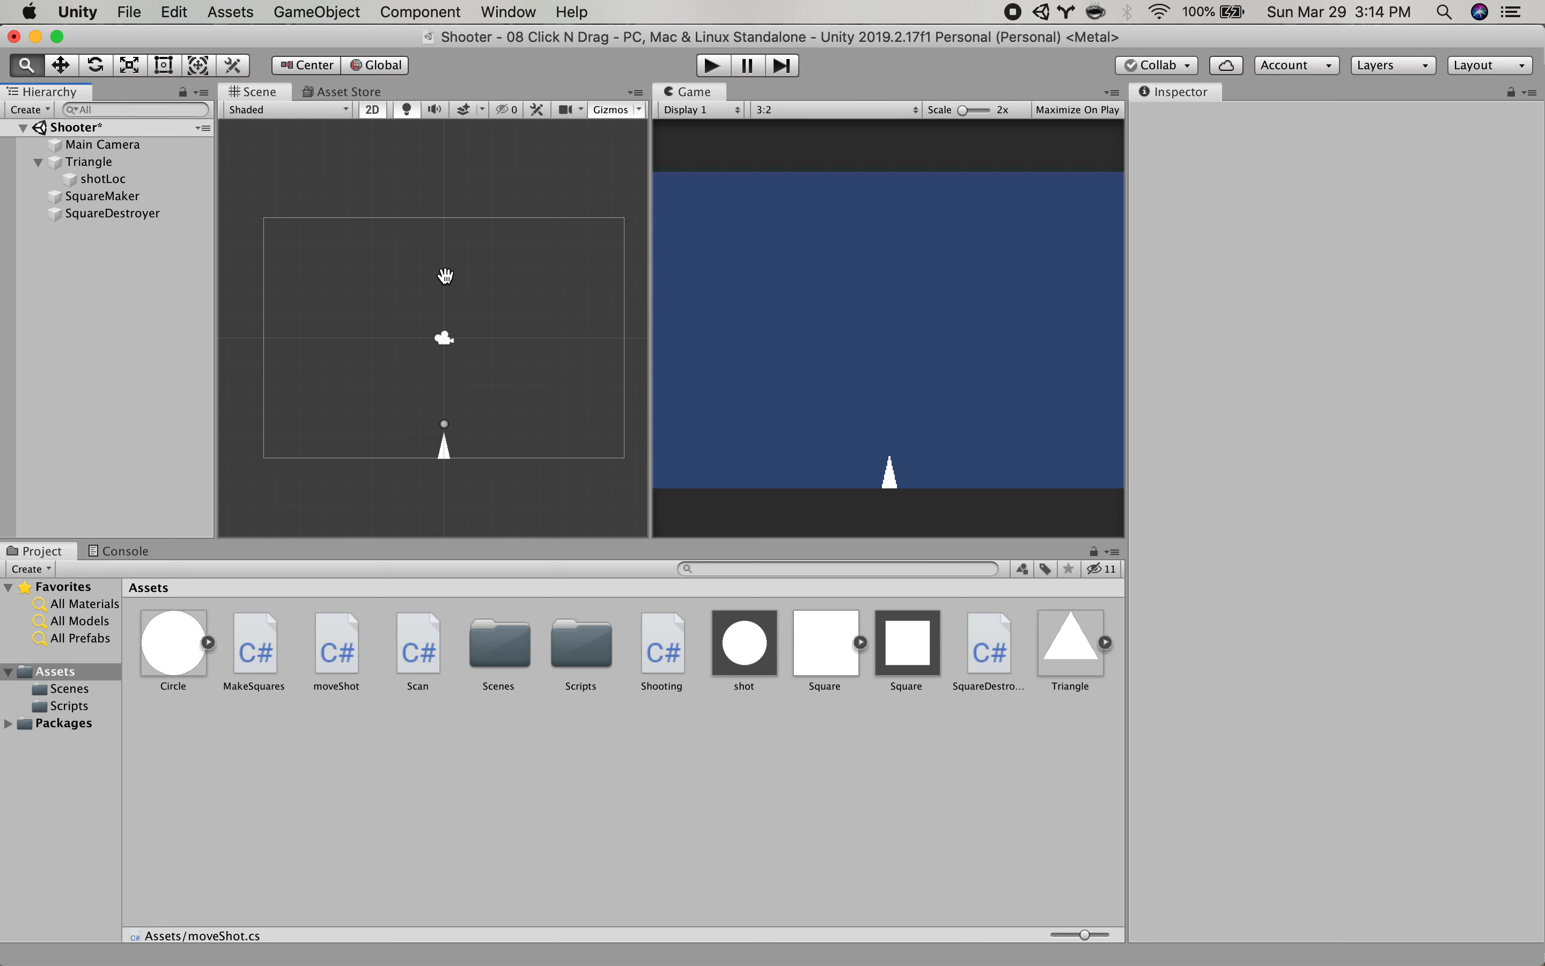
mouse_move(483, 331)
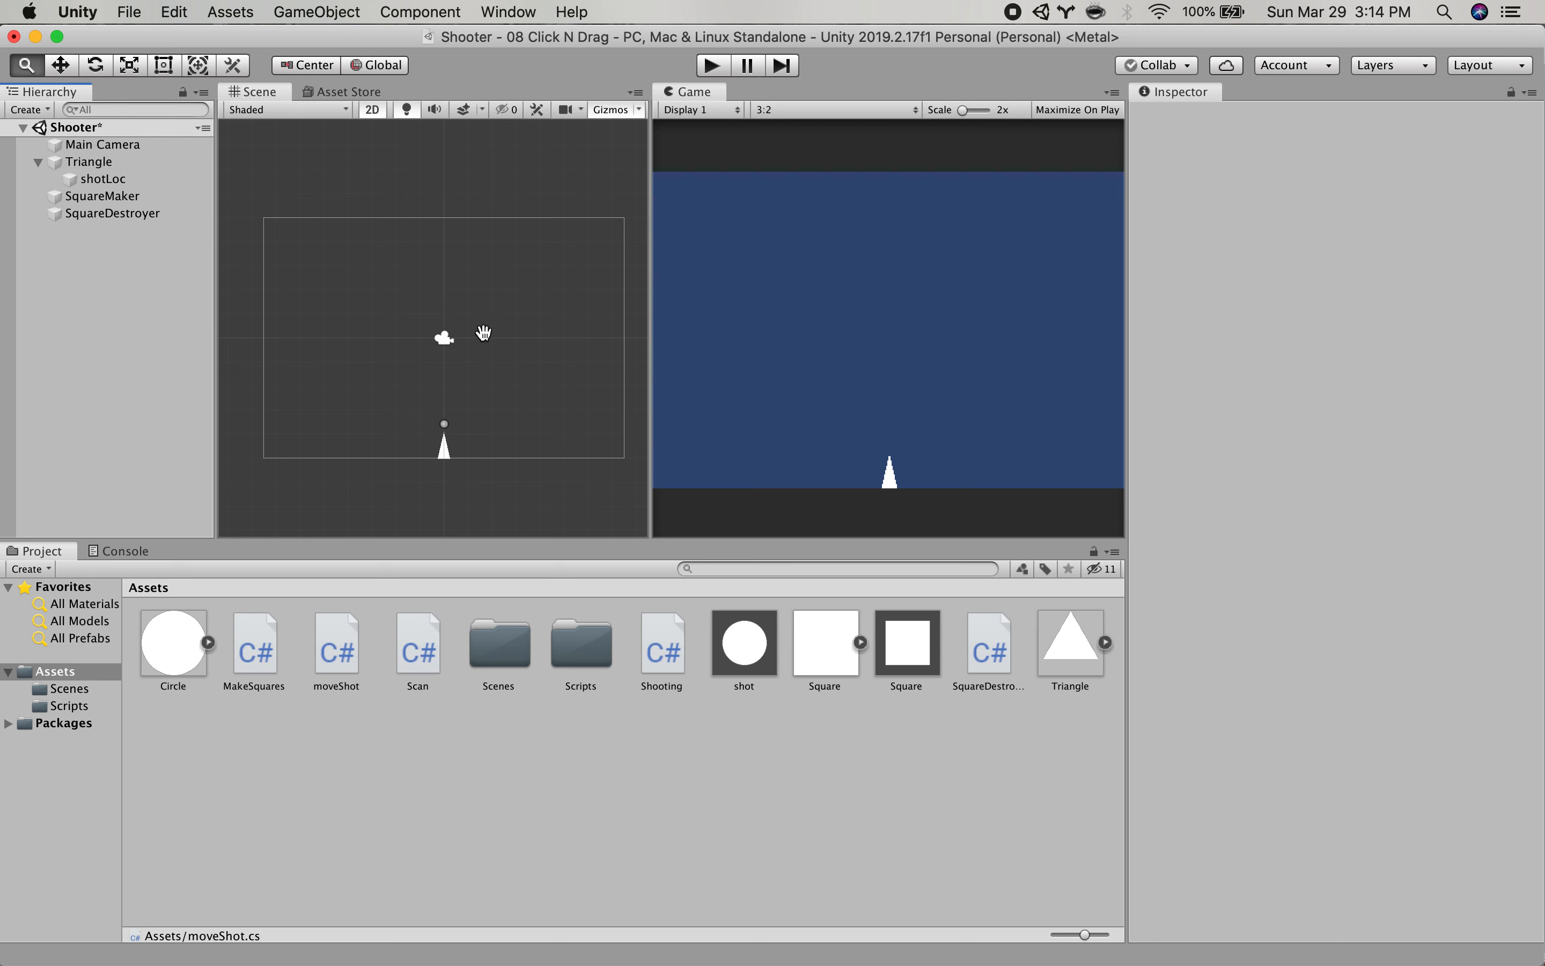
mouse_move(609, 420)
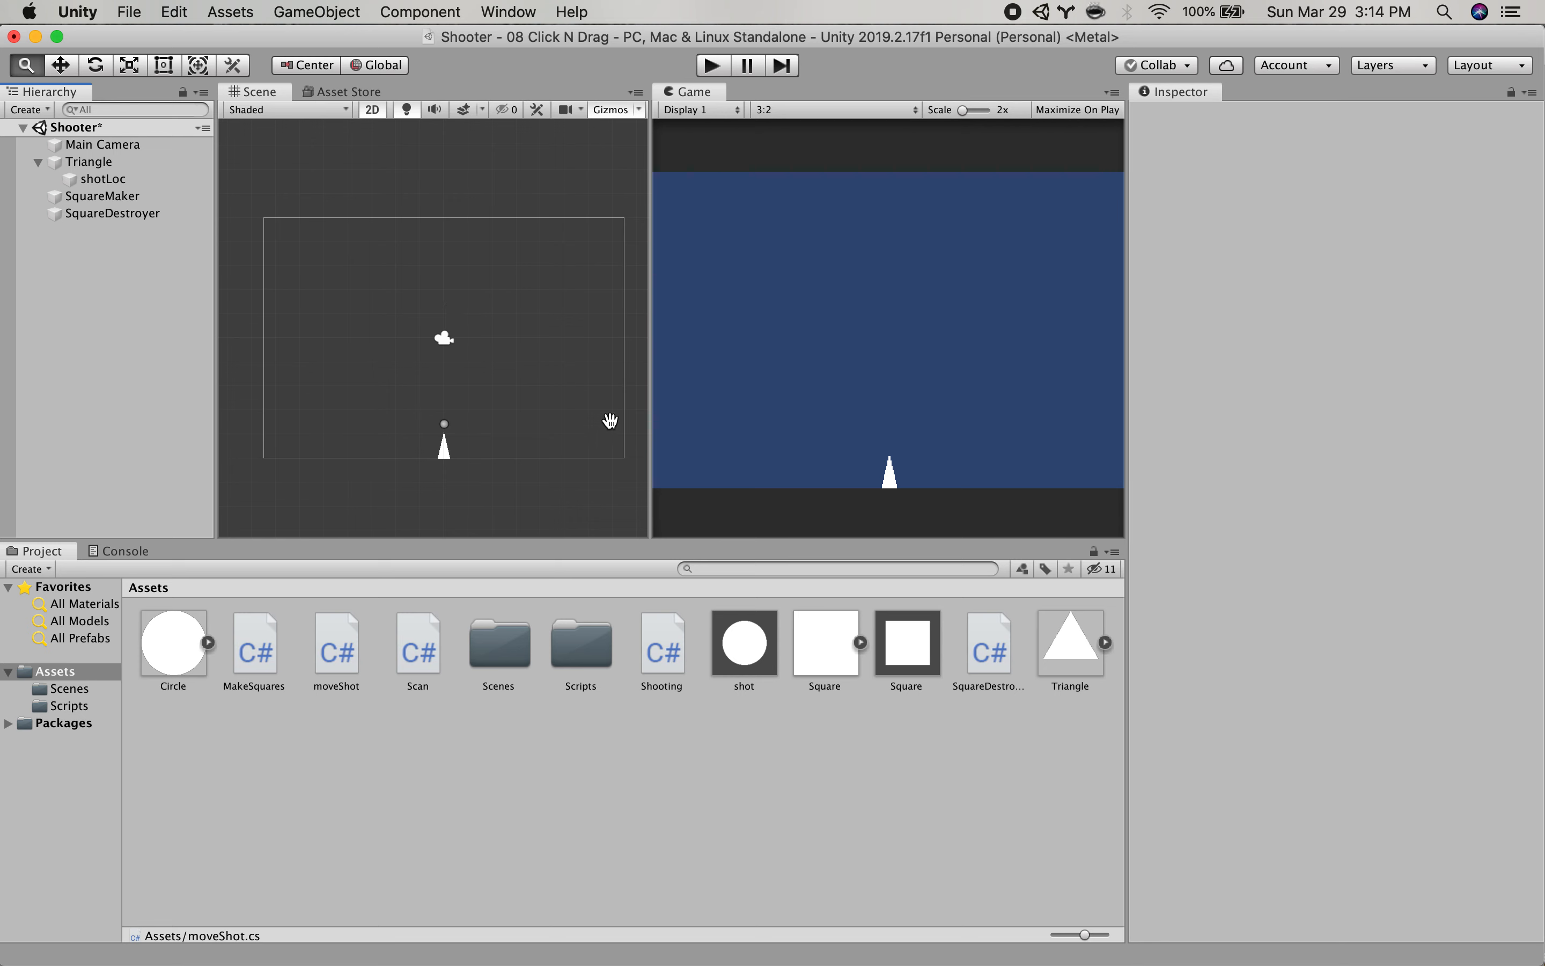
mouse_move(347, 203)
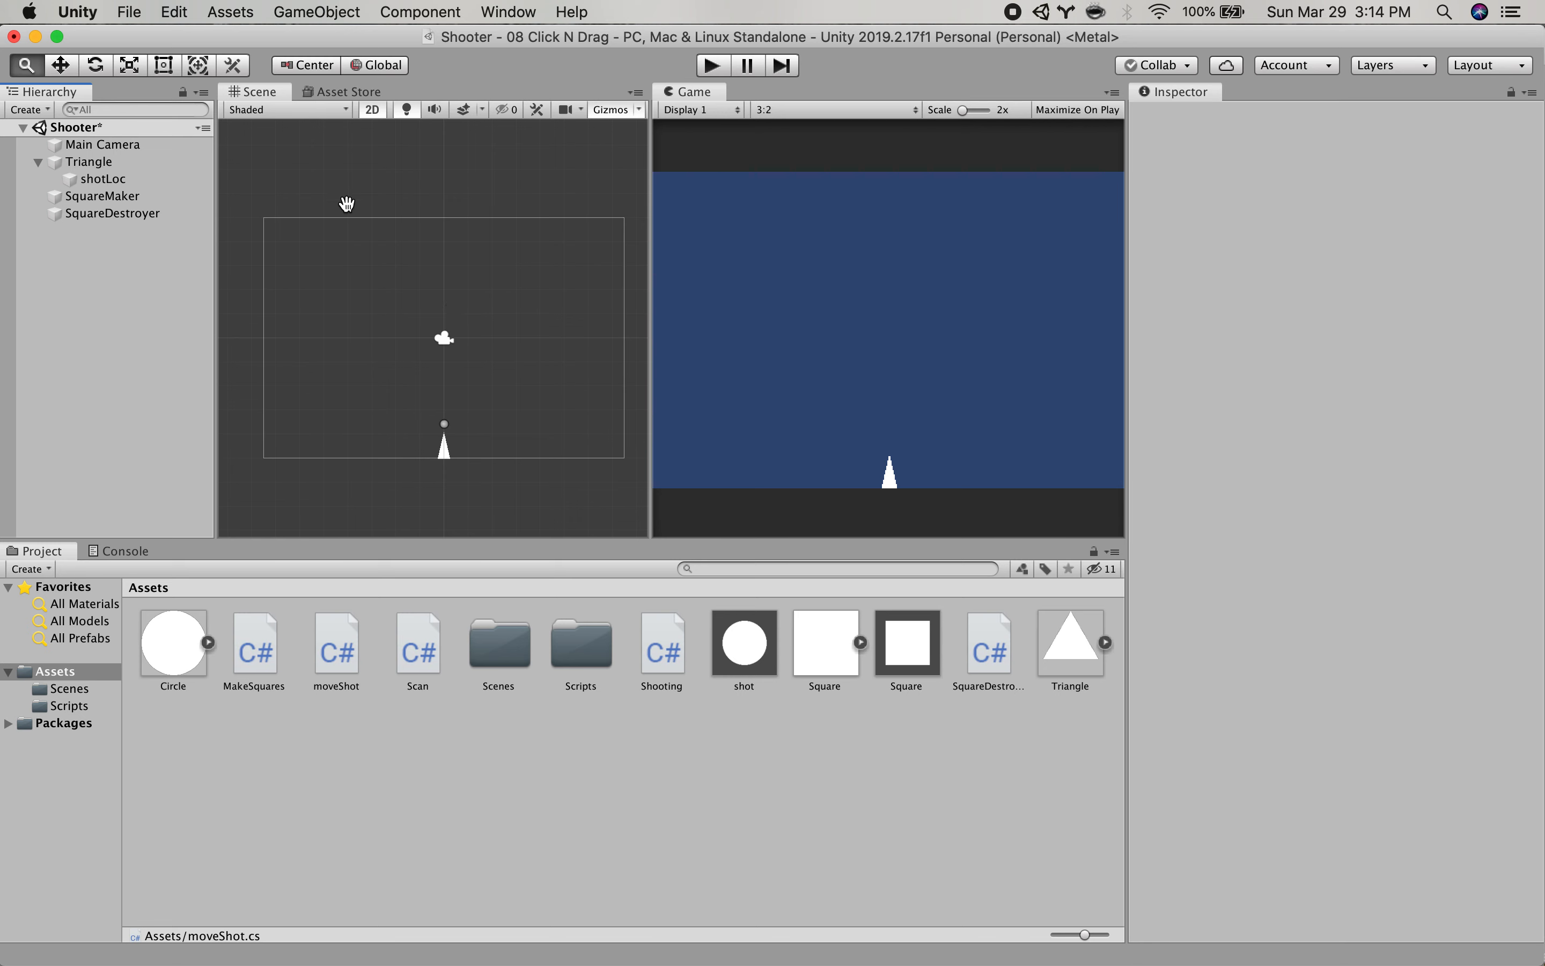
click(103, 178)
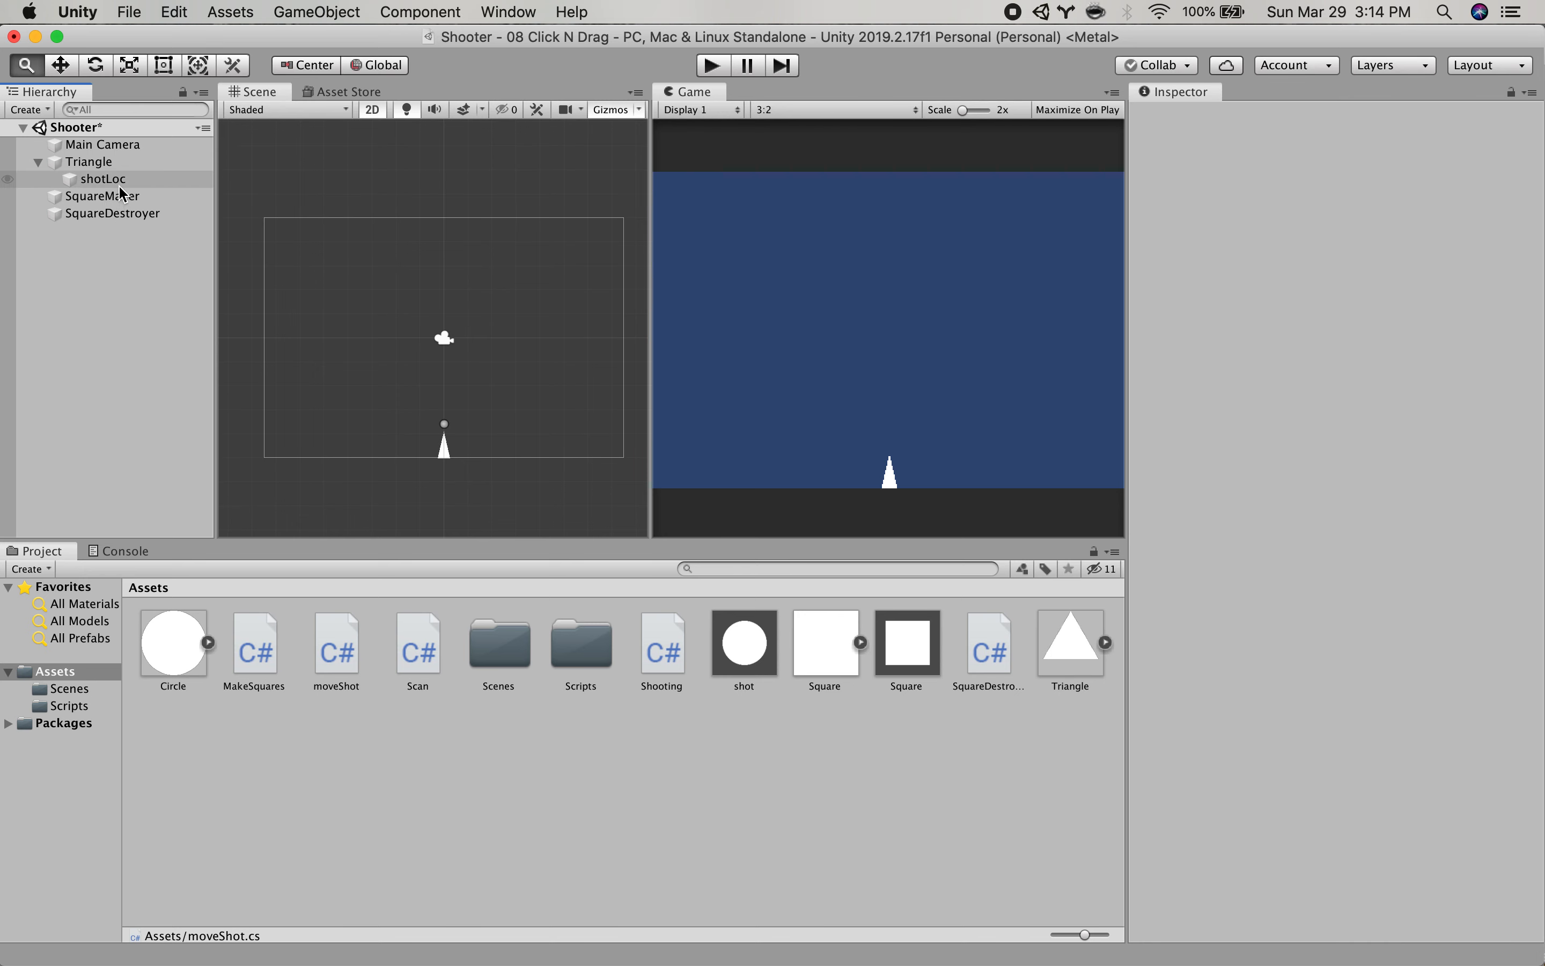
click(103, 178)
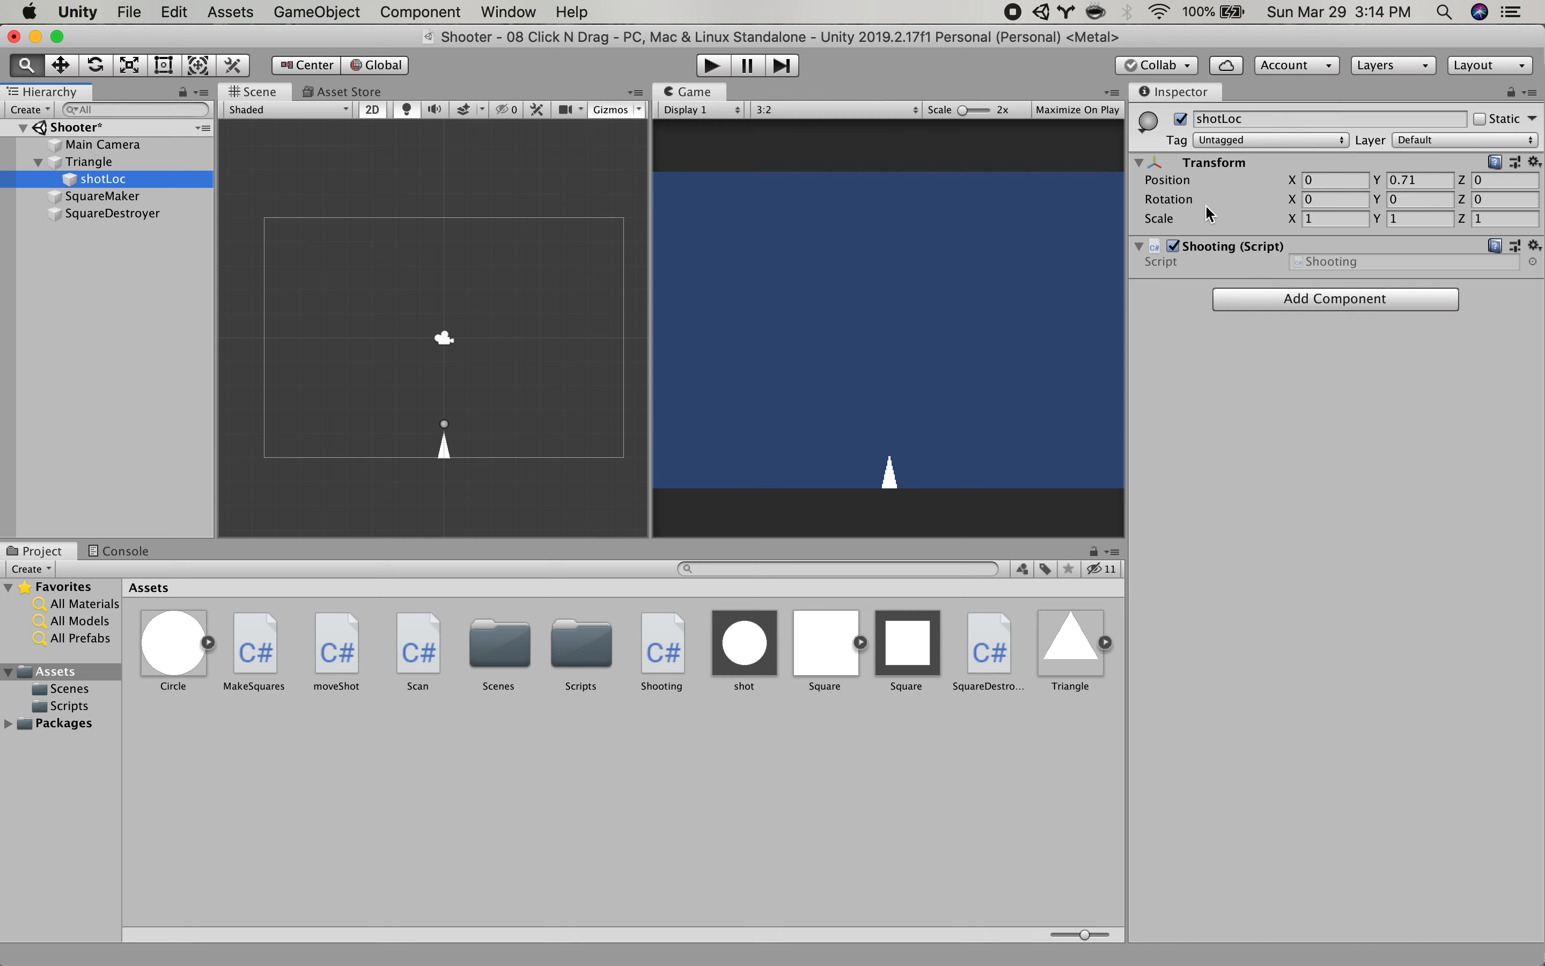
mouse_move(621, 468)
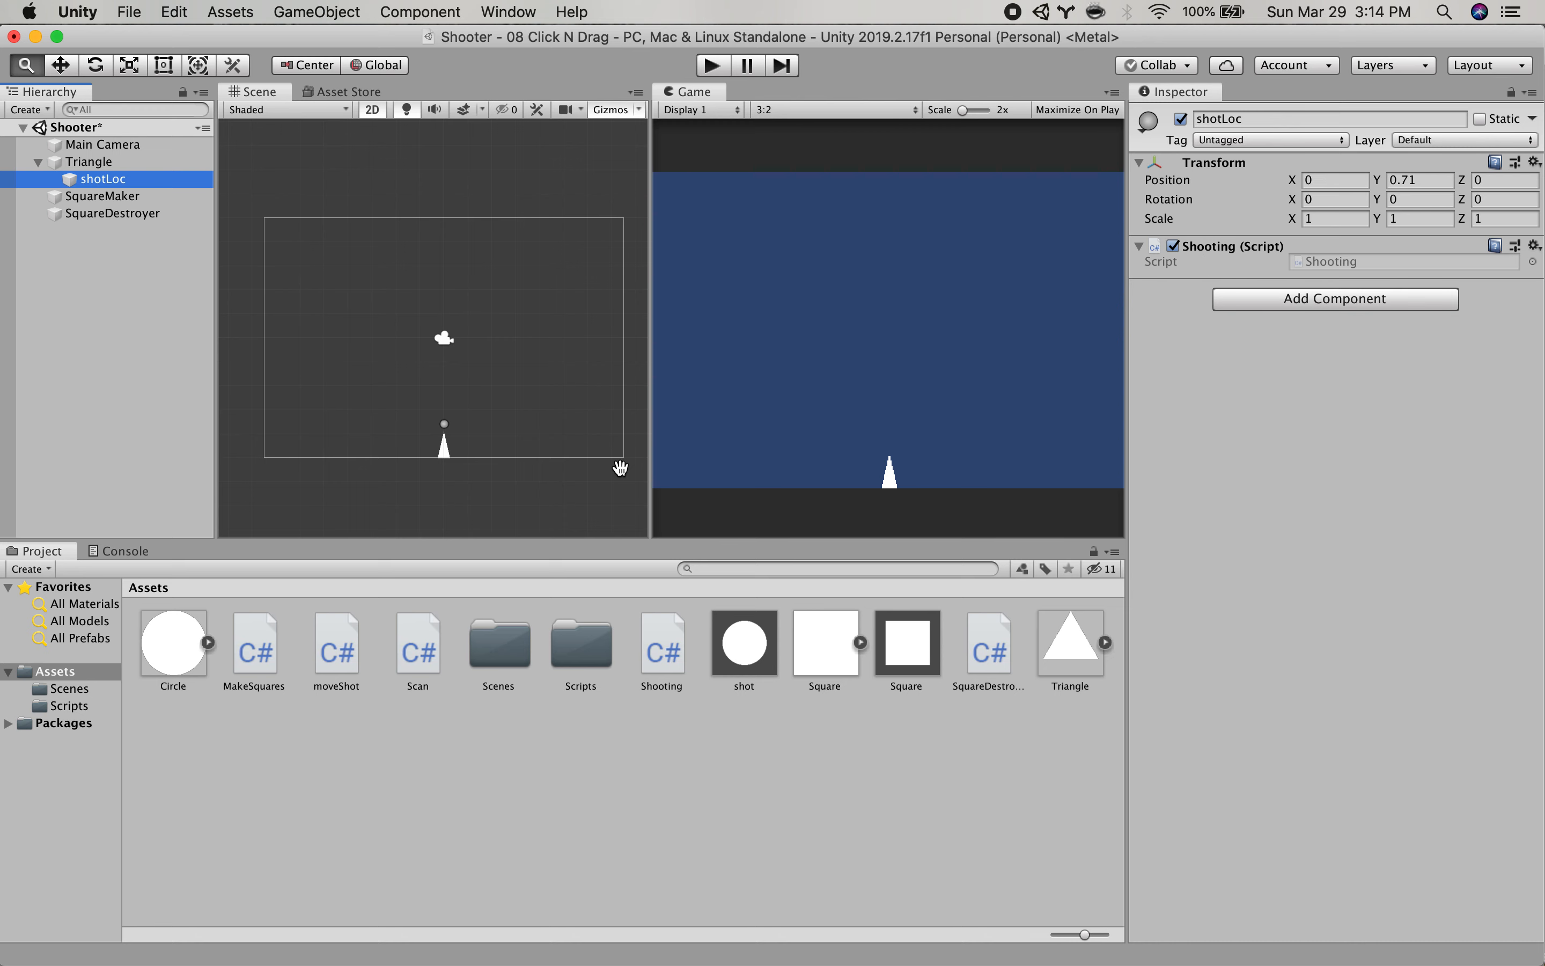
mouse_move(1059, 402)
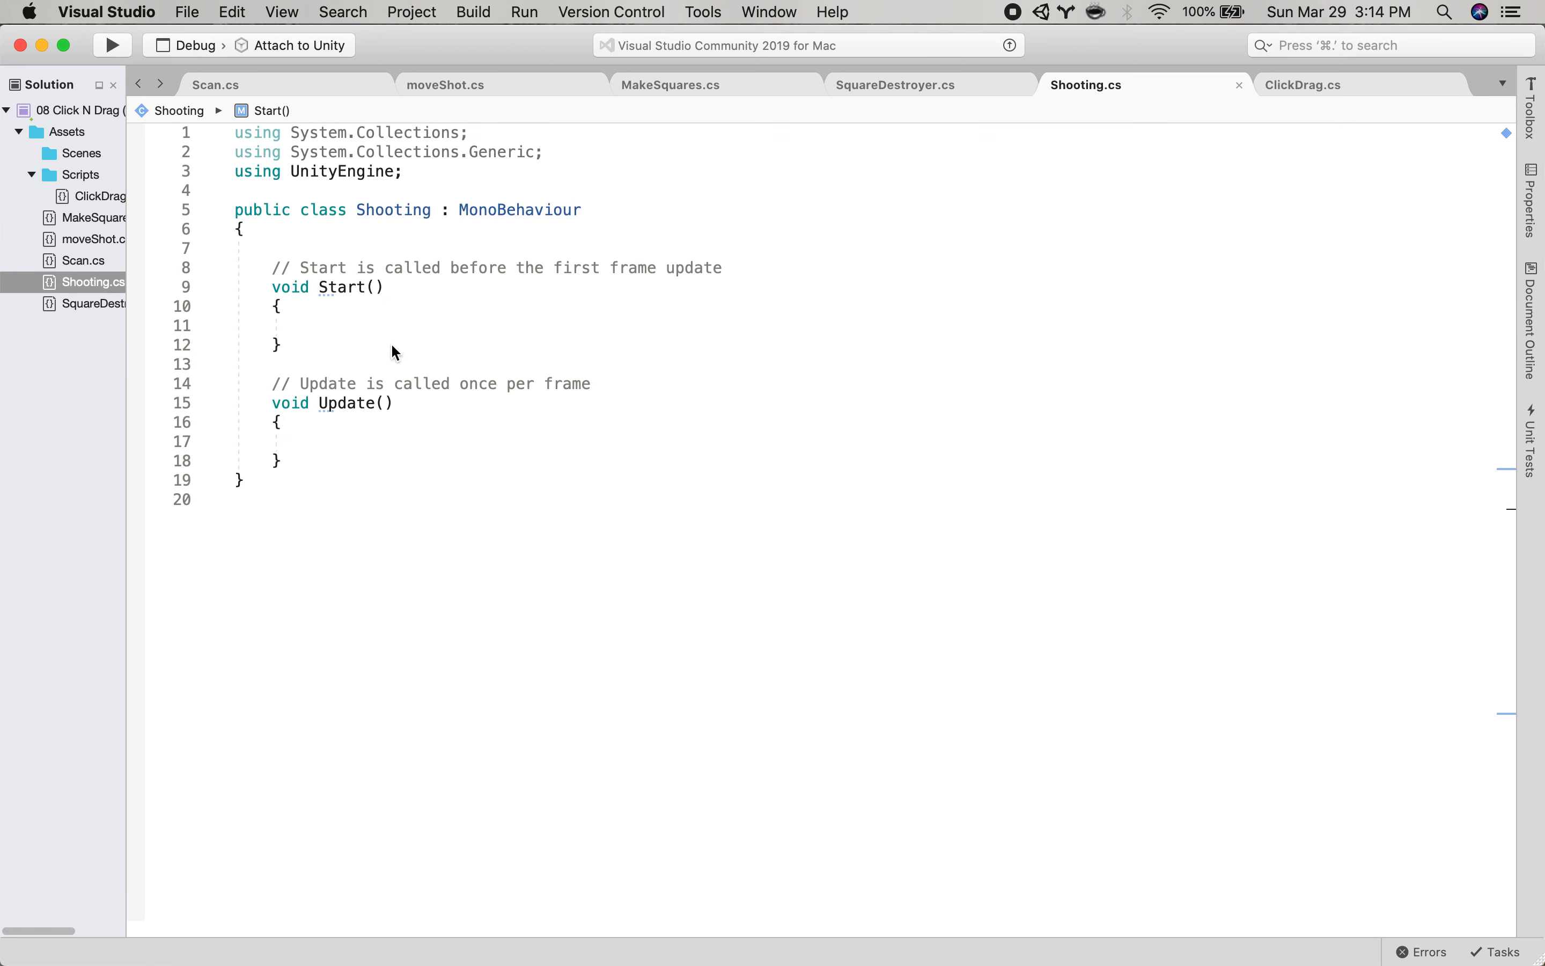
mouse_move(387, 340)
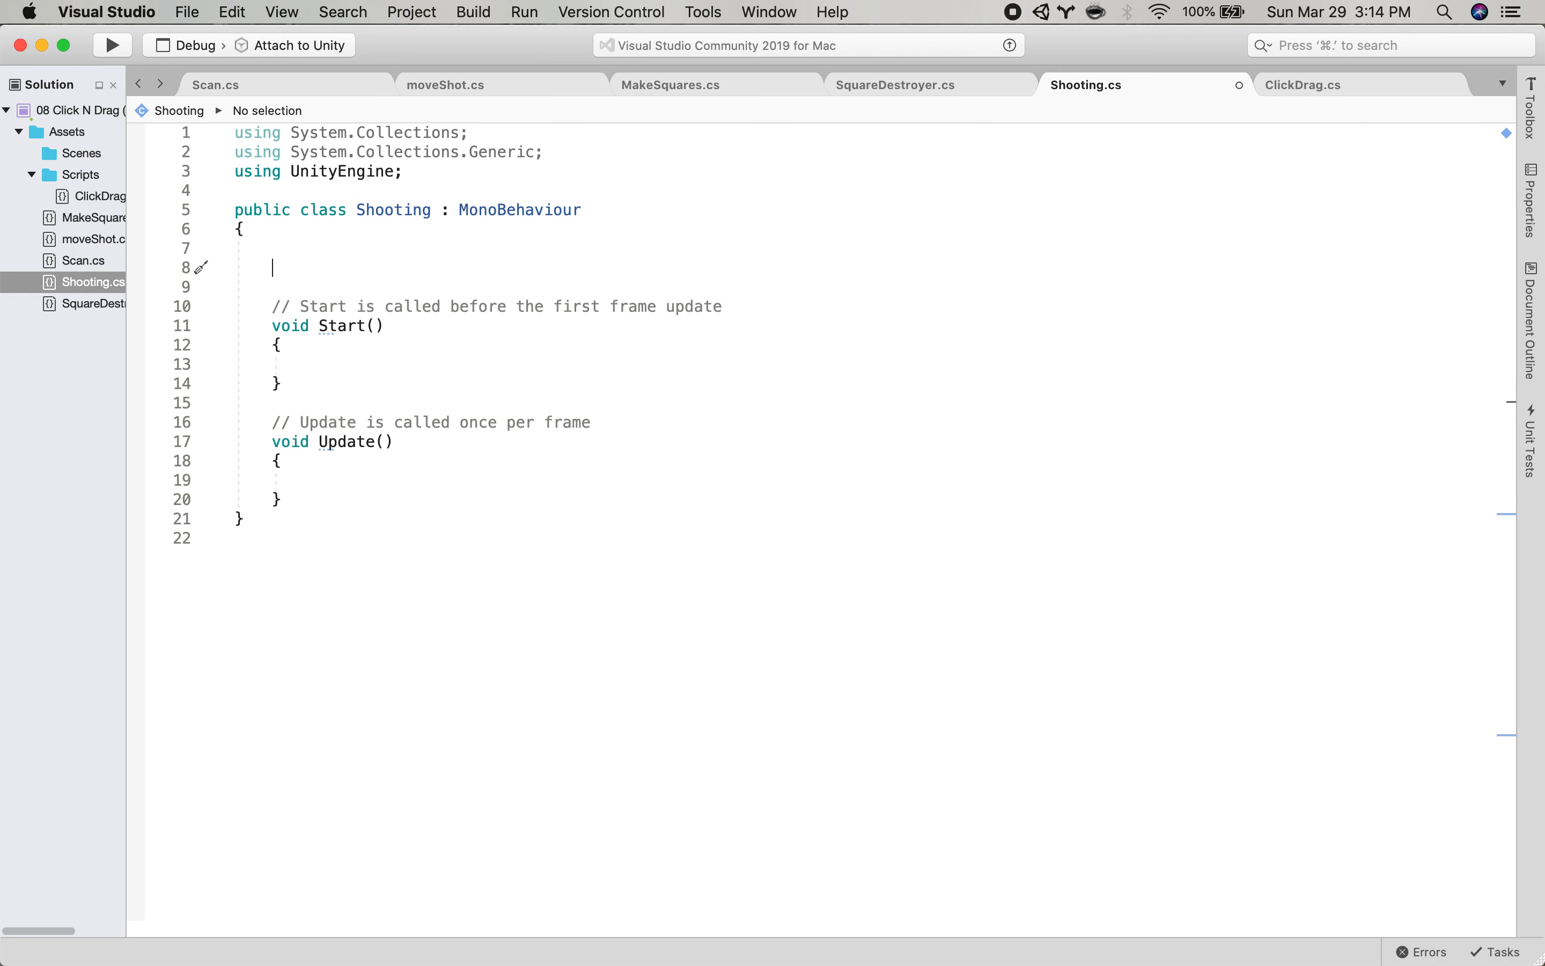
Declare 'public GameObject shotPrefab;' above Start() in Shooting.cs.
text(public)
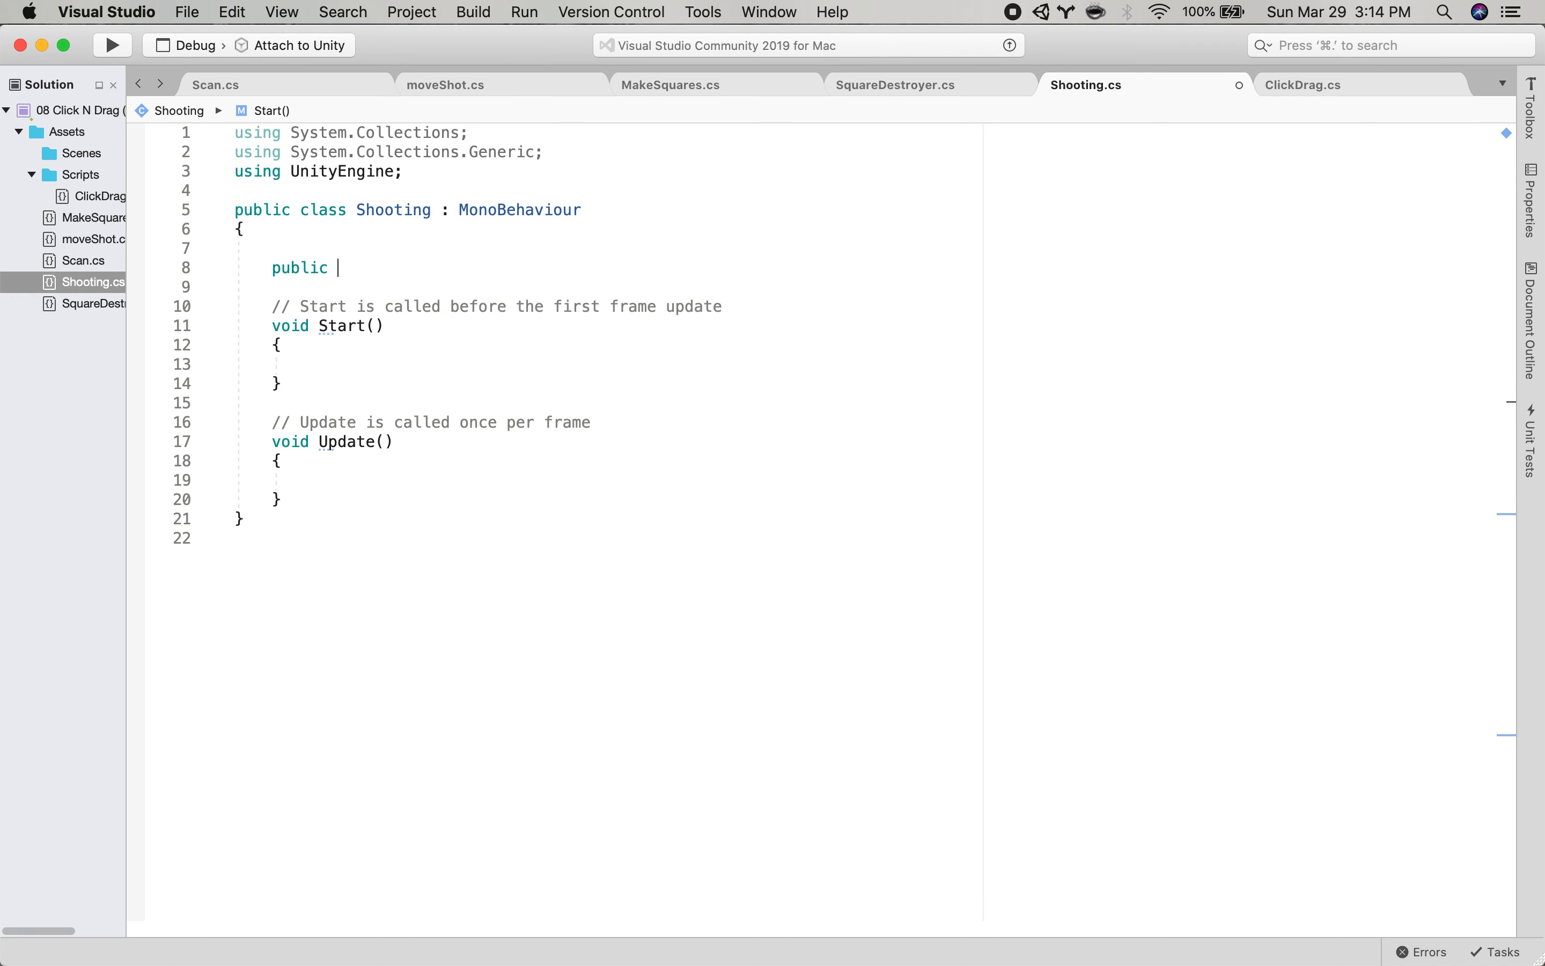
text(GameObject shotPref)
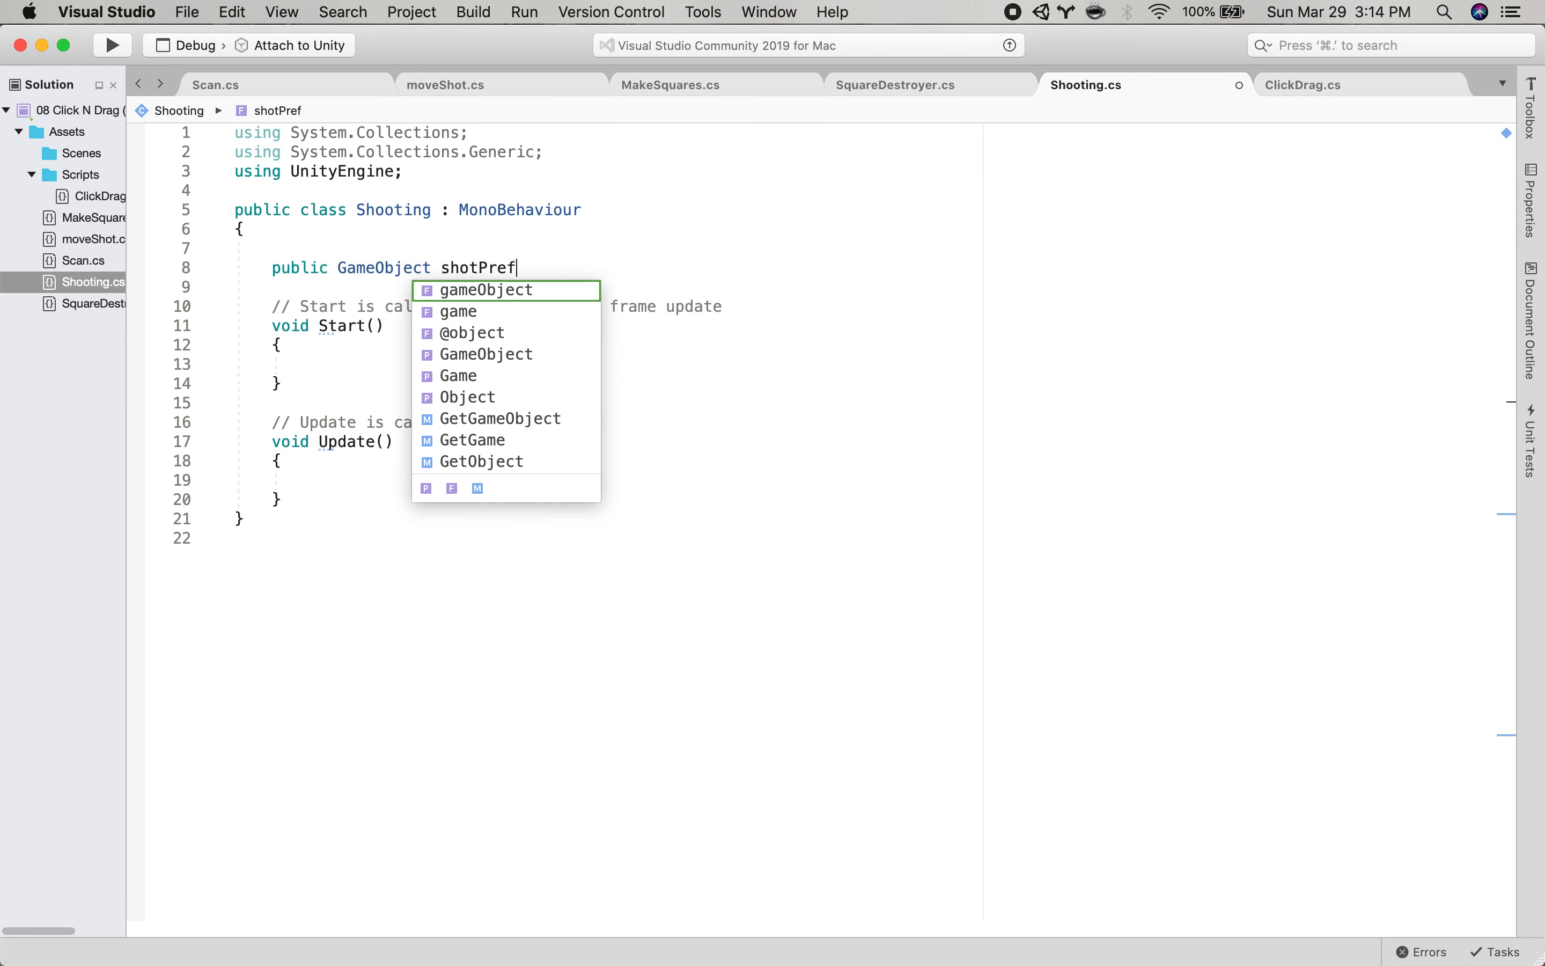
text(ab;)
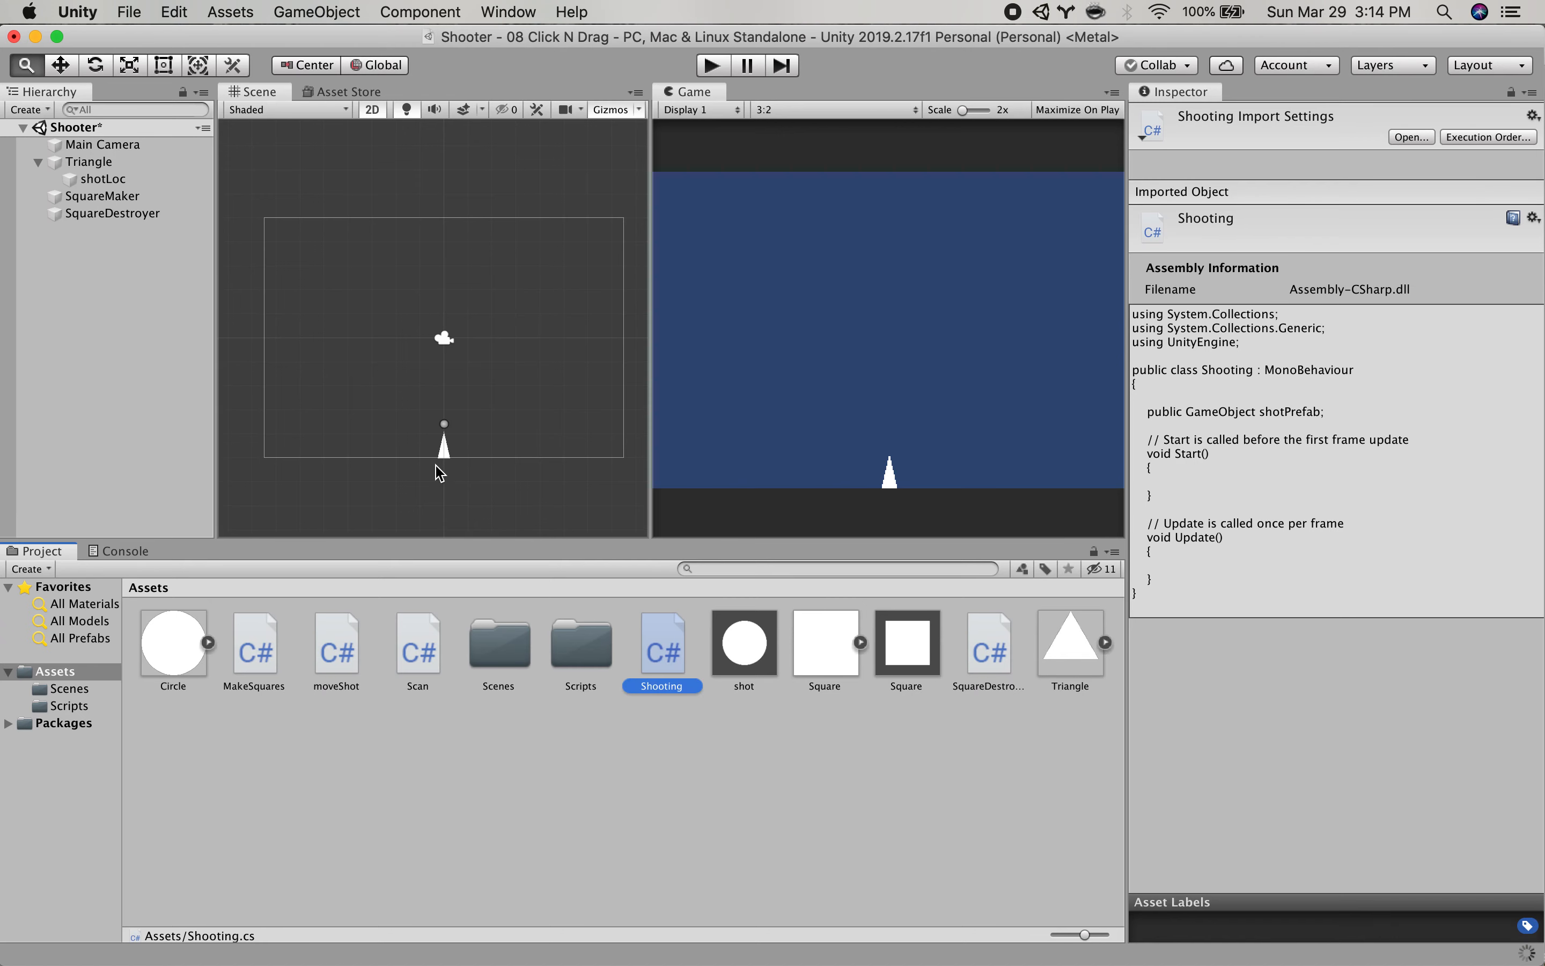
Select shotLoc to confirm the Shooting script's shotPrefab declaration in the Inspector.
click(102, 178)
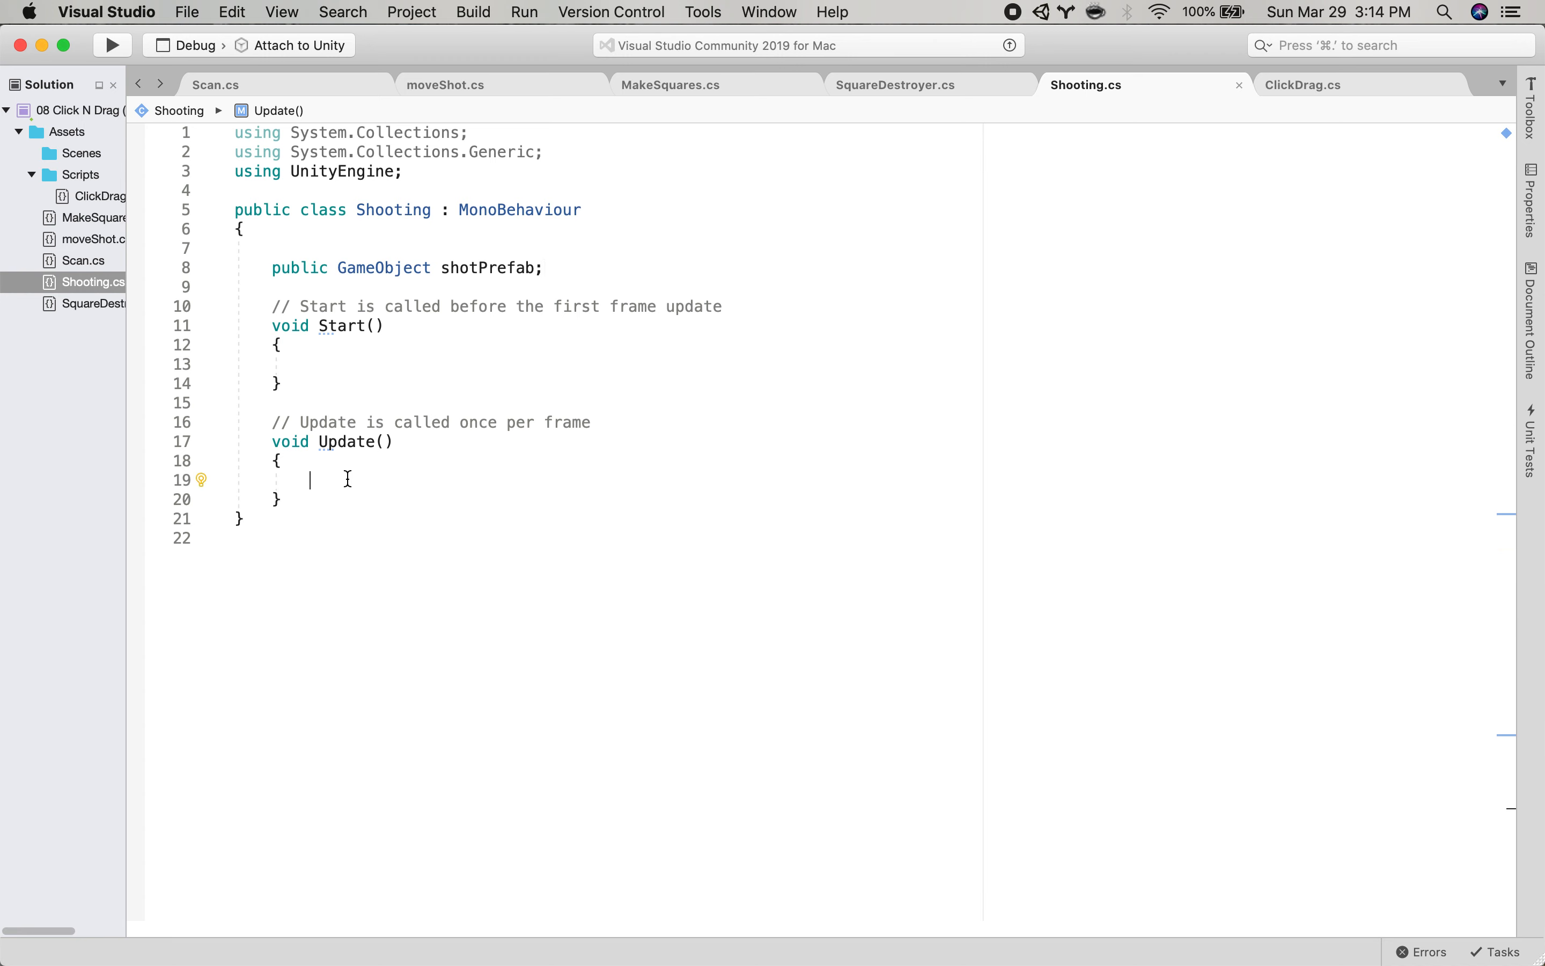
Write Debug.DrawRay(transform.position, transform.up* in Update, leaving the call unfinished.
key(enter)
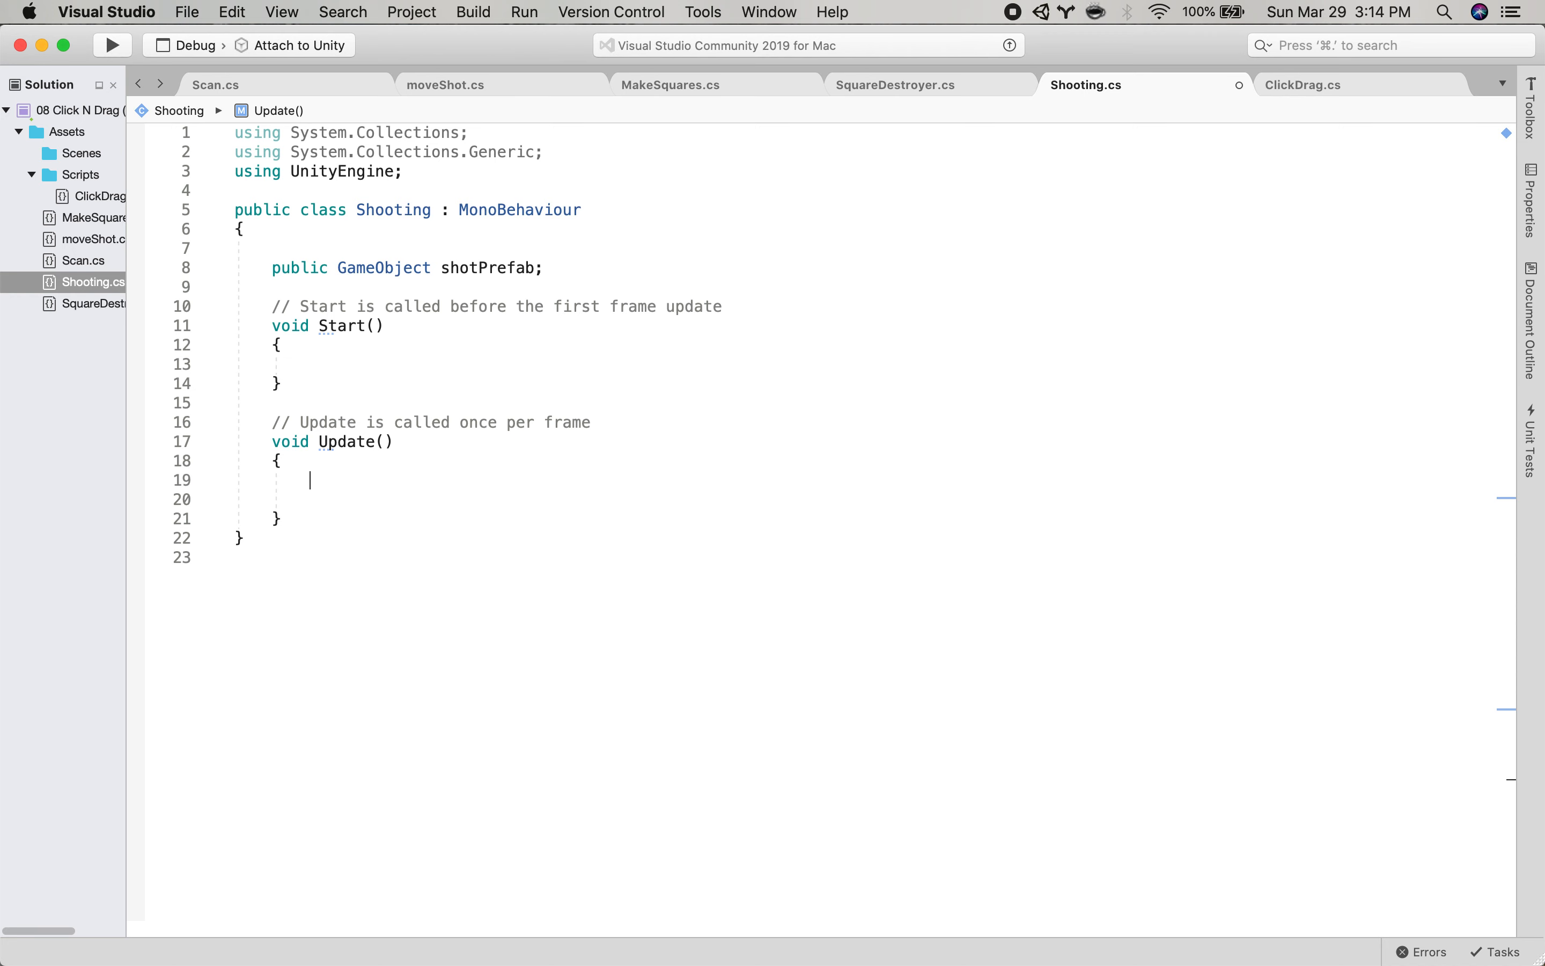
text(Debu)
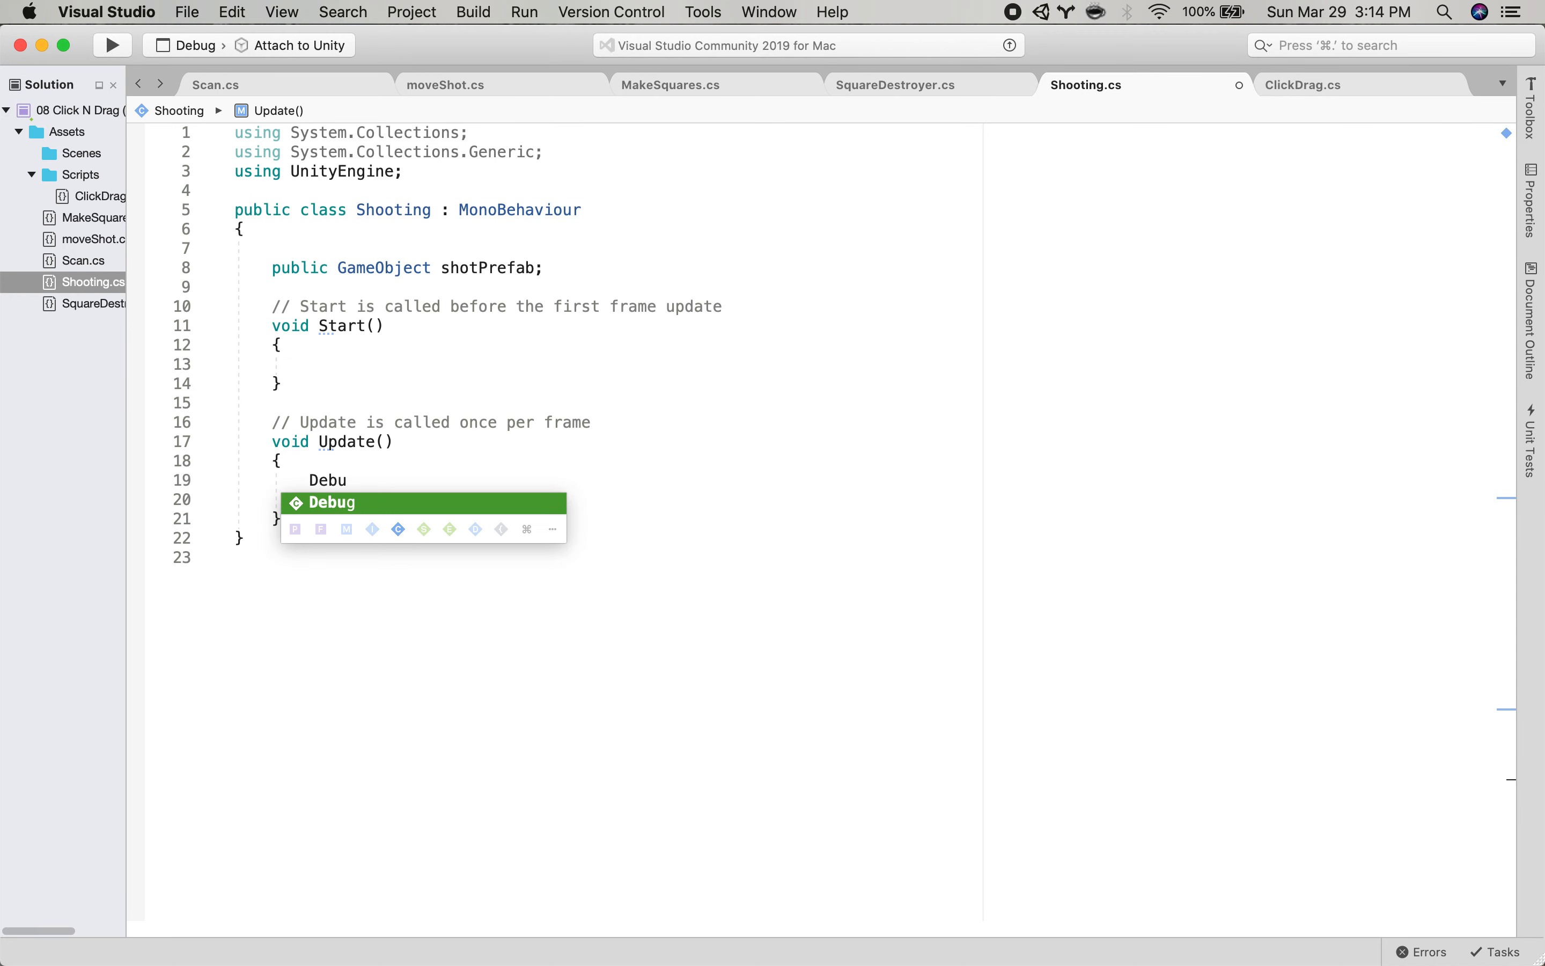
text(.DrawRay()
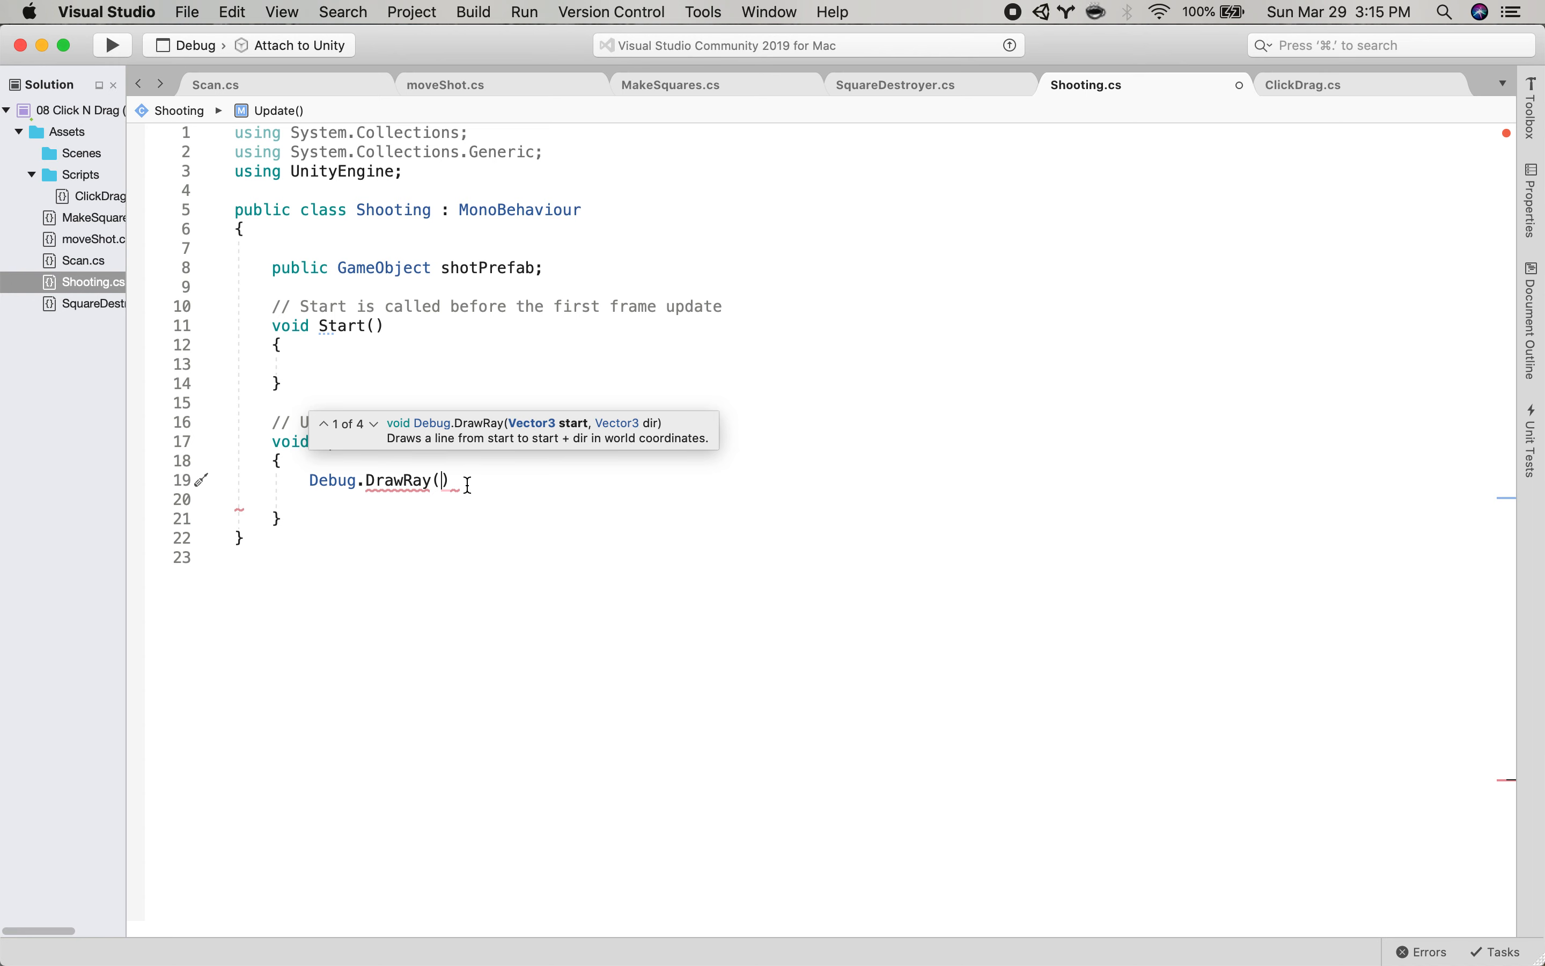
mouse_move(656, 435)
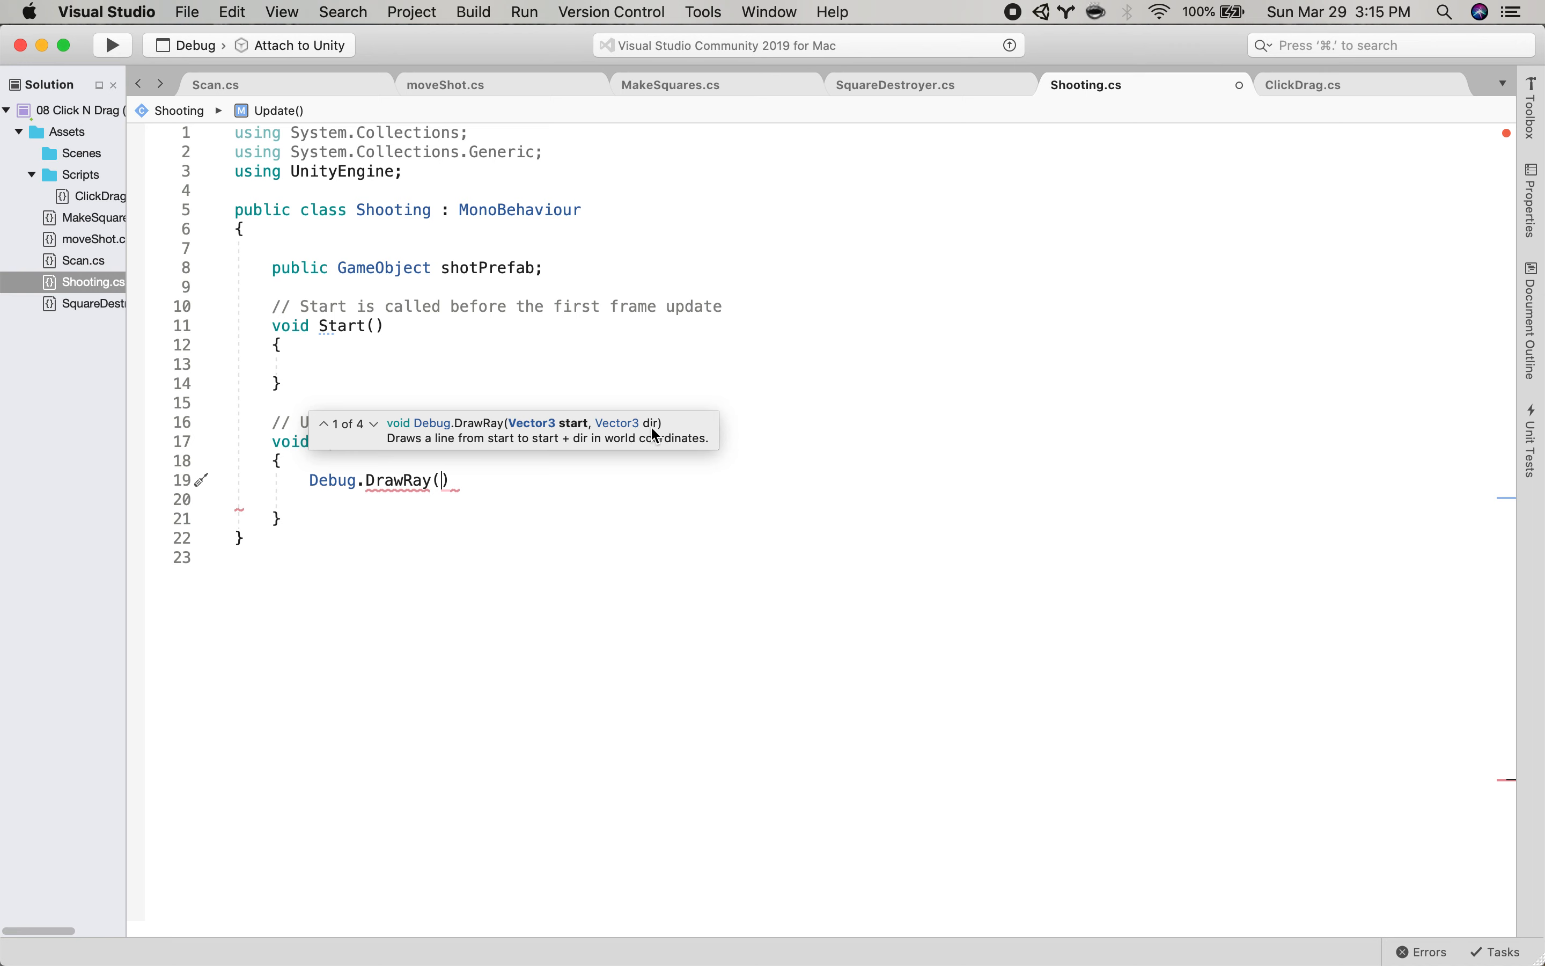
mouse_move(419, 508)
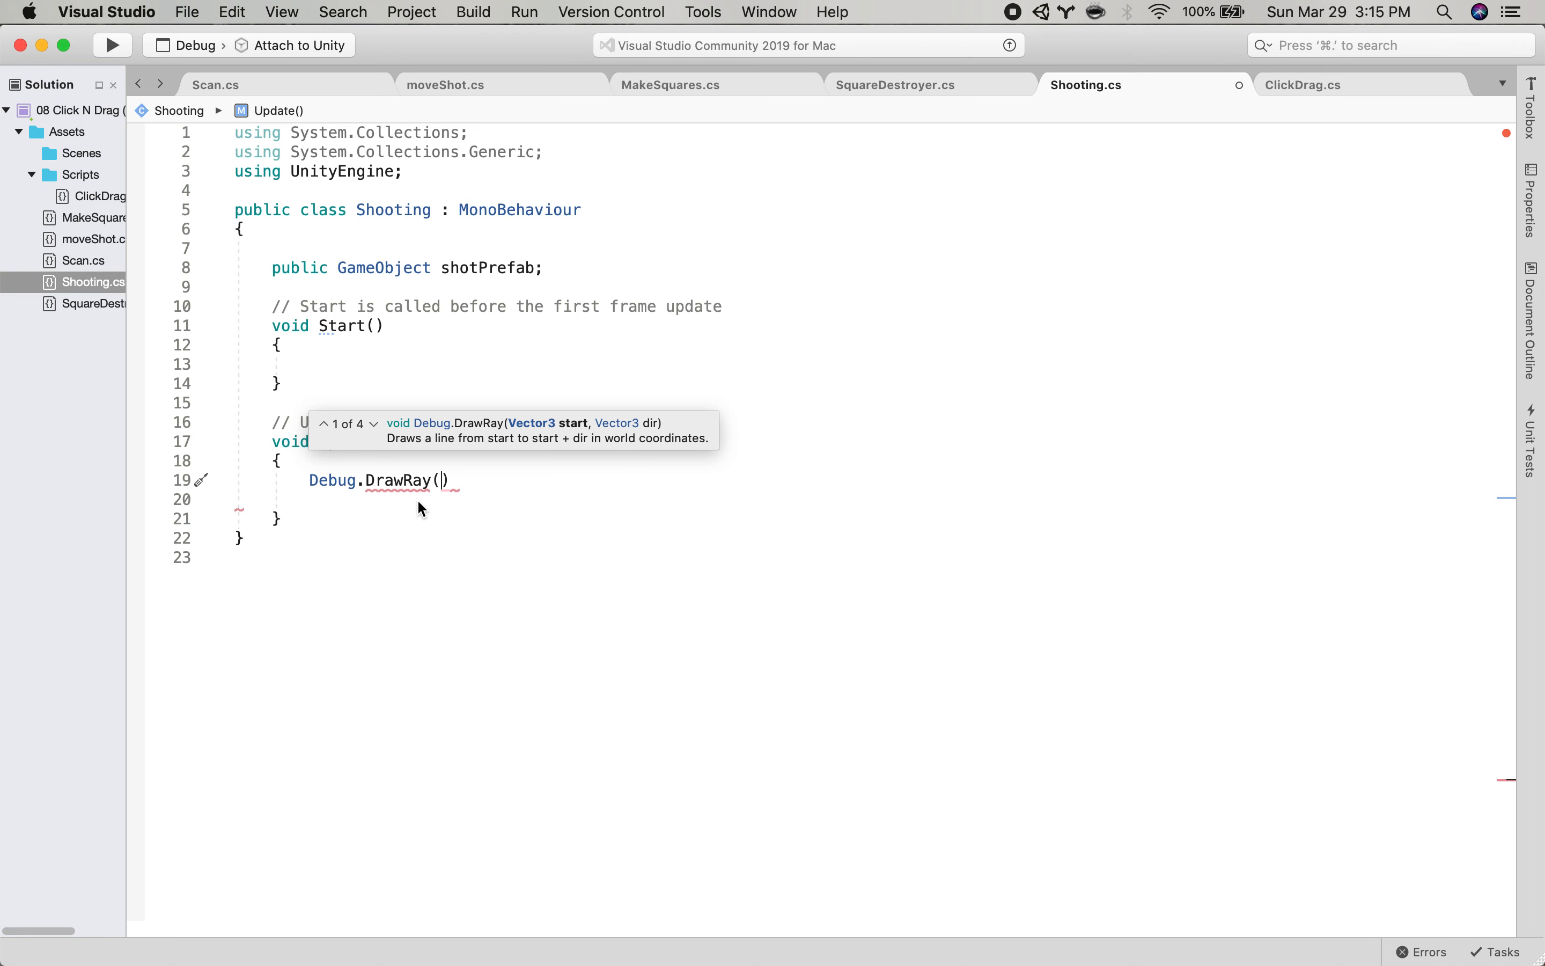
text(transform.position)
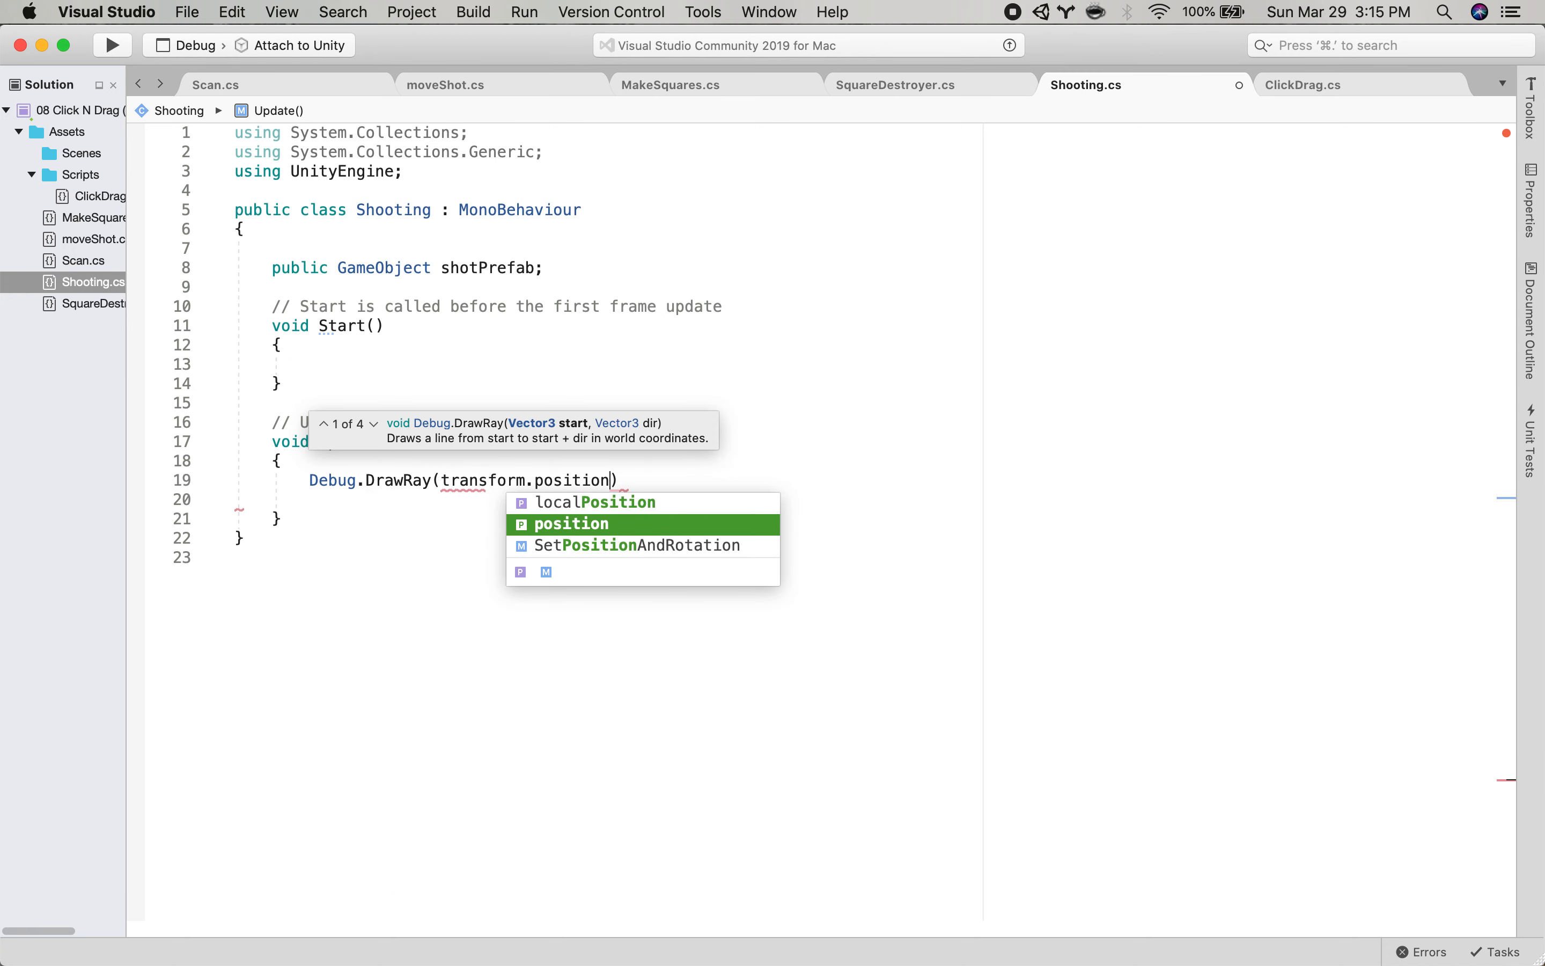
text(,)
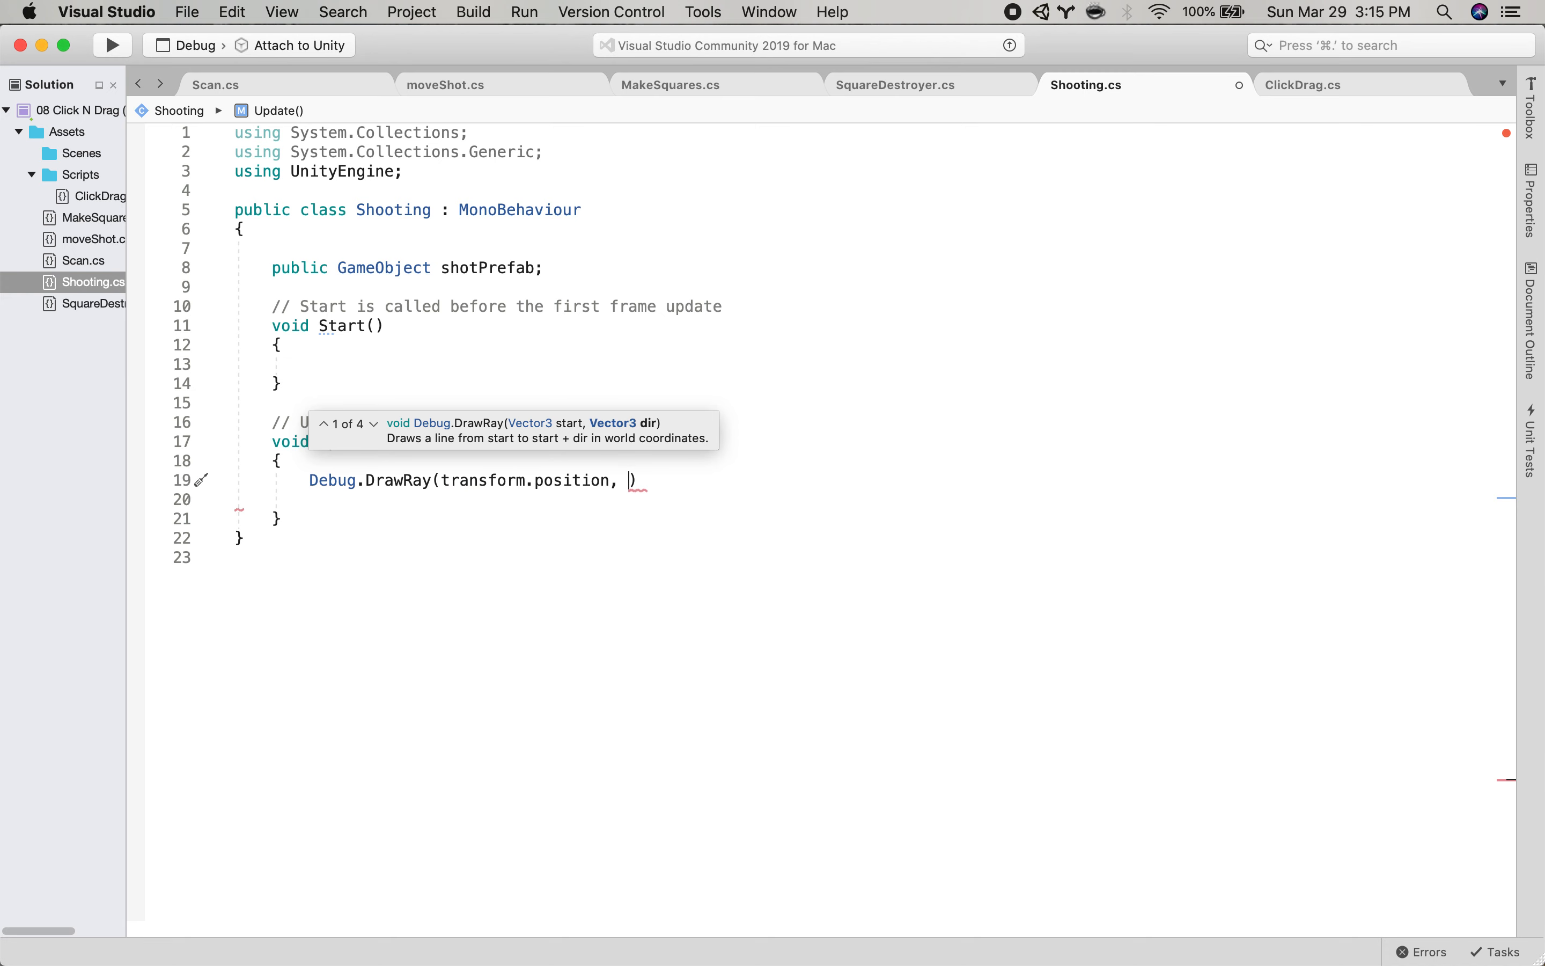
text(transform.)
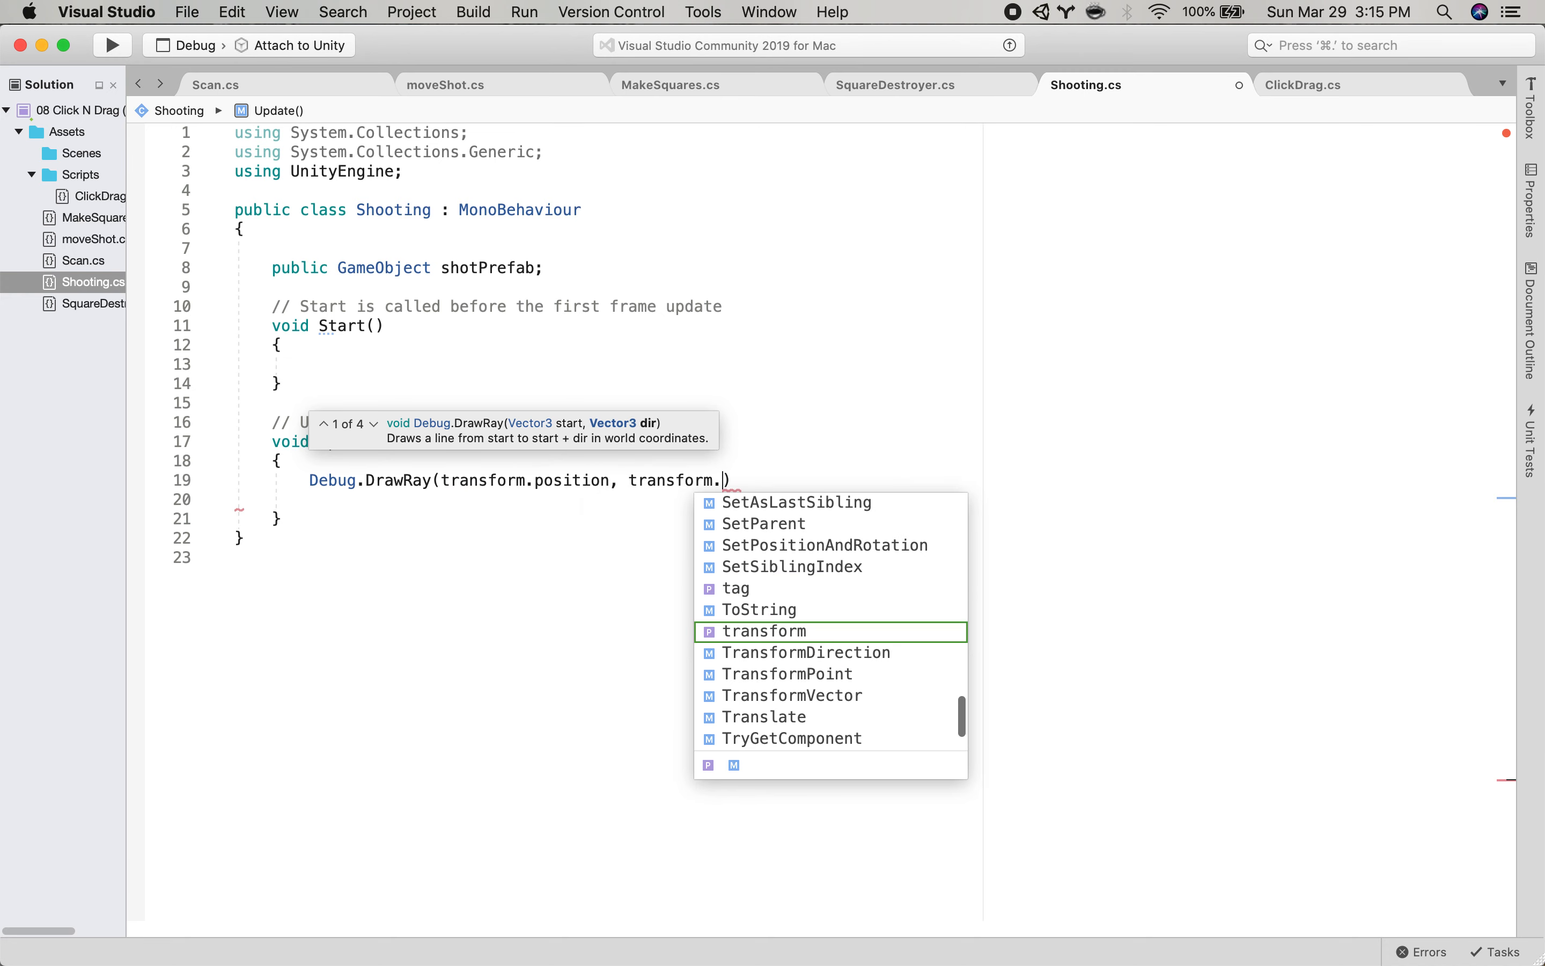
text(up)
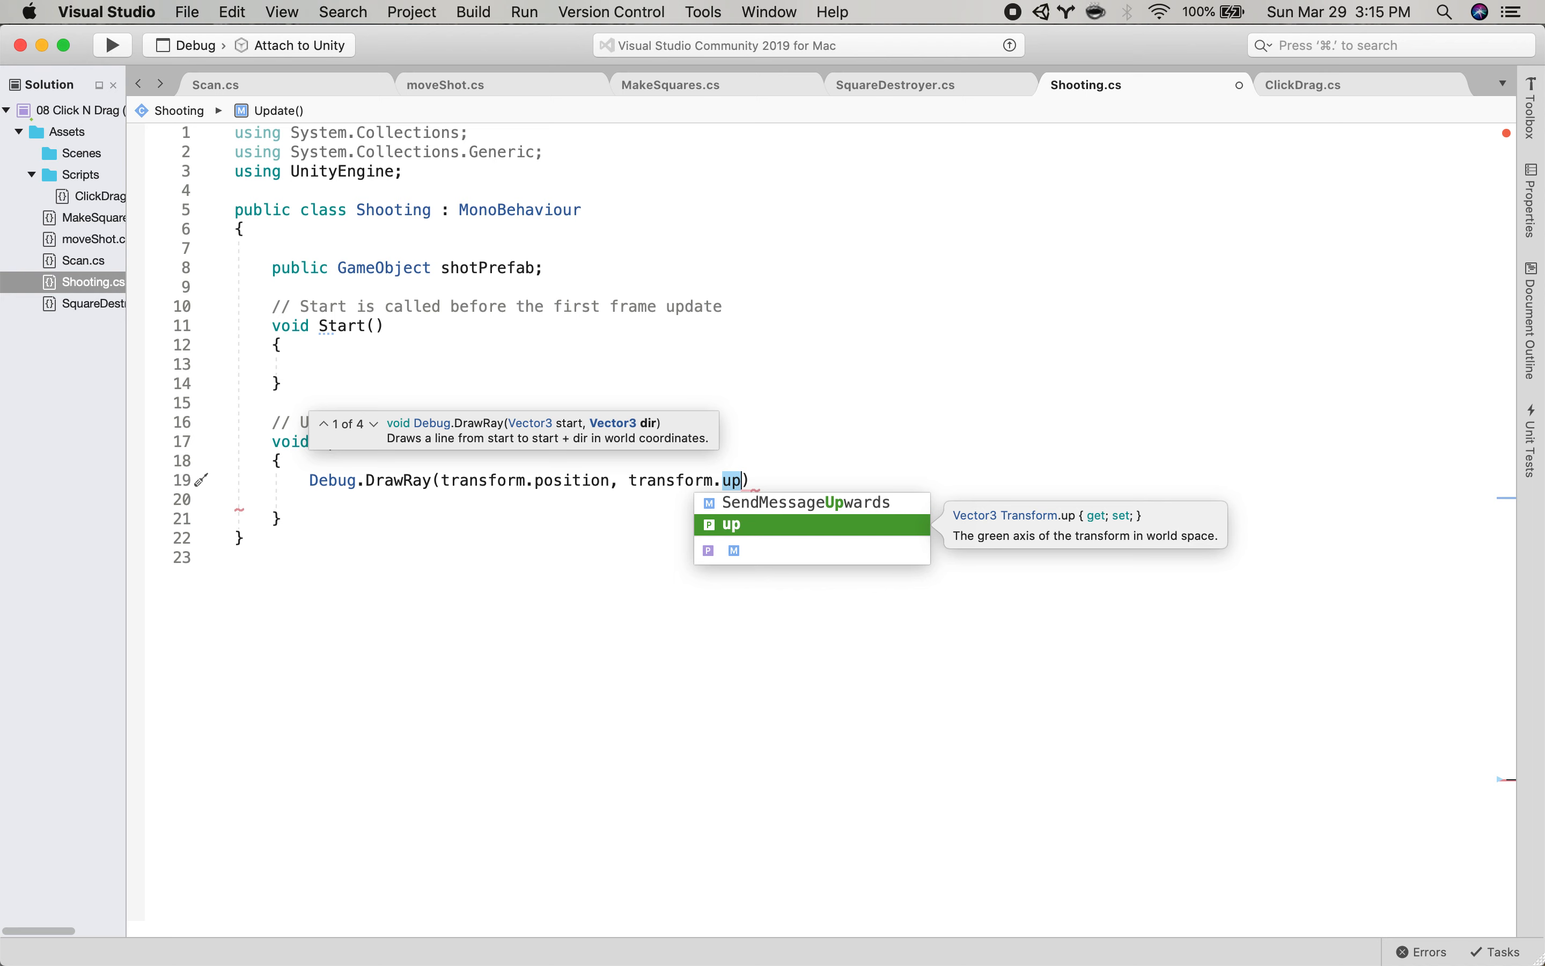
text(*)
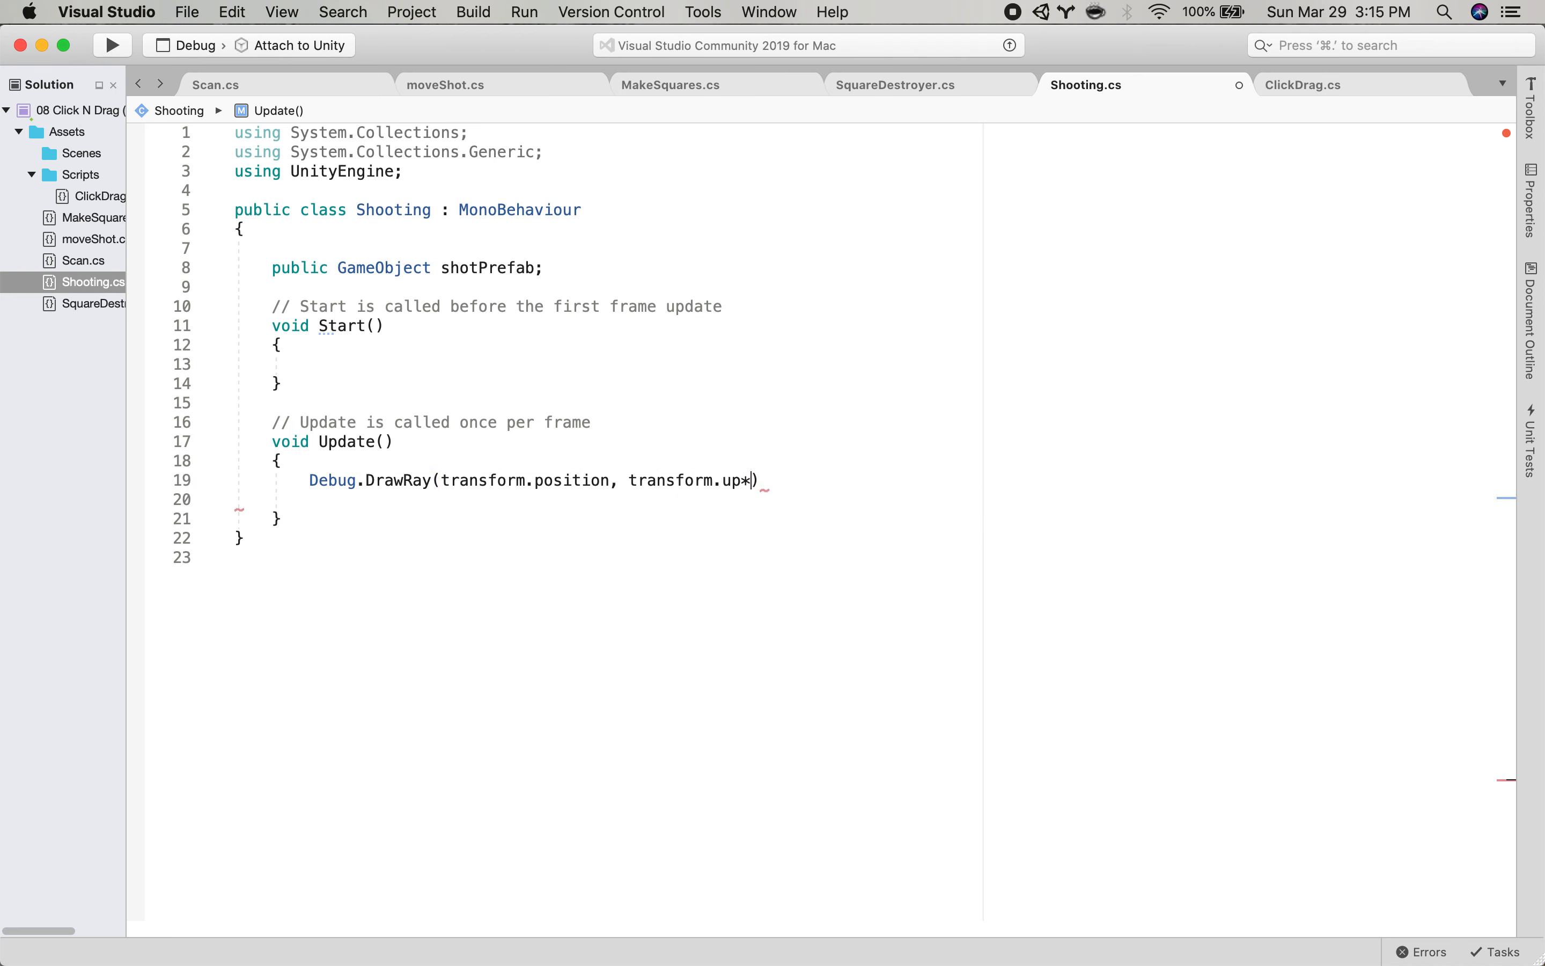
mouse_move(436, 480)
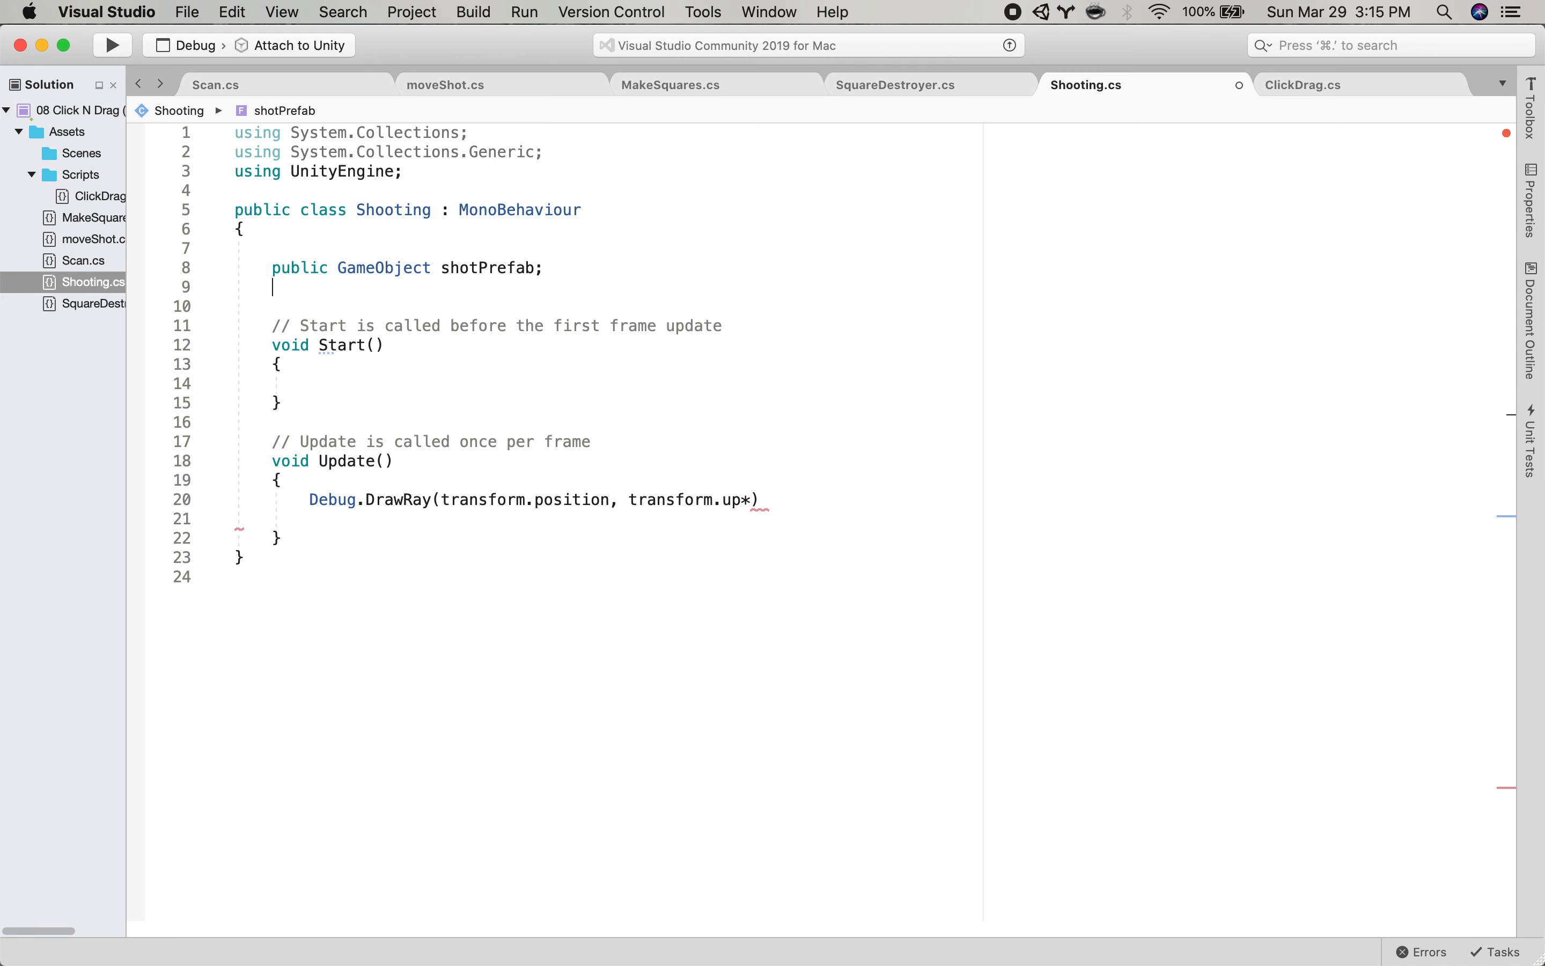
Declare float distancetodetect and draw the debug ray transform.up * distancetodetect in Color.green.
text(float)
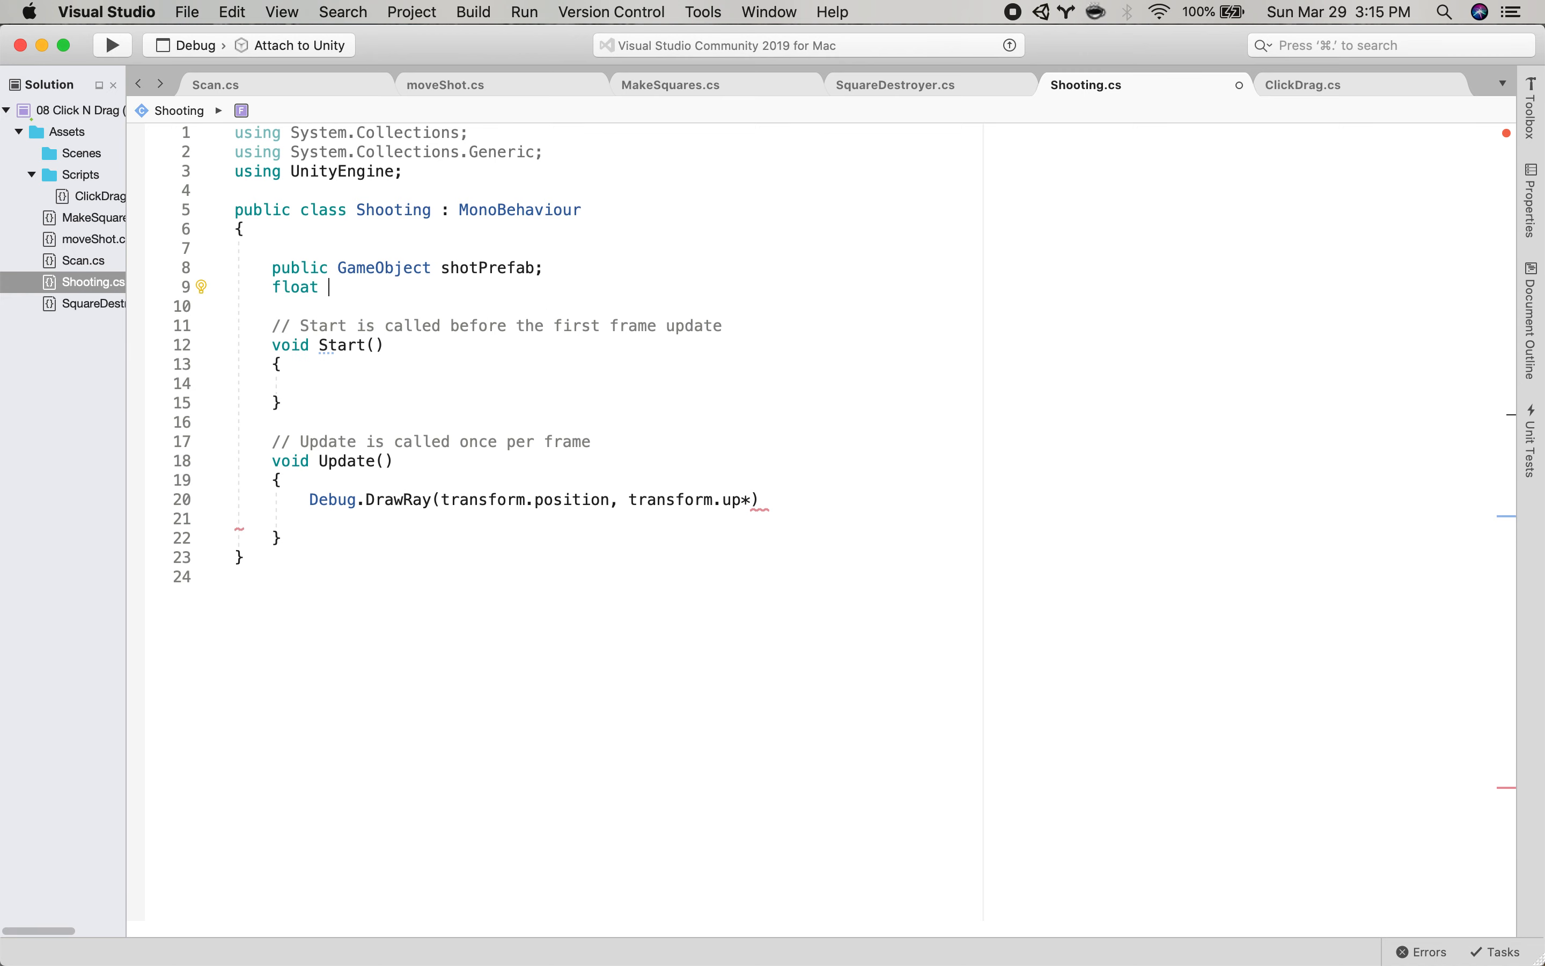
text(distancet)
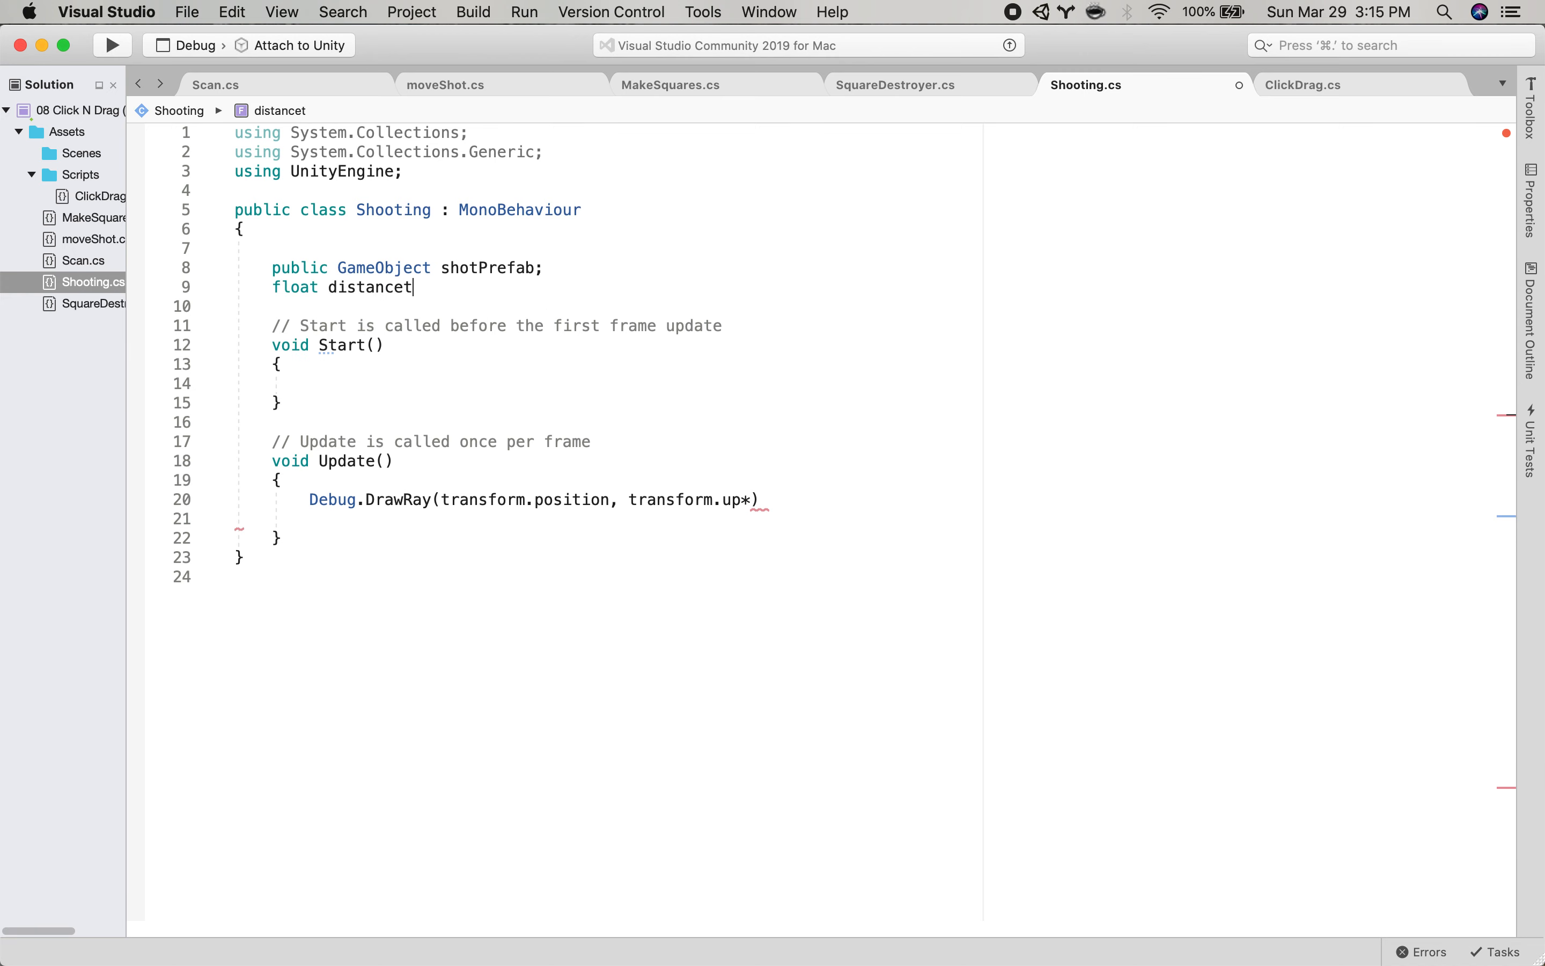
text(odetect;)
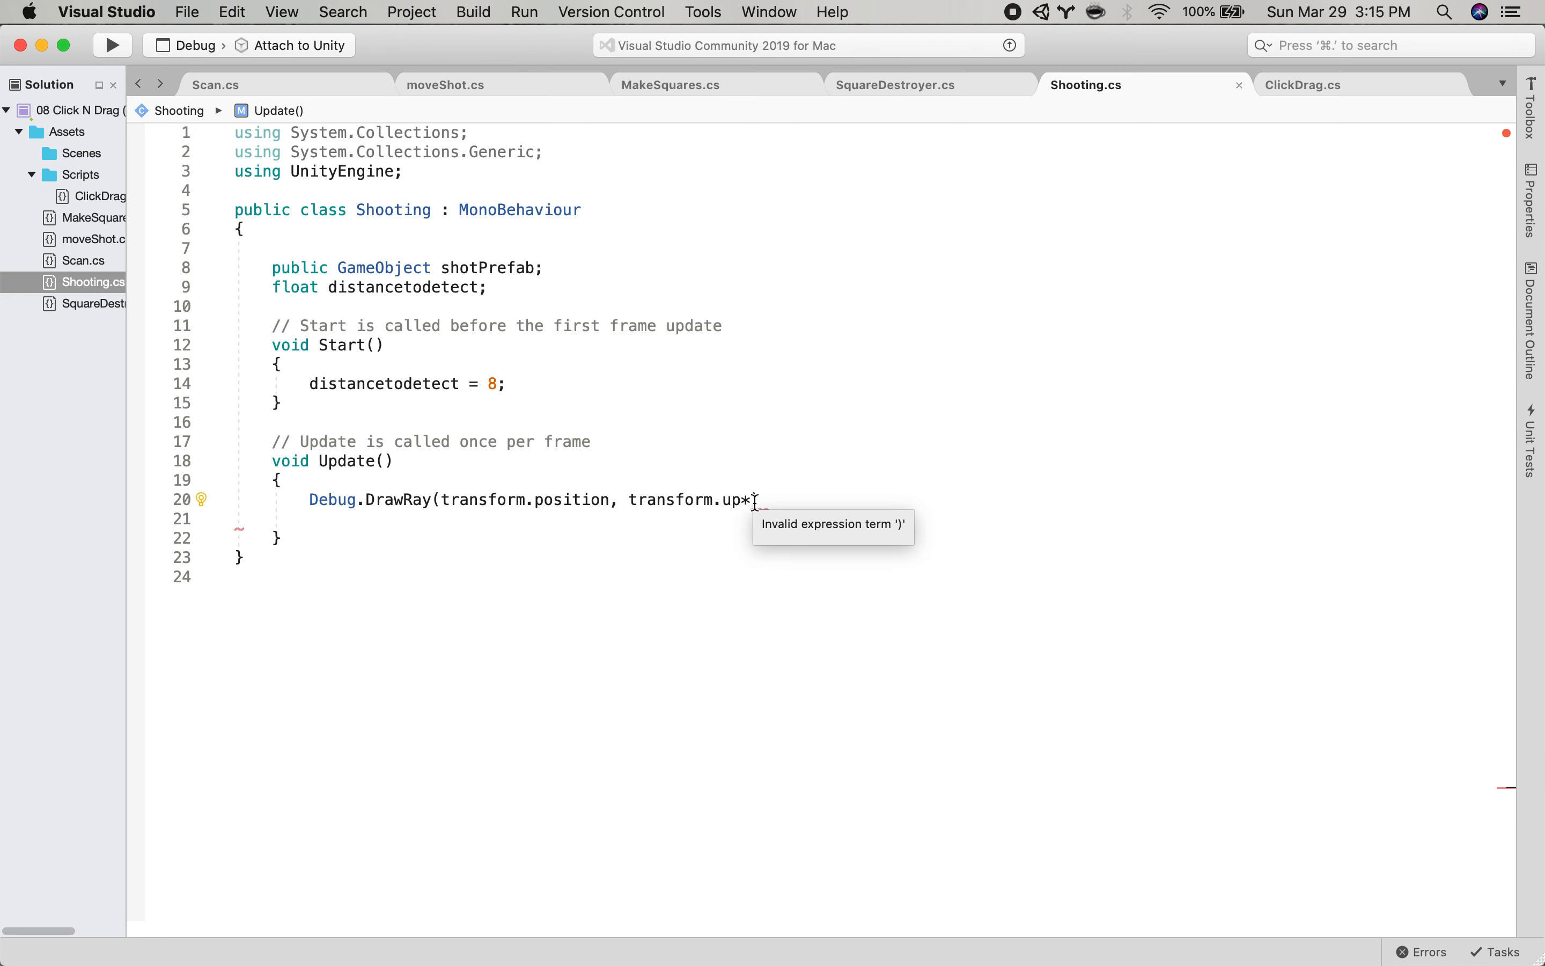
text(distancetodetect)
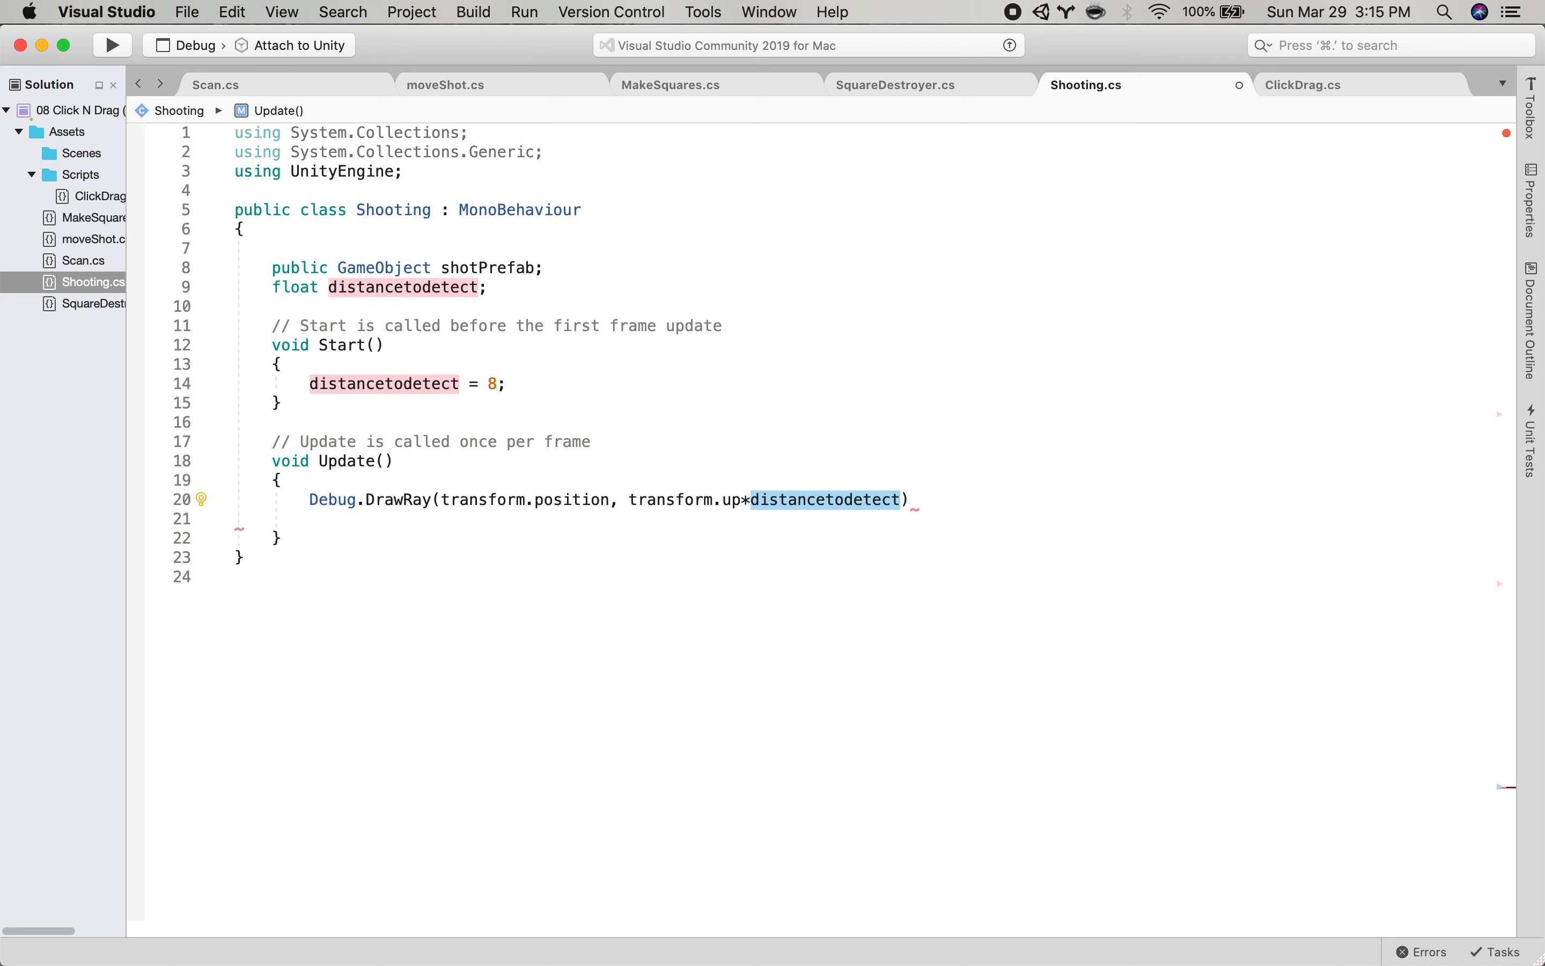
text(,)
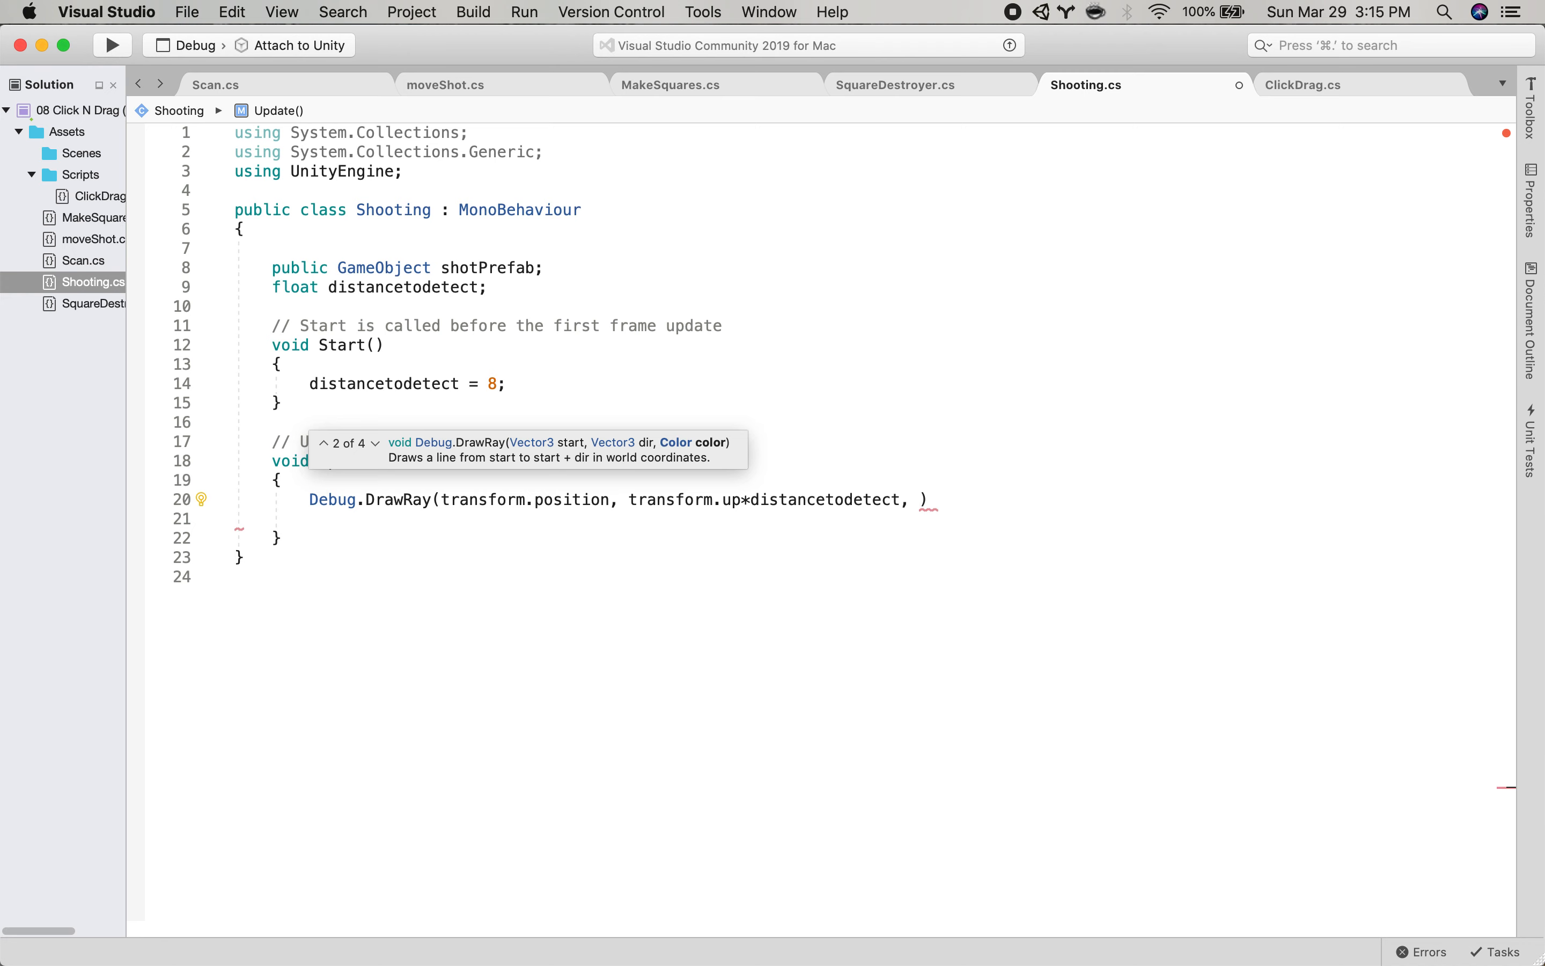
text(Color.green)
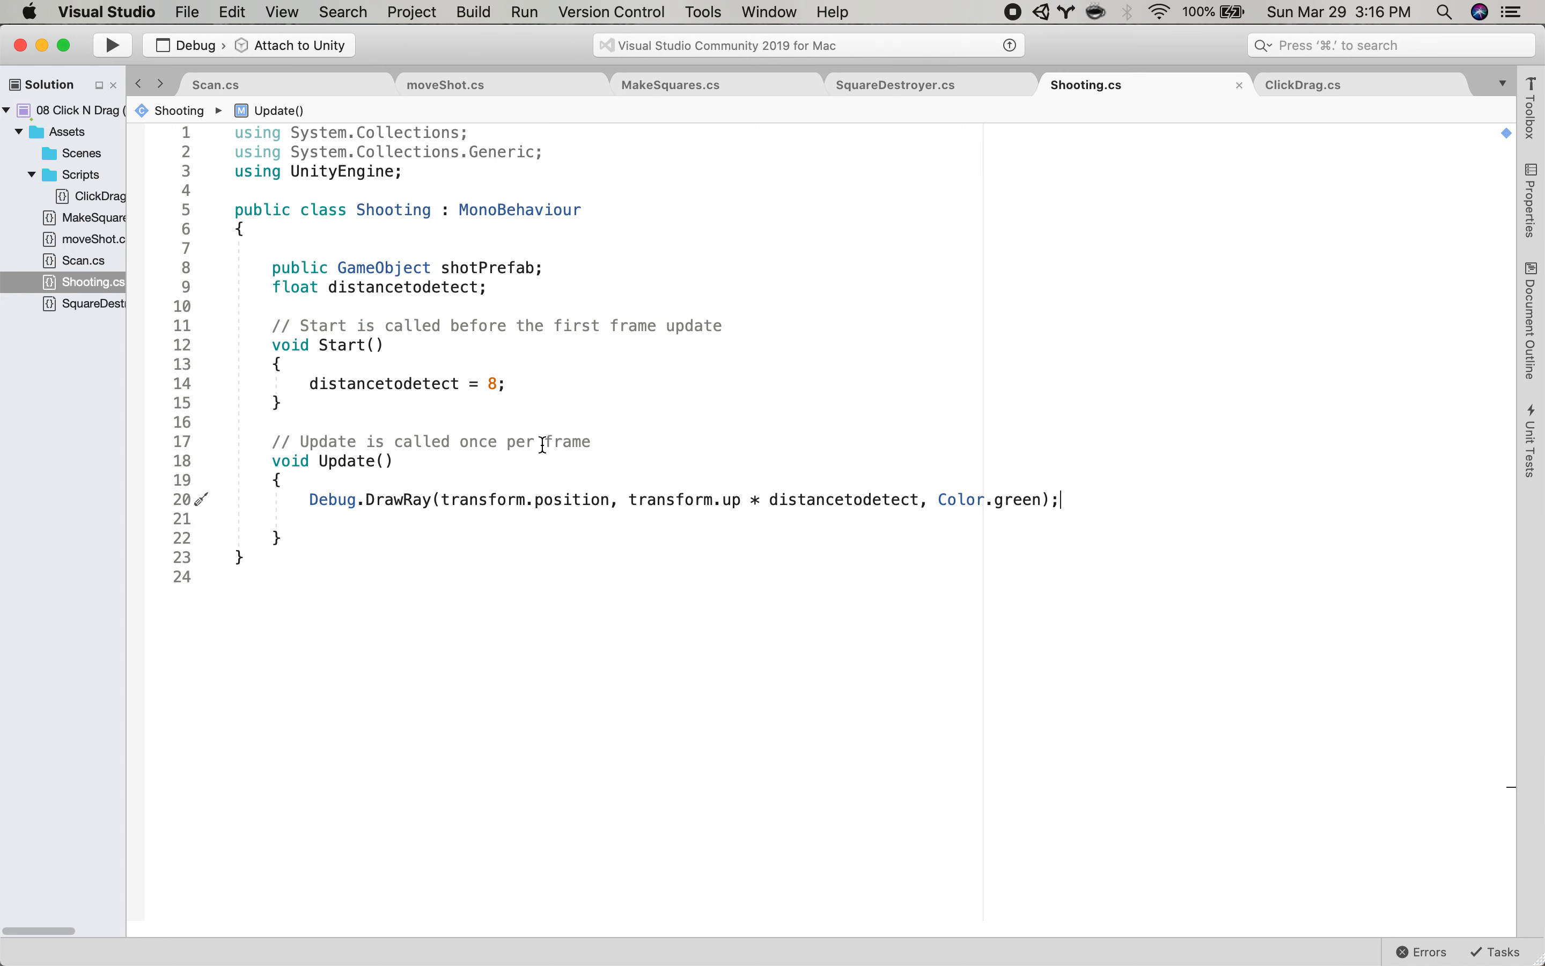
mouse_move(691, 499)
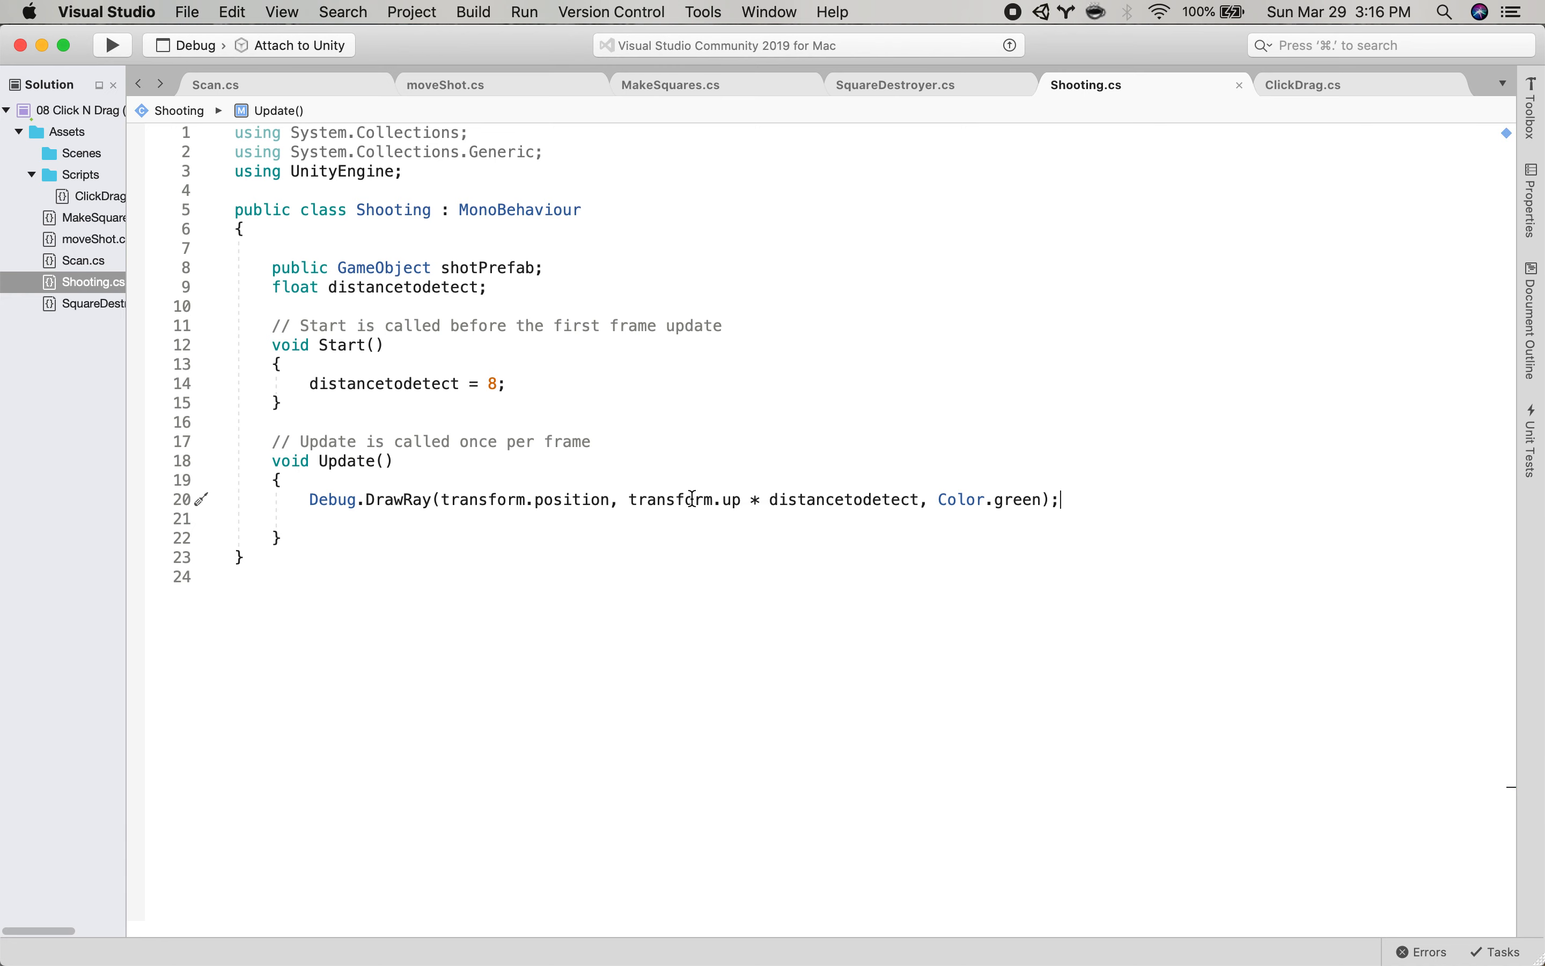
mouse_move(1081, 498)
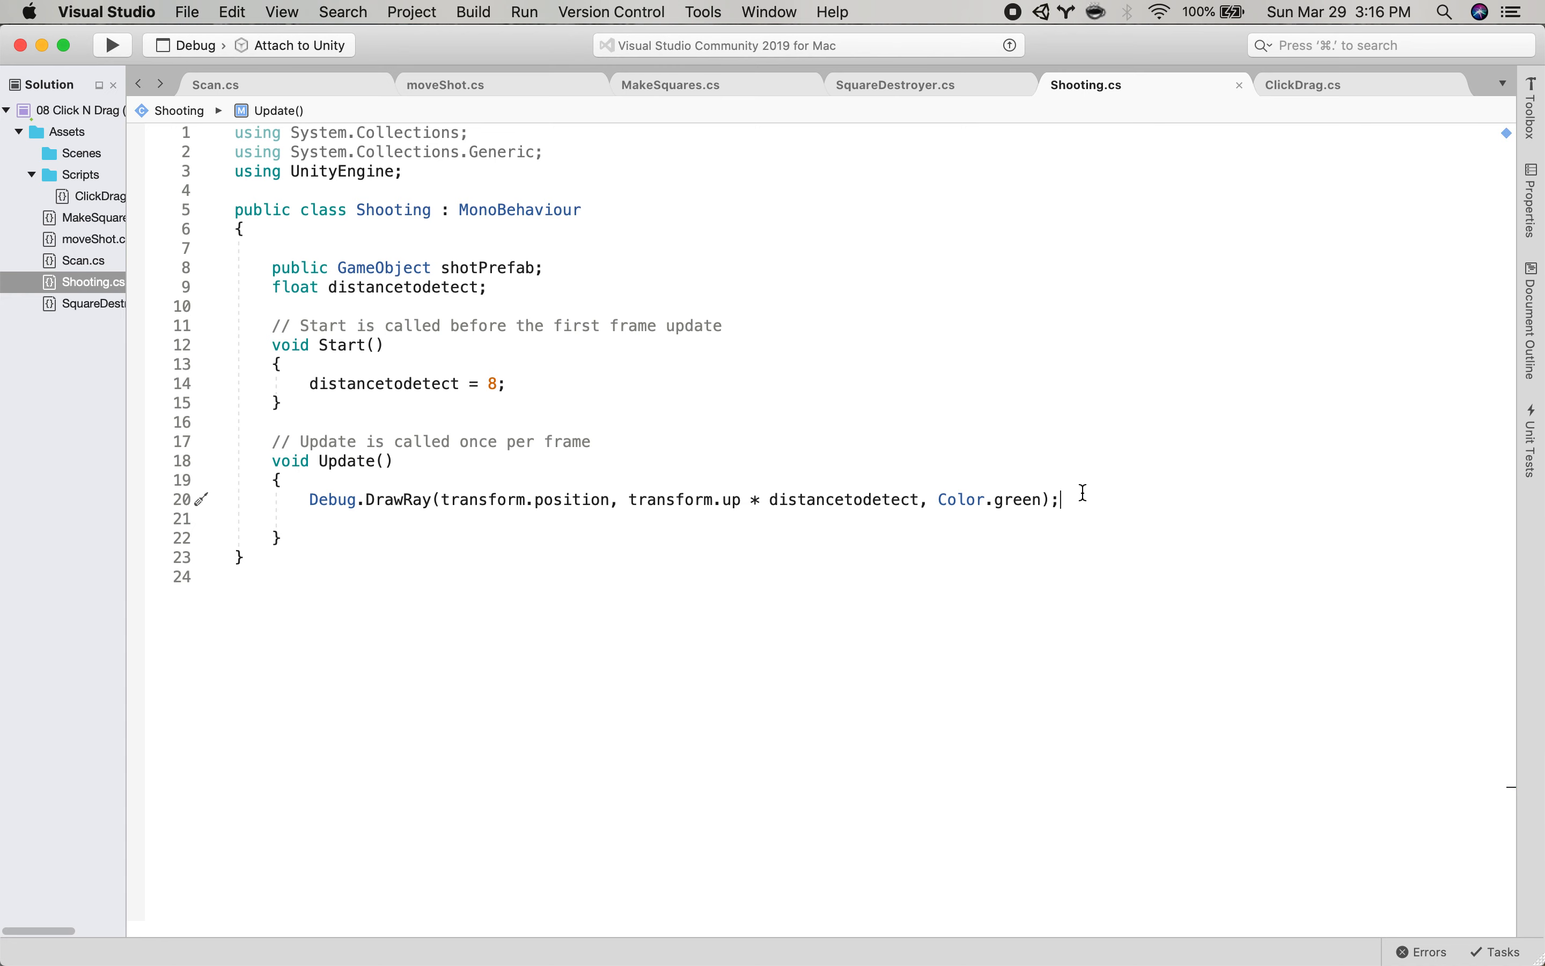
key(cmd+tab)
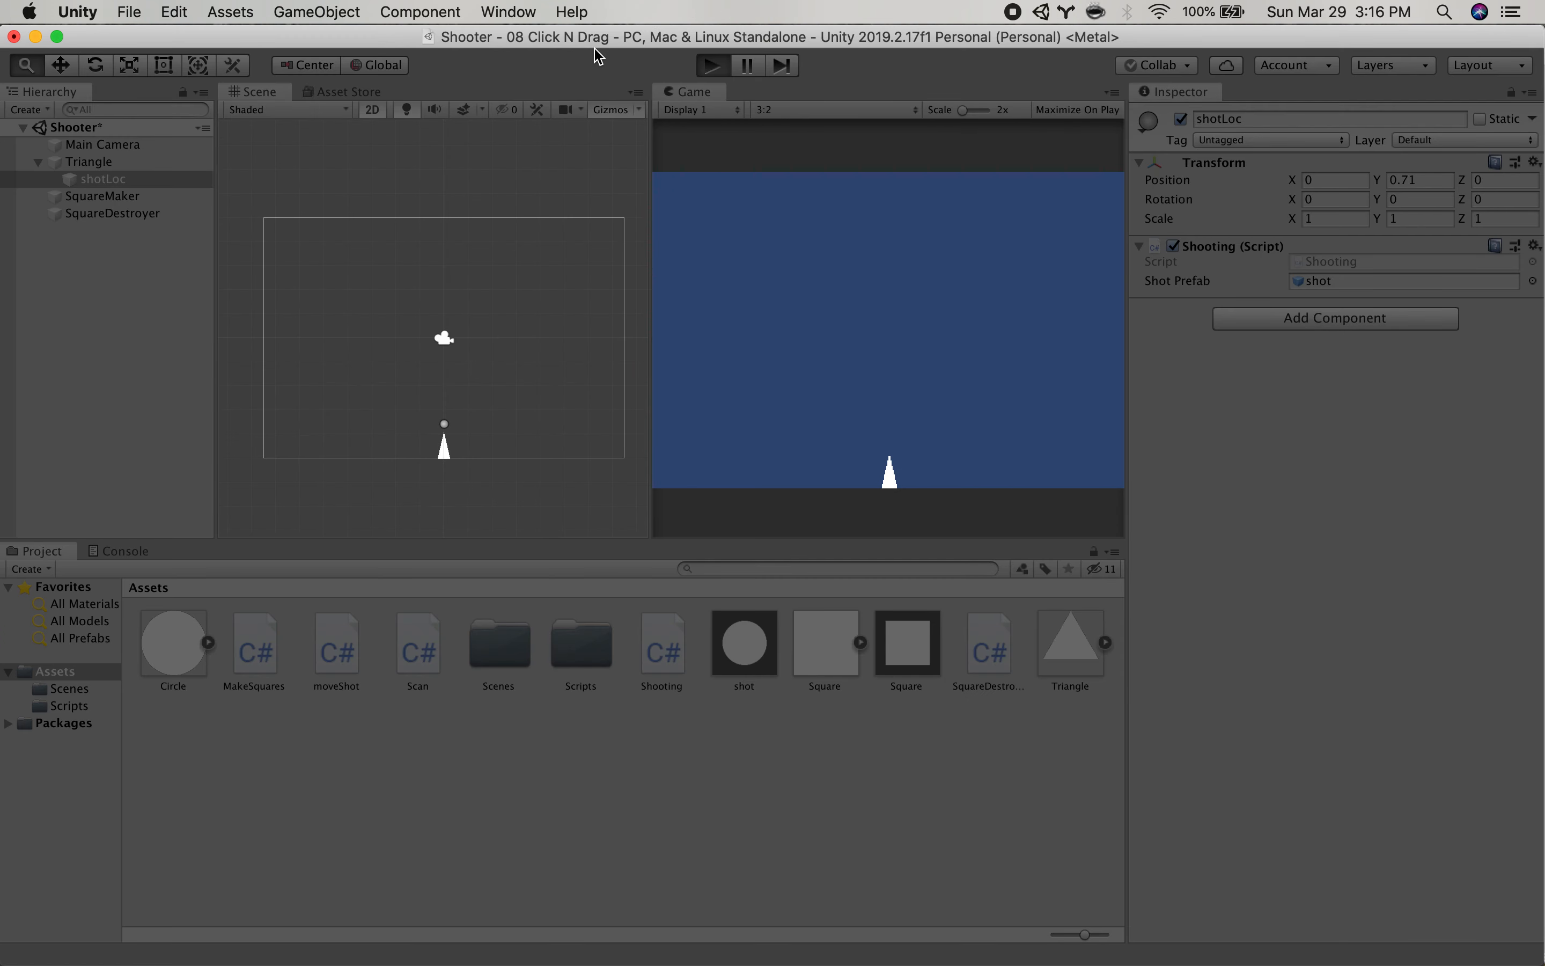
Run the scene to see the green debug ray from shotLoc.
click(711, 65)
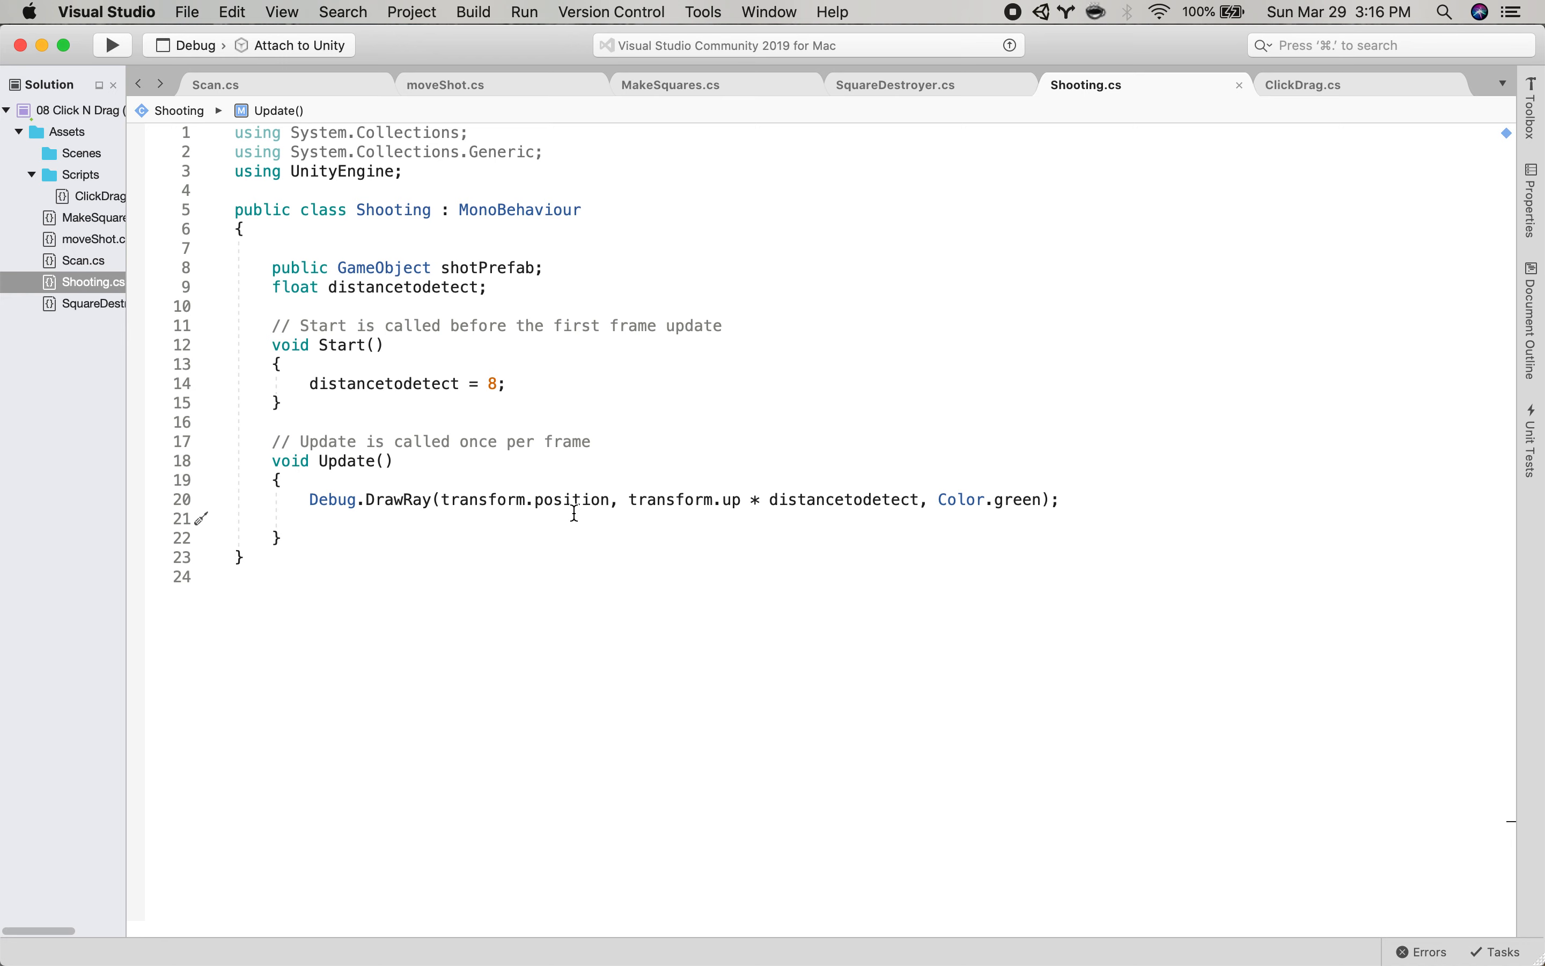
Add Ray ray = new Ray(transform.position, transform.up) below the DrawRay line.
key(enter)
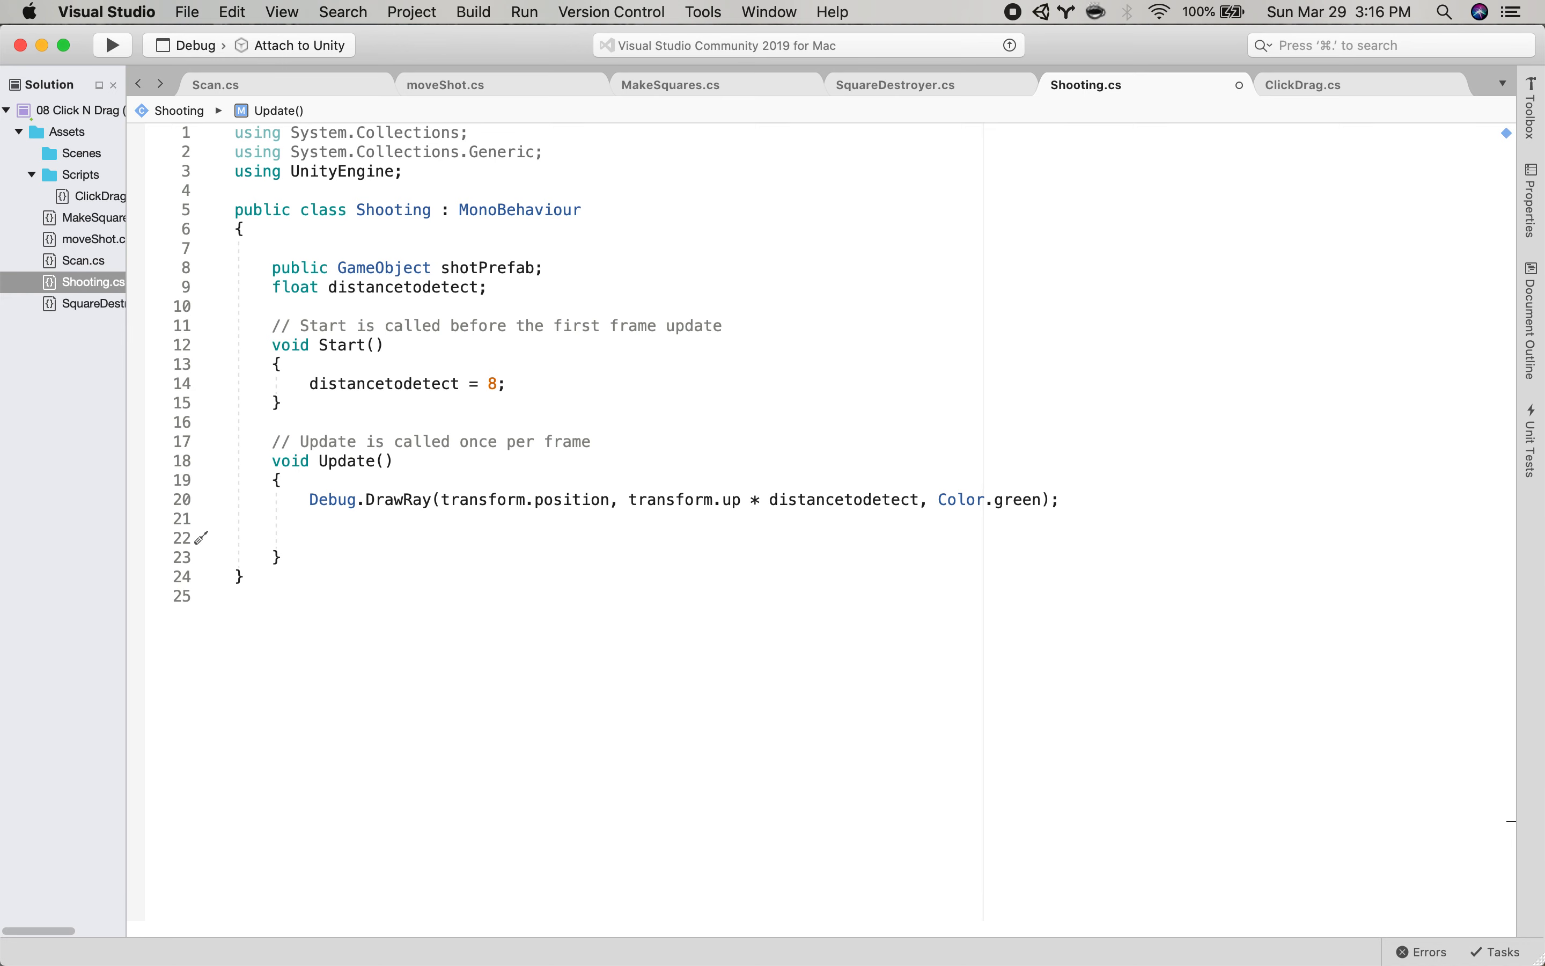
text(Ray ray)
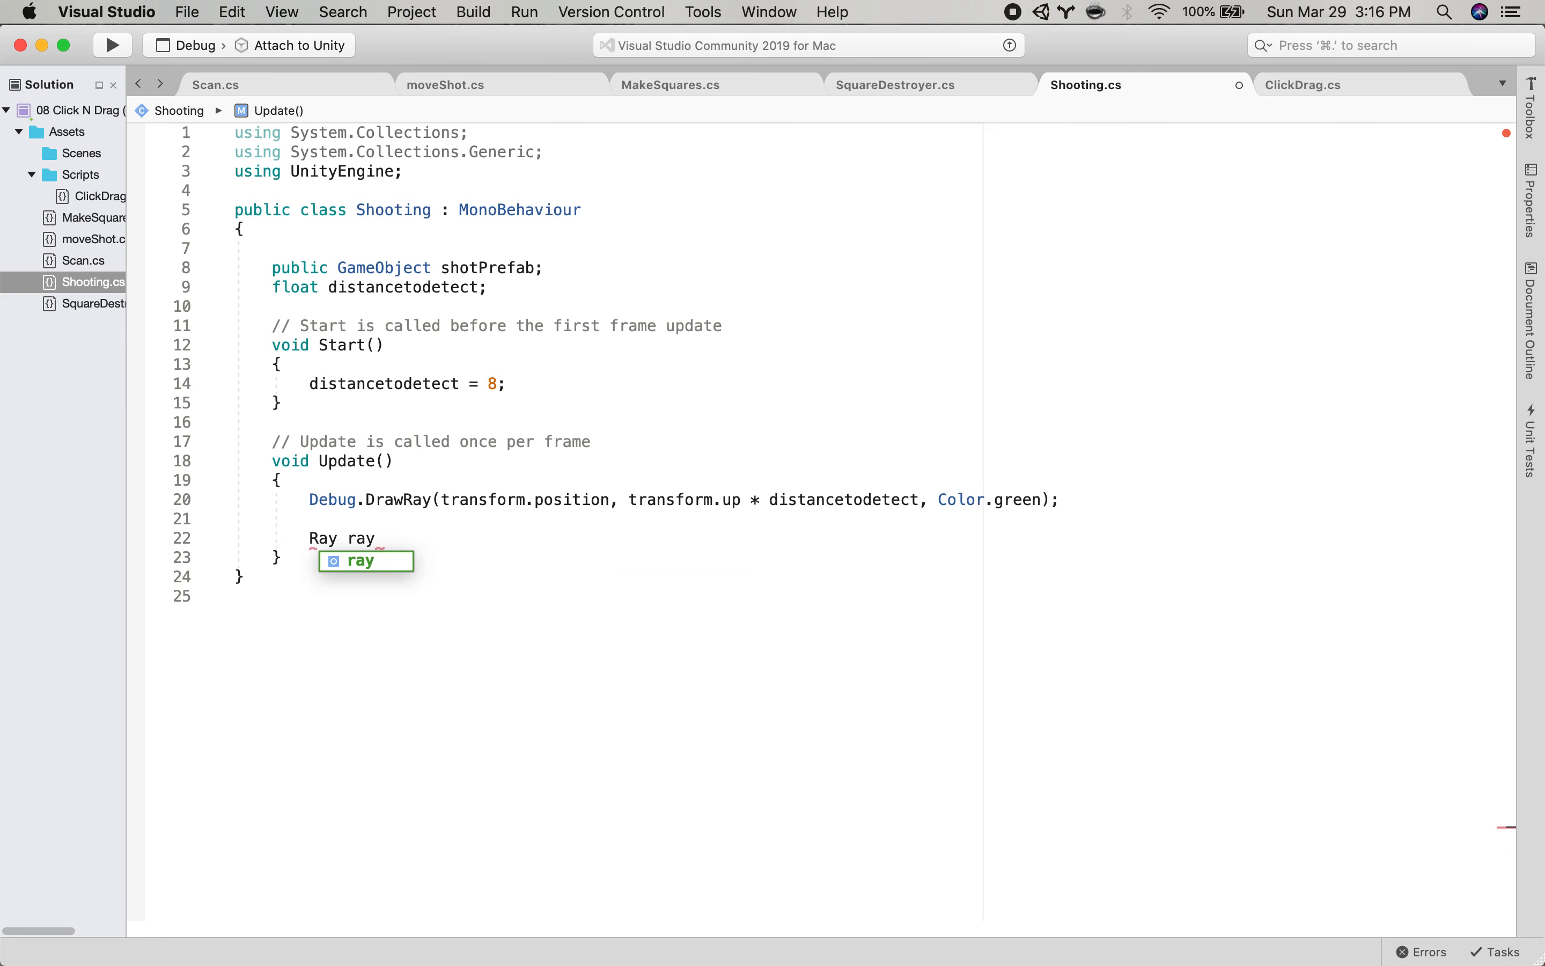
text(=)
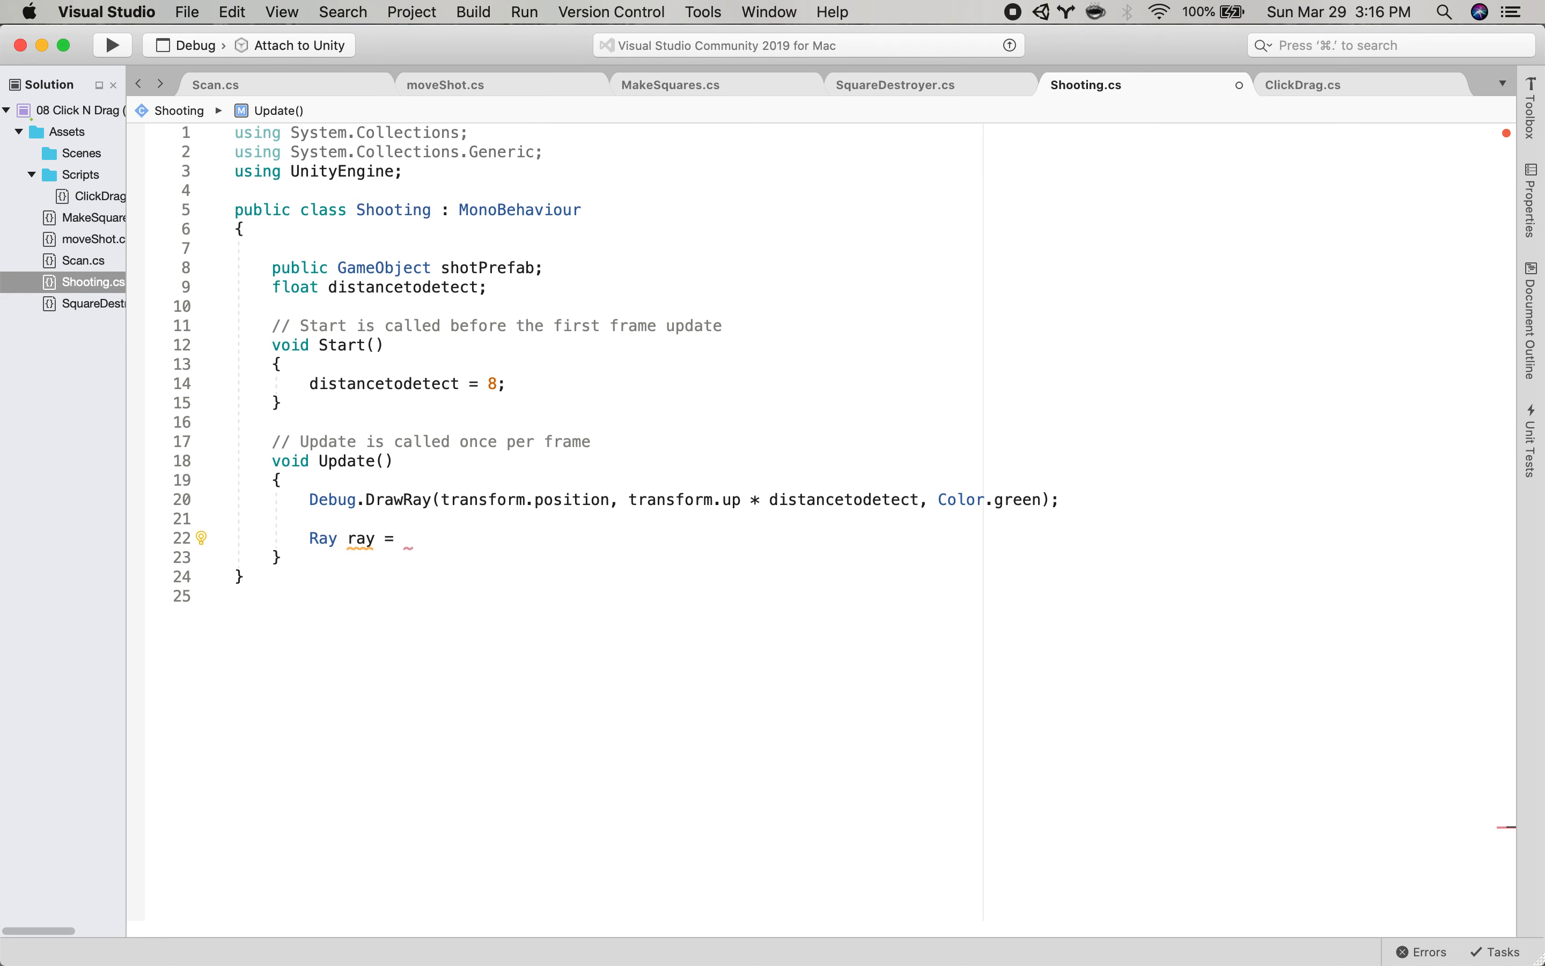
text(new Ray()
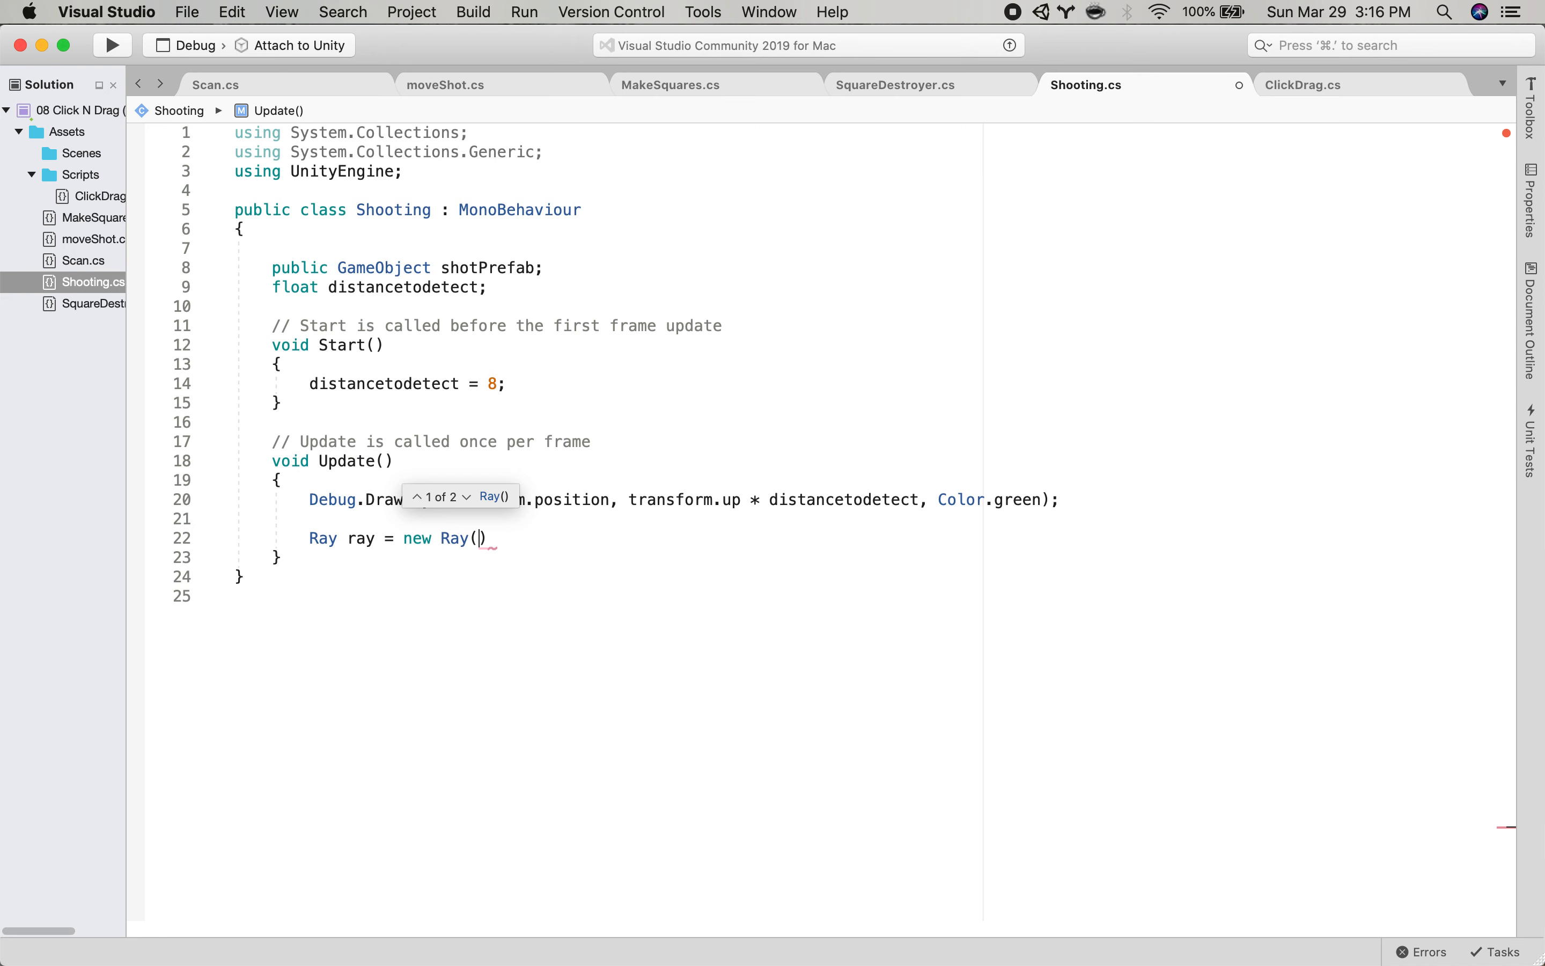
text(tr)
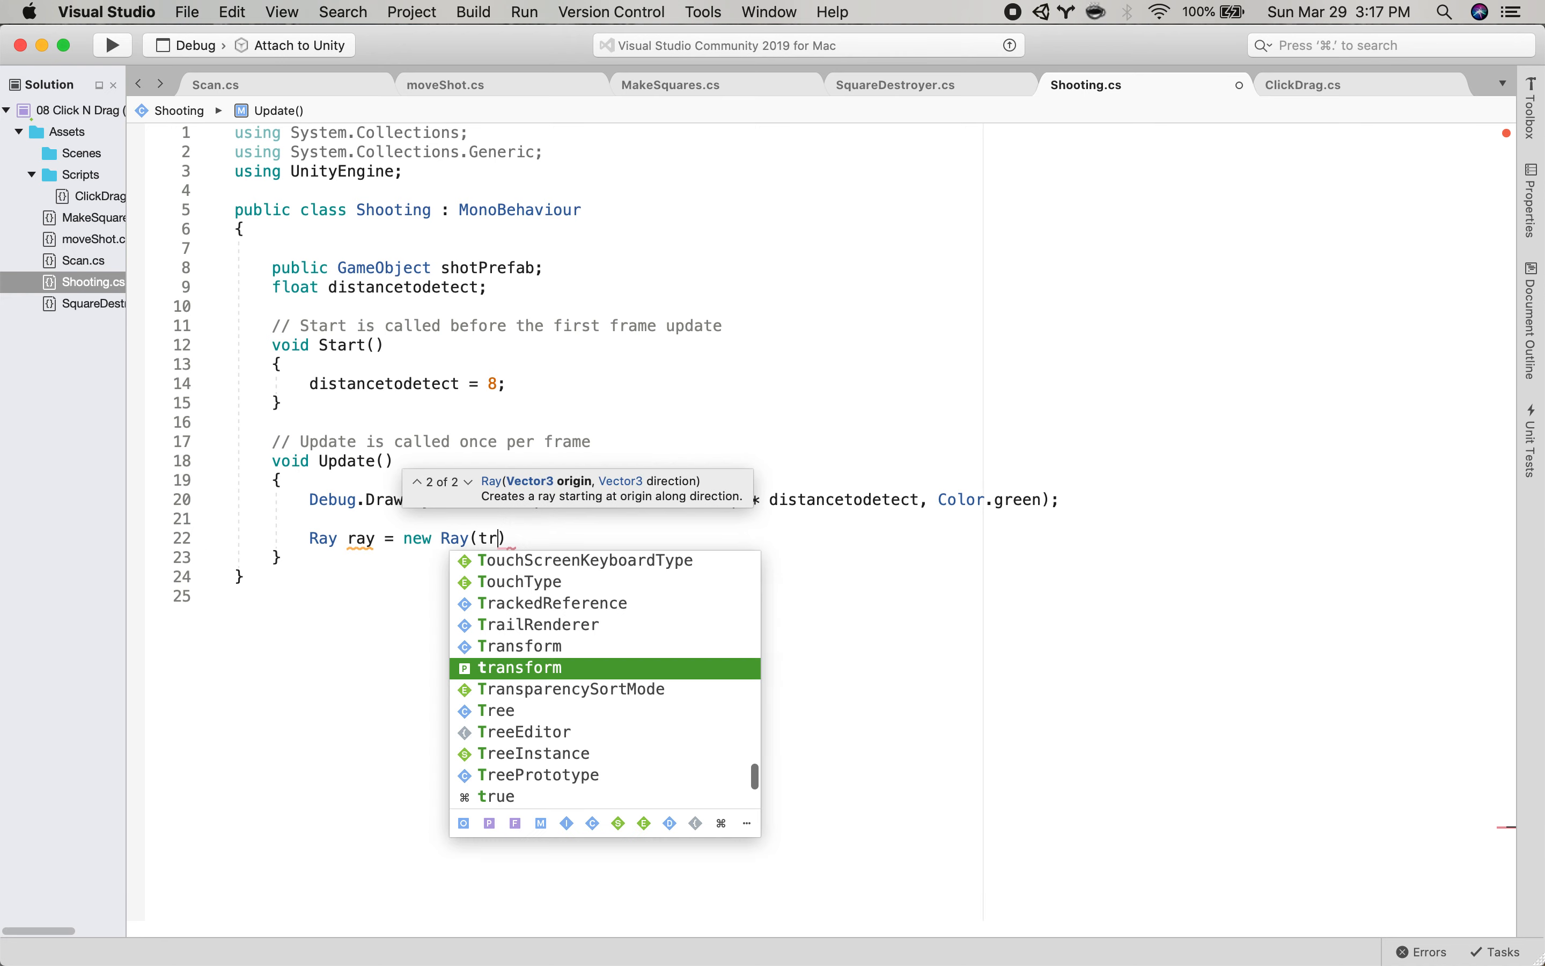
text(ansform.position)
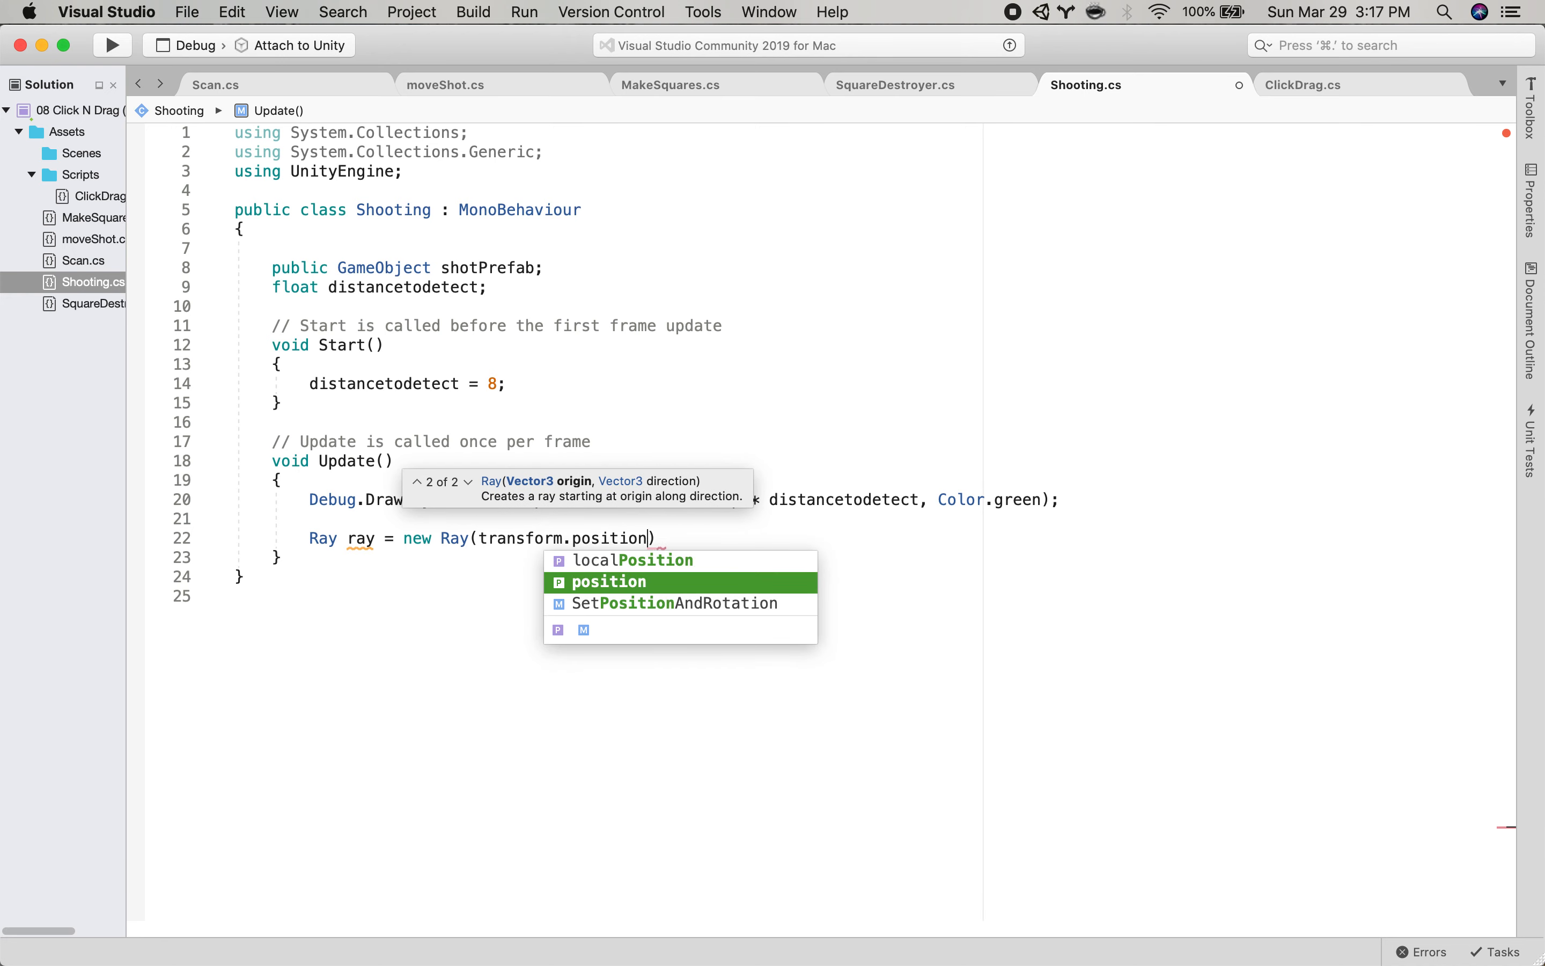
text(,)
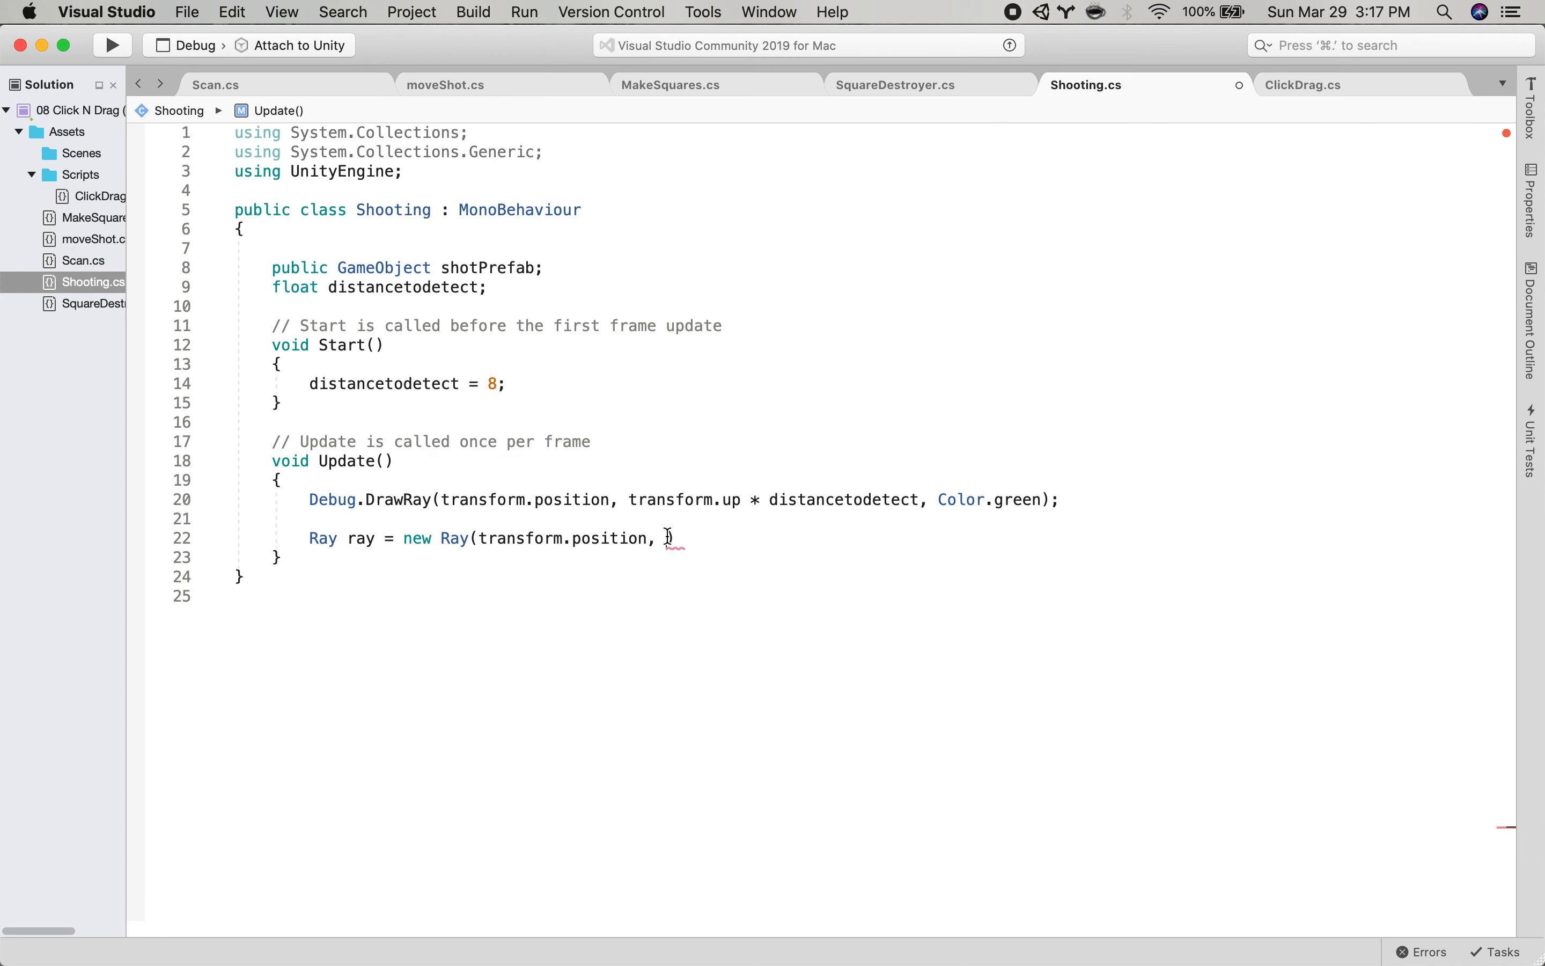
text(transform.up)
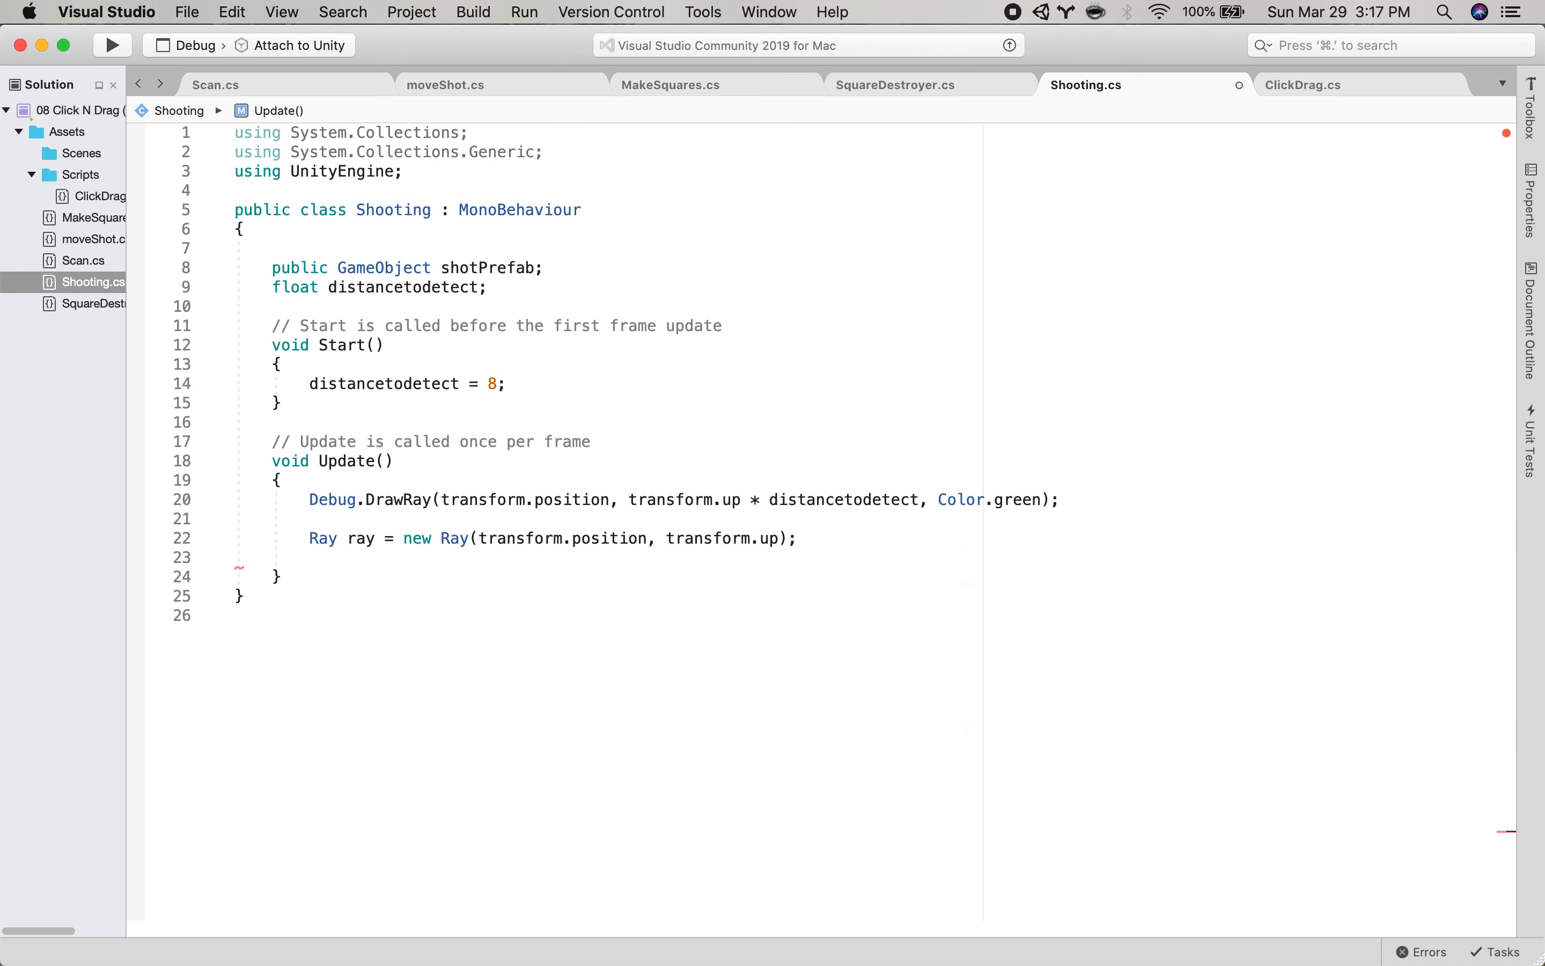
Start the line RaycastHit2D hit = Physics2D.Raycast in Update.
text(R)
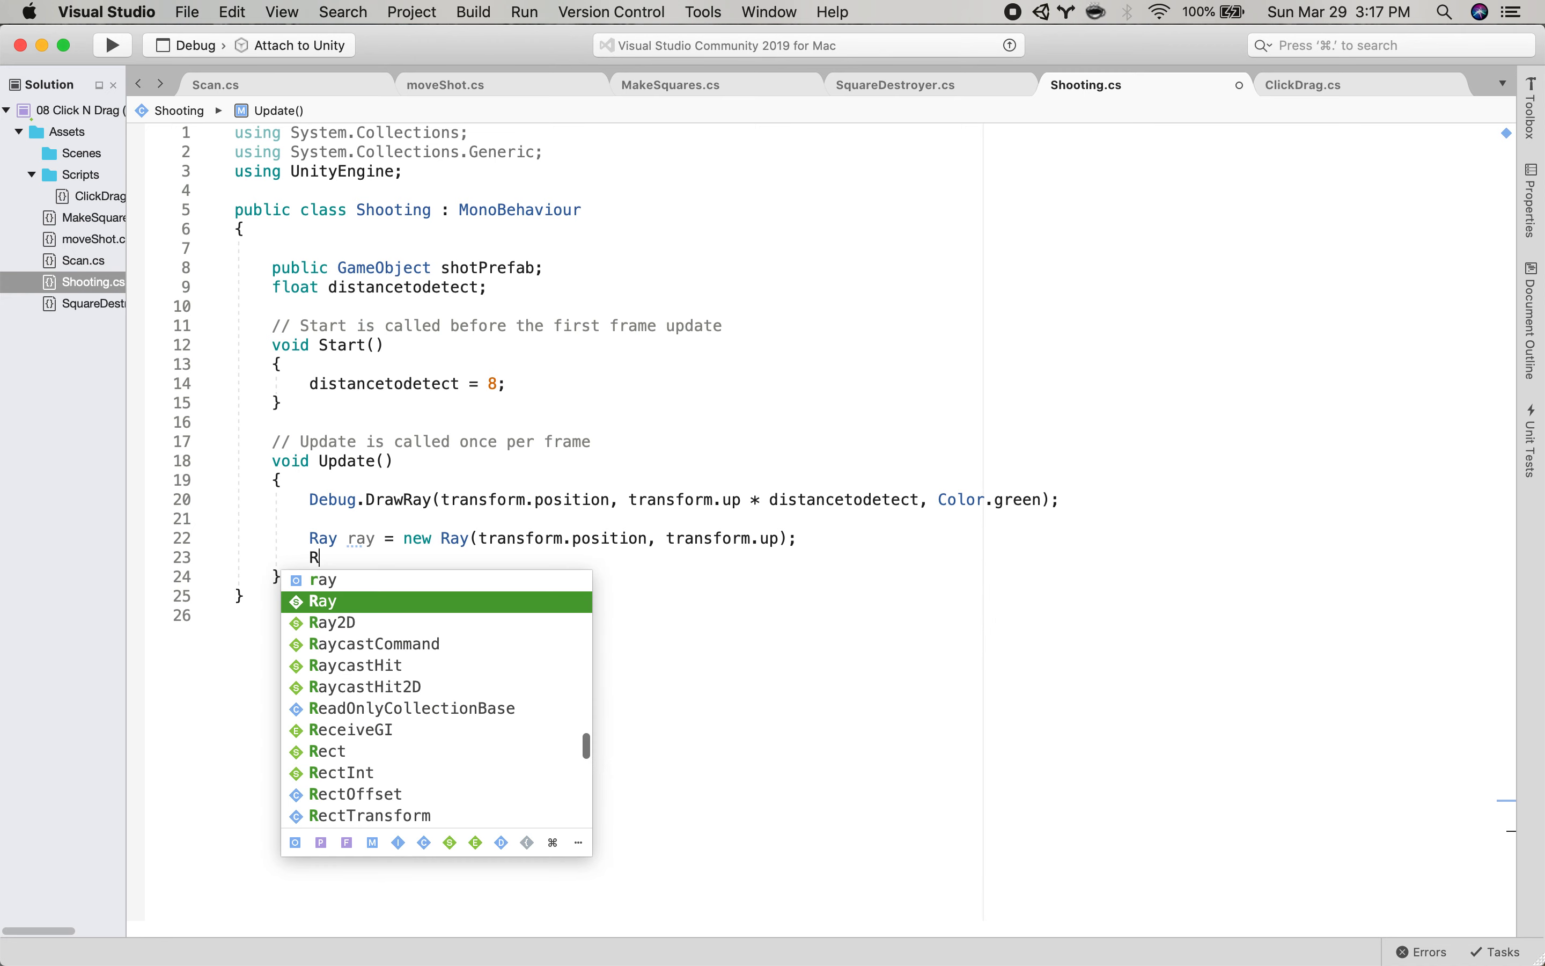
text(aycastHit2)
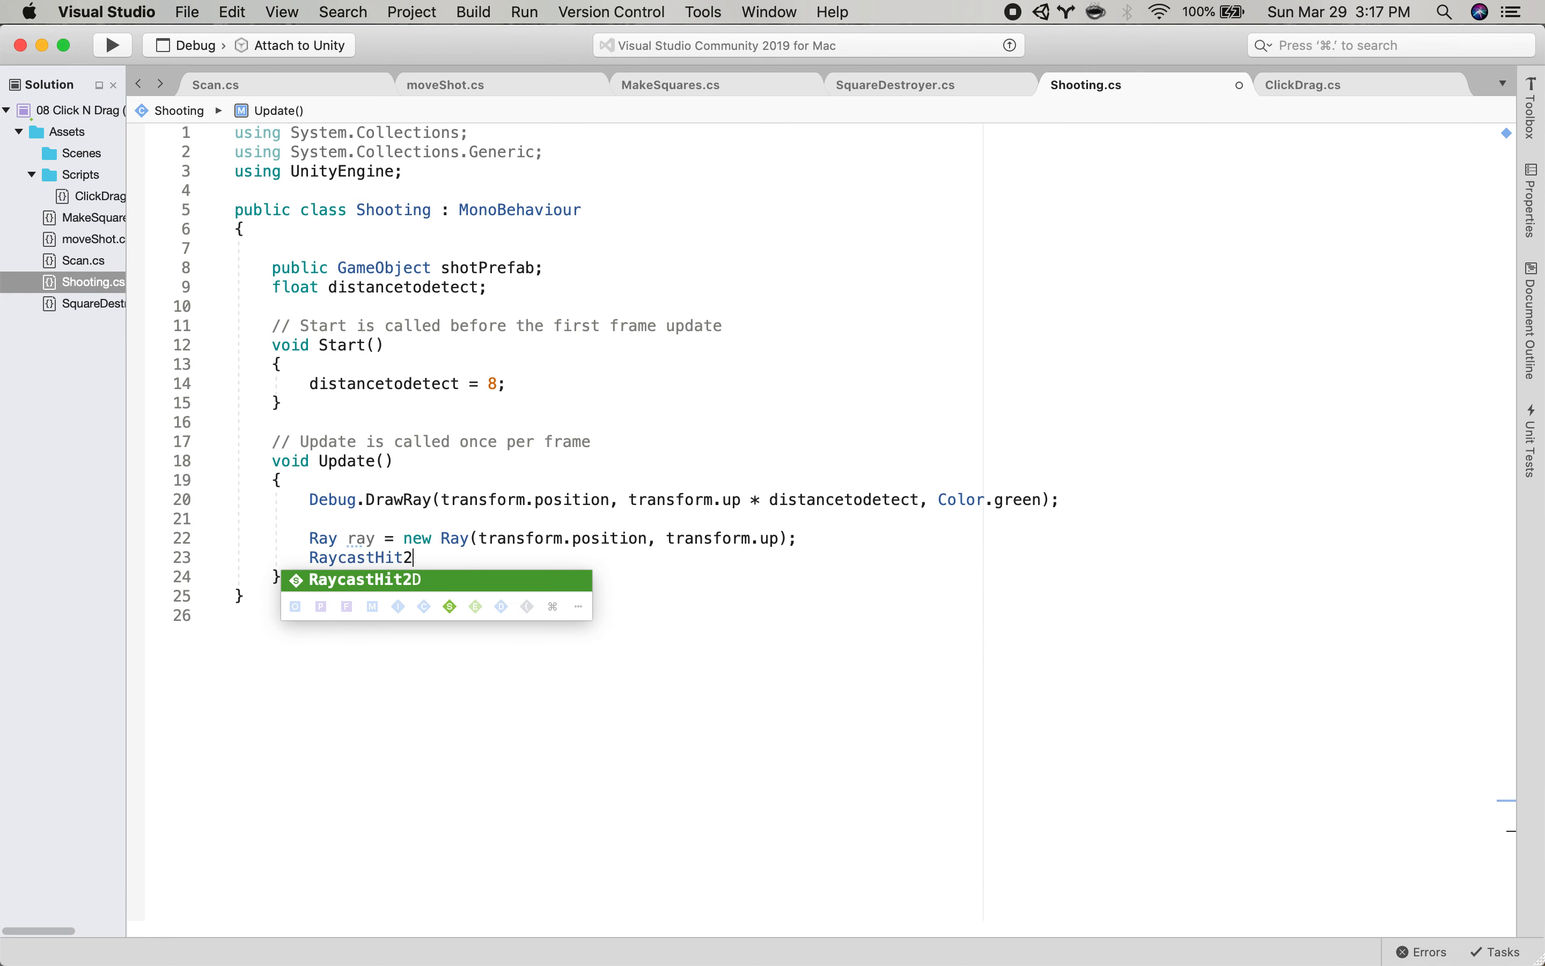
text(D hit)
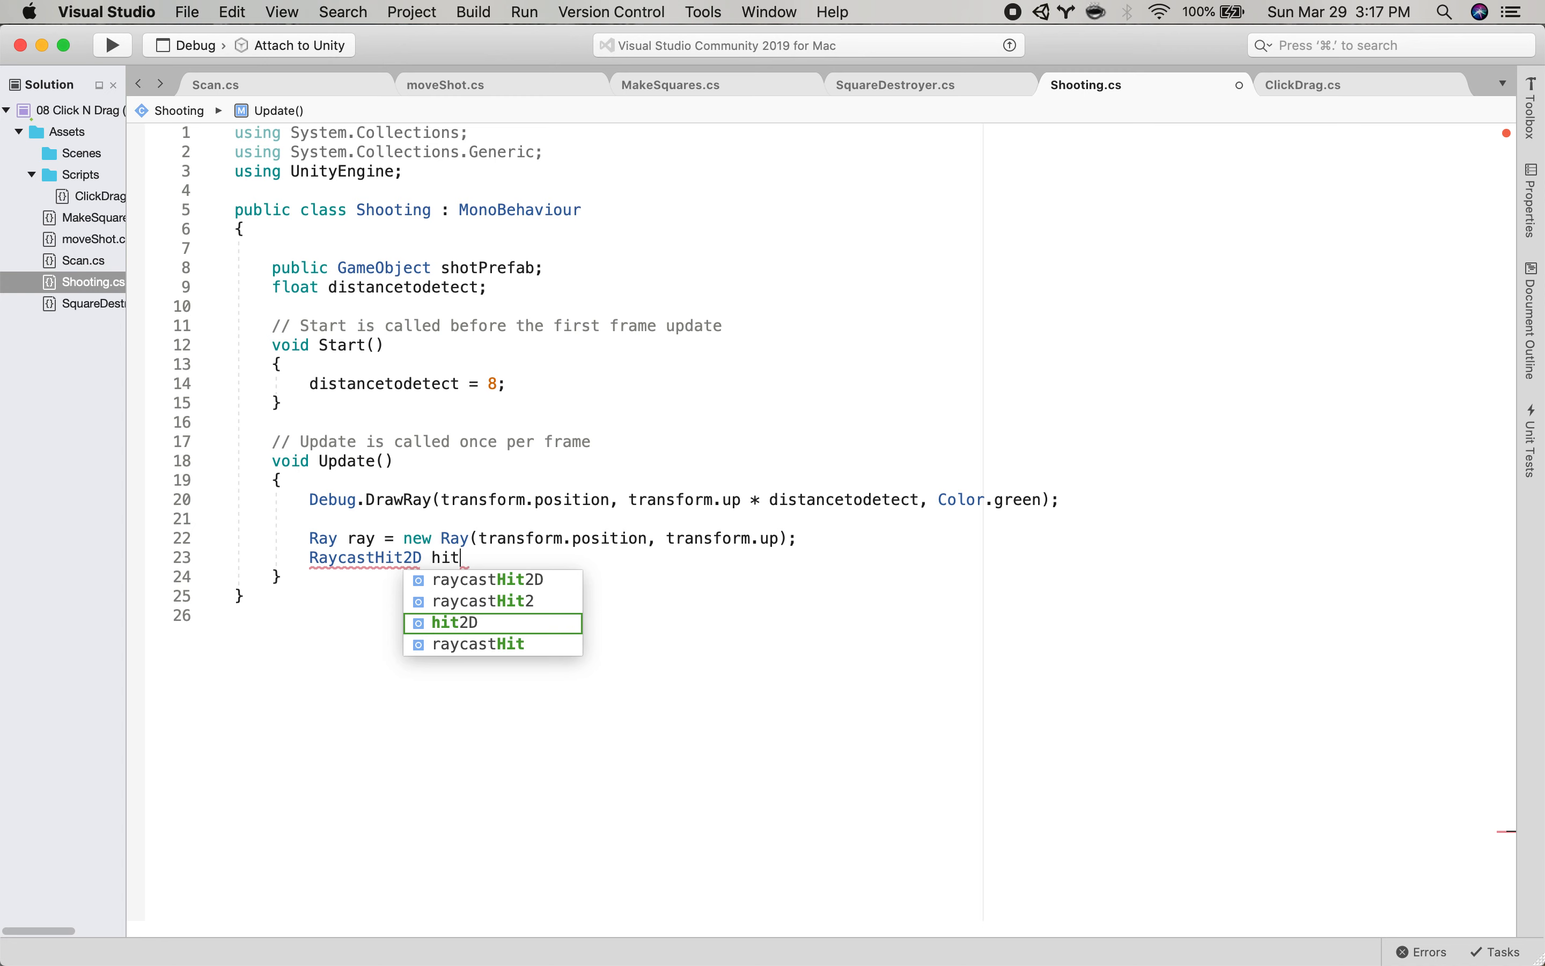
text(= Phys)
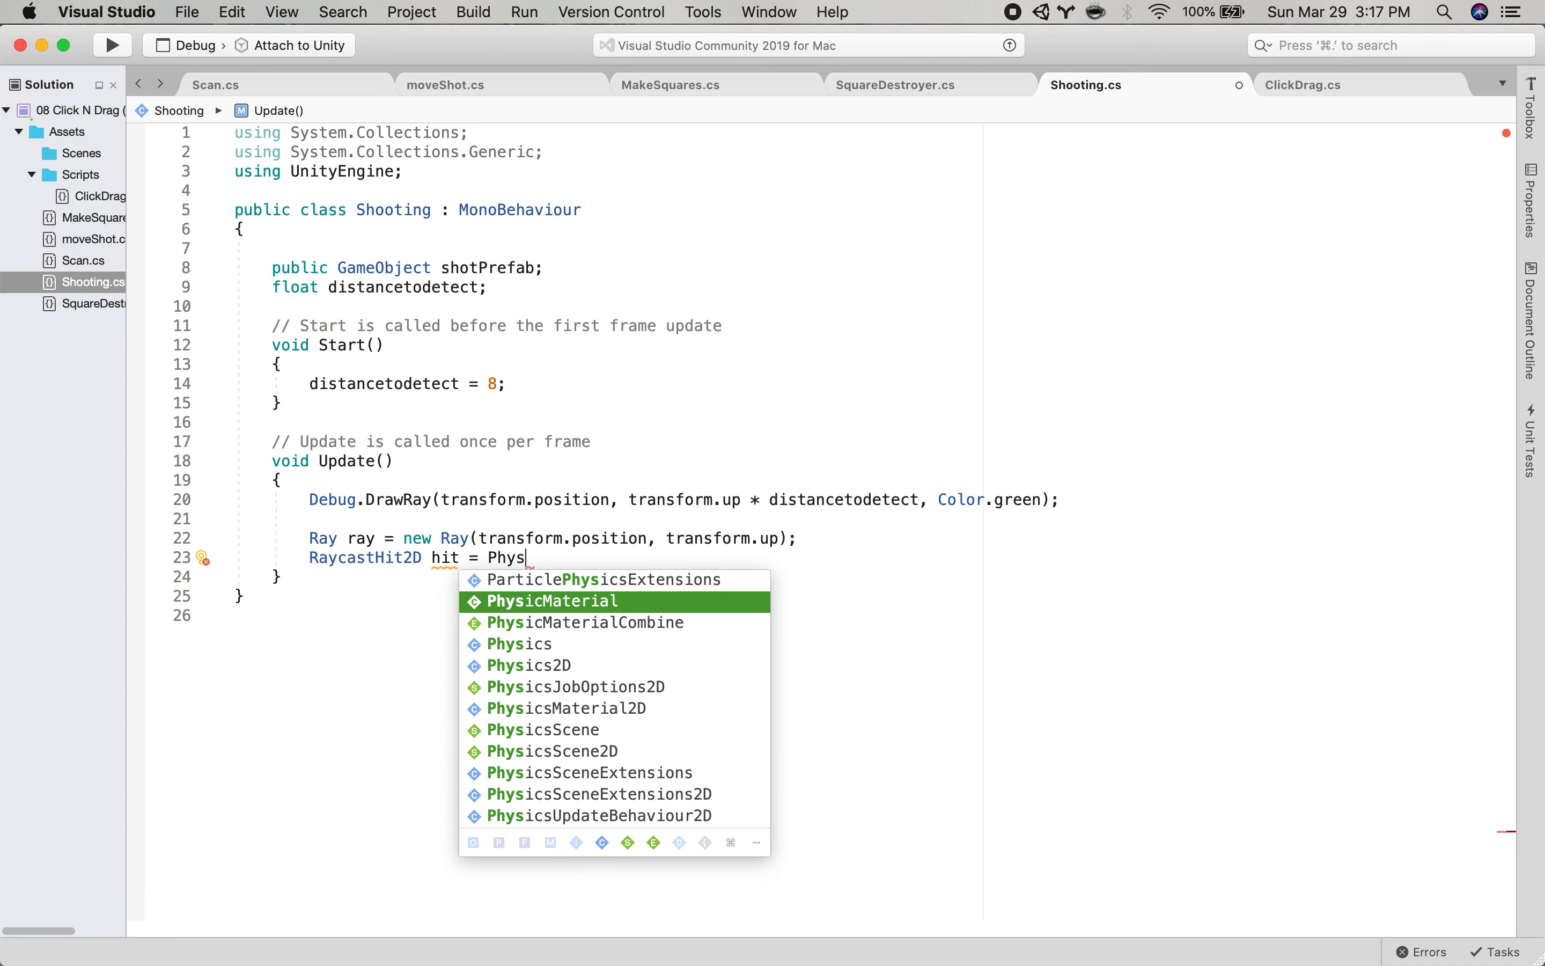
text(ics2D)
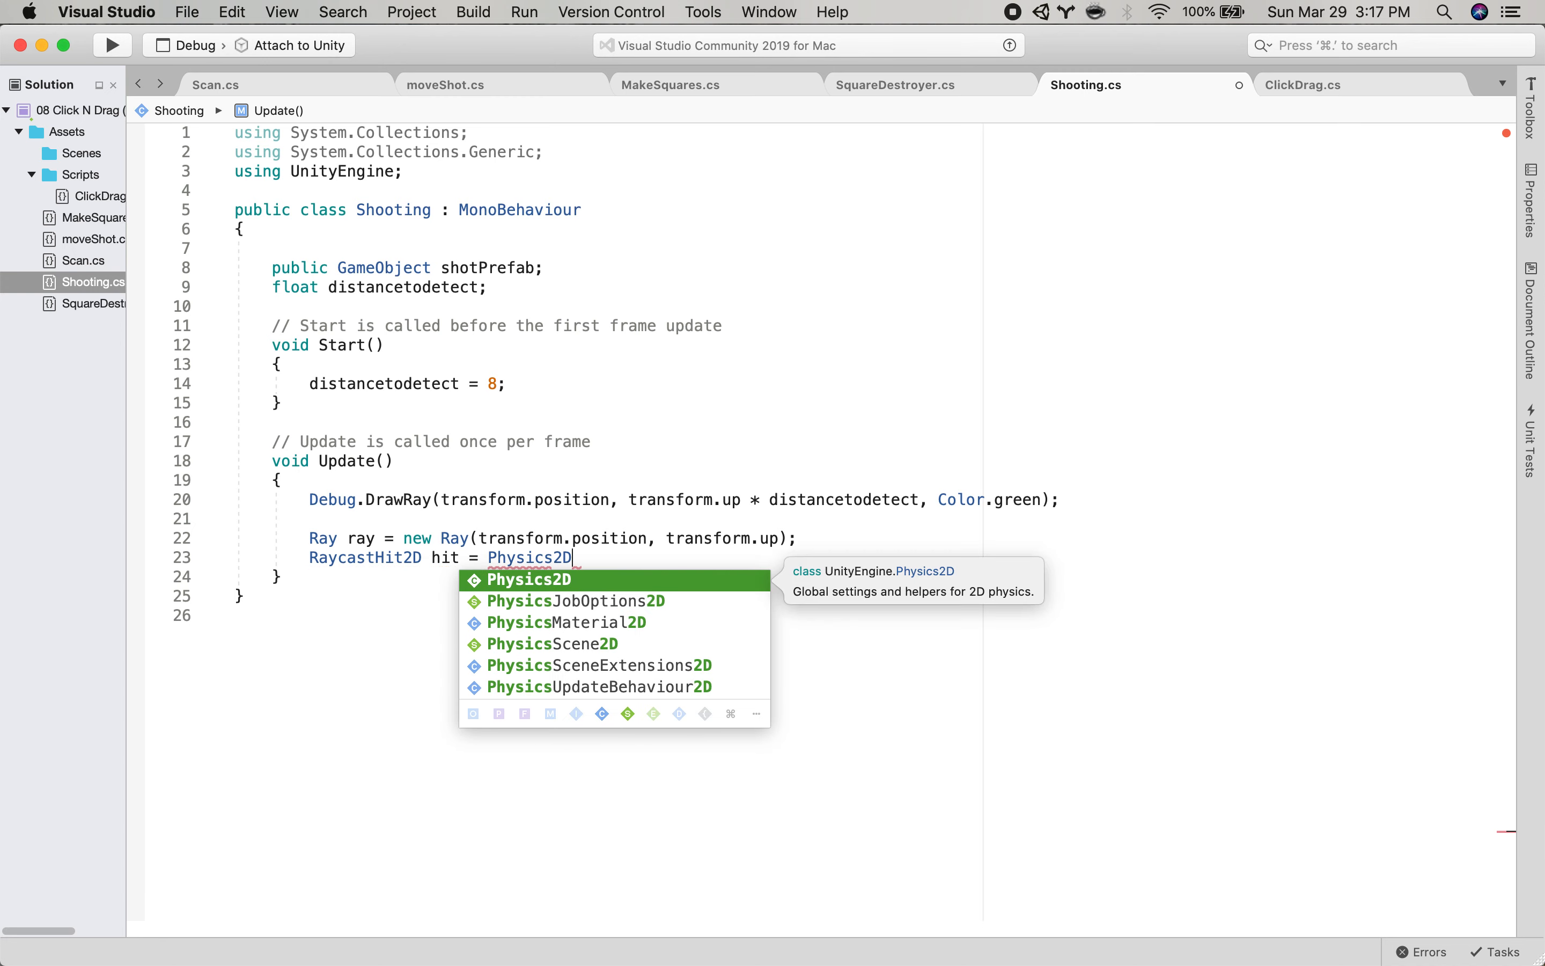
text(.Raycast()
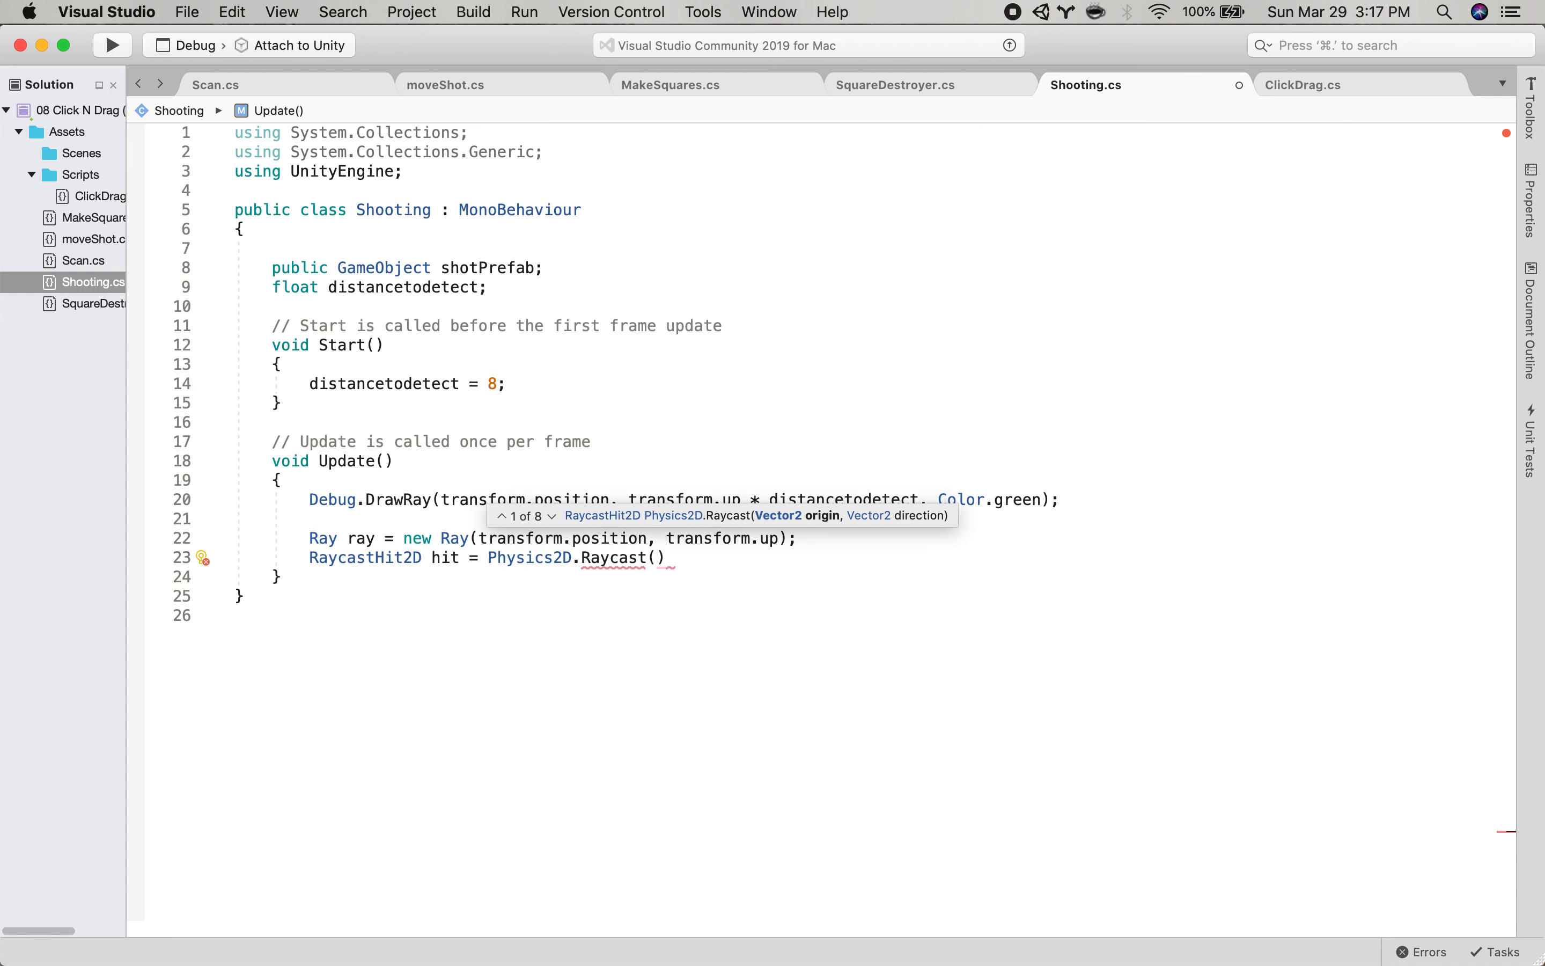
Pass ray.origin, ray.direction and distancetodetect to the Raycast call and end it.
text(r)
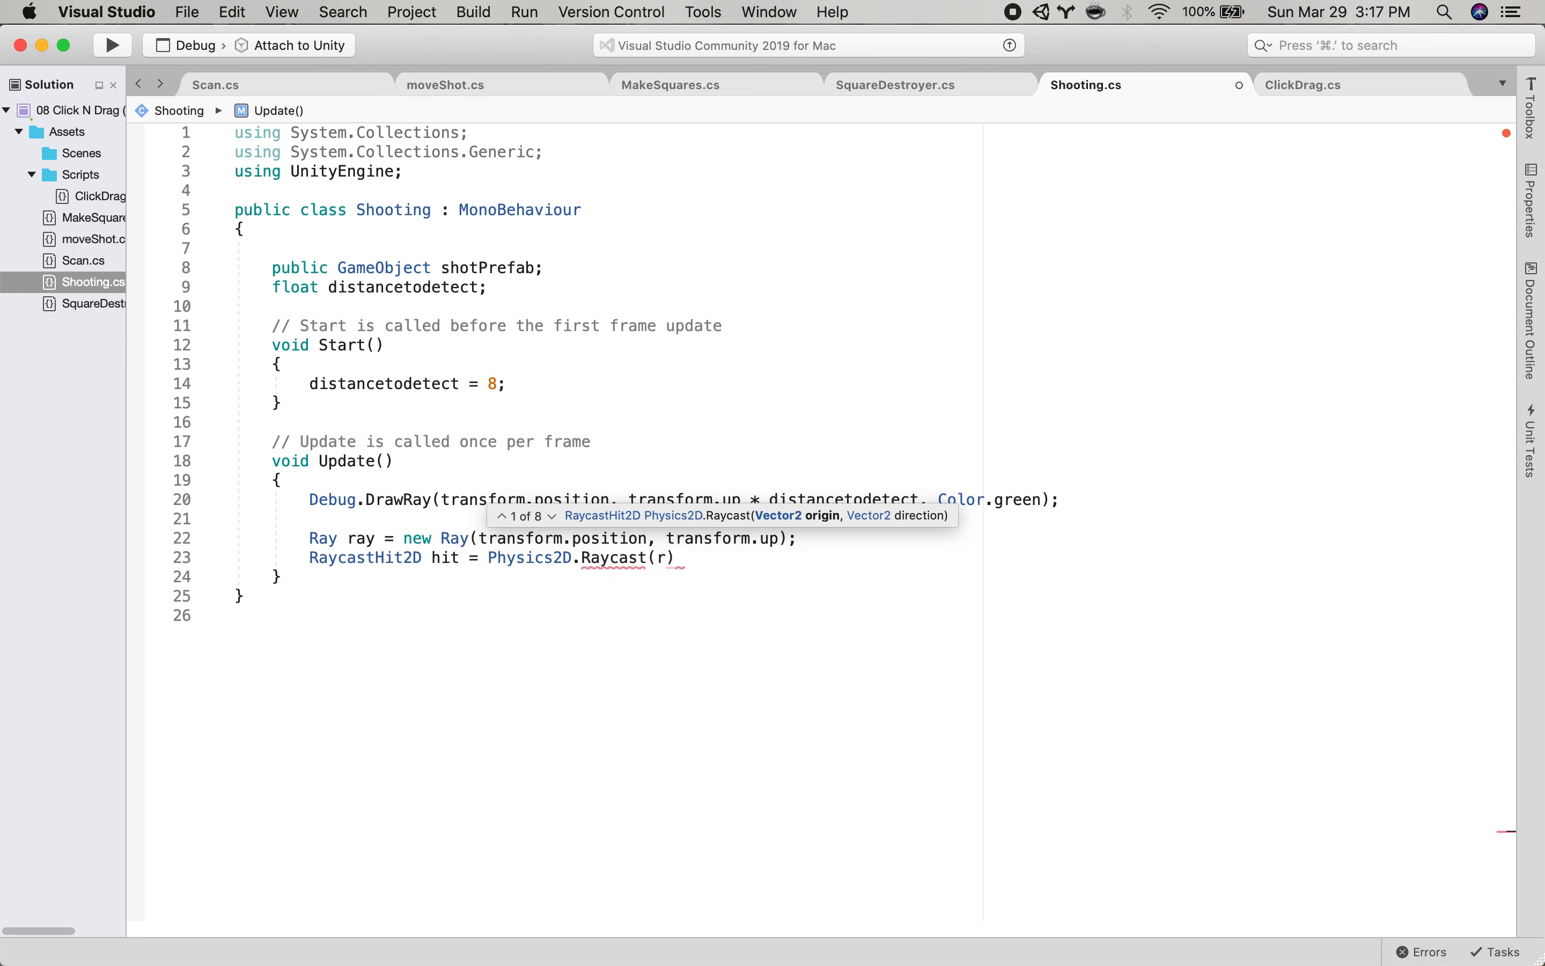
text(ay.origin,)
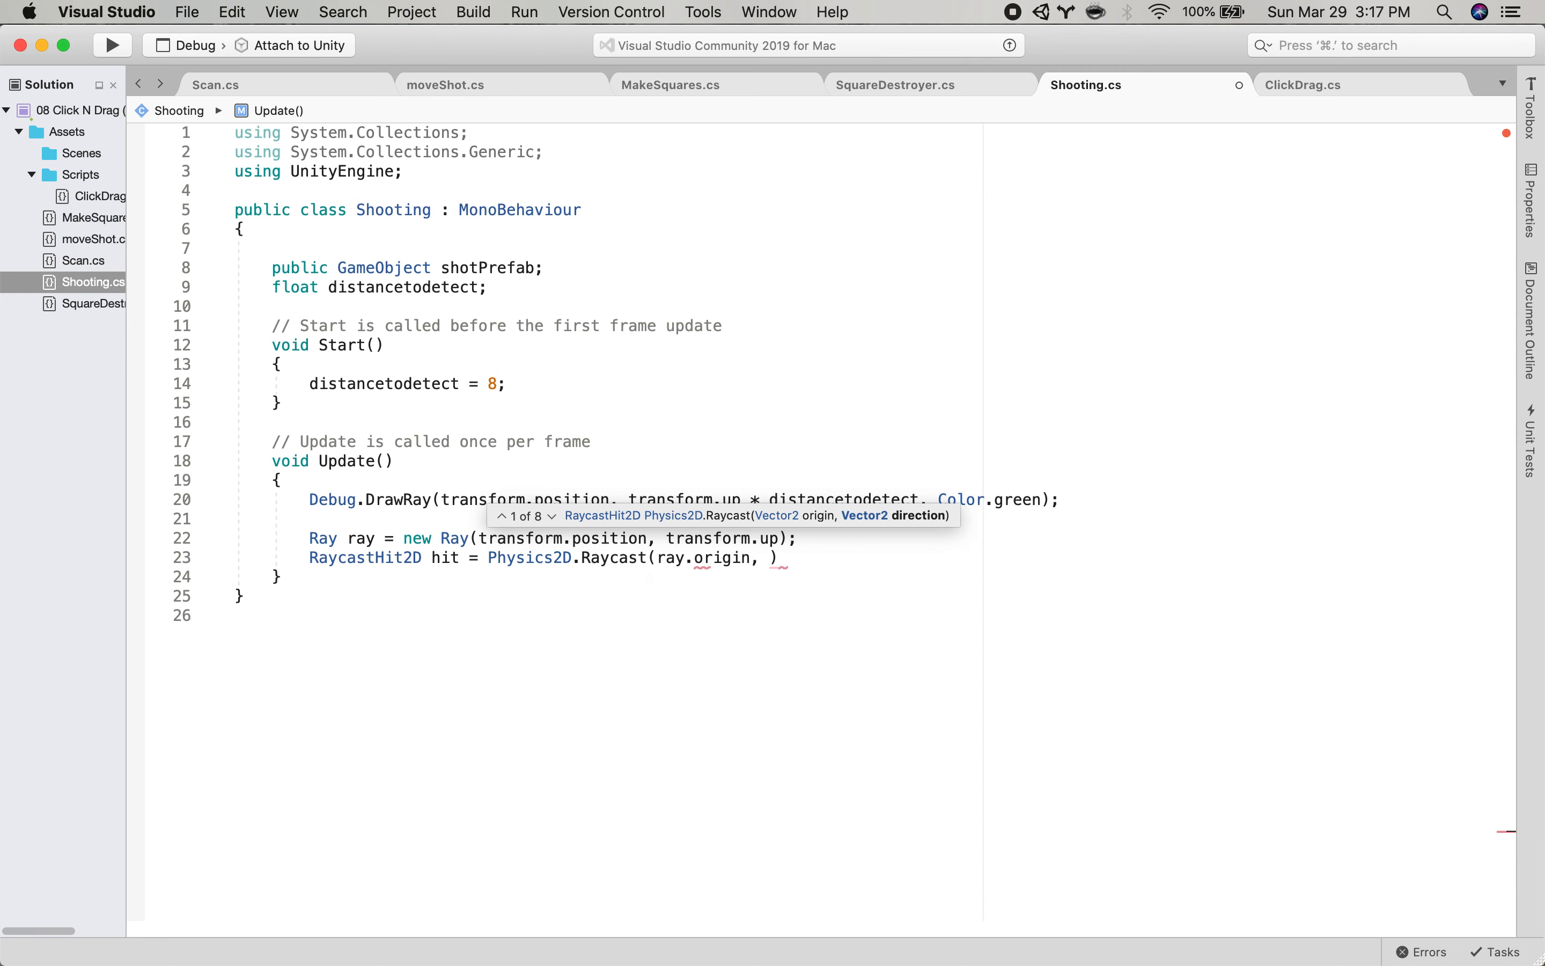
text(ray.direction,)
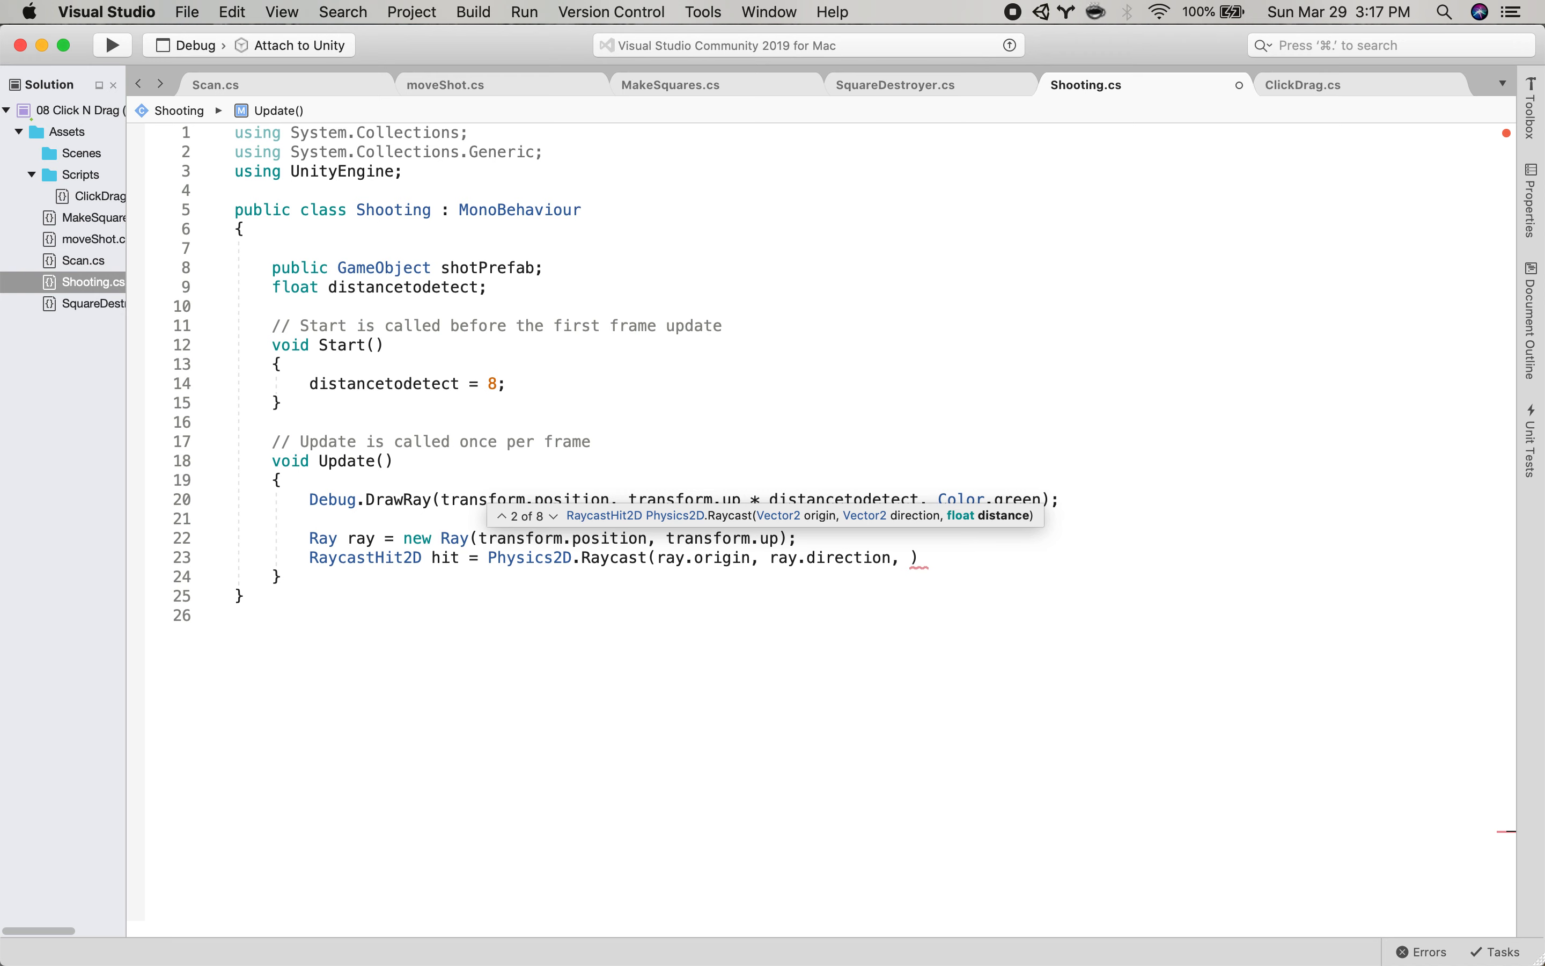
mouse_move(912, 558)
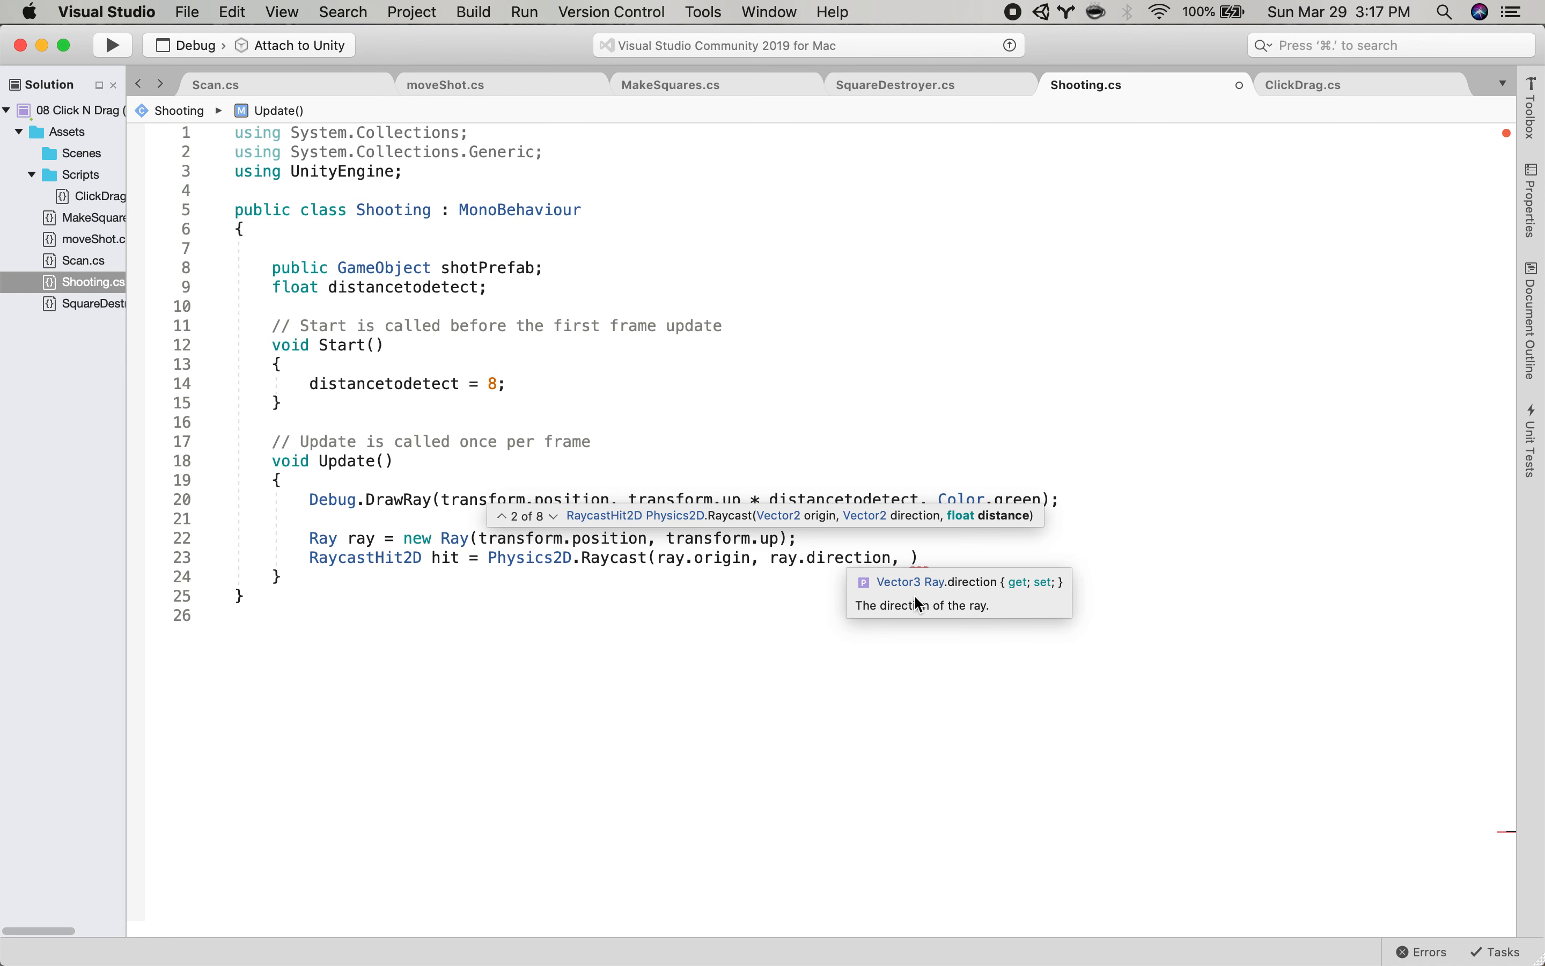
text(distancetodetect)
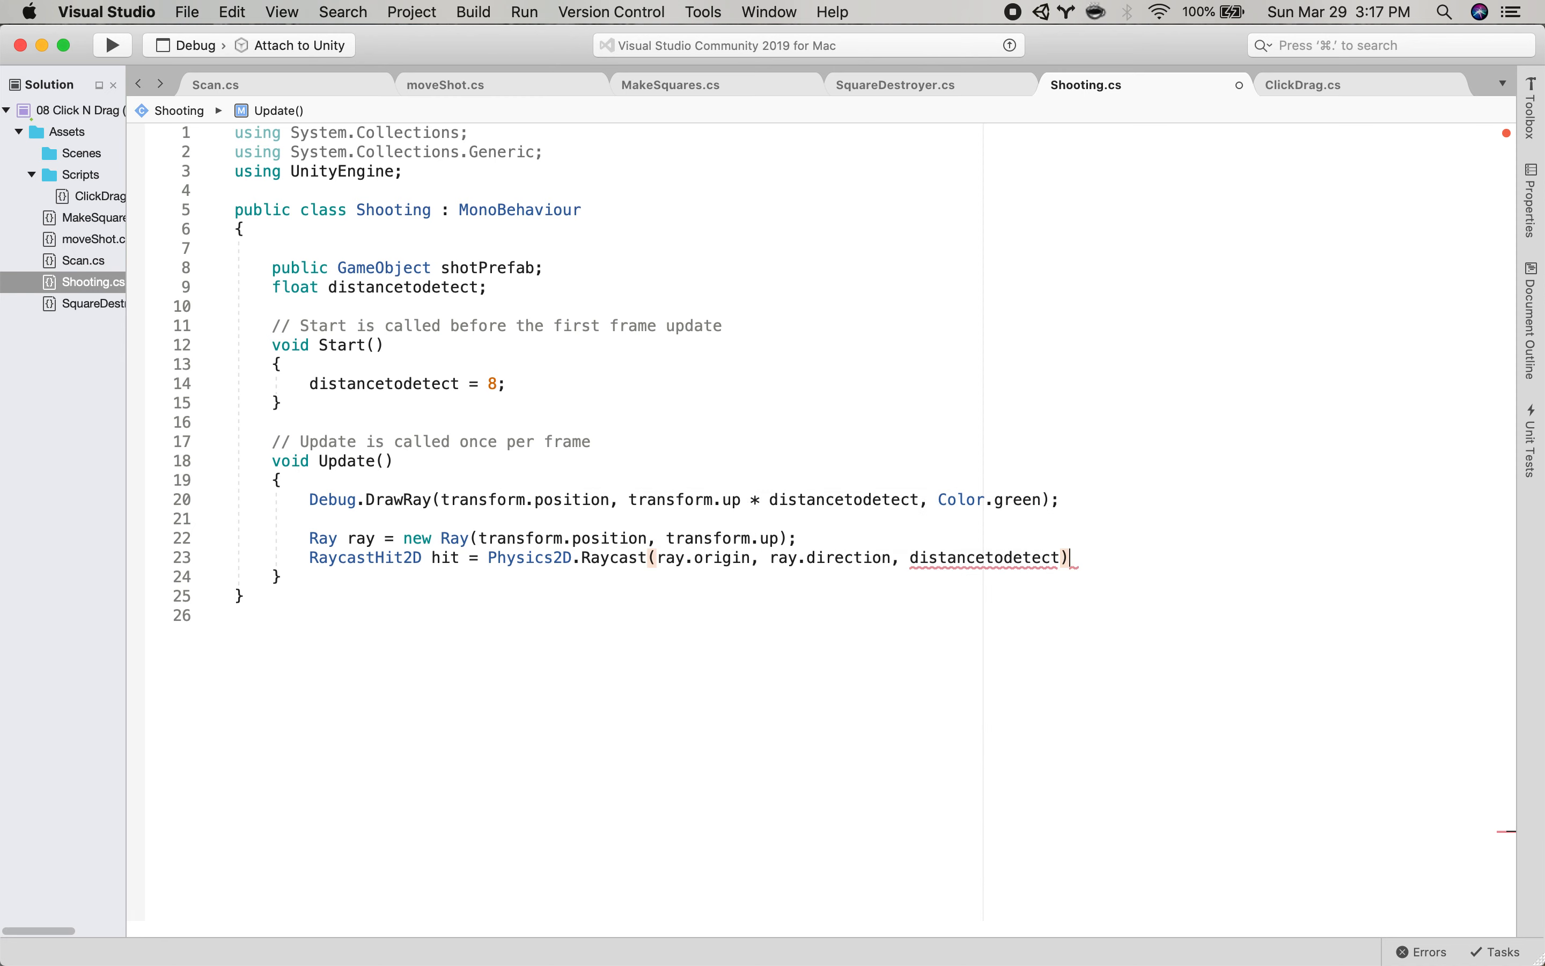
text(;)
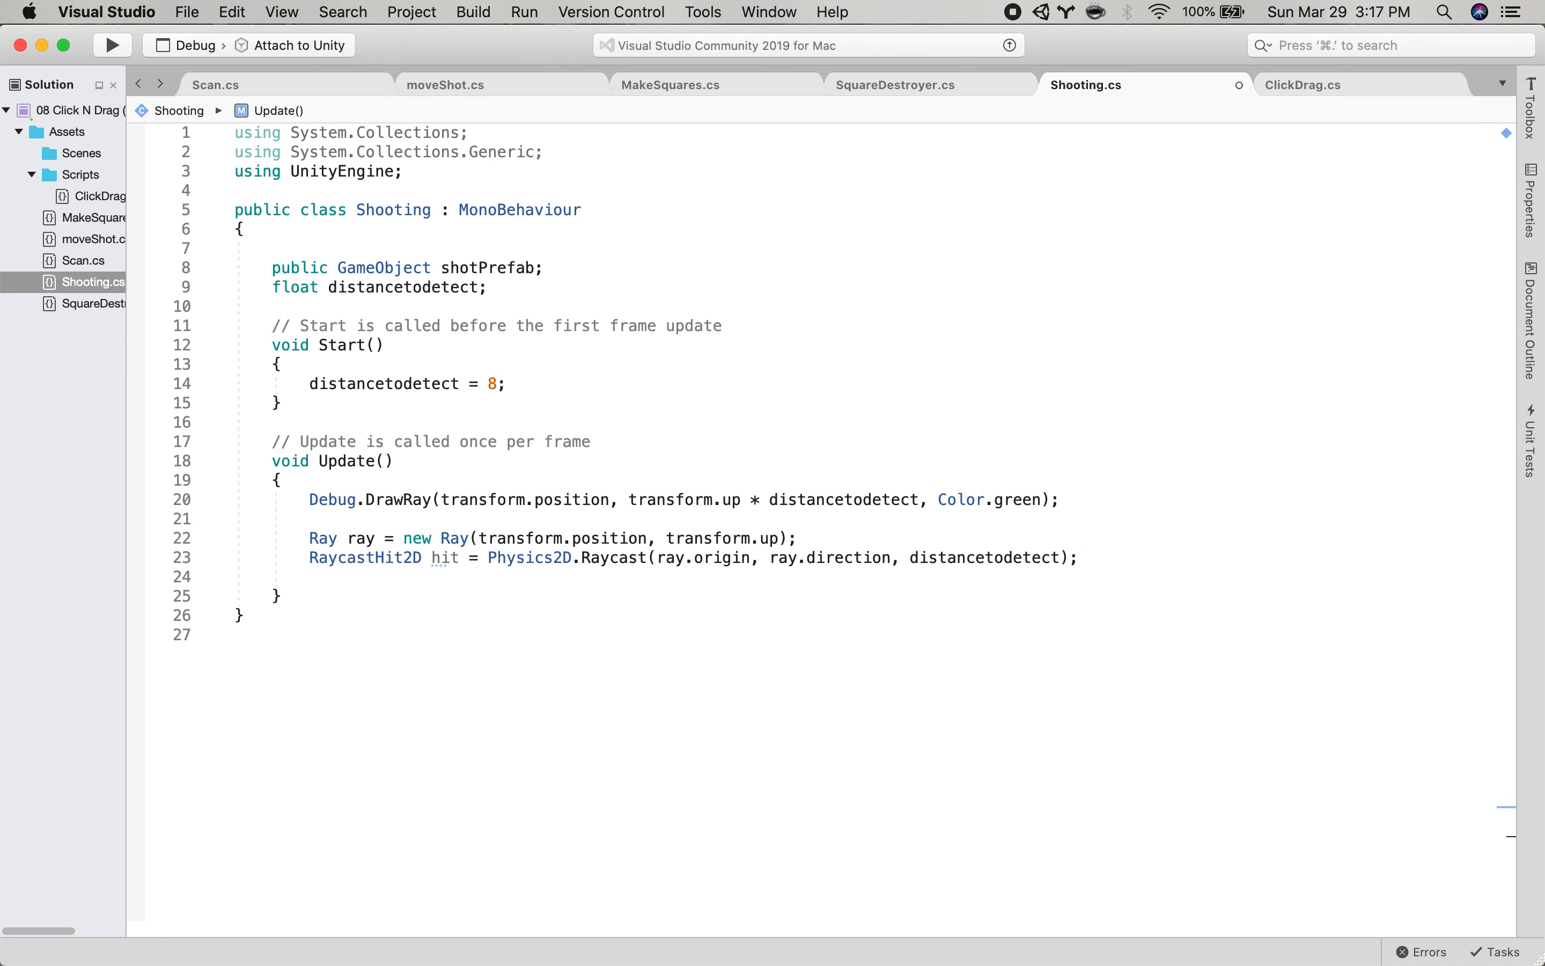
Write if(hit.collider != null), then bring up the Unity editor.
text(if(hit.collider)
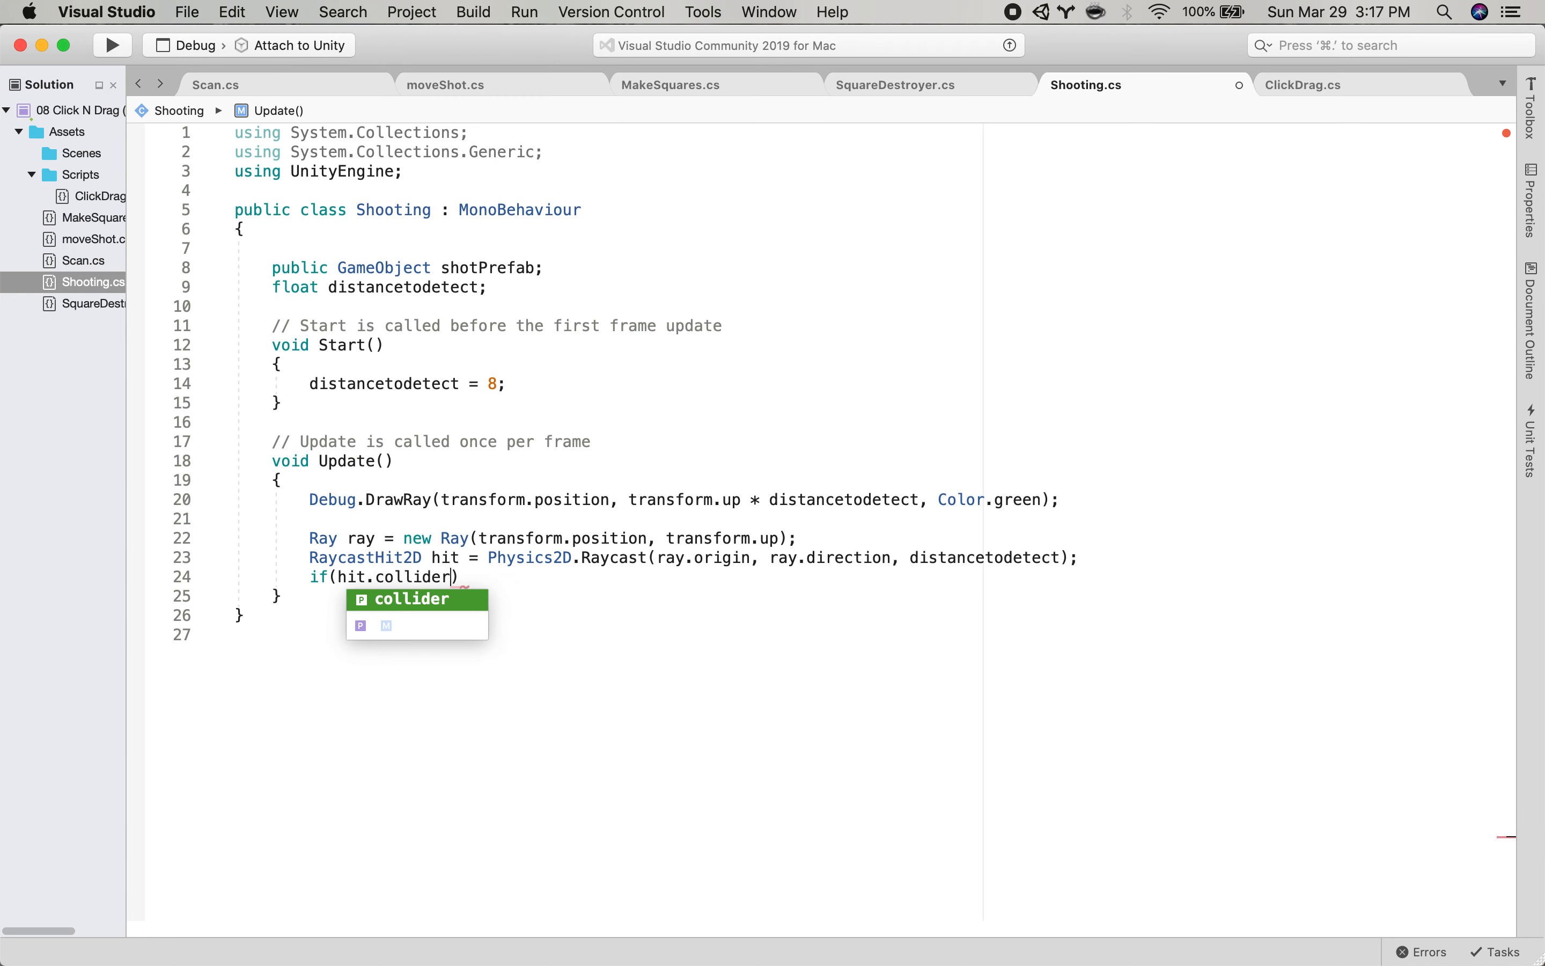
text(!)
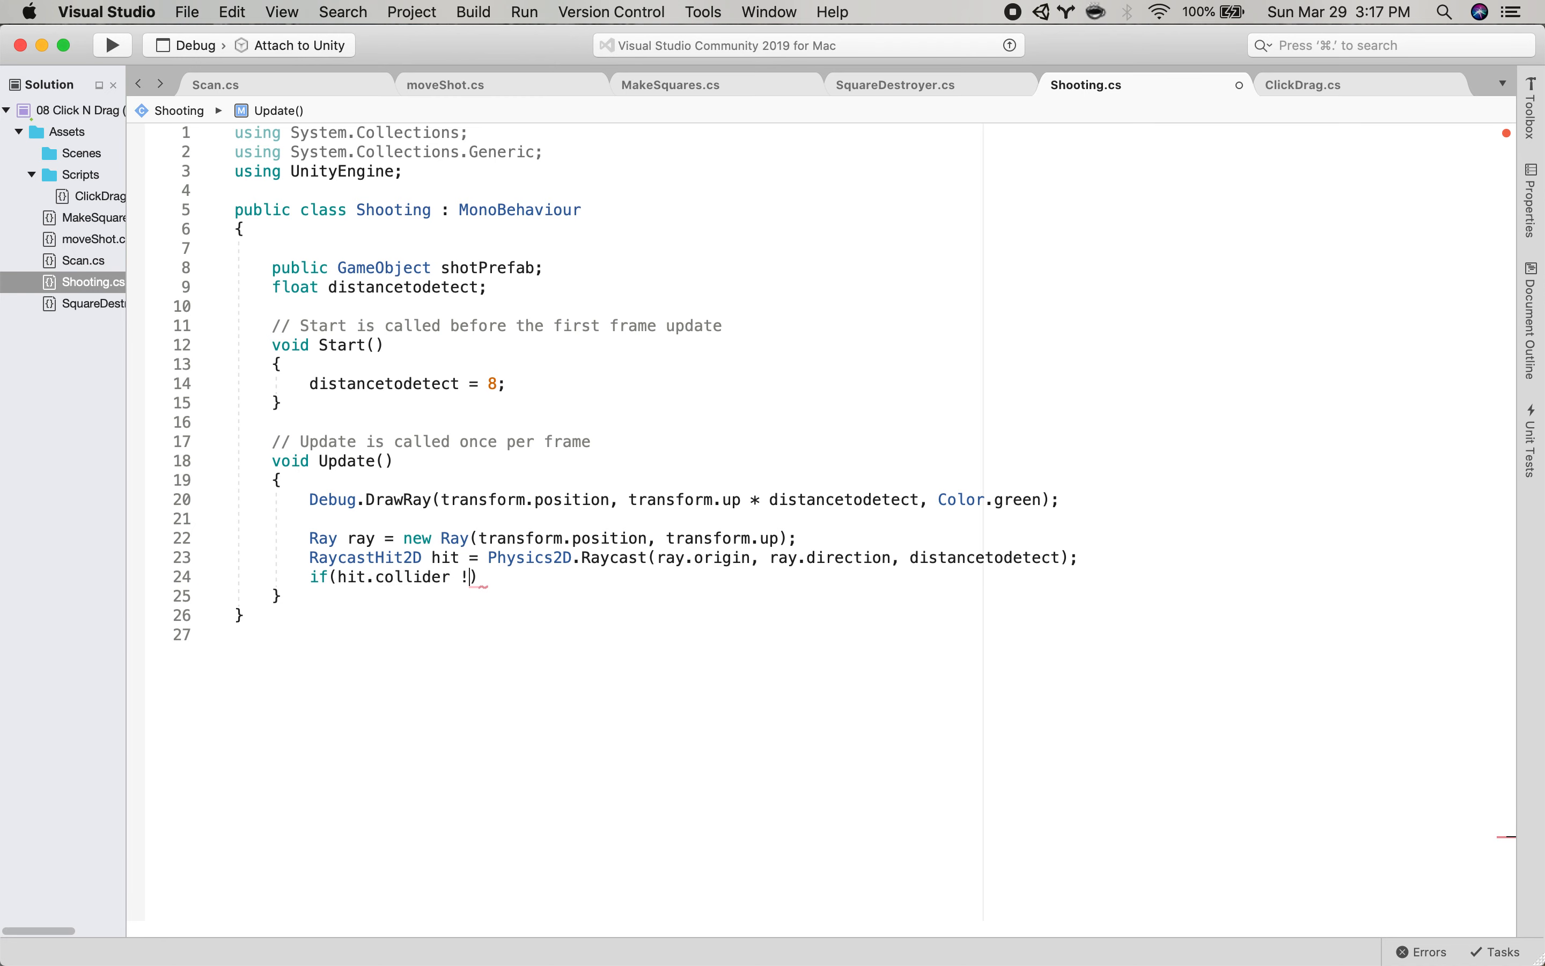
text(= null)
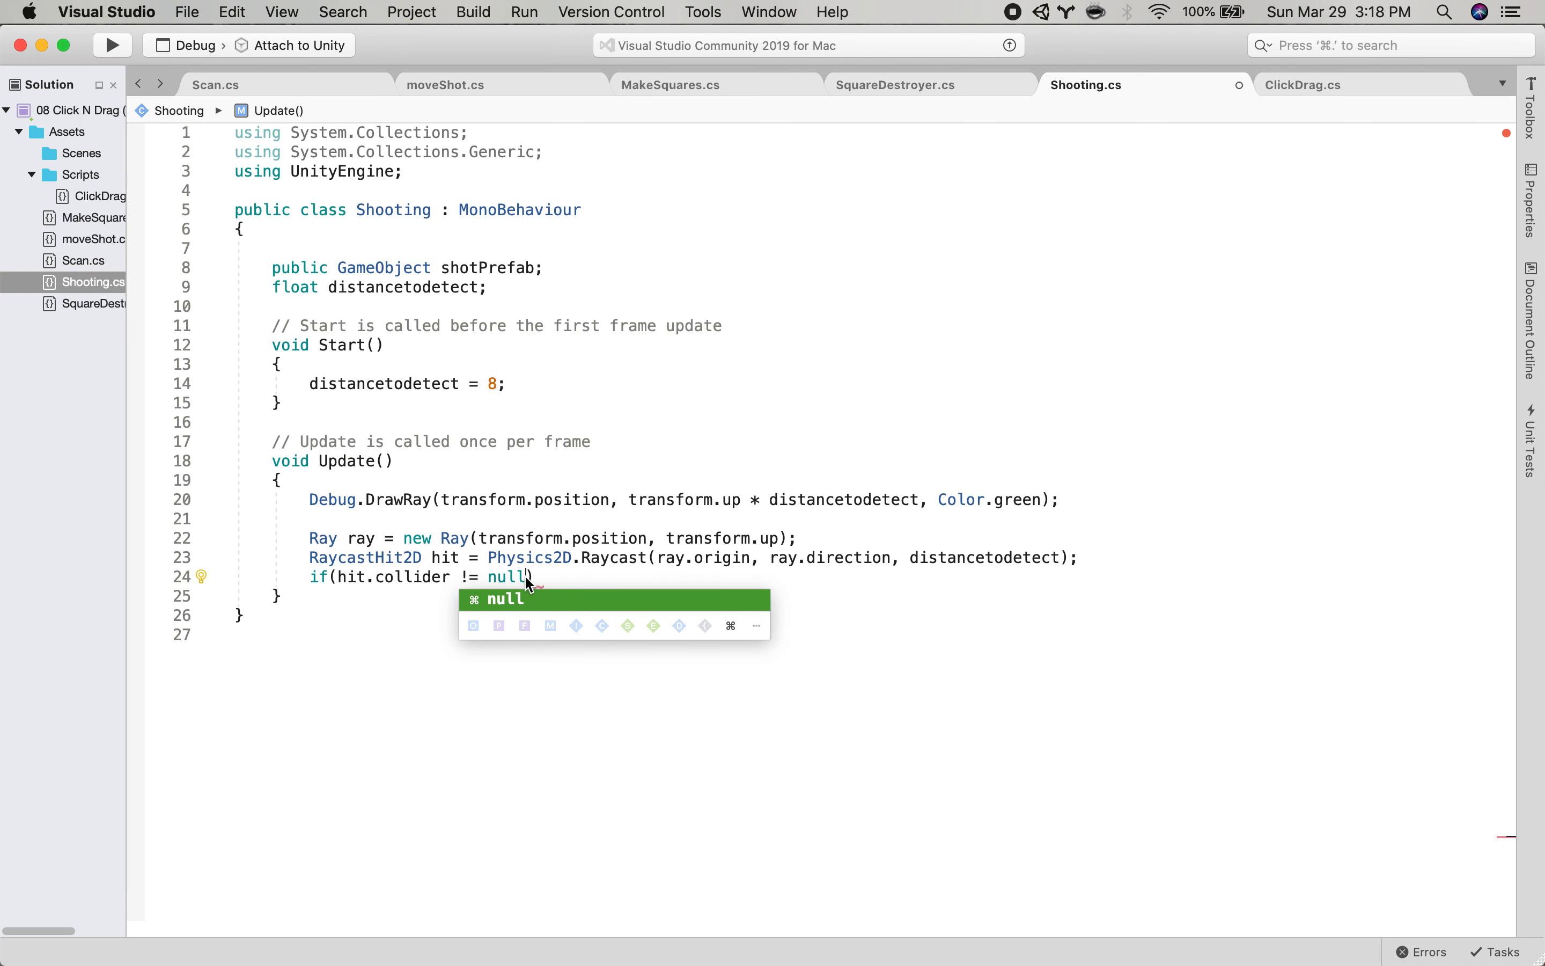
text())
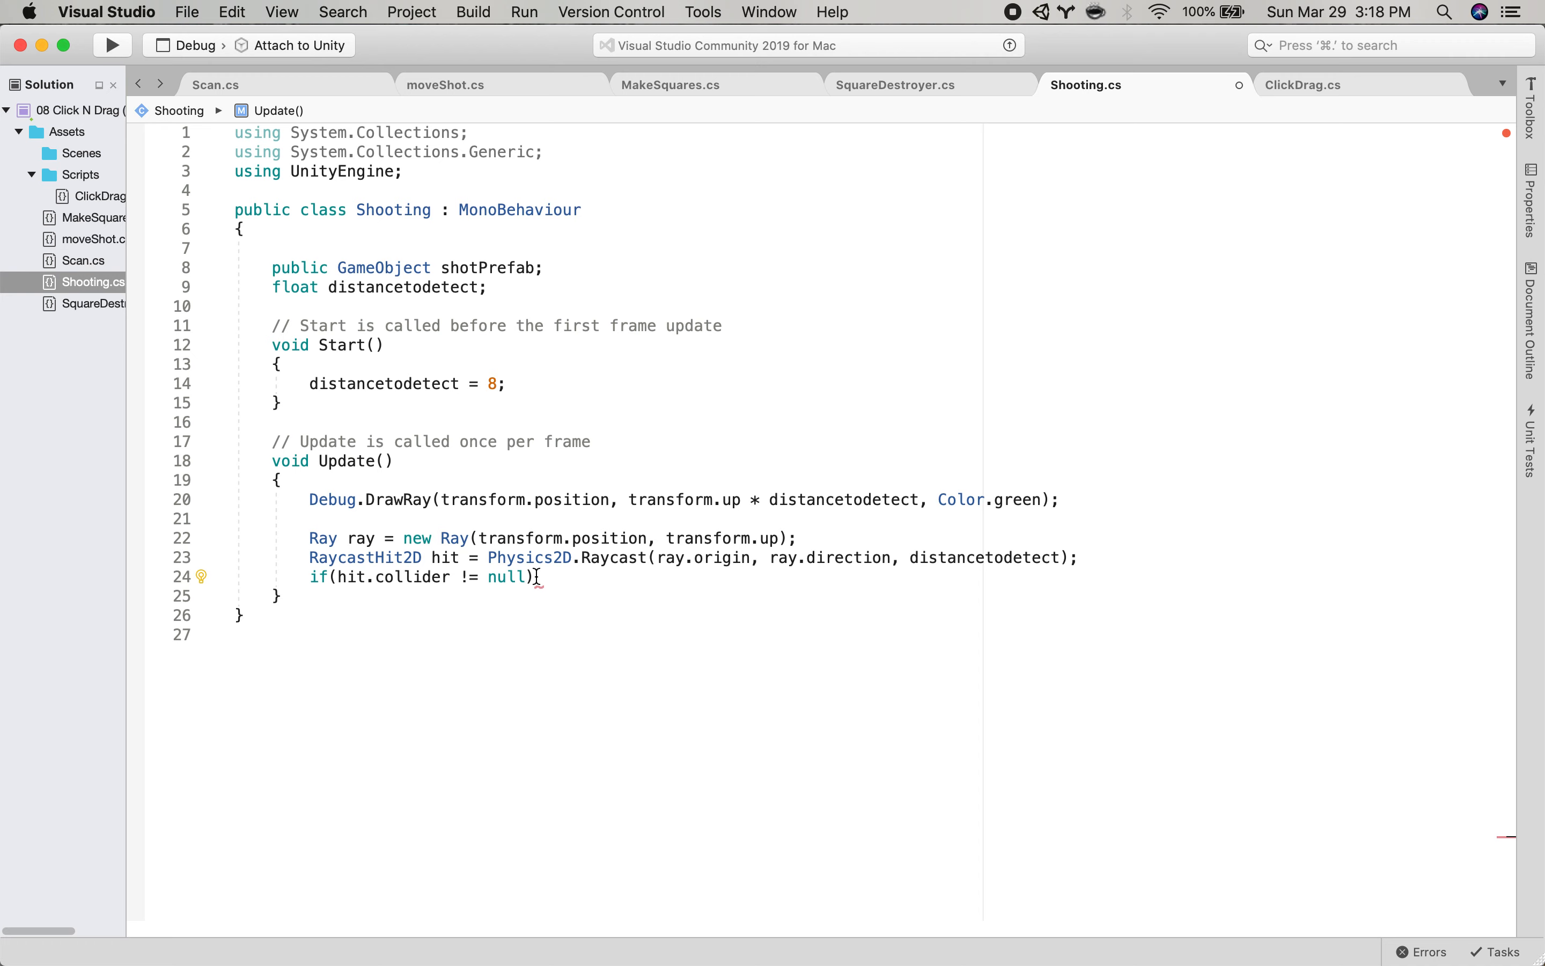
click(414, 483)
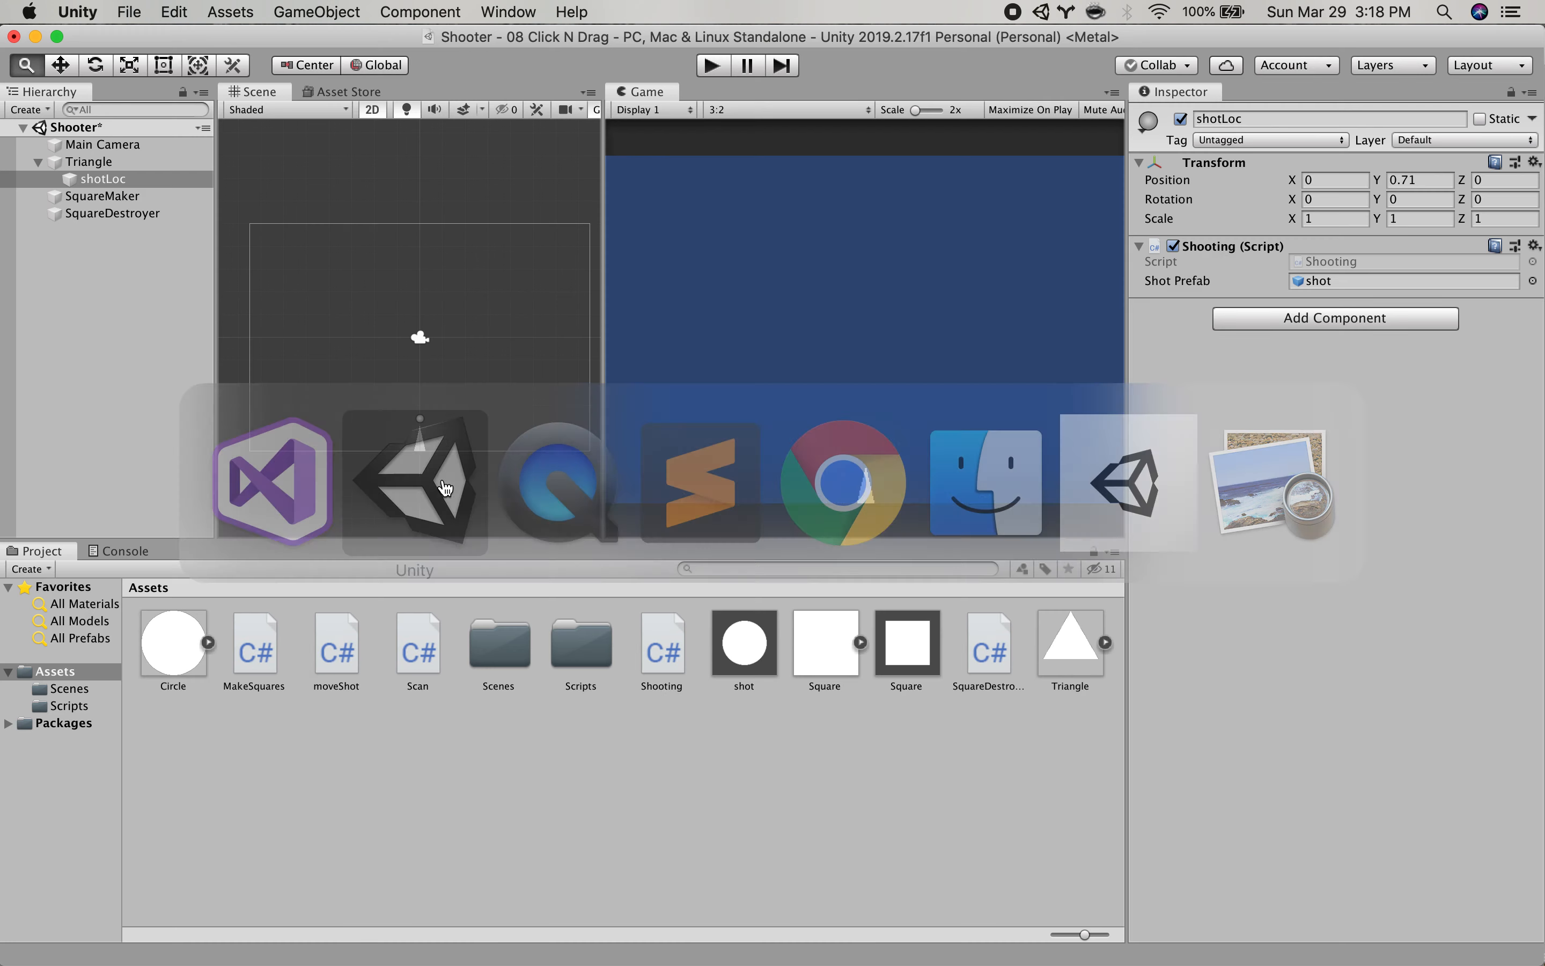
Select the Square prefab to read its square tag, then return to the Shooting script.
click(904, 641)
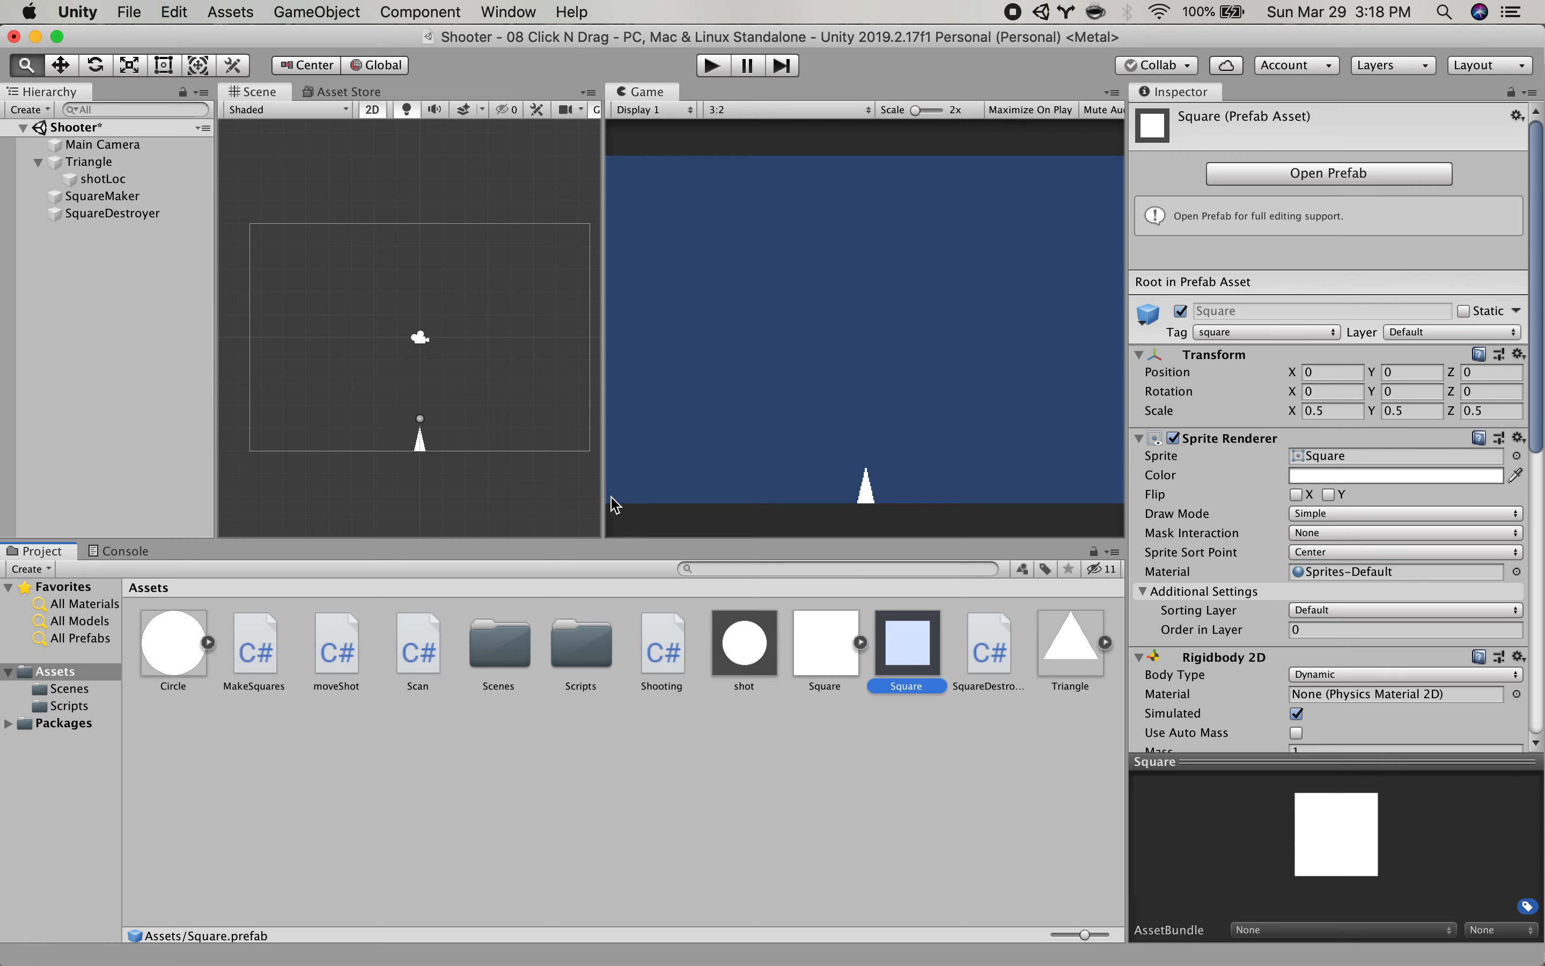
mouse_move(557, 547)
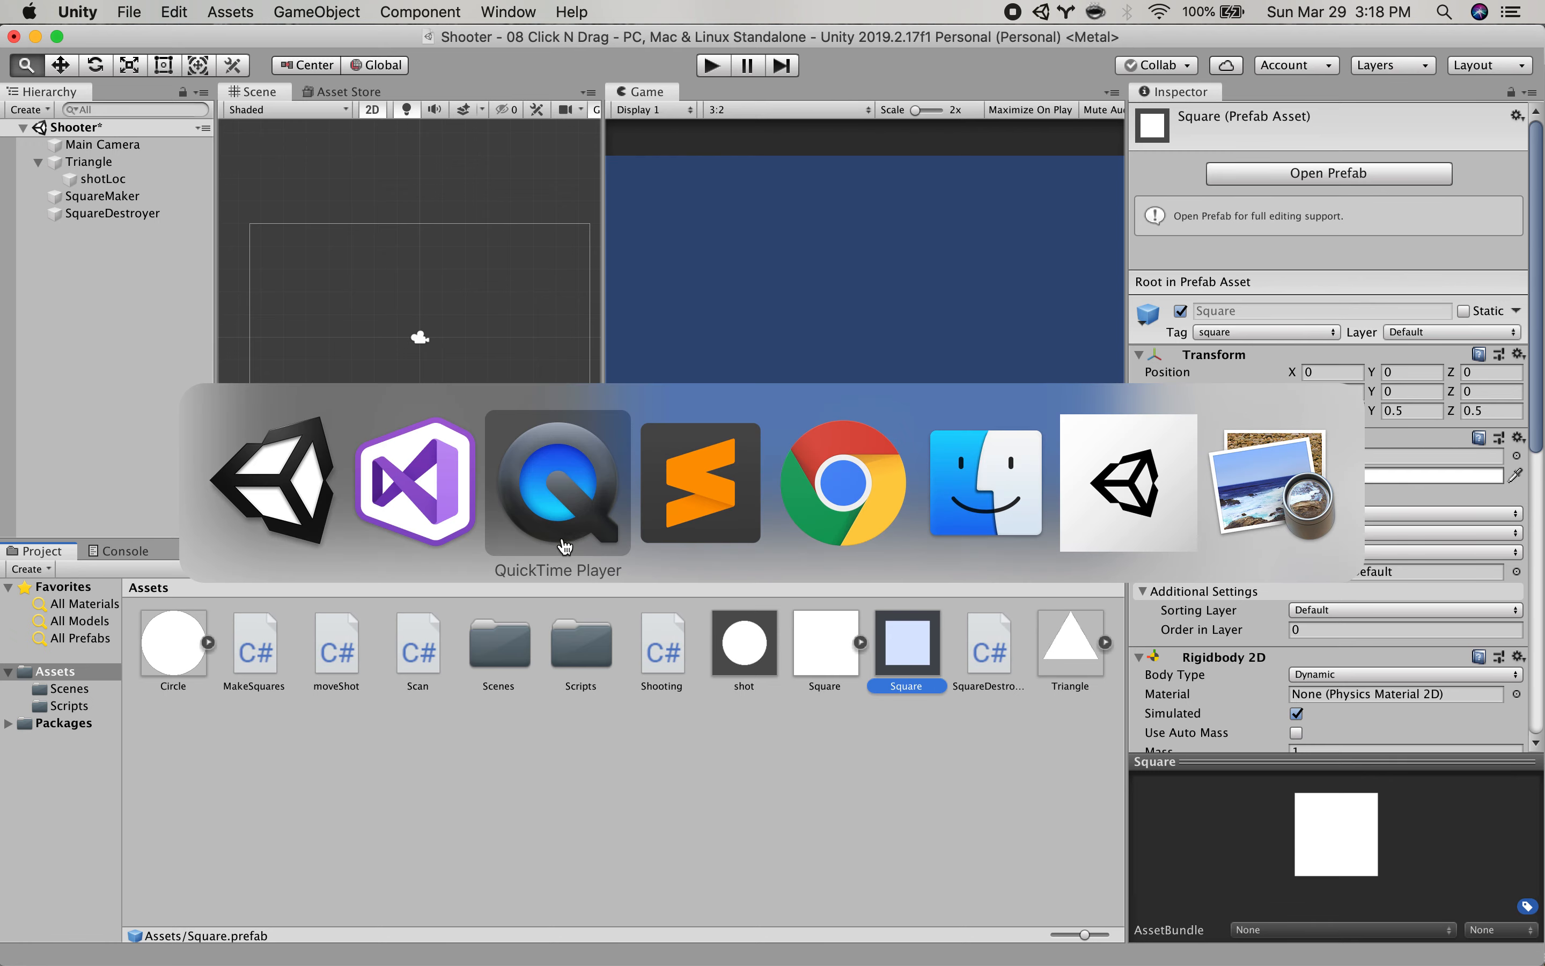
click(414, 482)
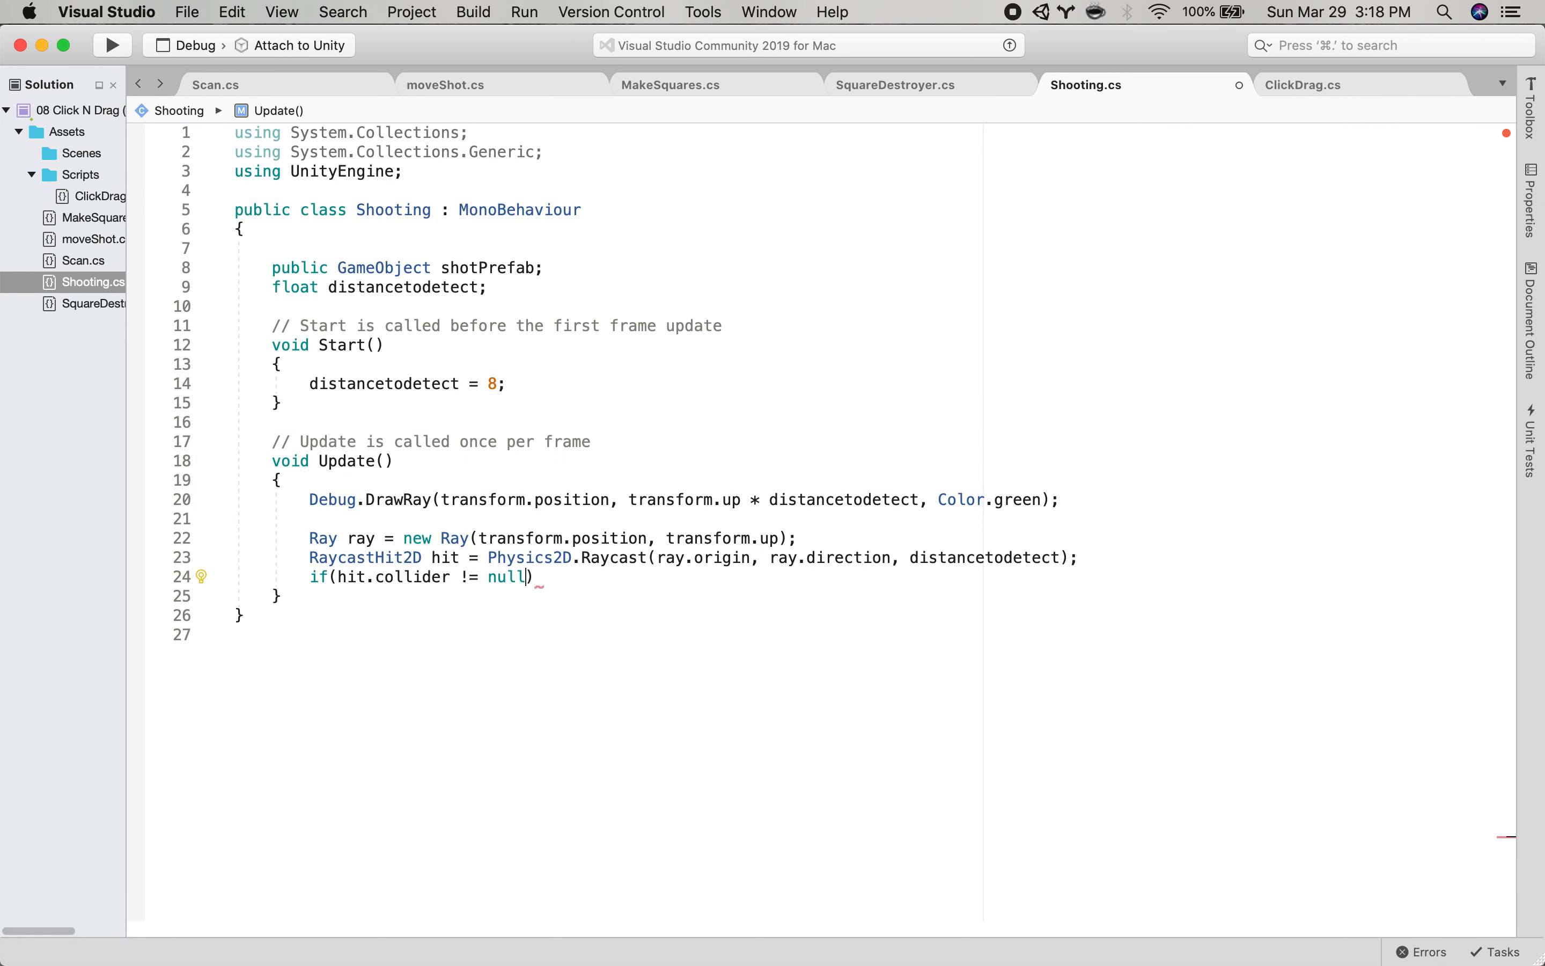
Extend the condition with && hit.collider.gameObject.tag == "square" and add a body.
text(&&)
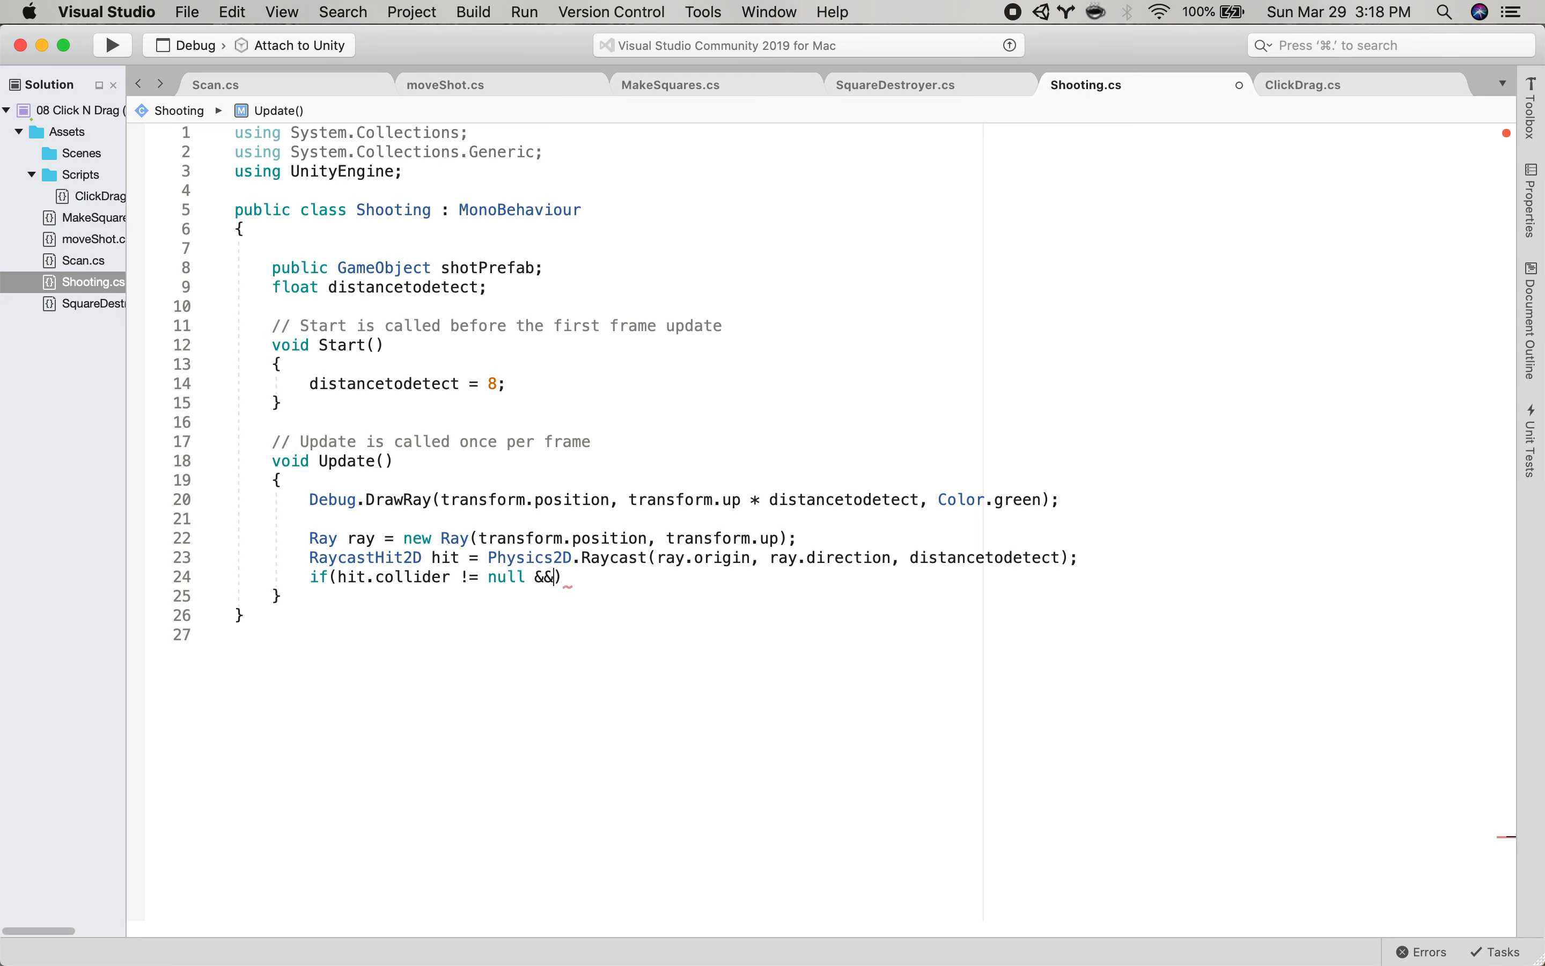
text(hit.collider.)
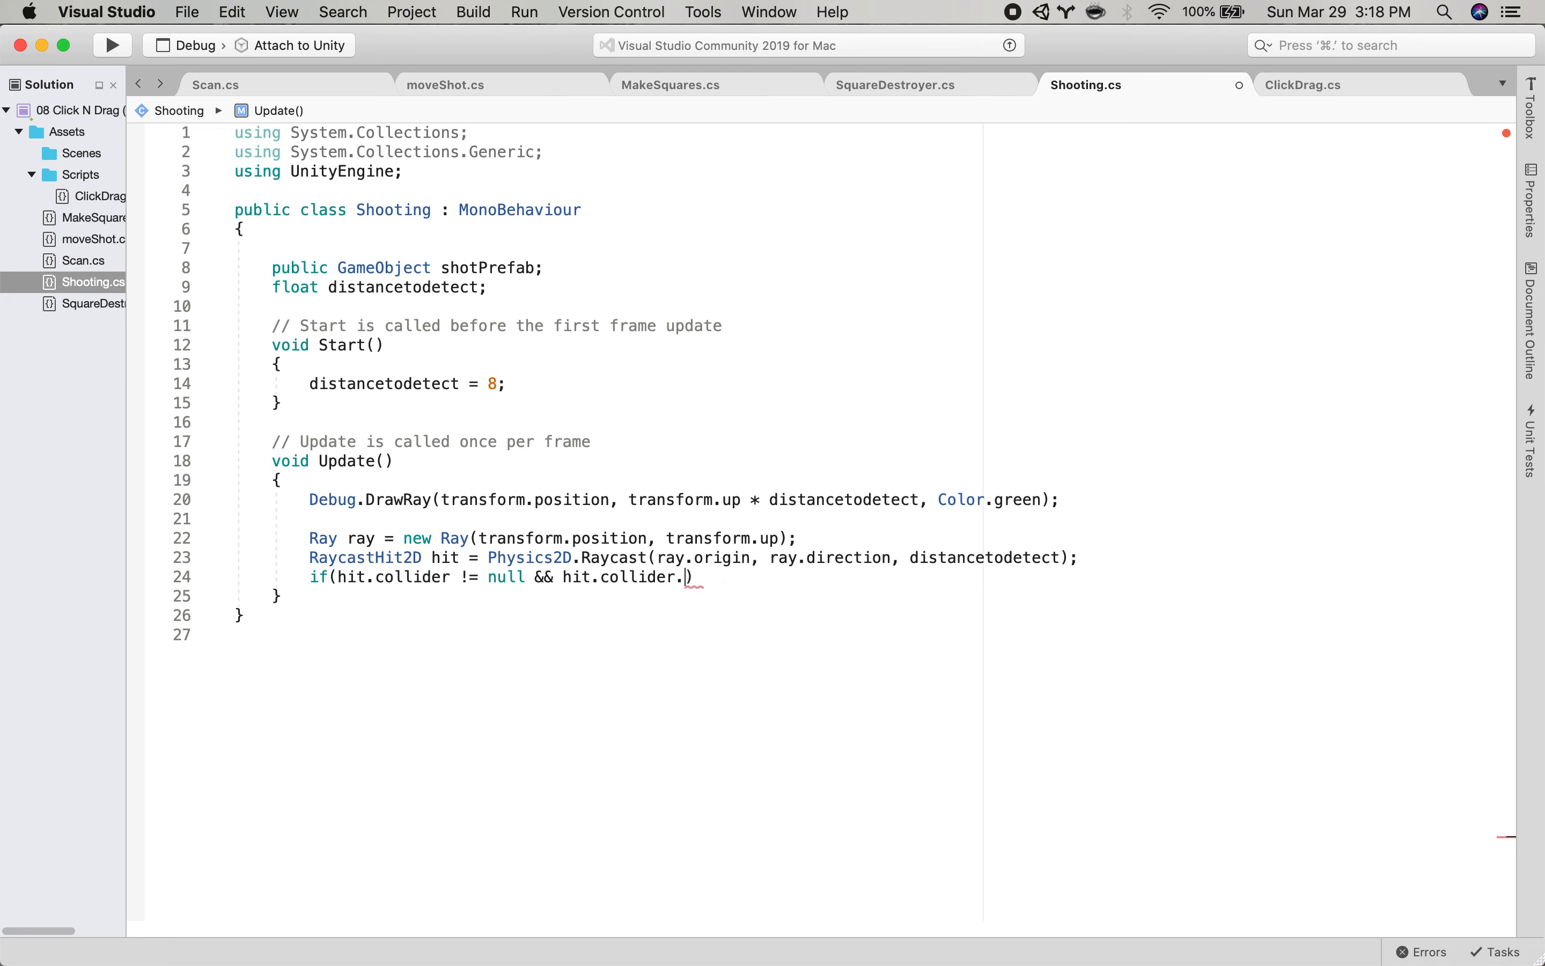
text(gameObject.tag)
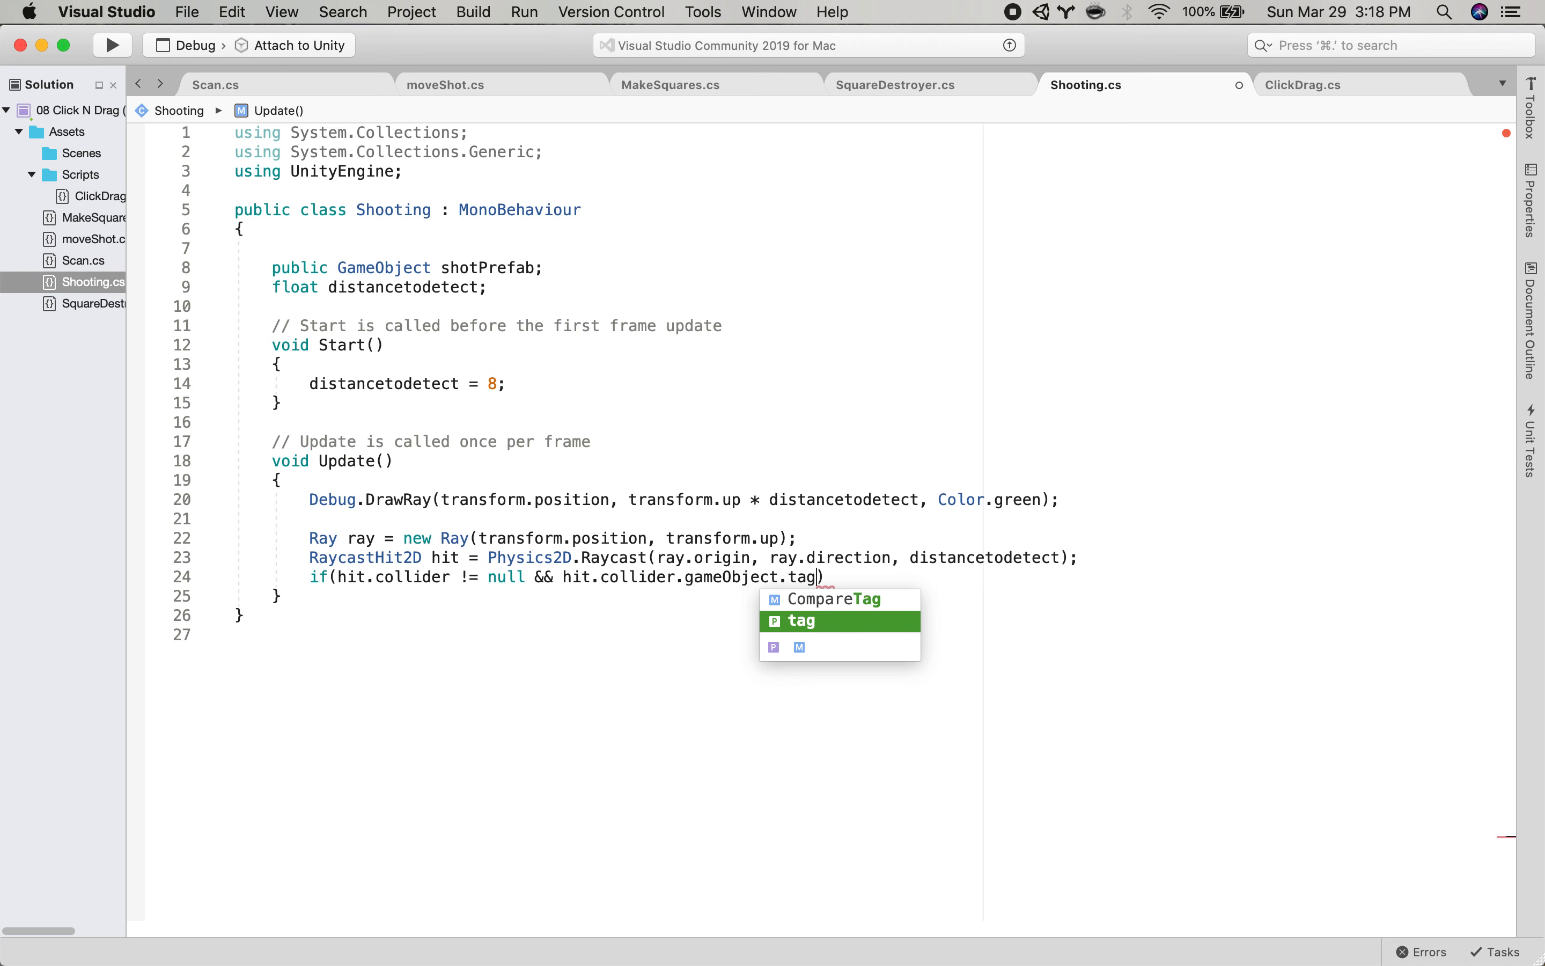
text(== "square")
text({)
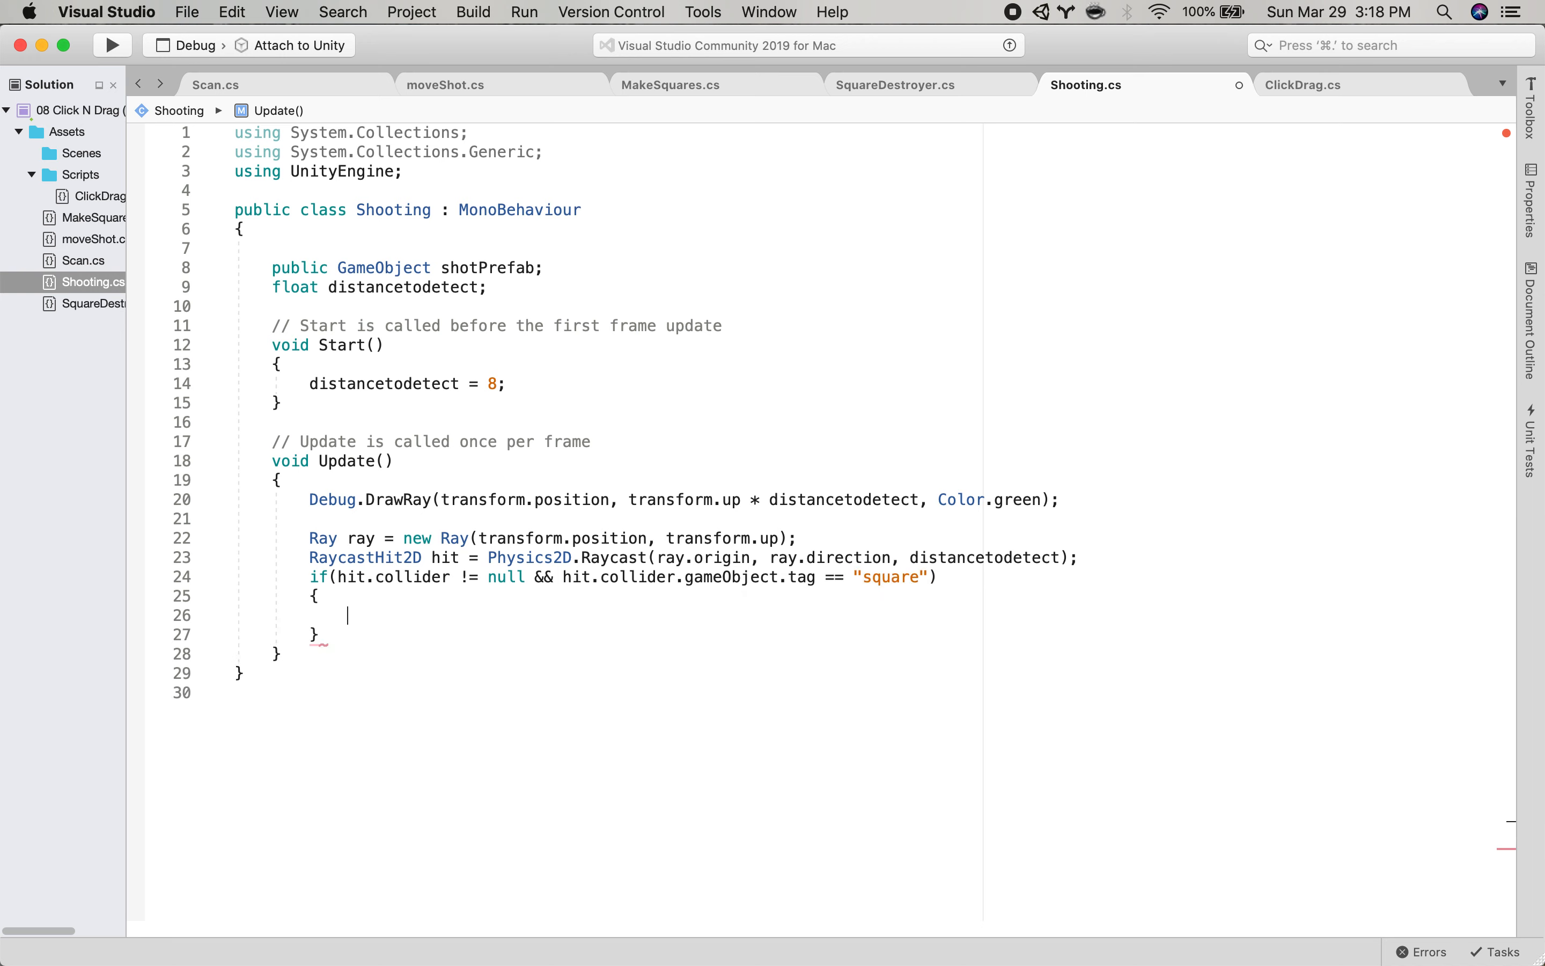
Inside the if body, Instantiate(shotPrefab, transform.position, transform.rotation).
text(Instantiate(shotPrefab,)
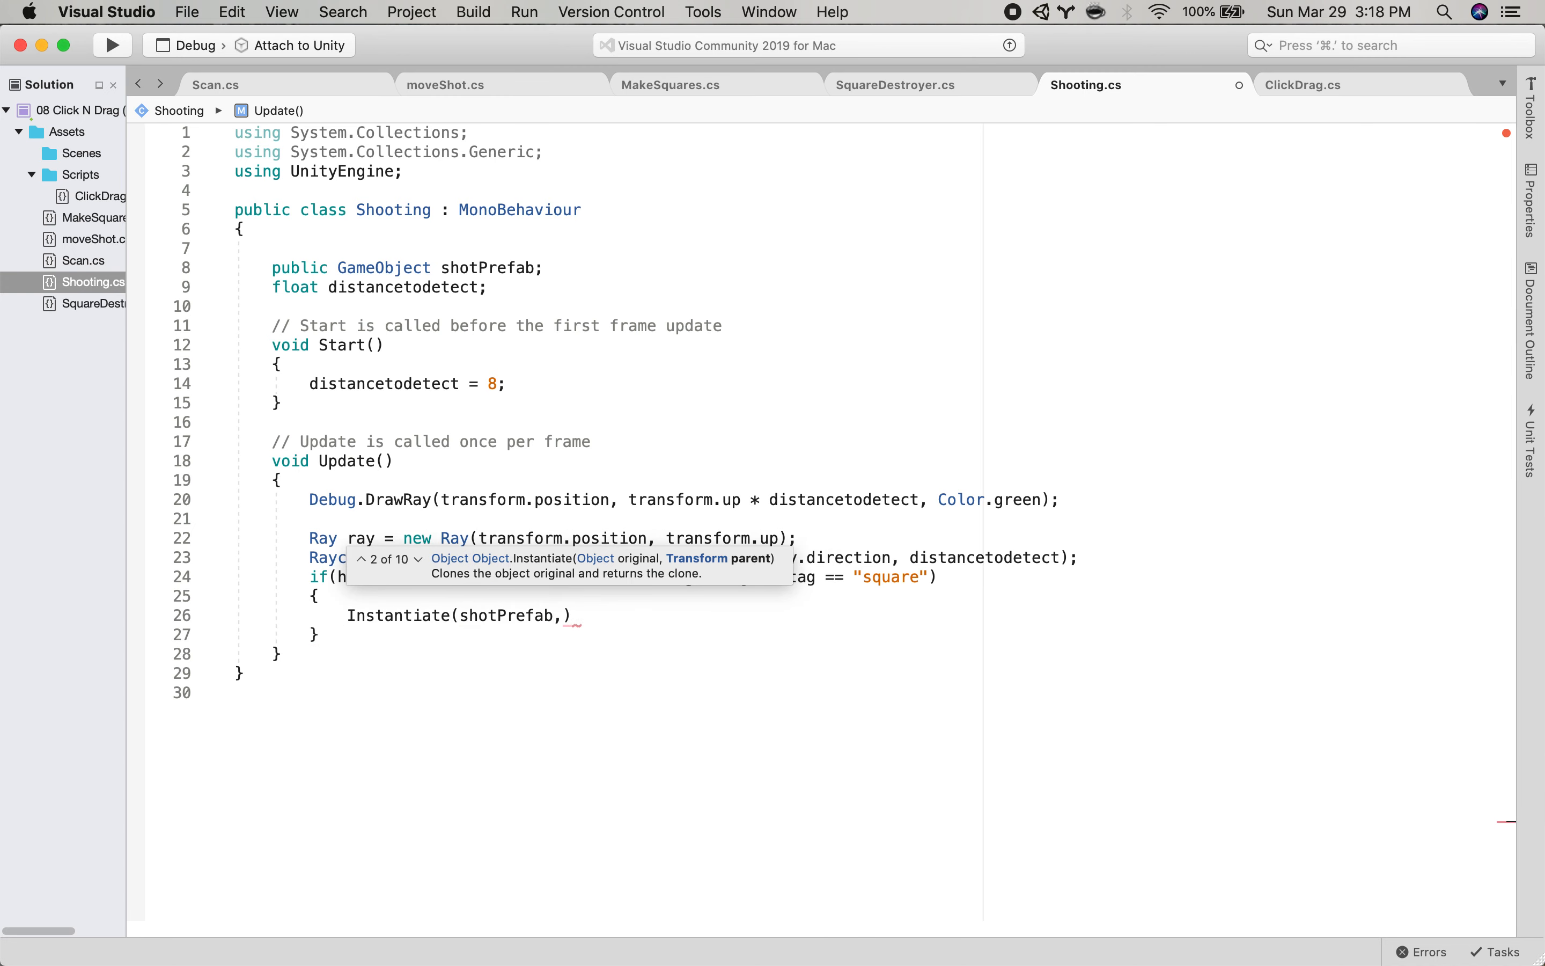
text(transform.position, tran)
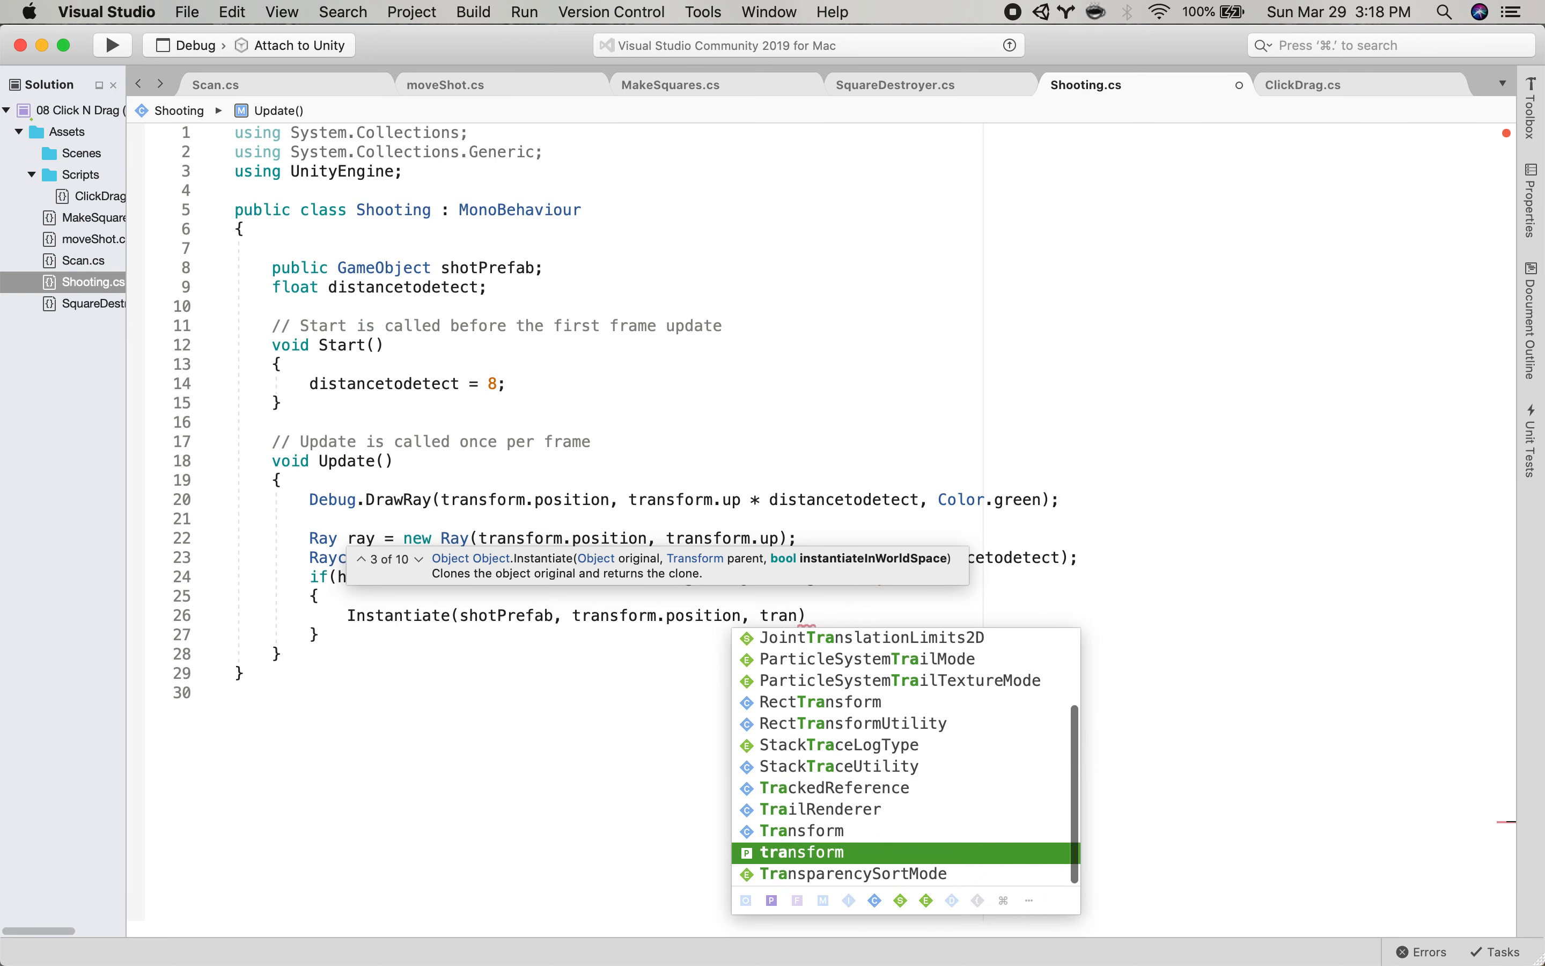
text(.rotation)
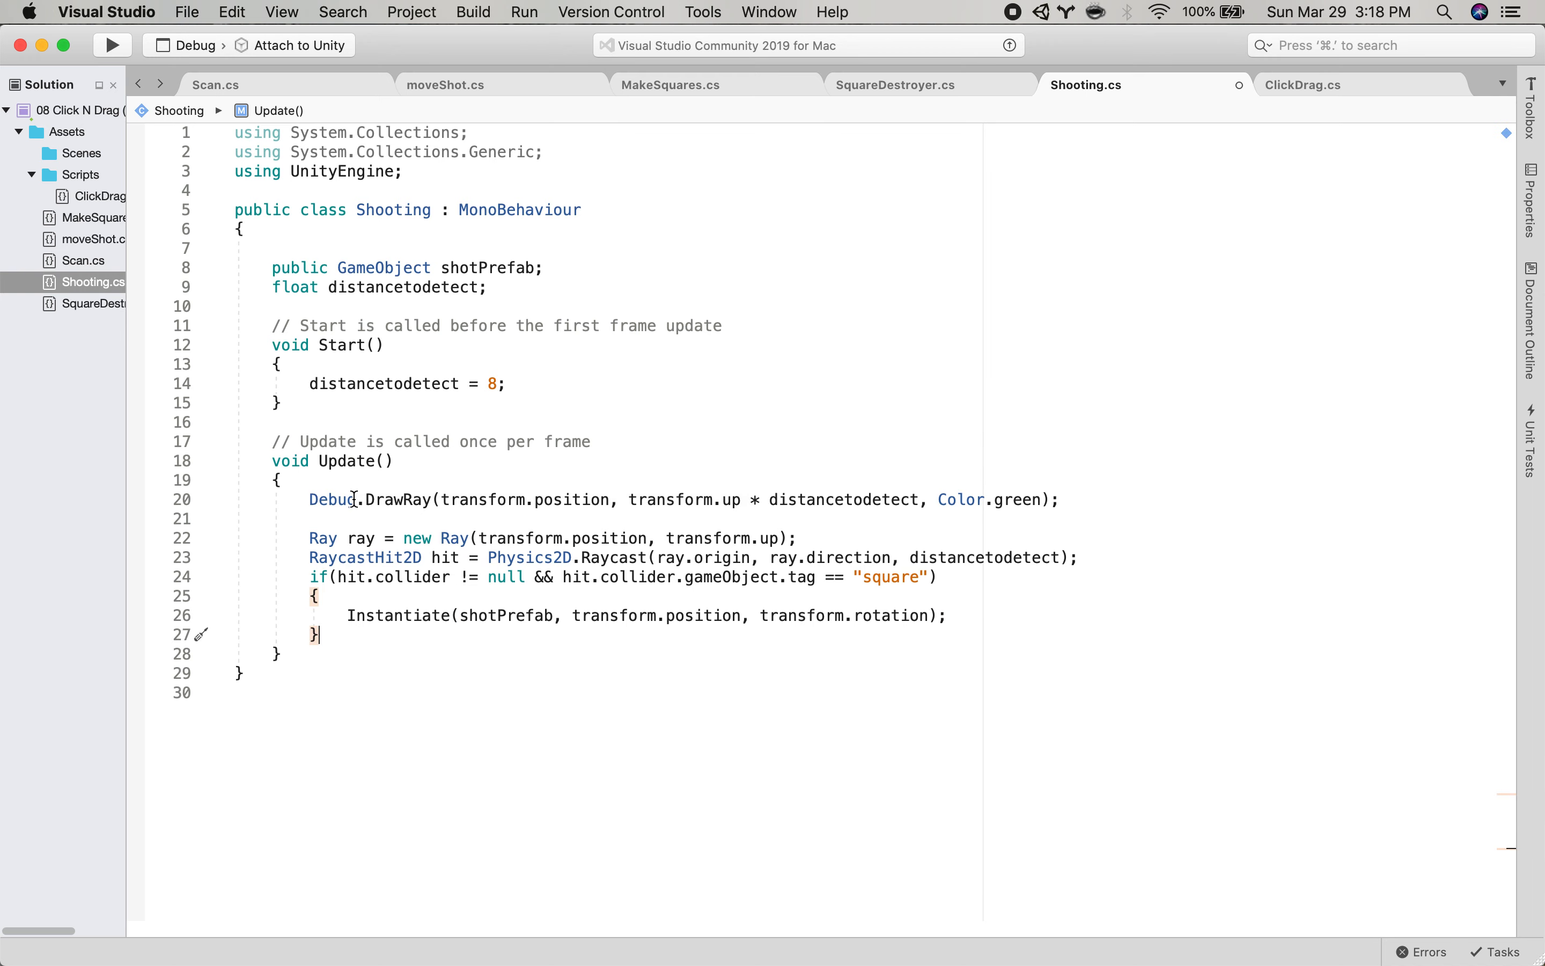
mouse_move(320, 537)
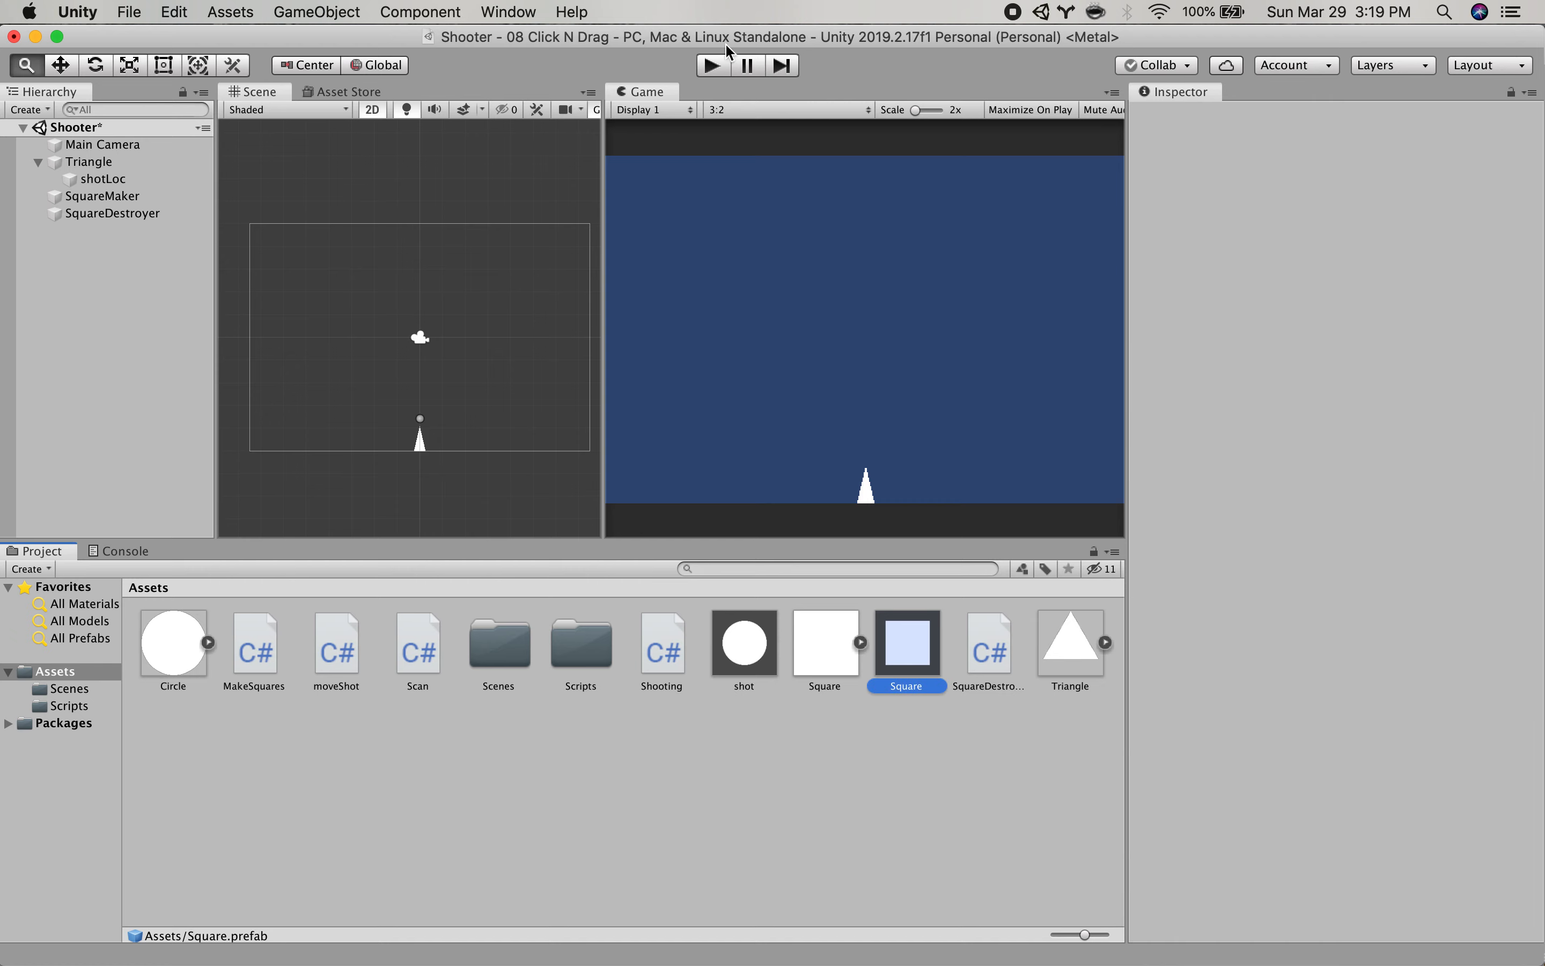
Switch to Unity and play the scene to test the raycast shooting.
click(904, 645)
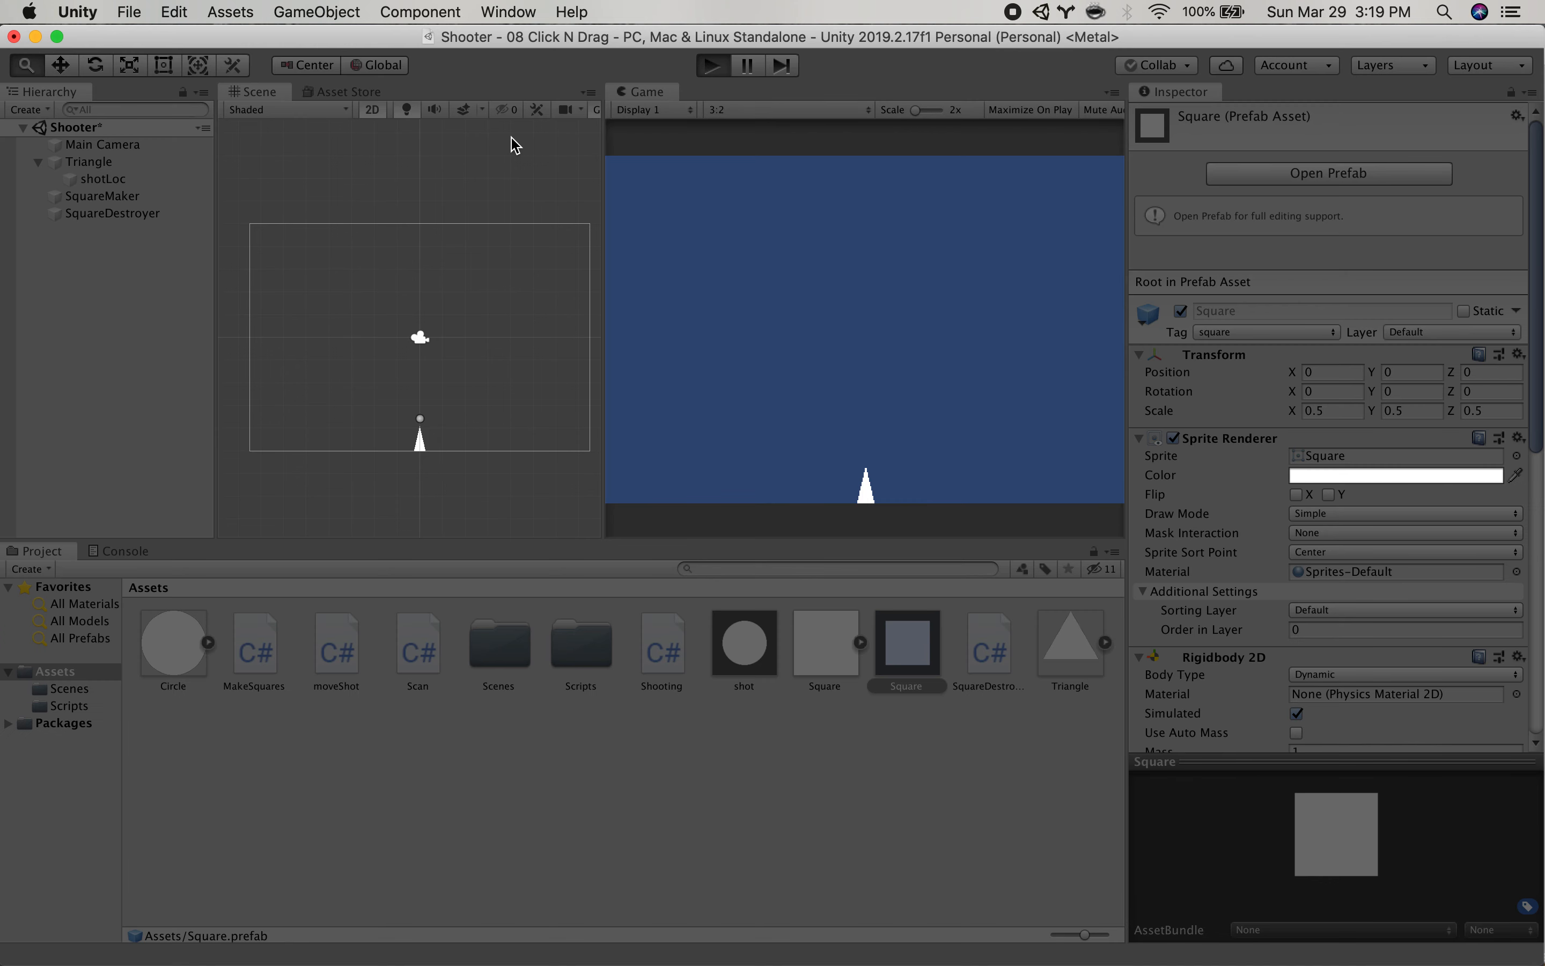
click(711, 66)
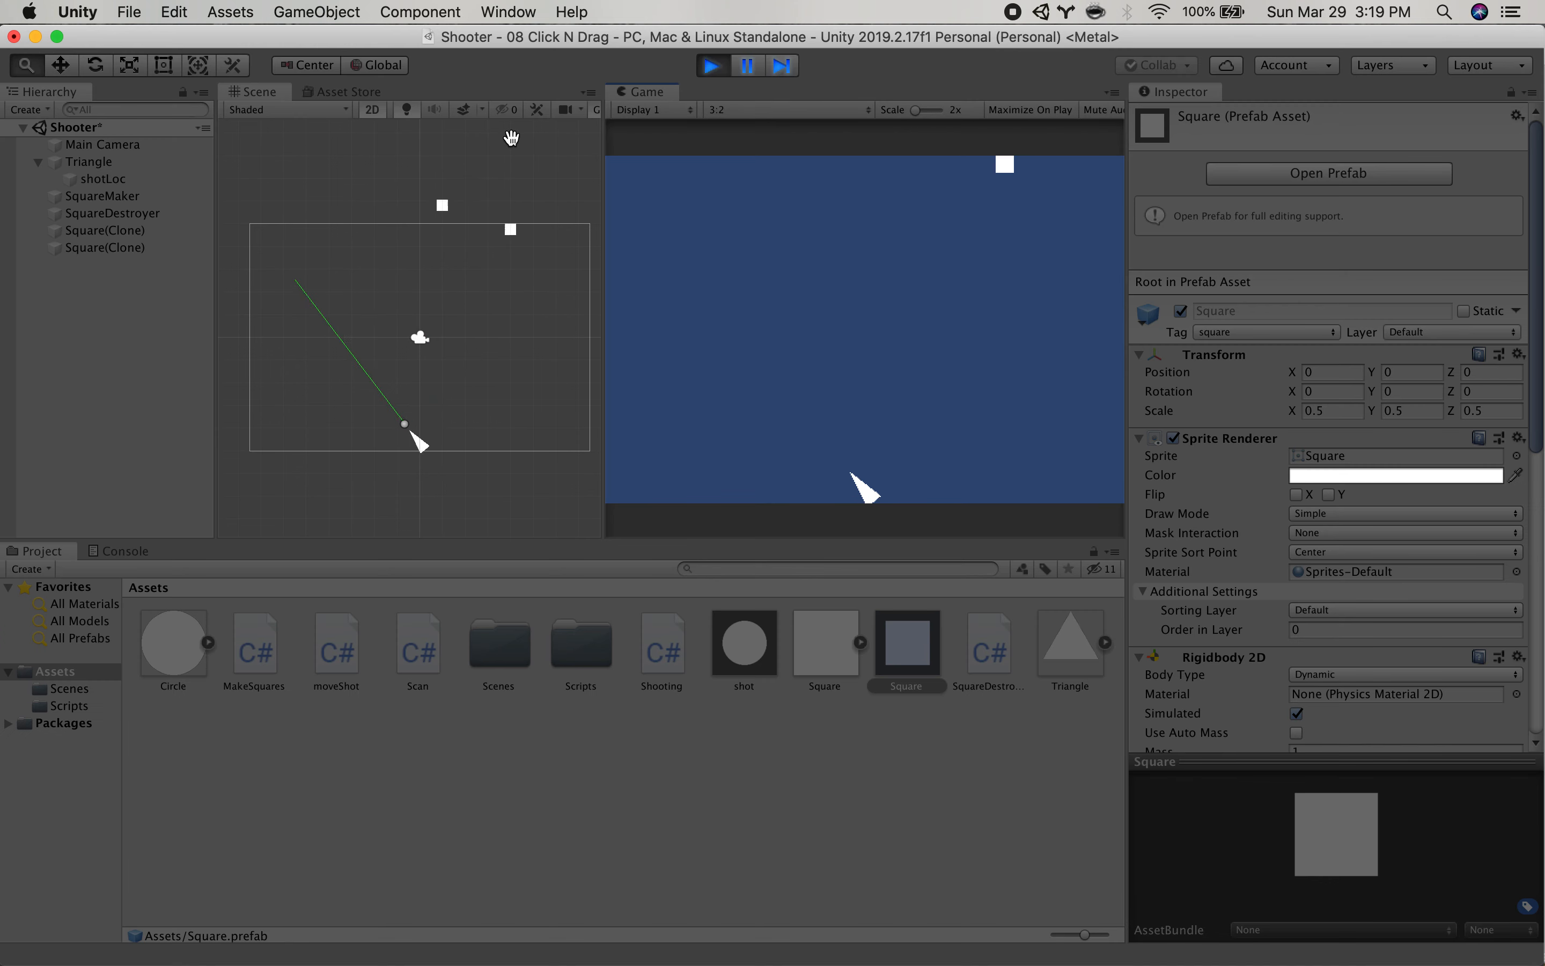